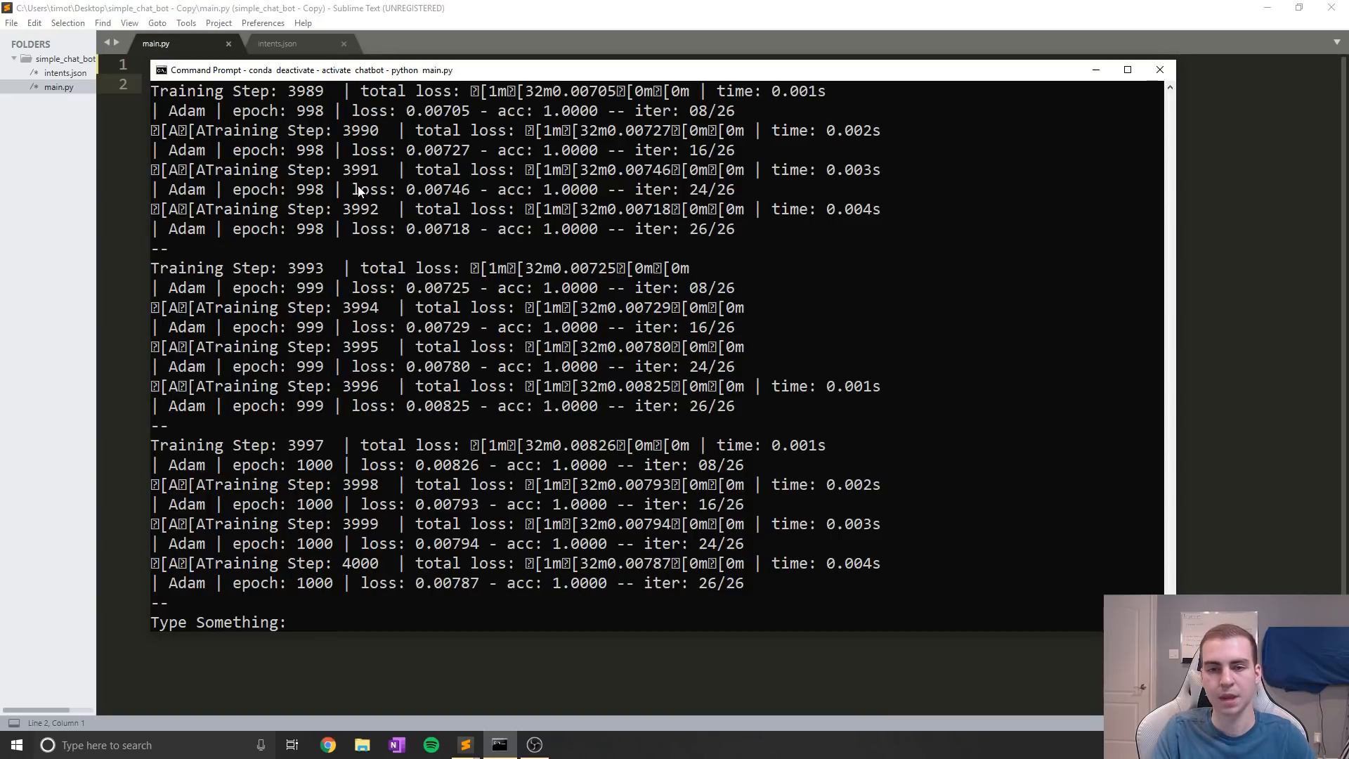
# Send 'hey', 'whats up' and 'hows your day' to the chatbot and get its replies
pyautogui.click(298, 621)
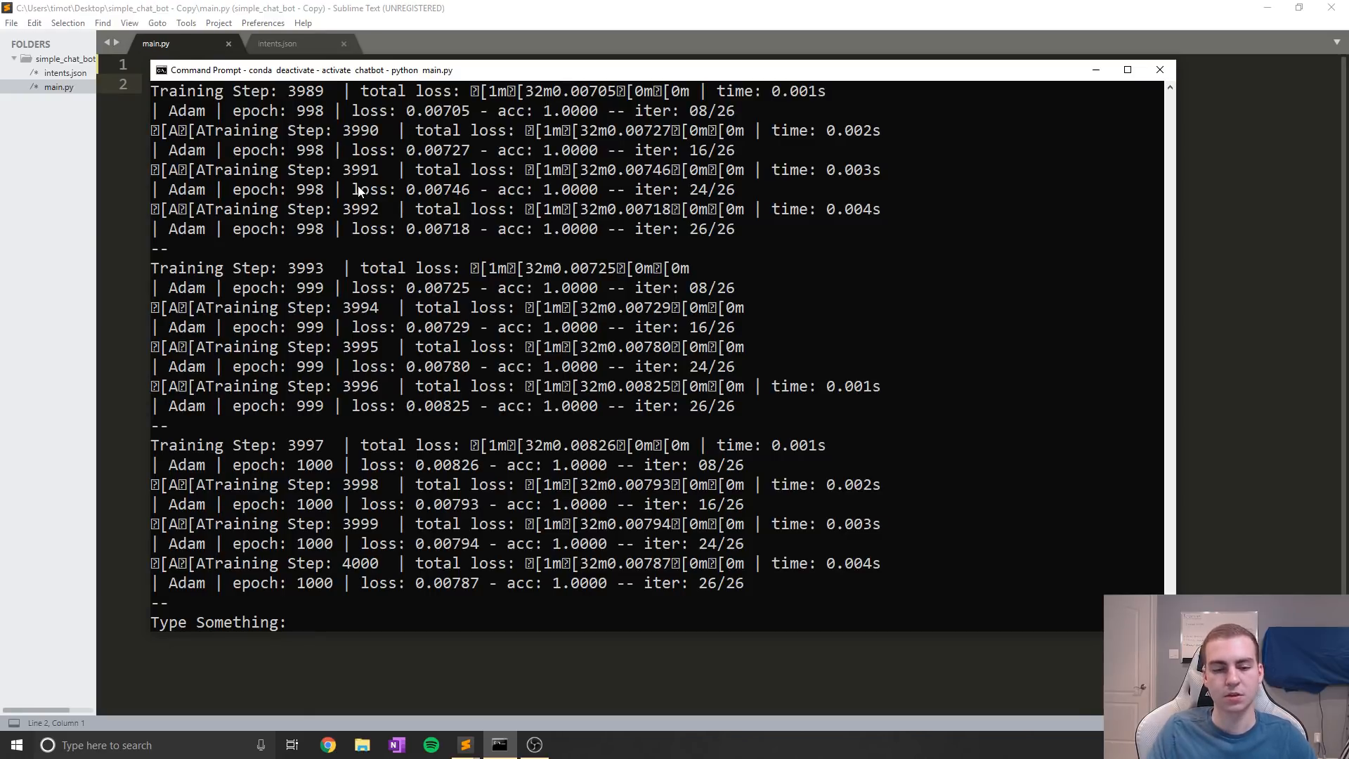
pyautogui.moveTo(232, 599)
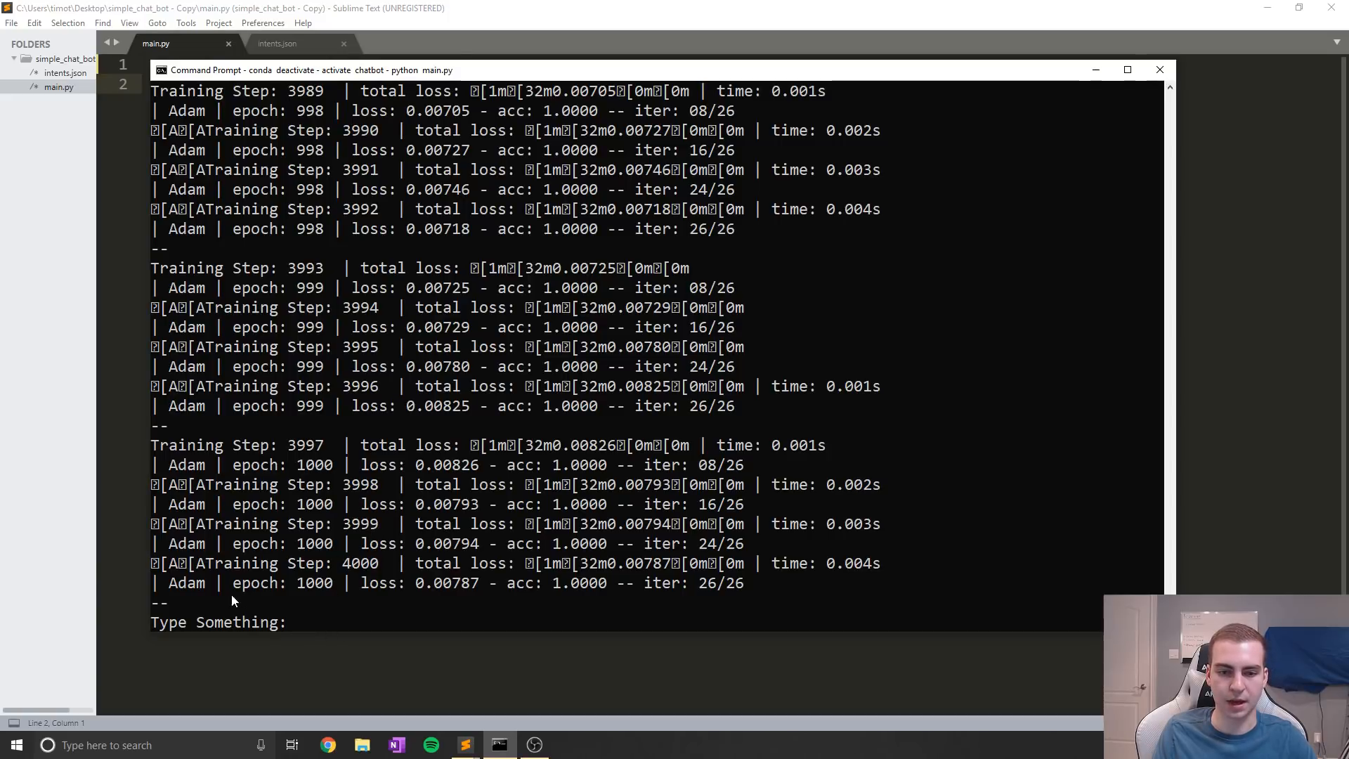
pyautogui.click(397, 605)
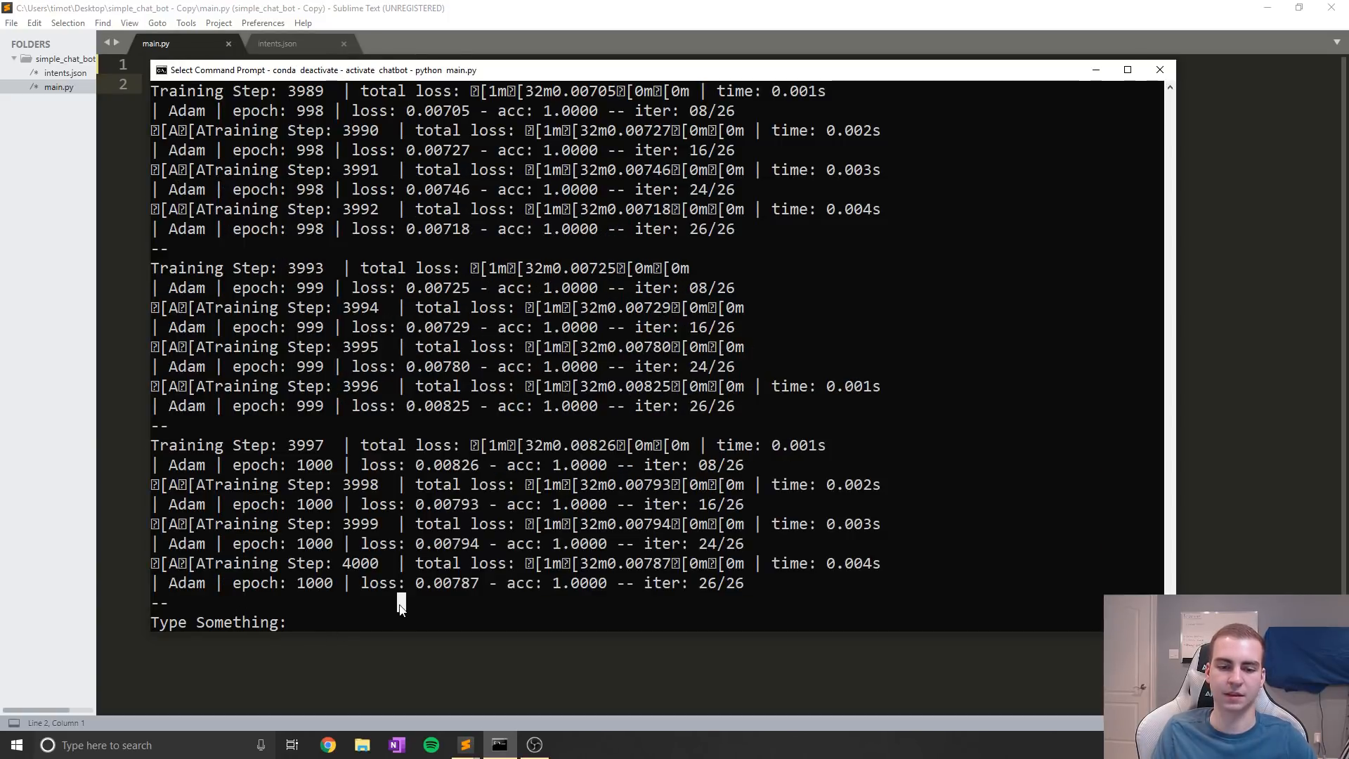
pyautogui.moveTo(399, 625)
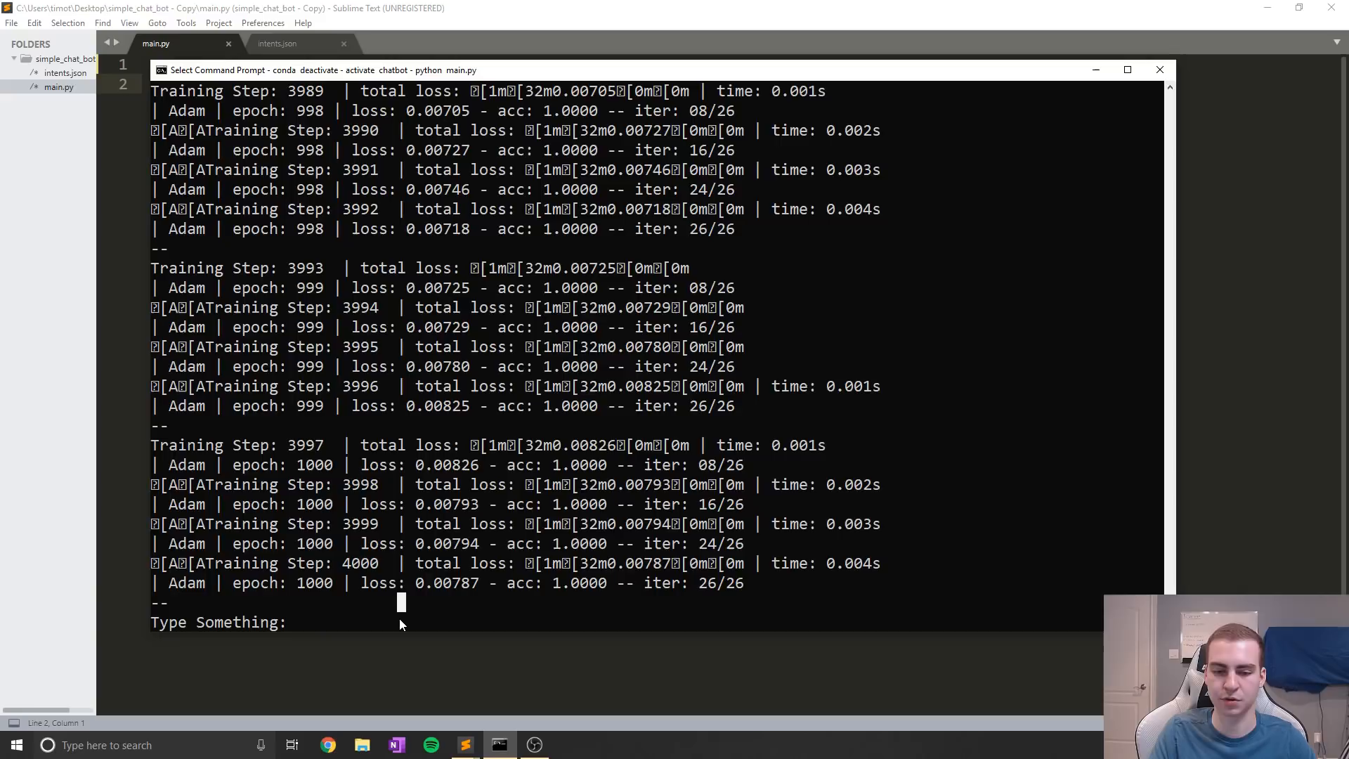
pyautogui.write('hey')
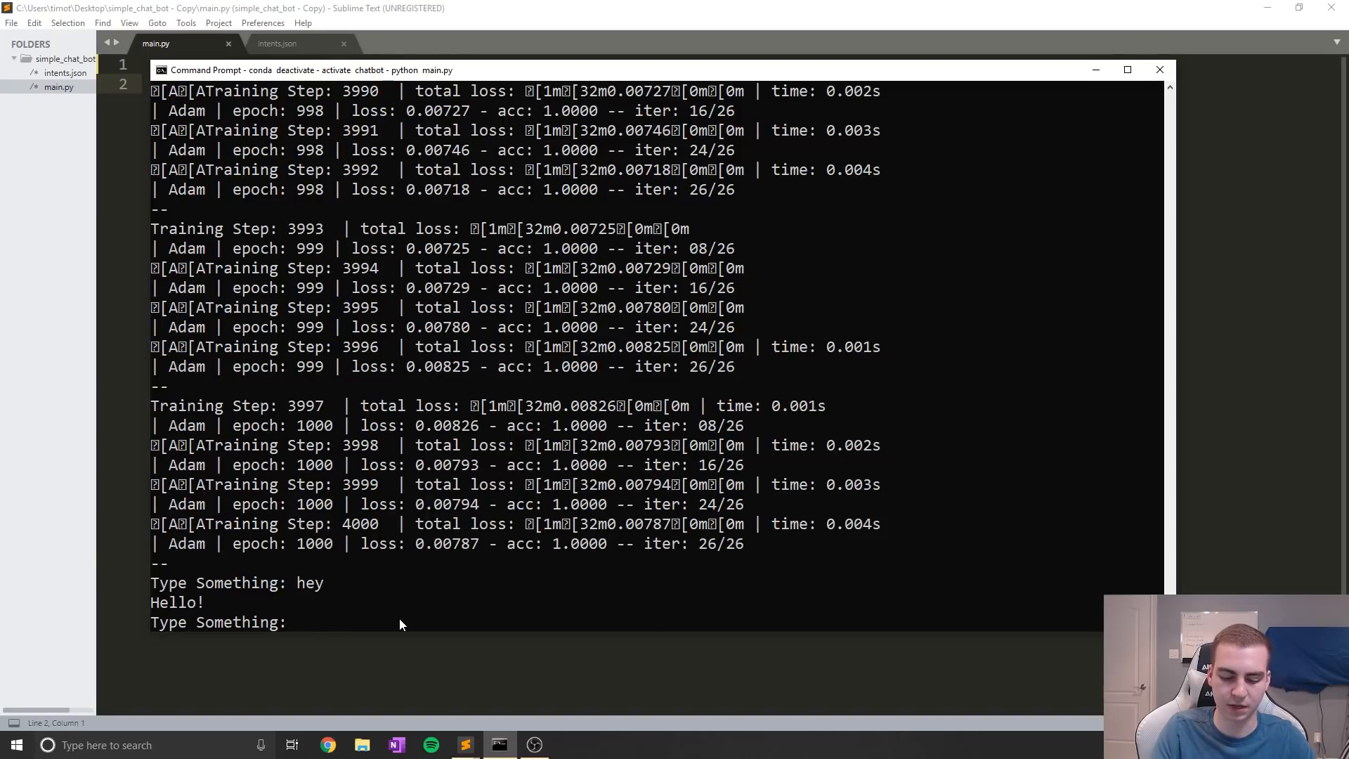
pyautogui.write('whats up')
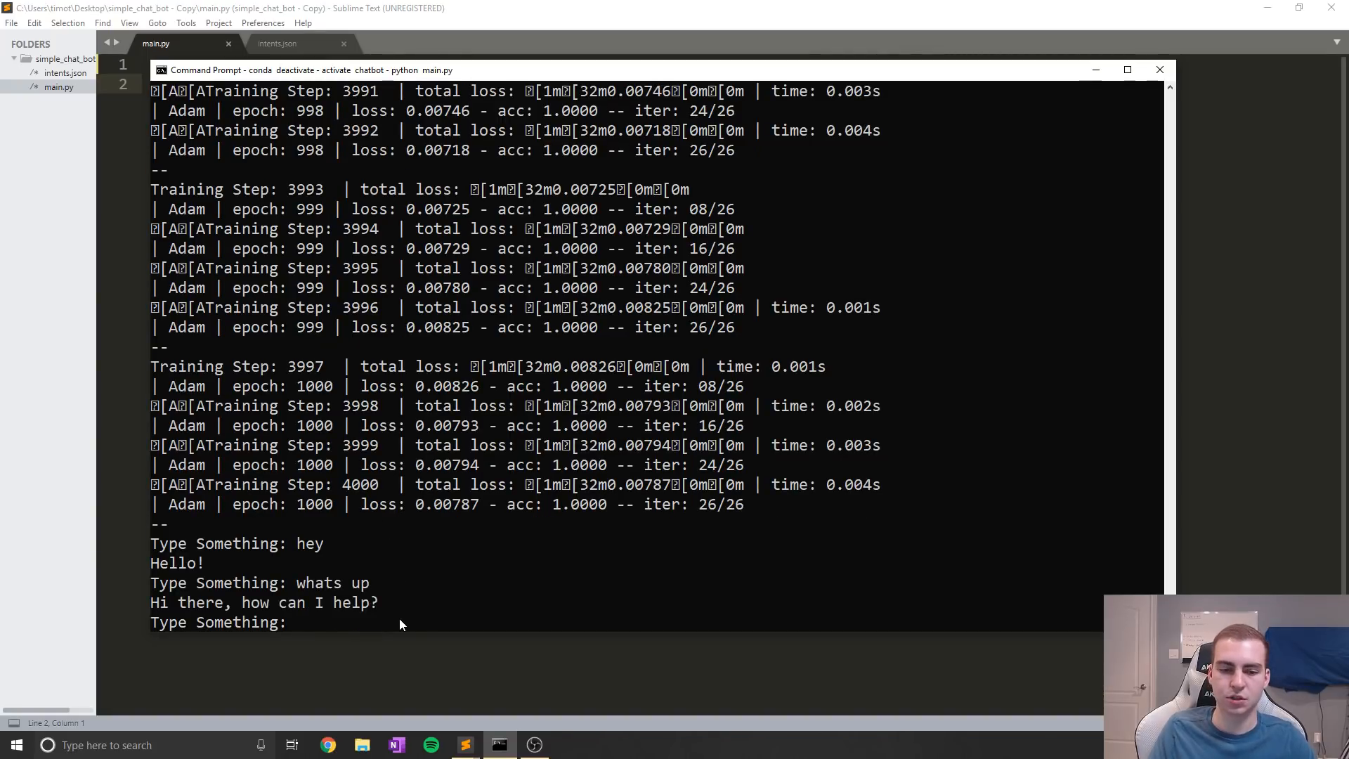
pyautogui.doubleClick(311, 543)
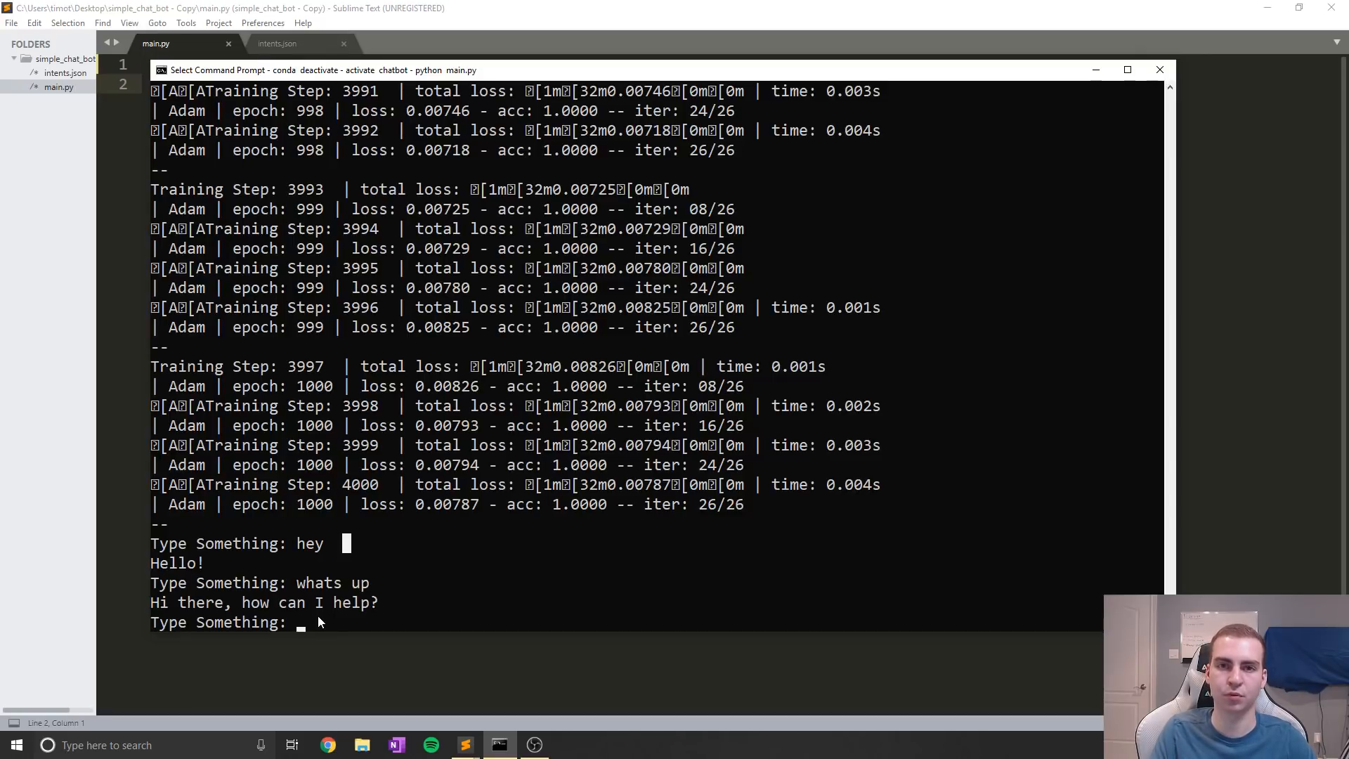
pyautogui.moveTo(307, 556)
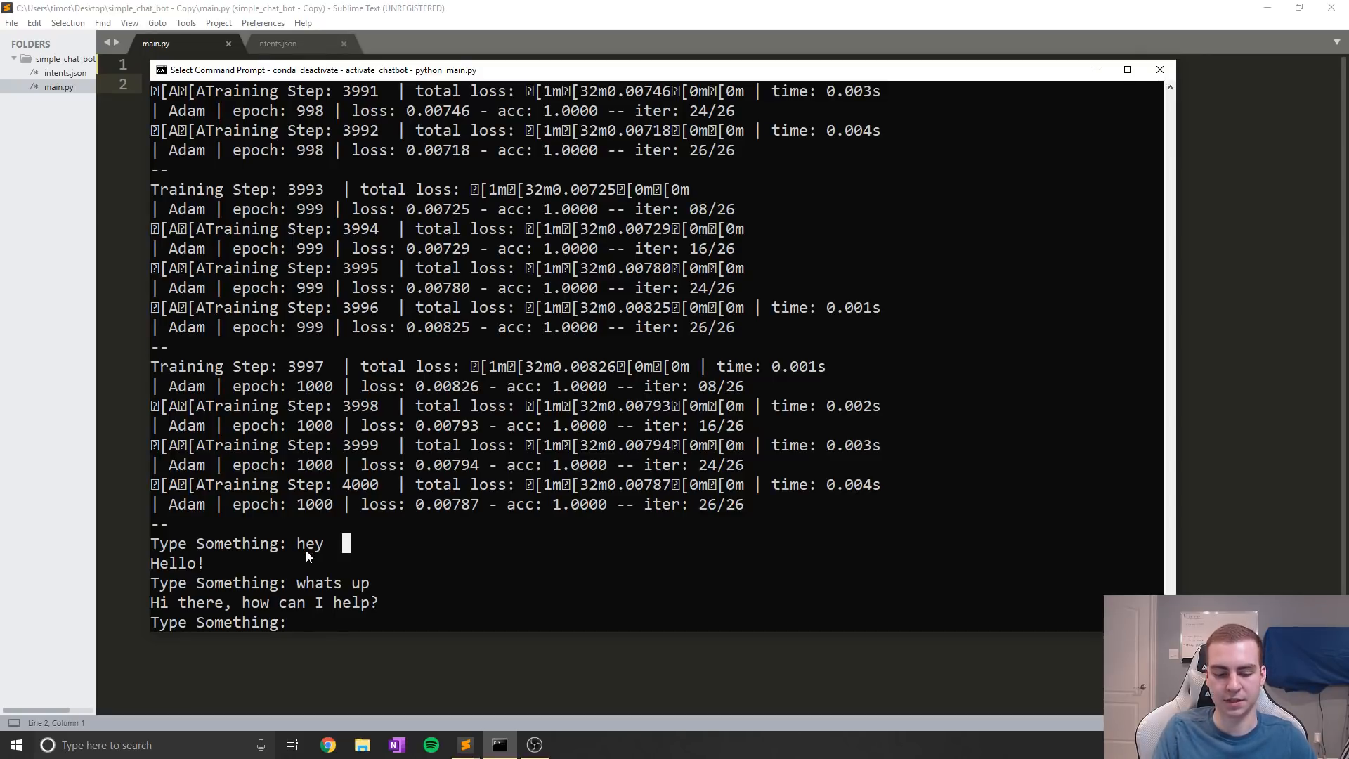
pyautogui.write('hows your day')
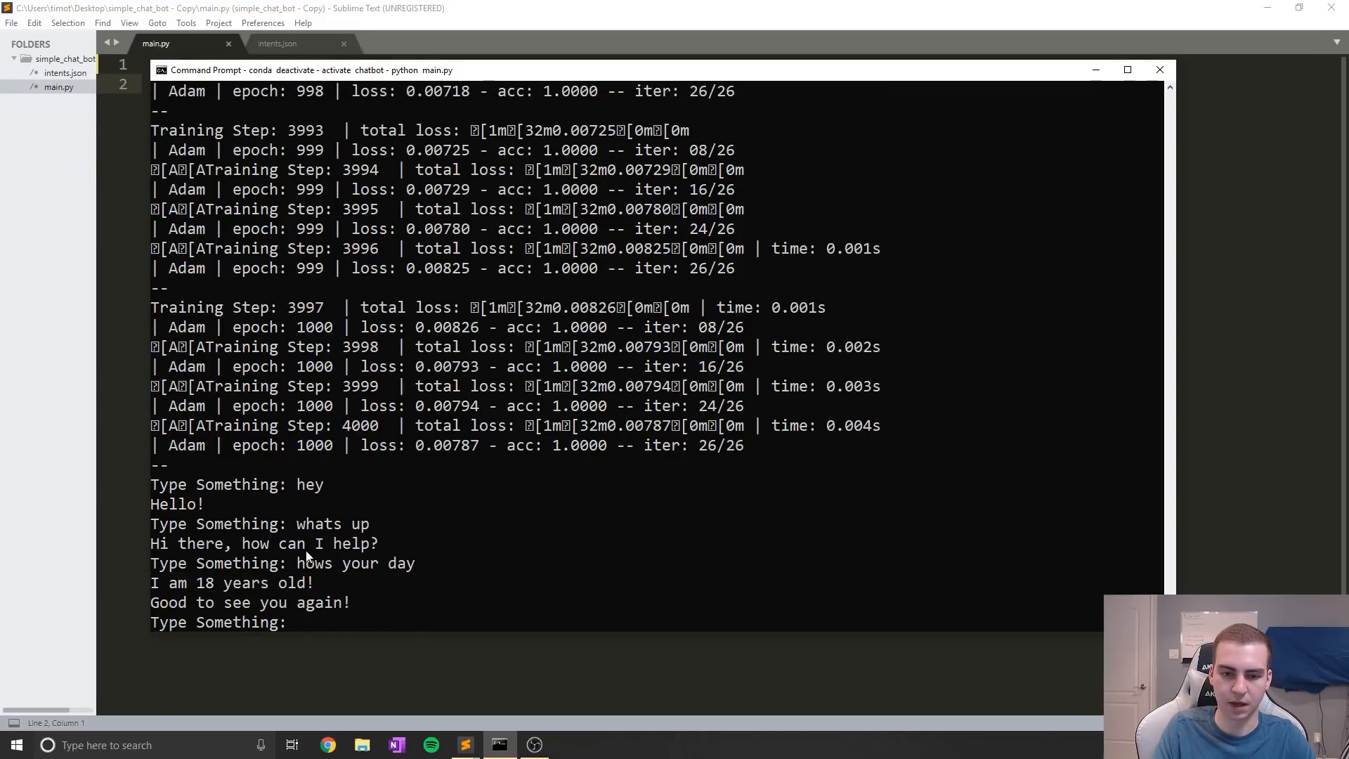
pyautogui.doubleClick(237, 582)
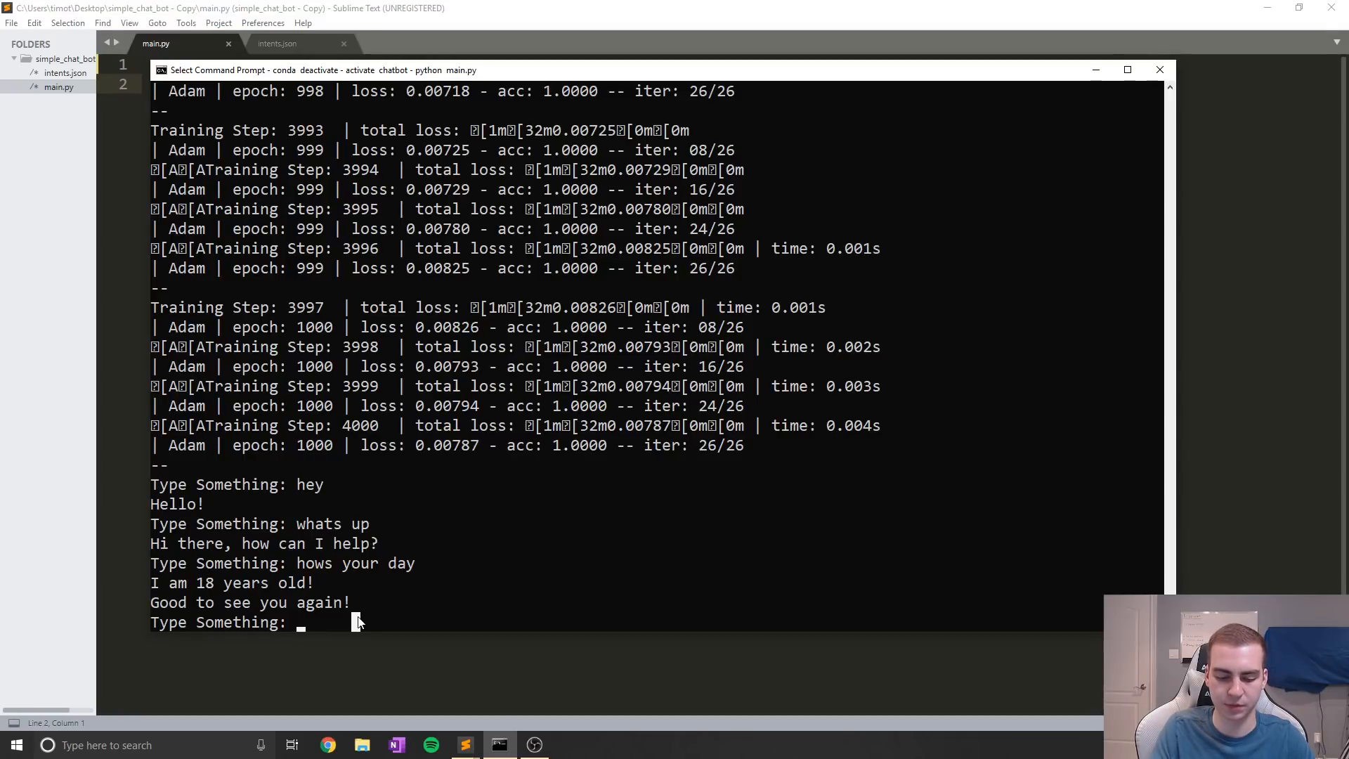
# Ask the chatbot 'what is your name', 'what should i call you' and 'when are you open'
pyautogui.write('what is your name')
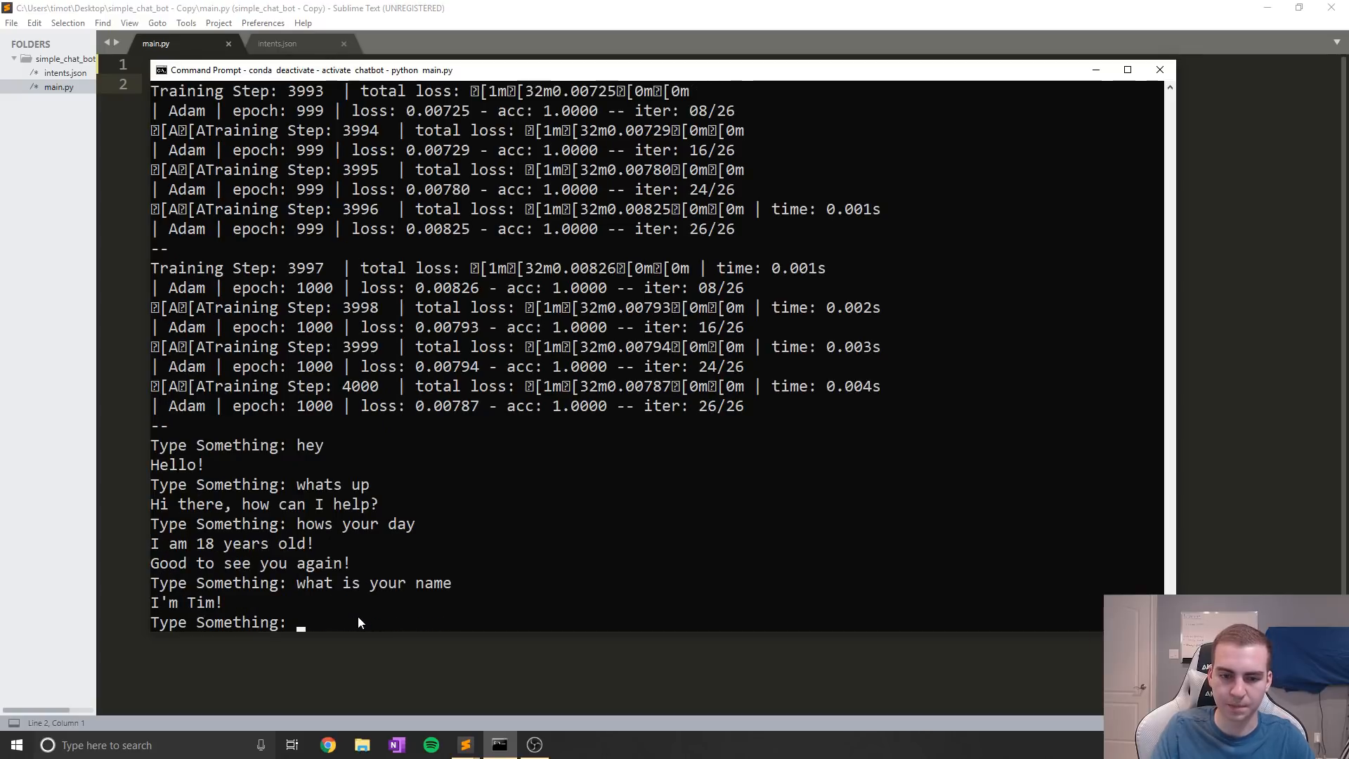
pyautogui.moveTo(344, 620)
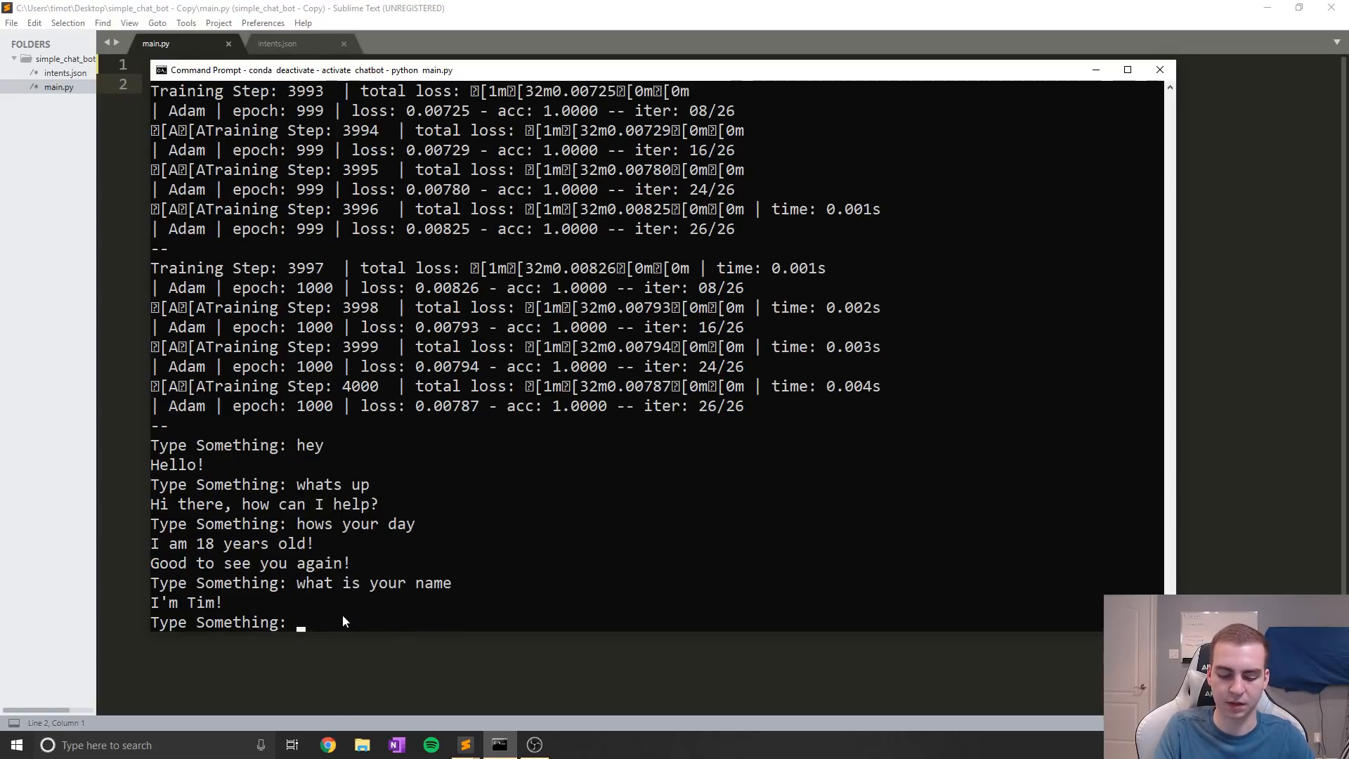
pyautogui.write('what should i call you')
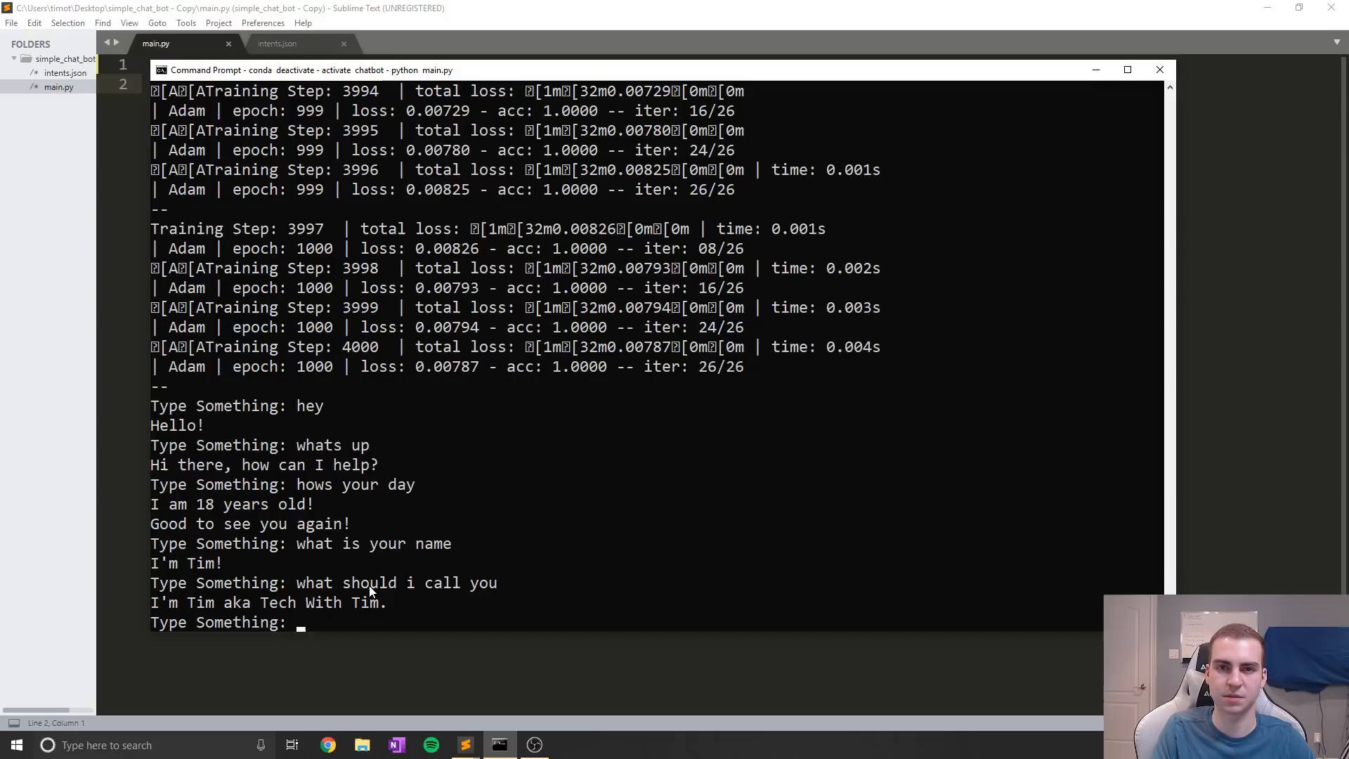
pyautogui.write('wh')
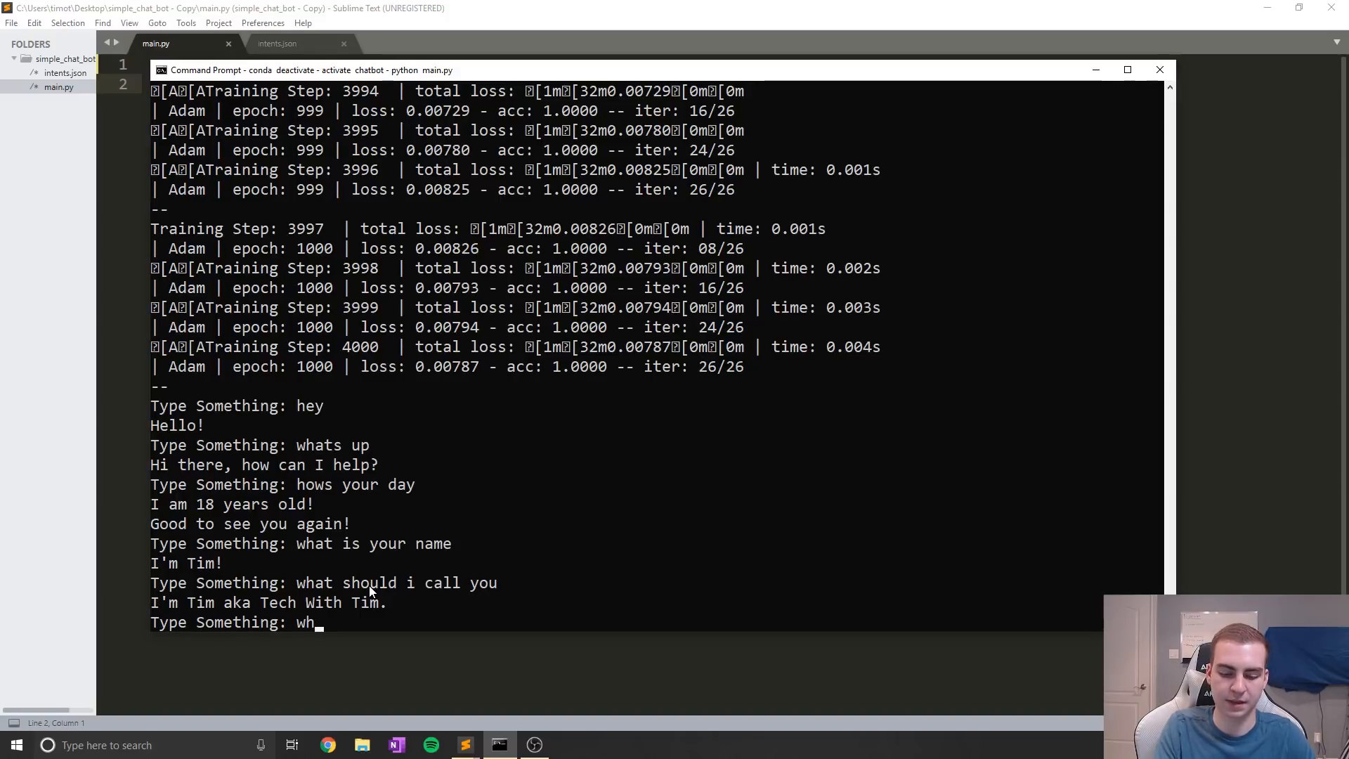
pyautogui.write('w')
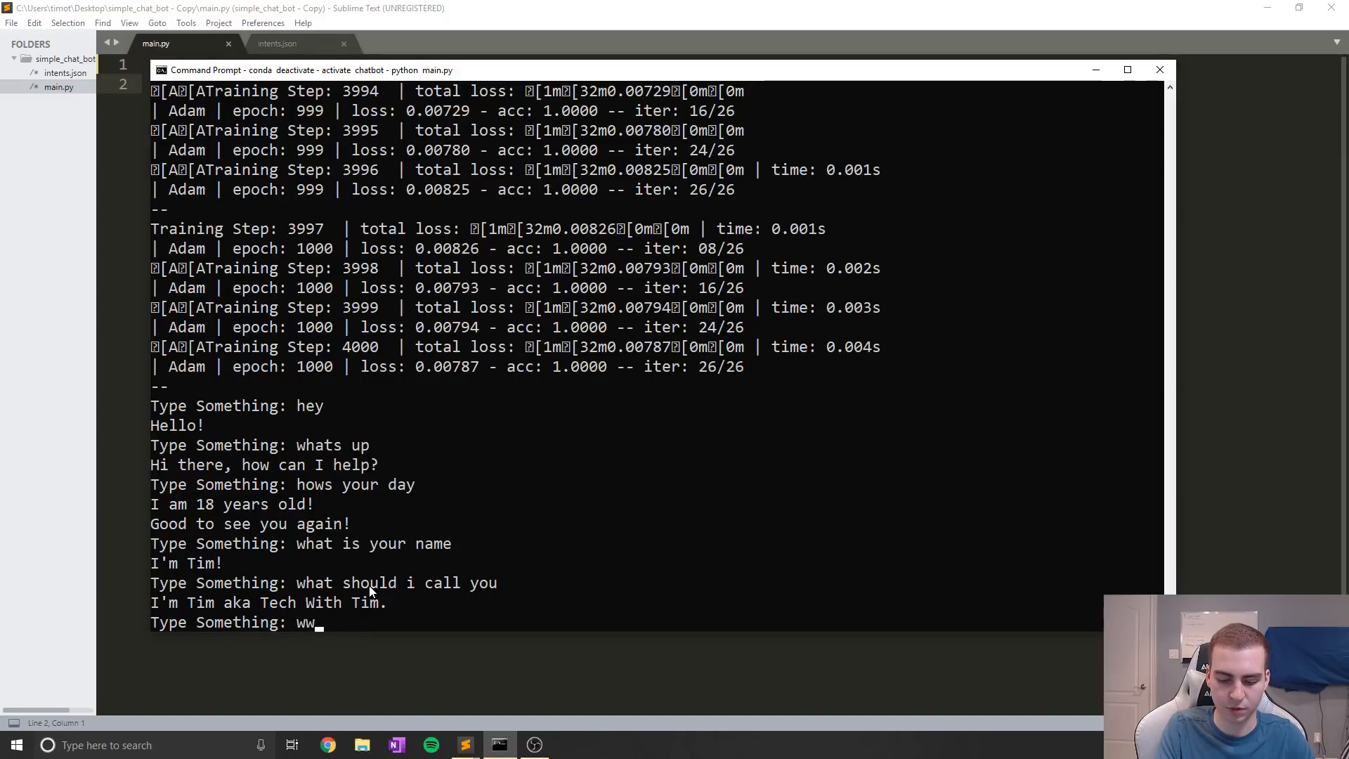
pyautogui.write('when are you open')
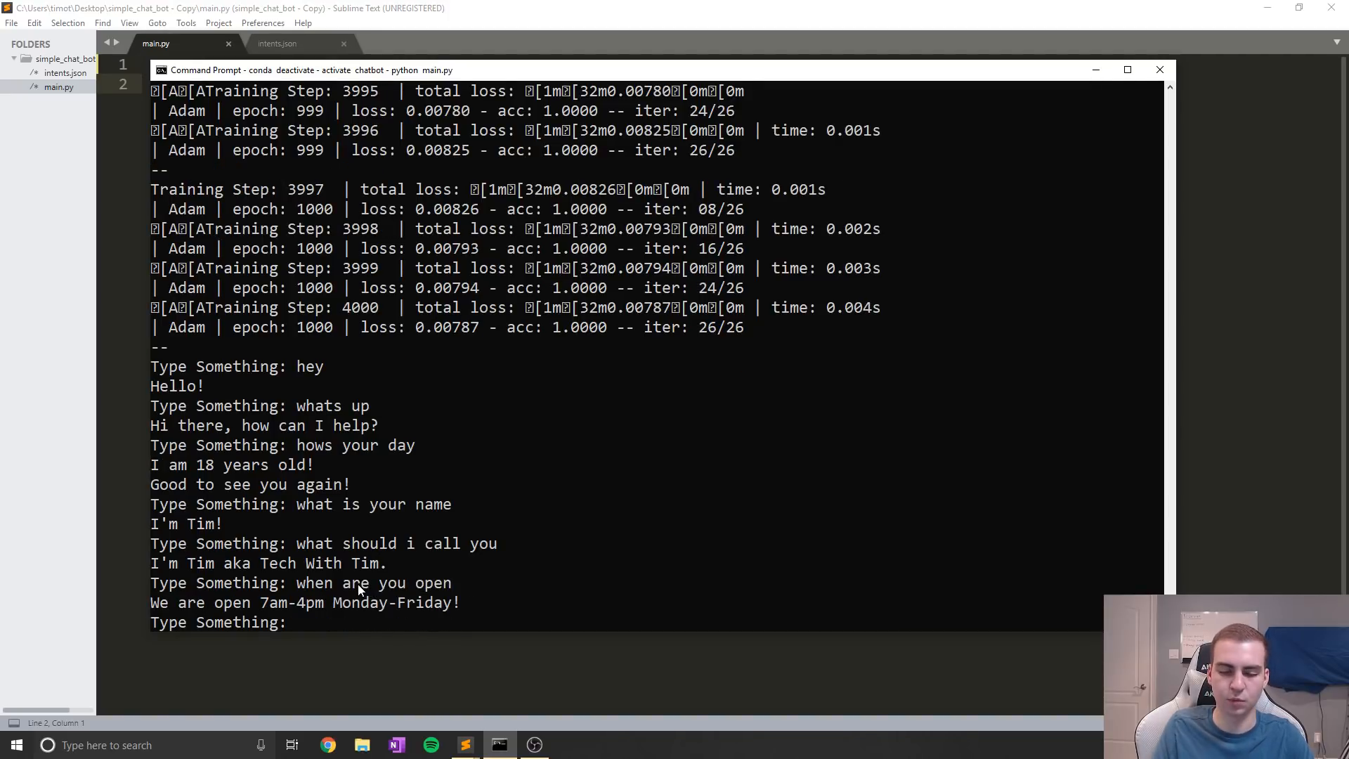
pyautogui.moveTo(388, 616)
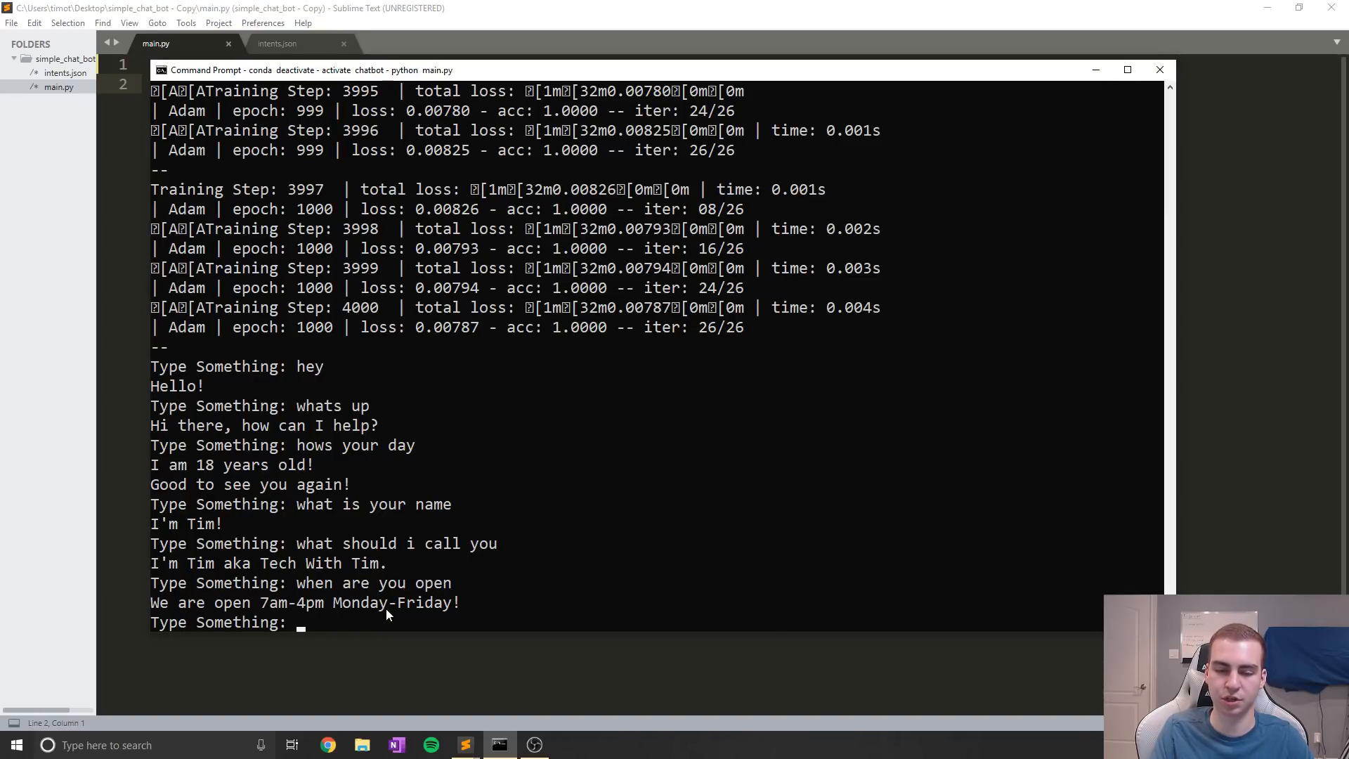
# Ask the chatbot 'what is on the menu' and 'how much is a cookie'
pyautogui.write('what is o')
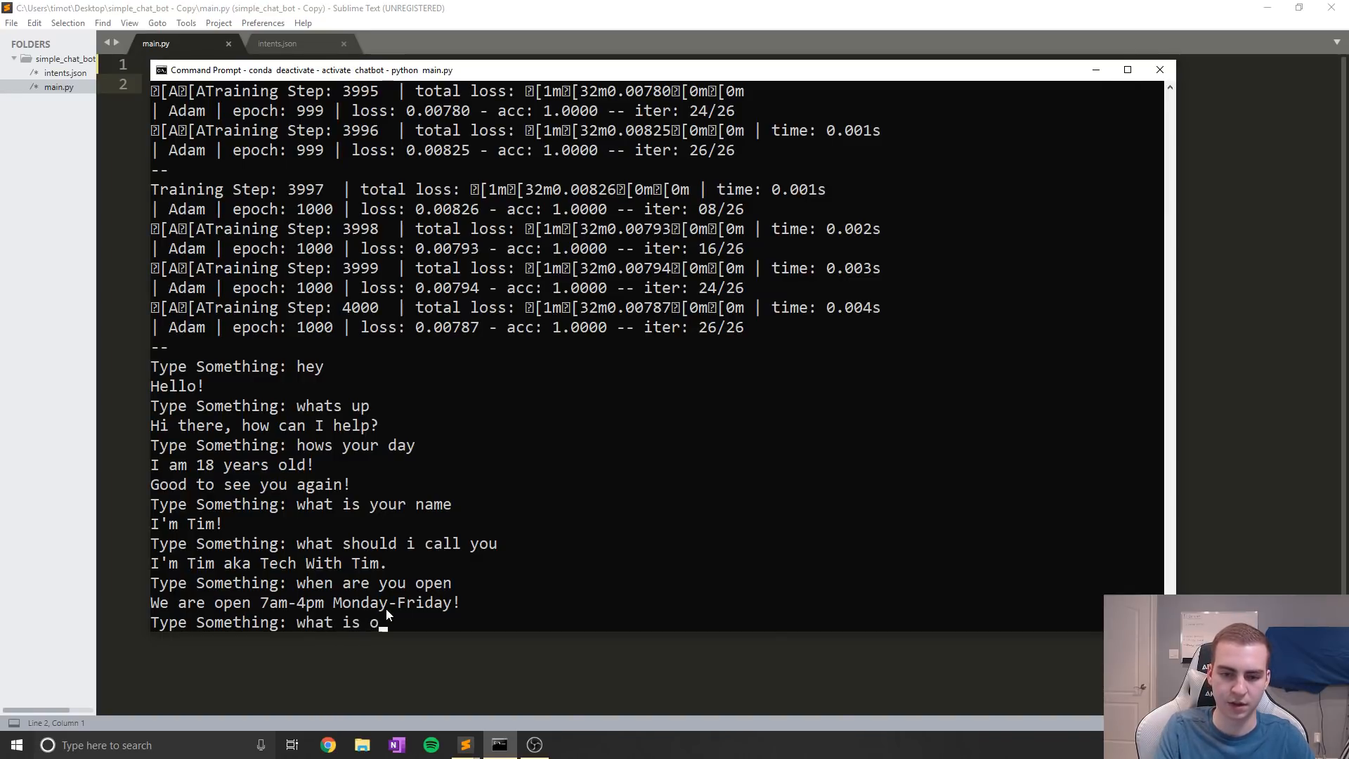
pyautogui.write('n the menu')
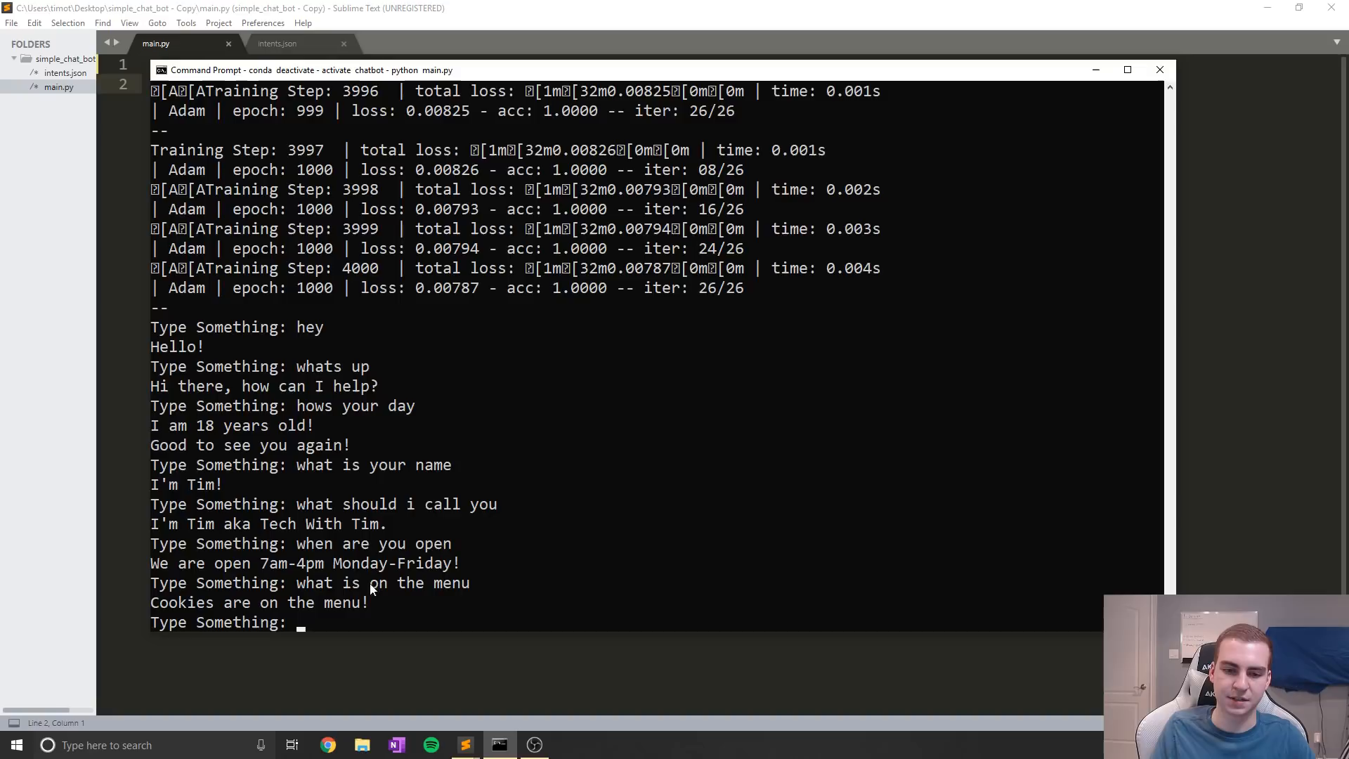
pyautogui.moveTo(413, 633)
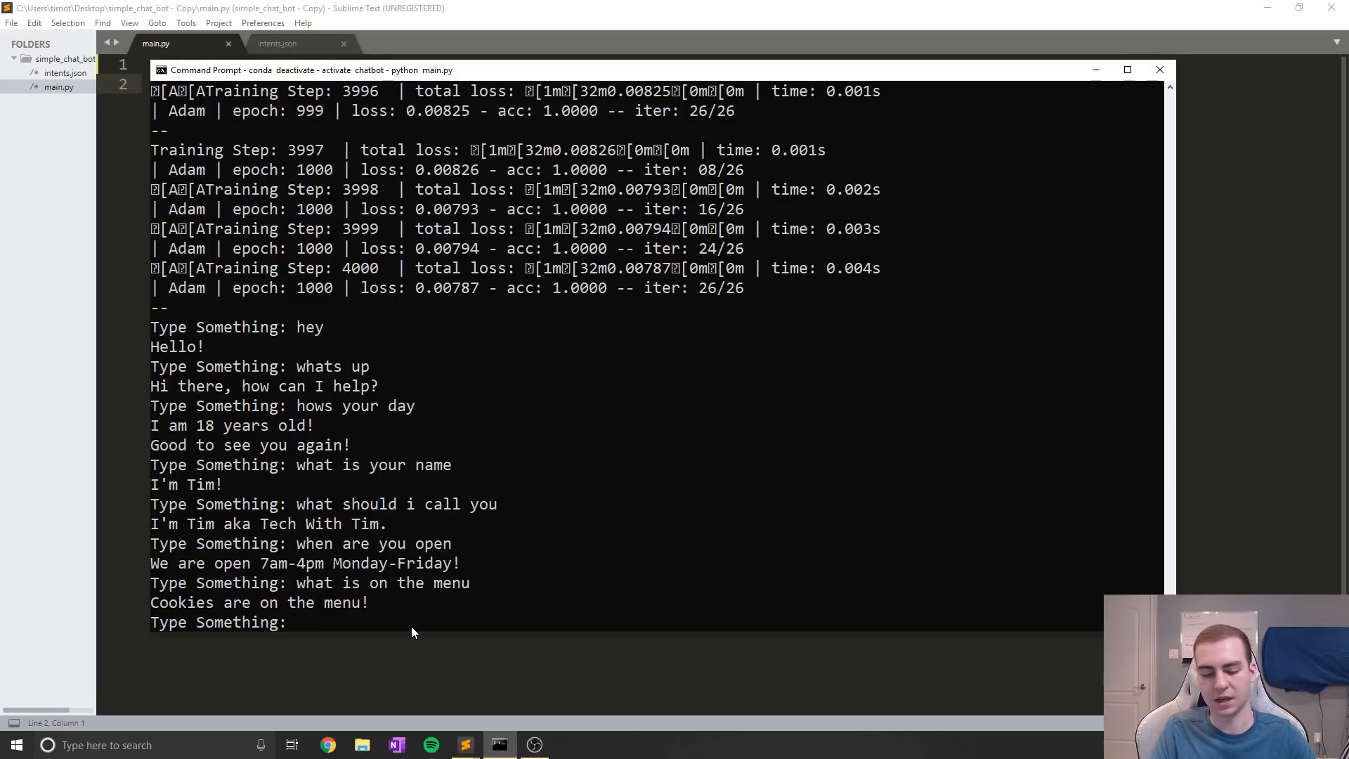
pyautogui.write('how much is a cookie')
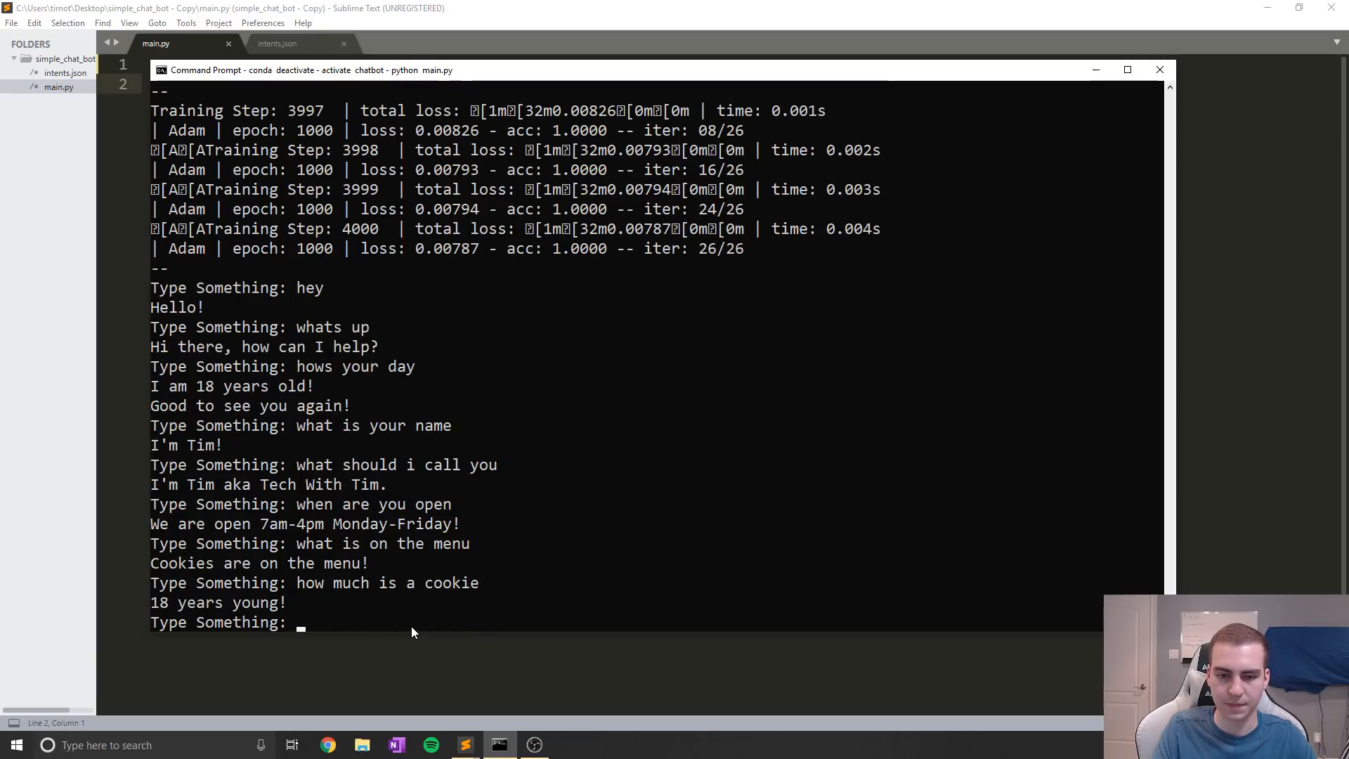
pyautogui.moveTo(439, 628)
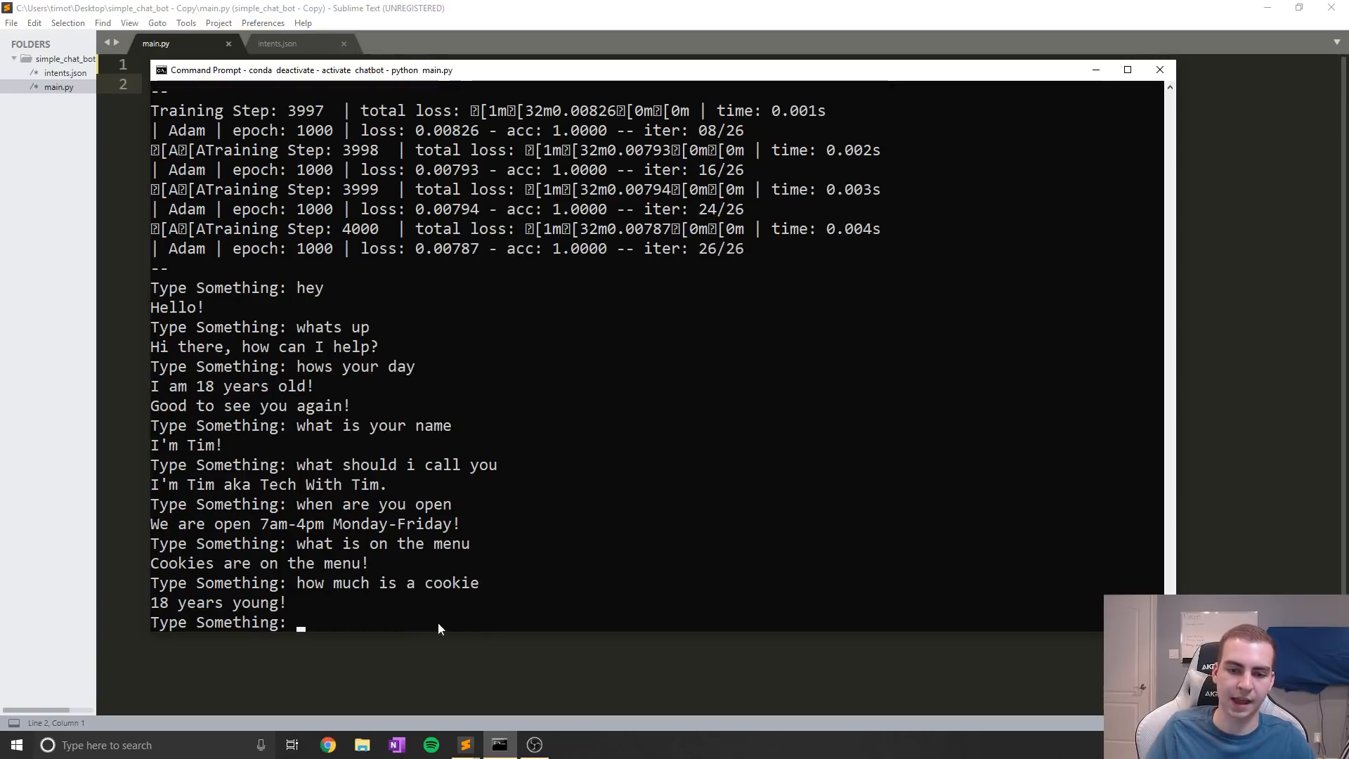
pyautogui.doubleClick(387, 582)
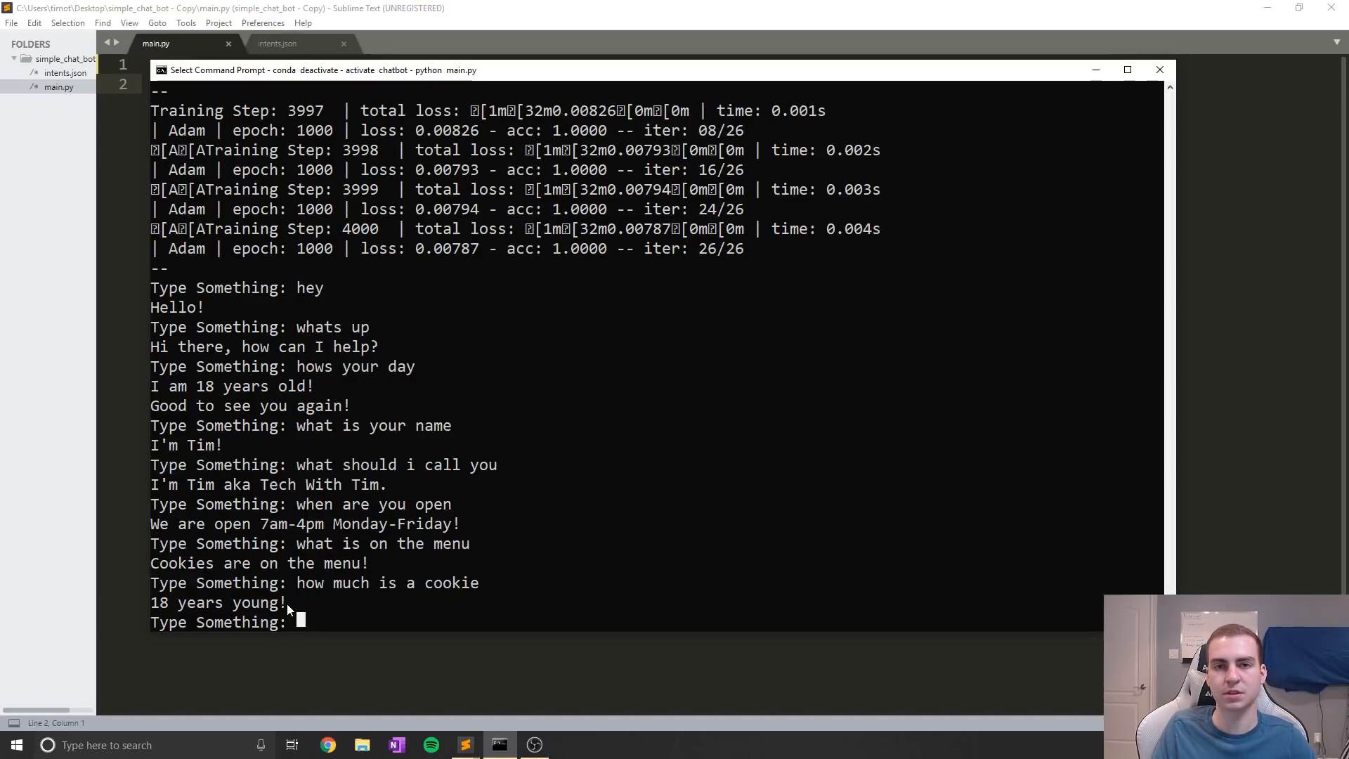
pyautogui.moveTo(471, 579)
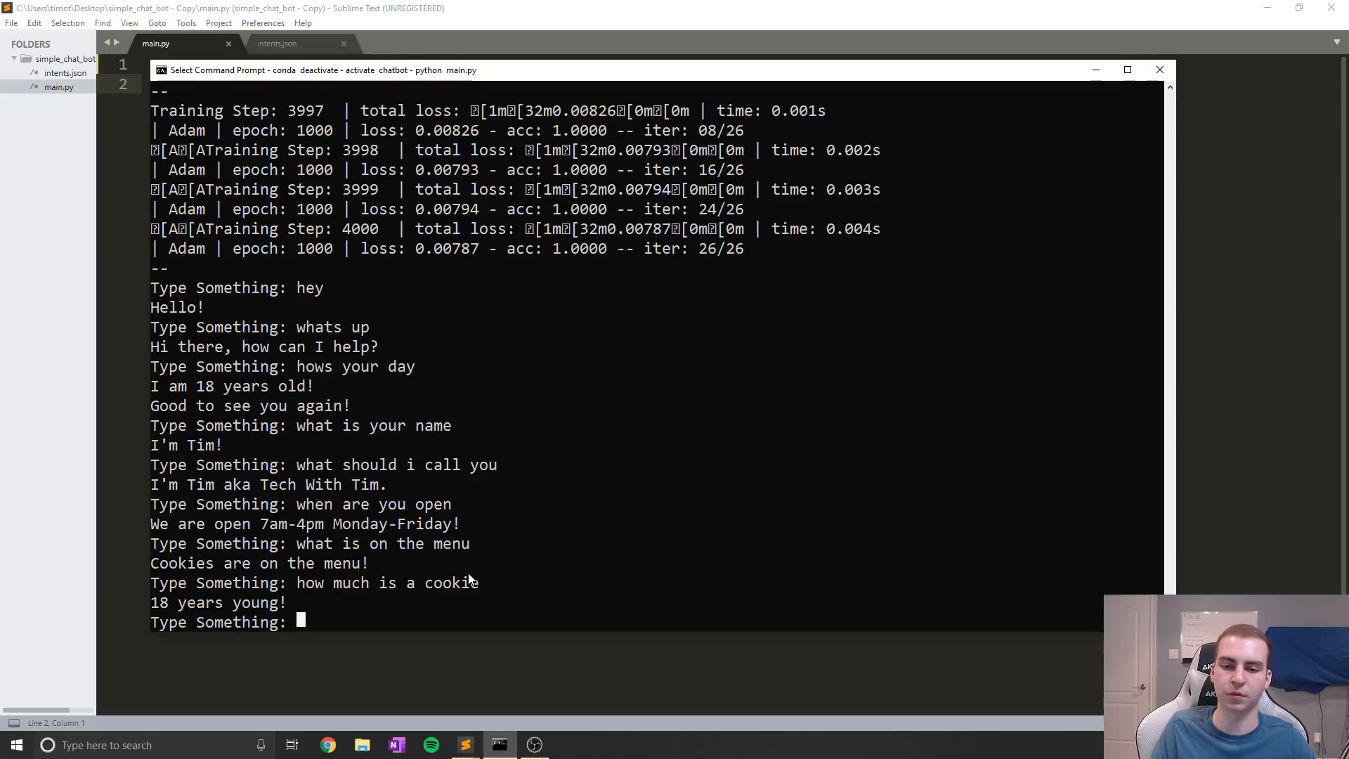
pyautogui.moveTo(1127, 166)
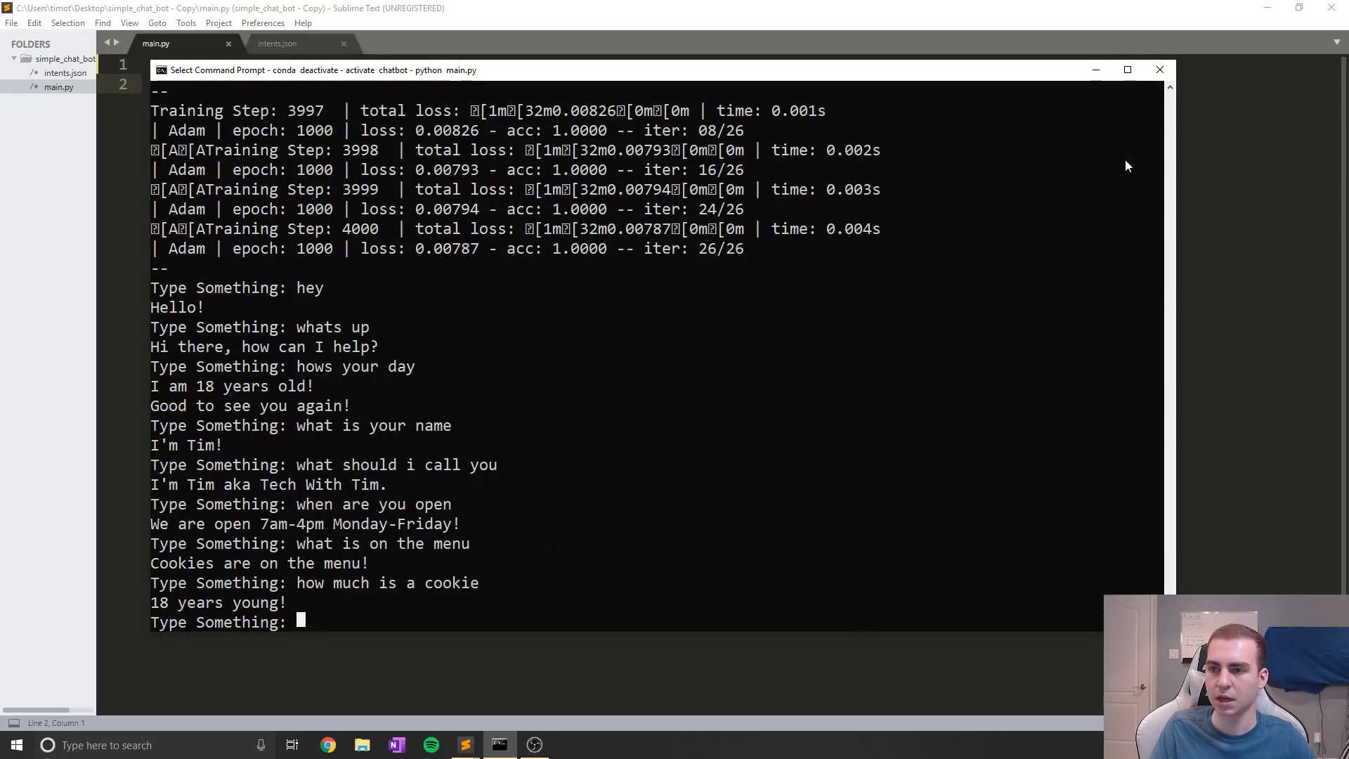
# Switch to Sublime Text and look through intents.json down to the 'buy' intent
pyautogui.click(1159, 70)
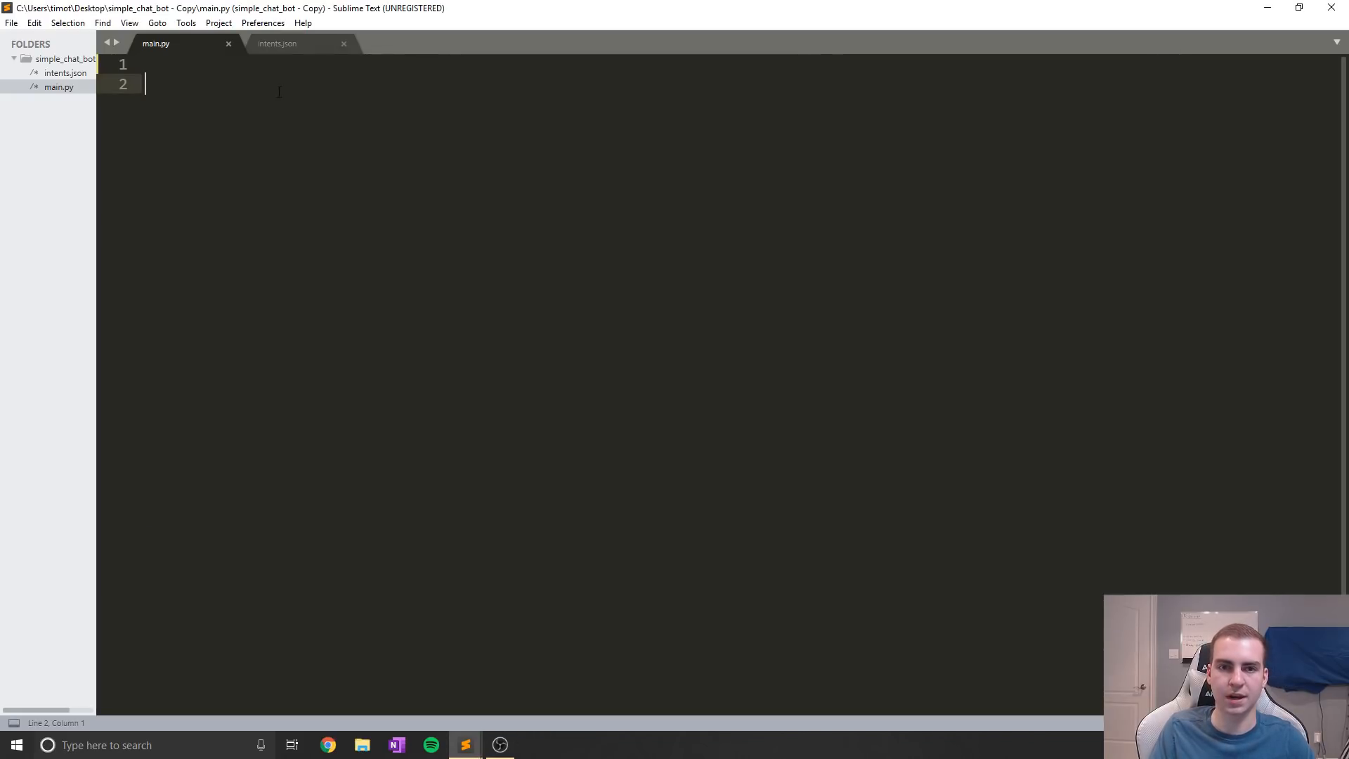
pyautogui.click(276, 43)
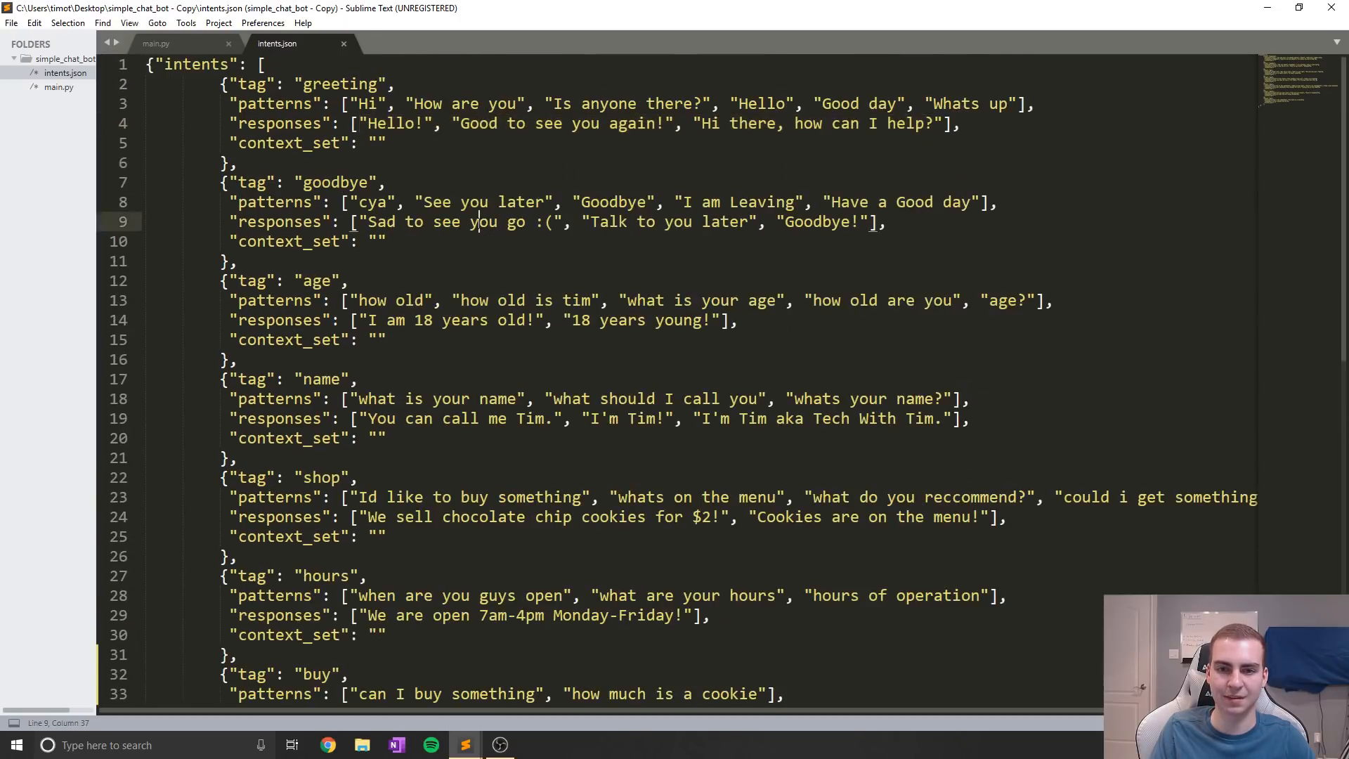
pyautogui.scroll(-3)
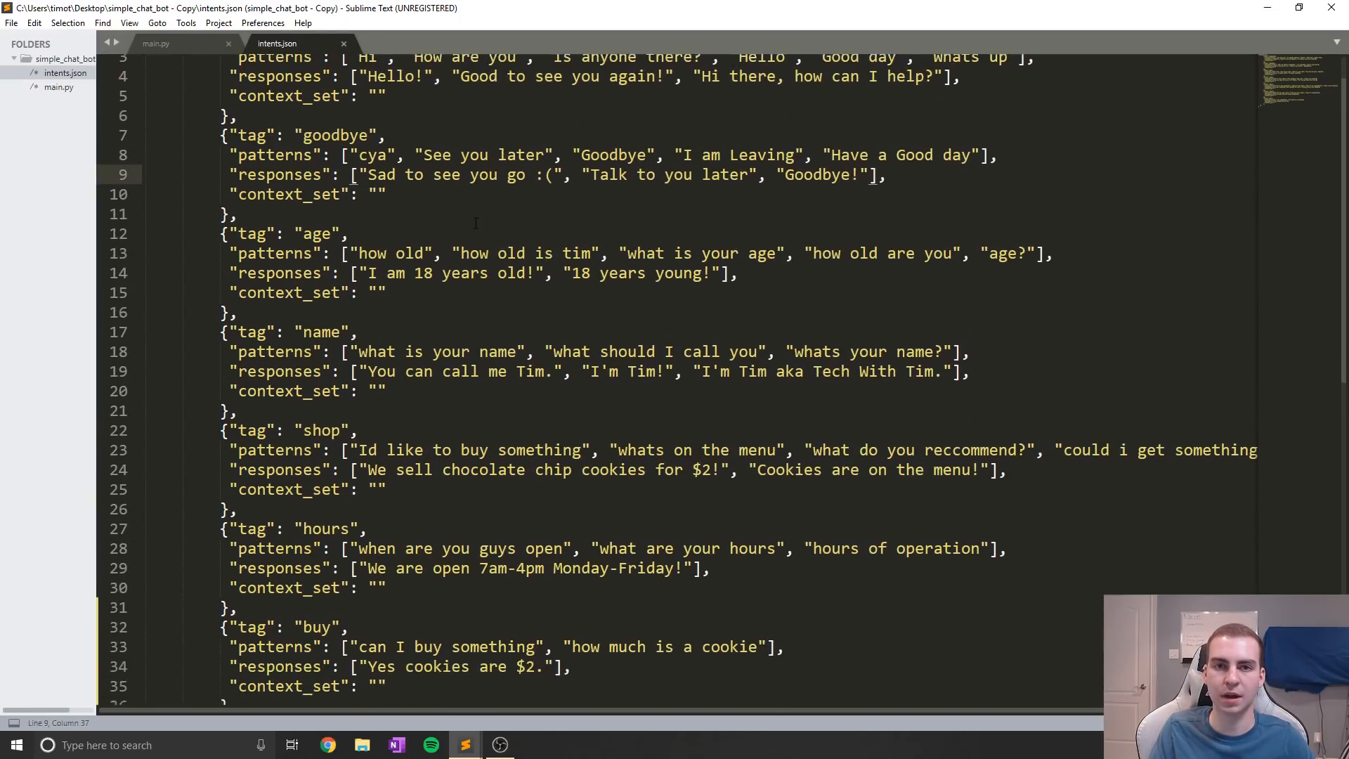
pyautogui.scroll(-3)
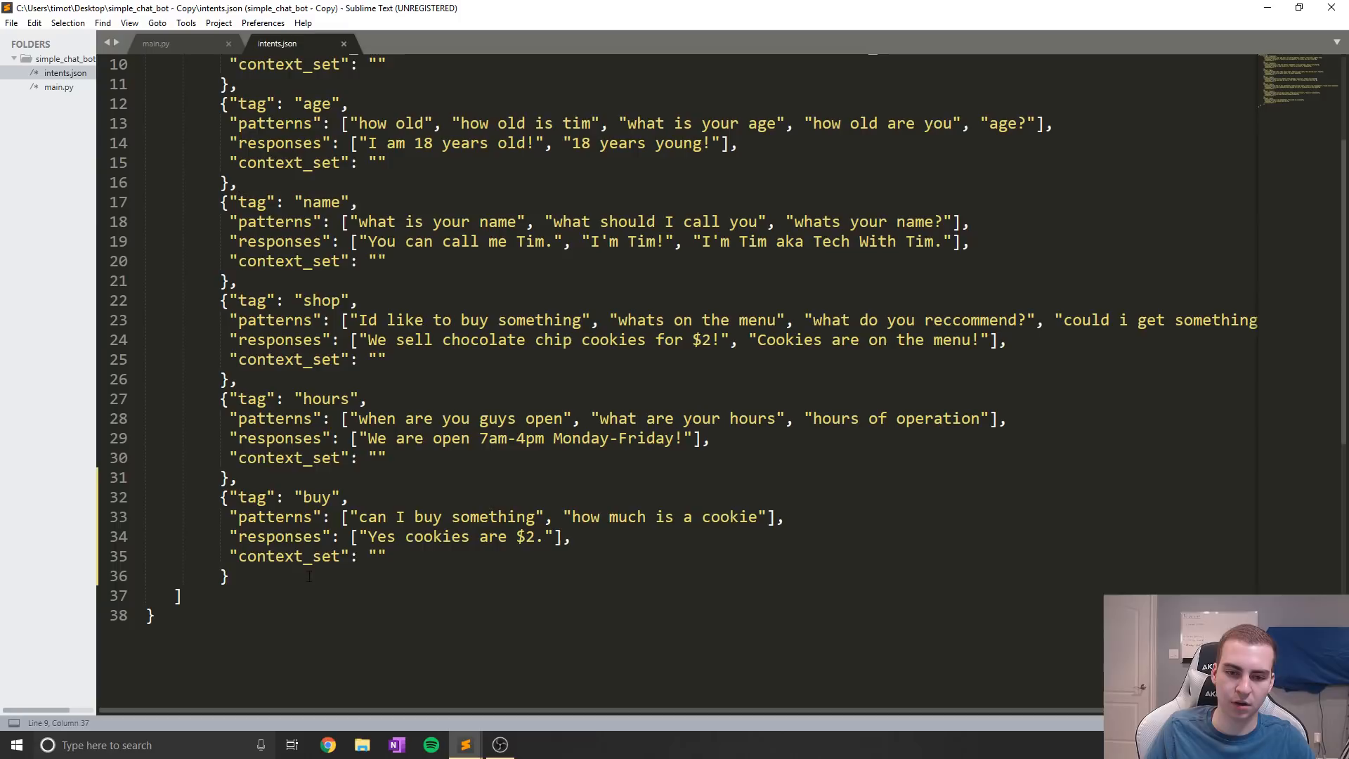
pyautogui.press('ctrl+a')
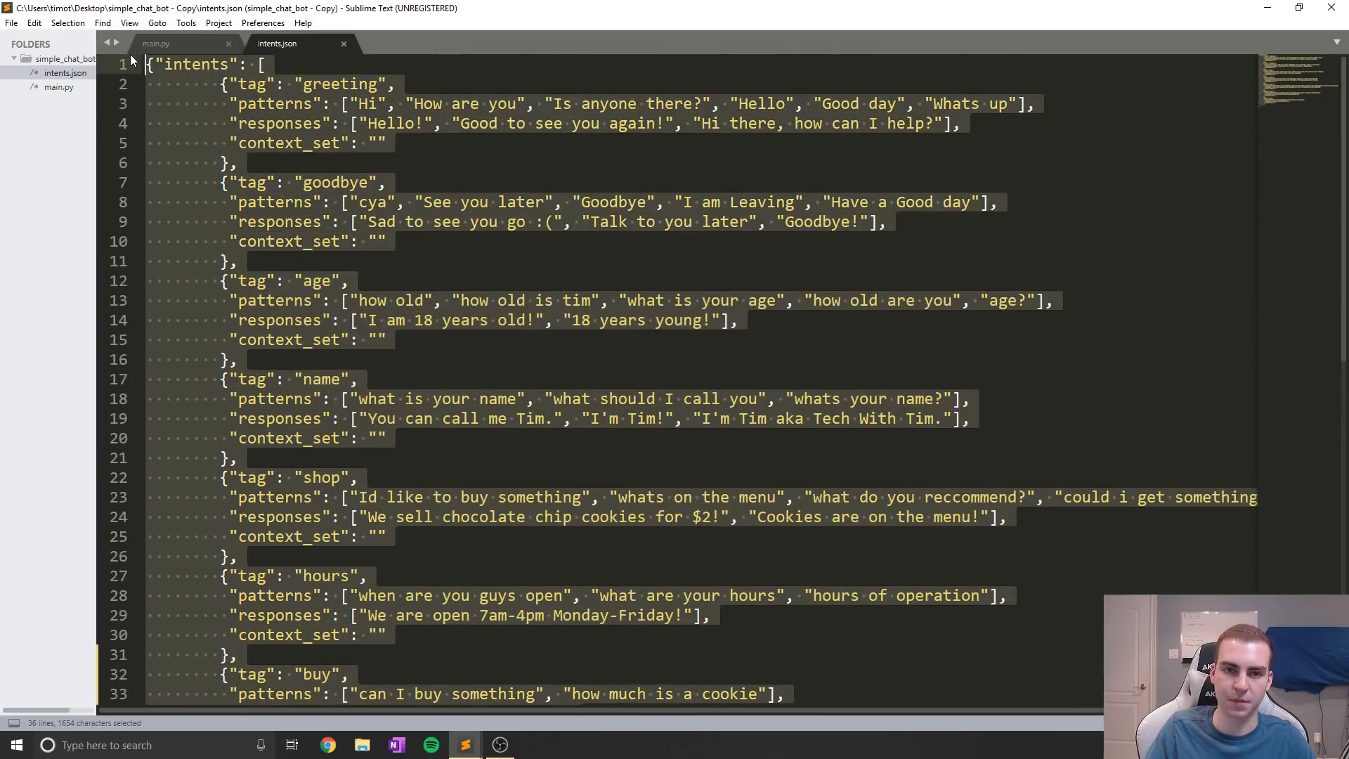
pyautogui.scroll(-3)
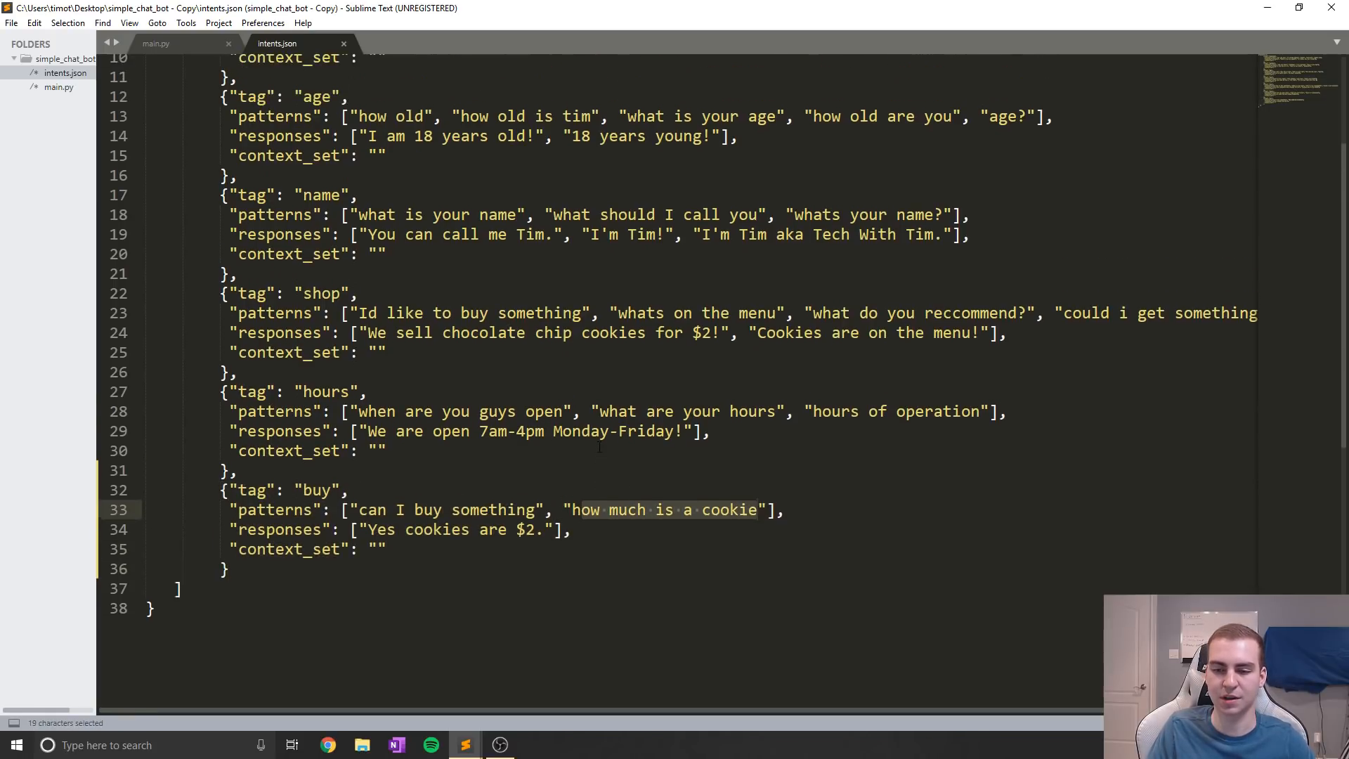
pyautogui.scroll(3)
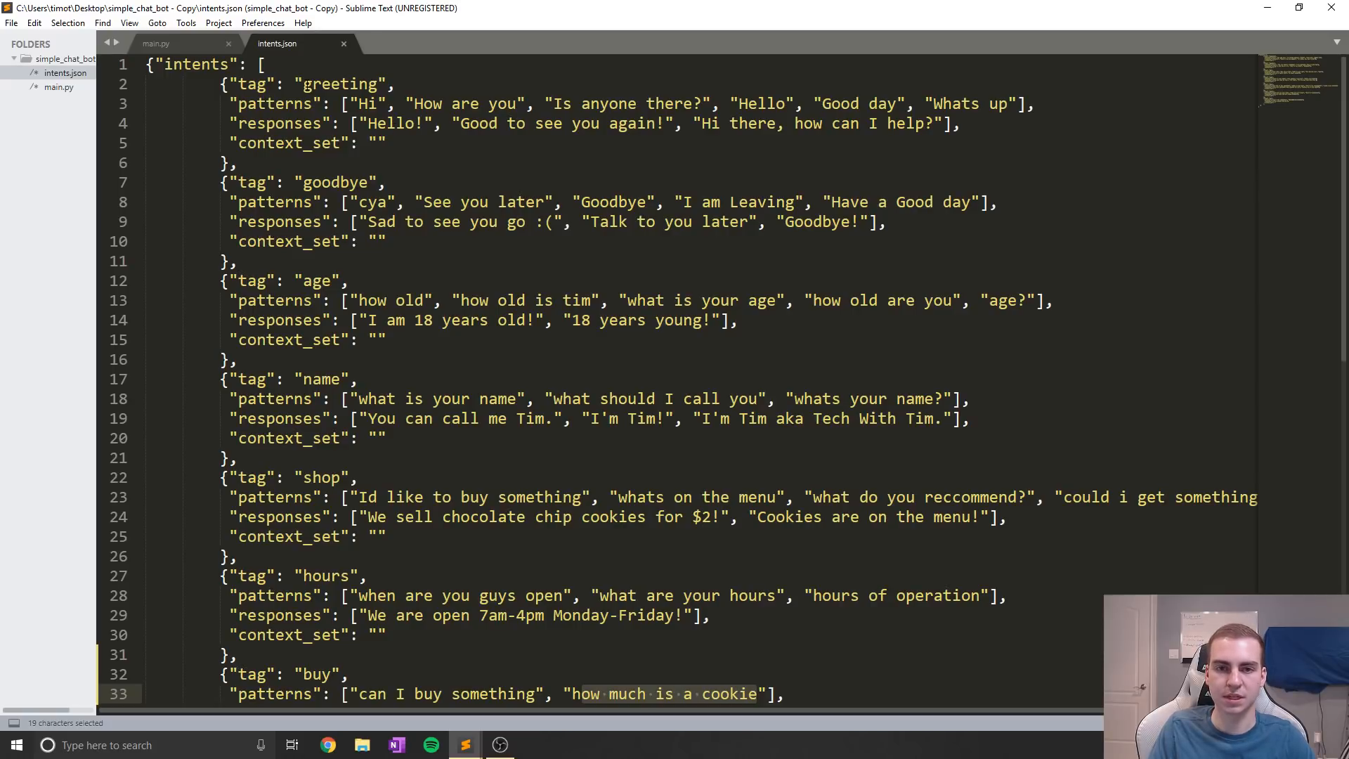
pyautogui.doubleClick(198, 65)
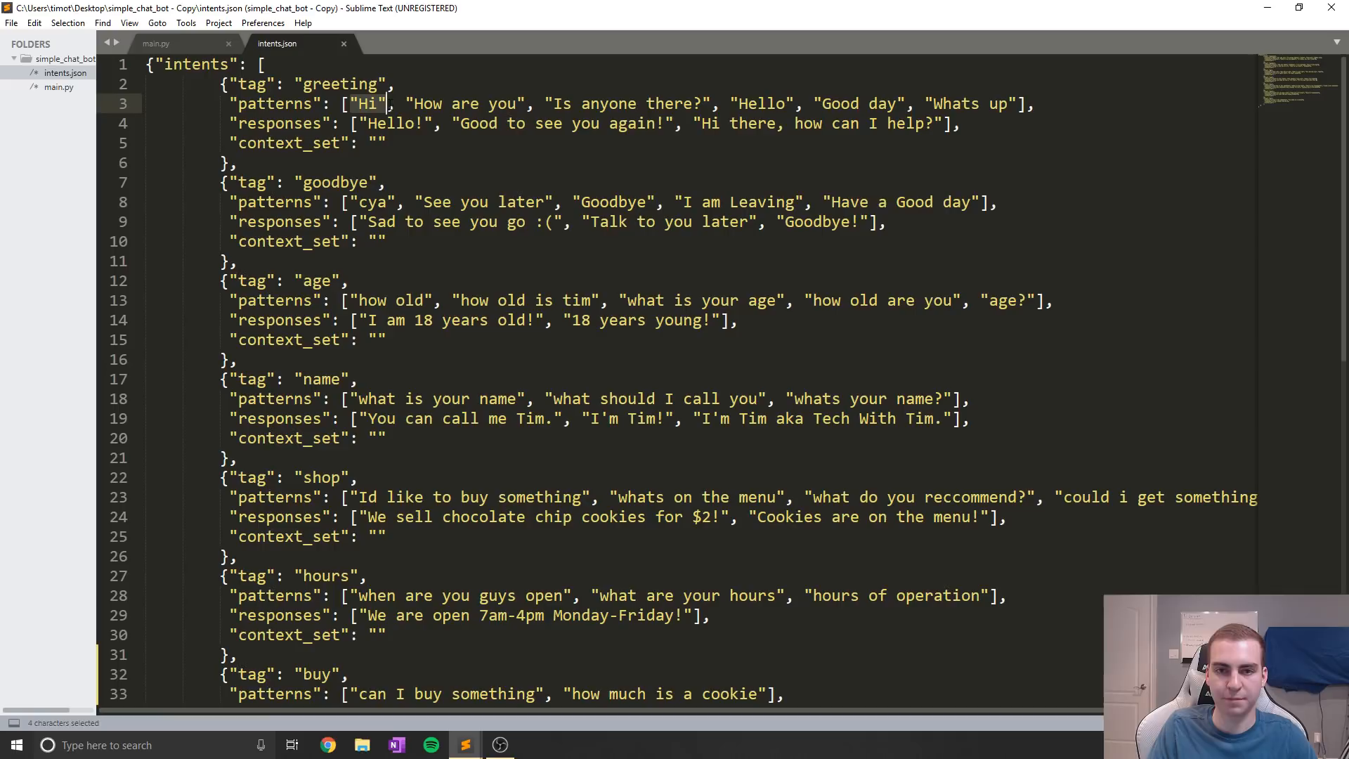
pyautogui.doubleClick(396, 123)
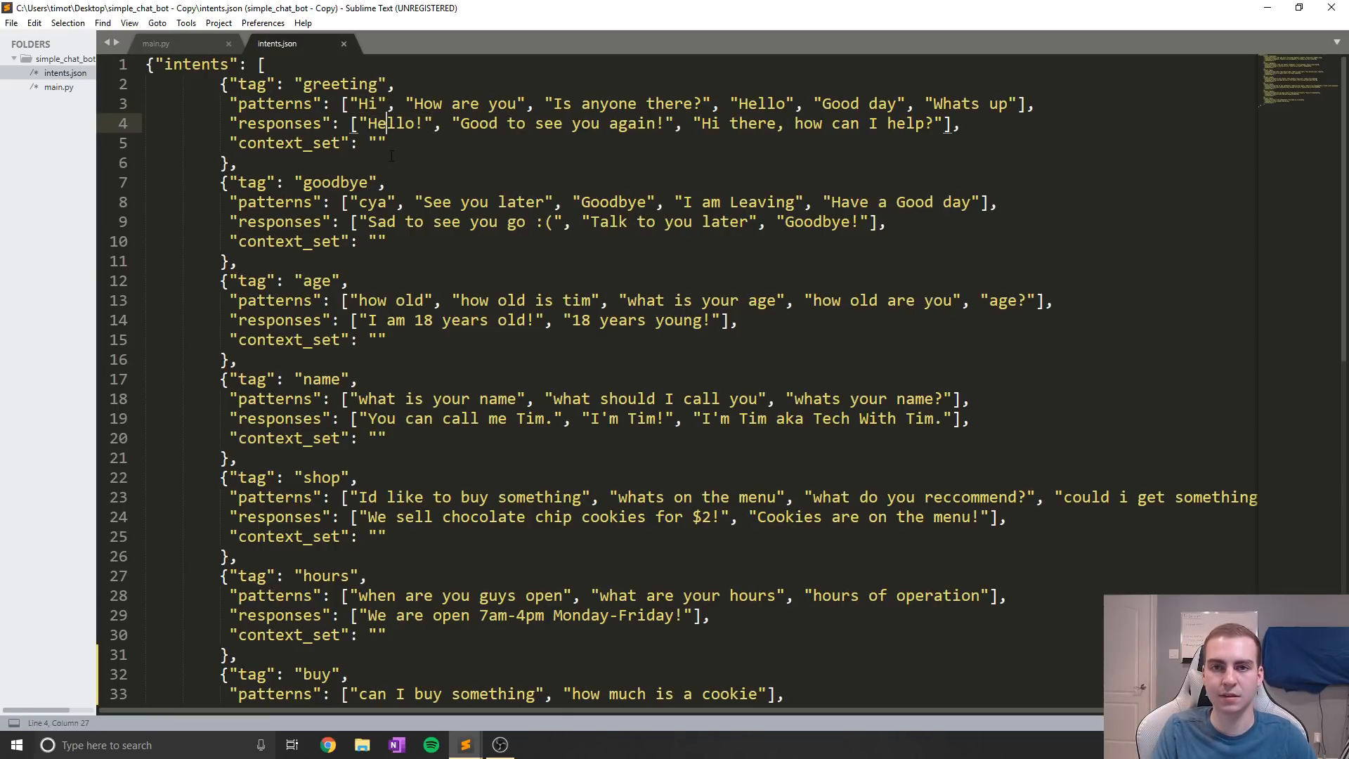
pyautogui.click(370, 103)
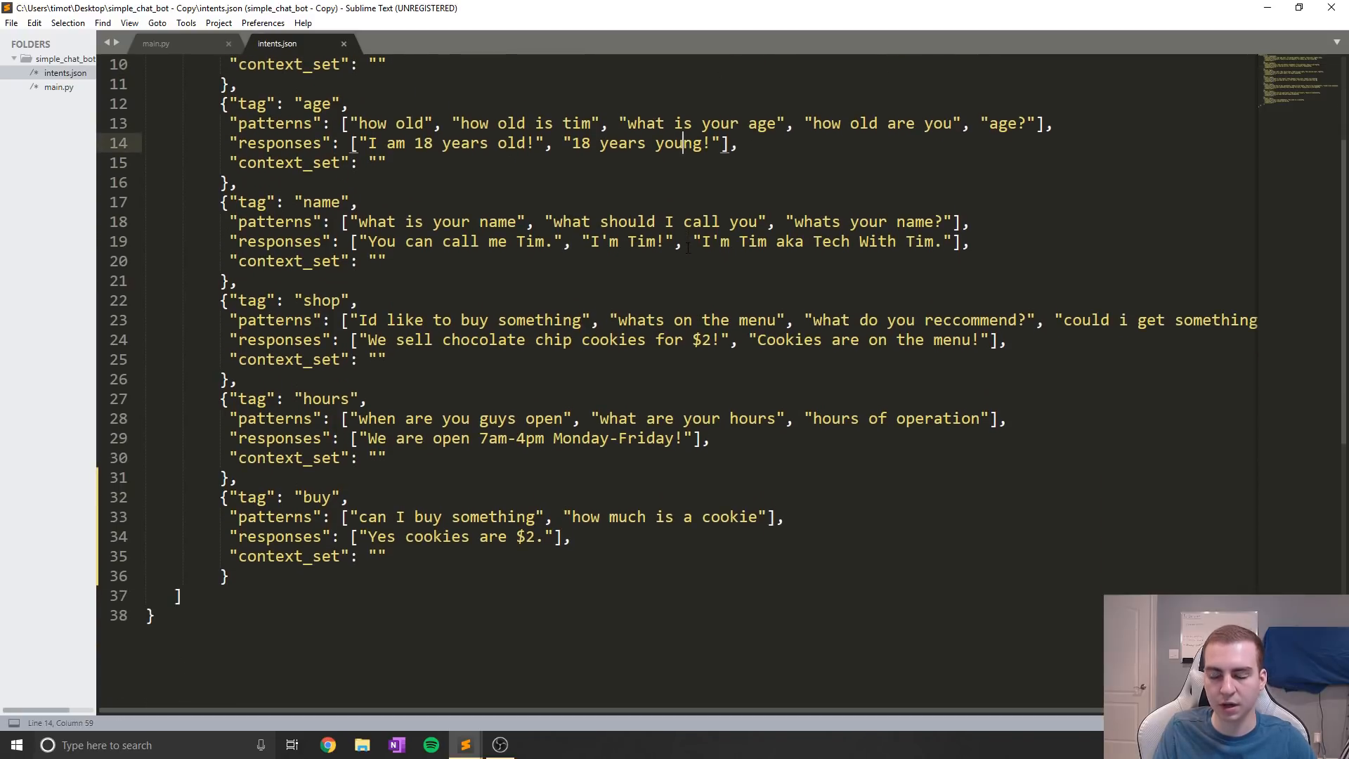
pyautogui.scroll(3)
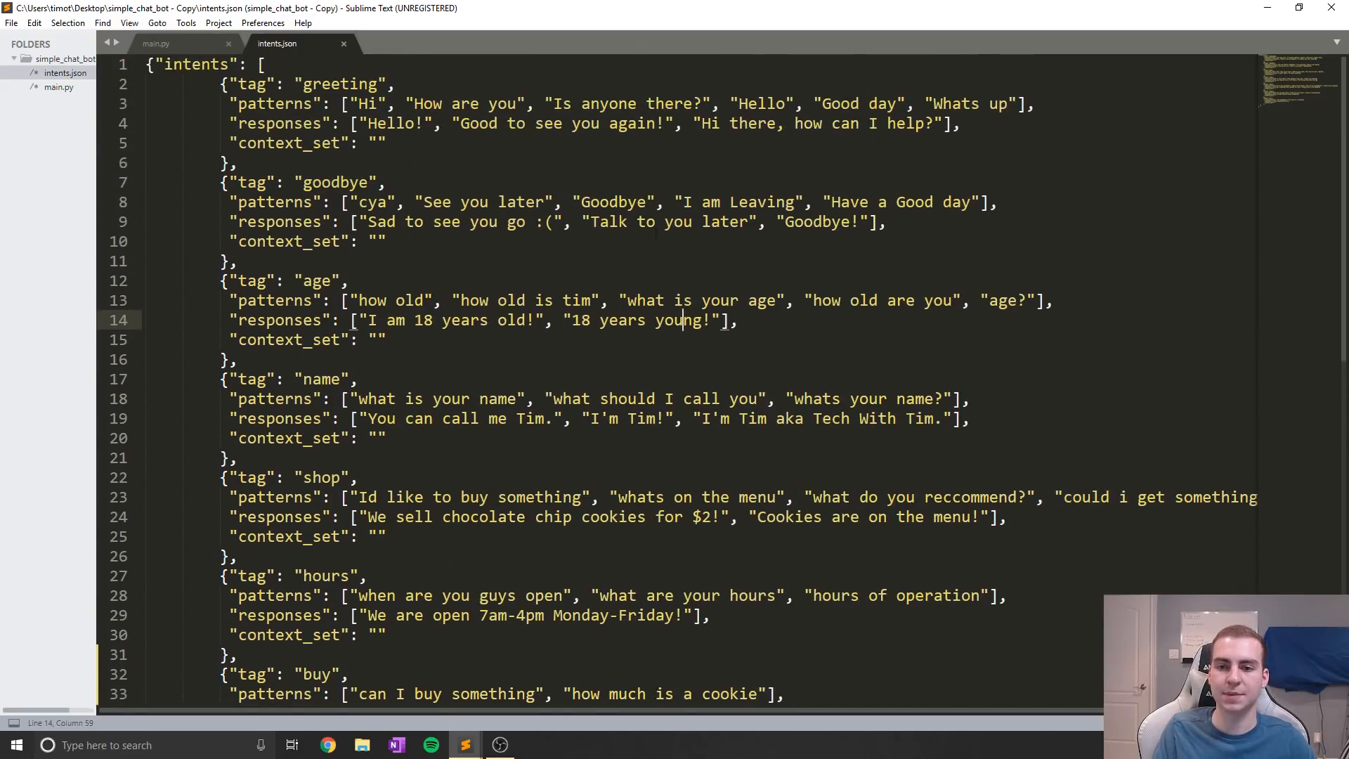
pyautogui.doubleClick(522, 300)
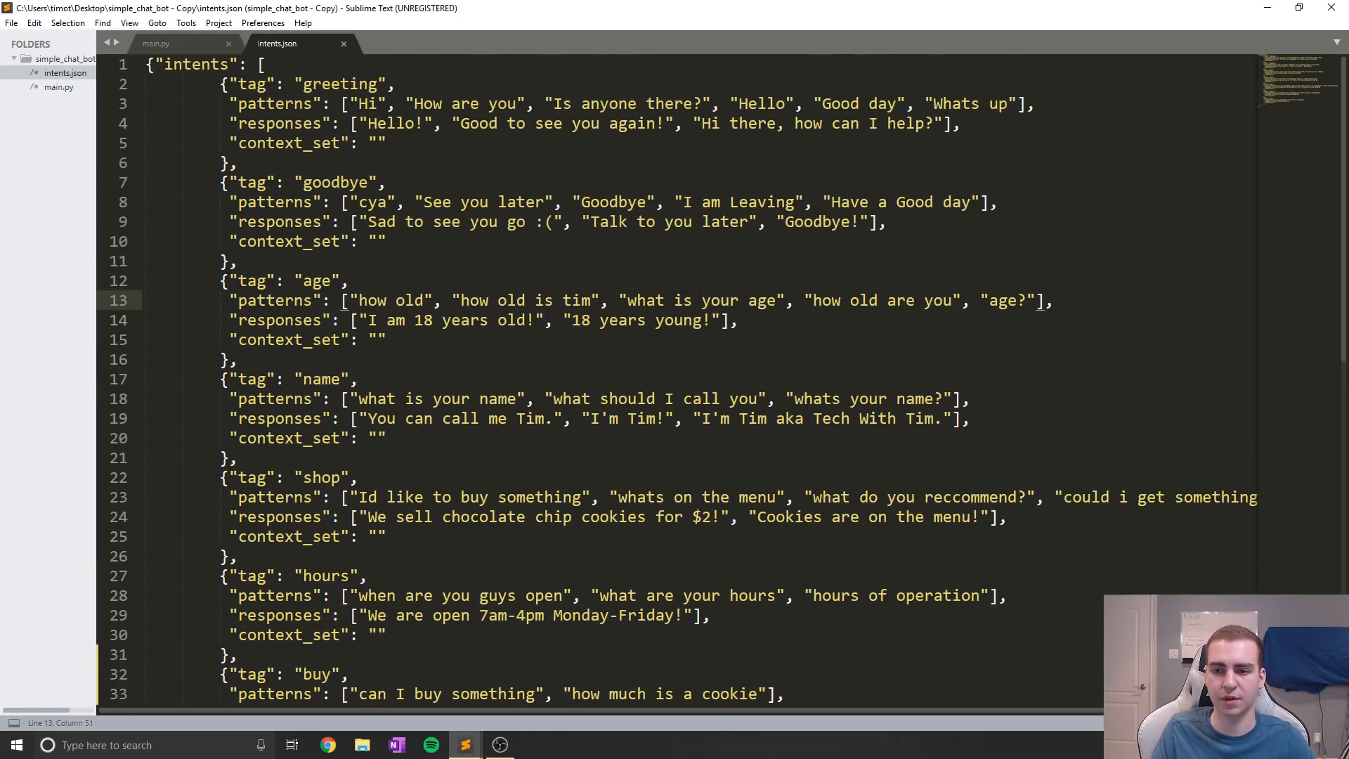
pyautogui.scroll(-3)
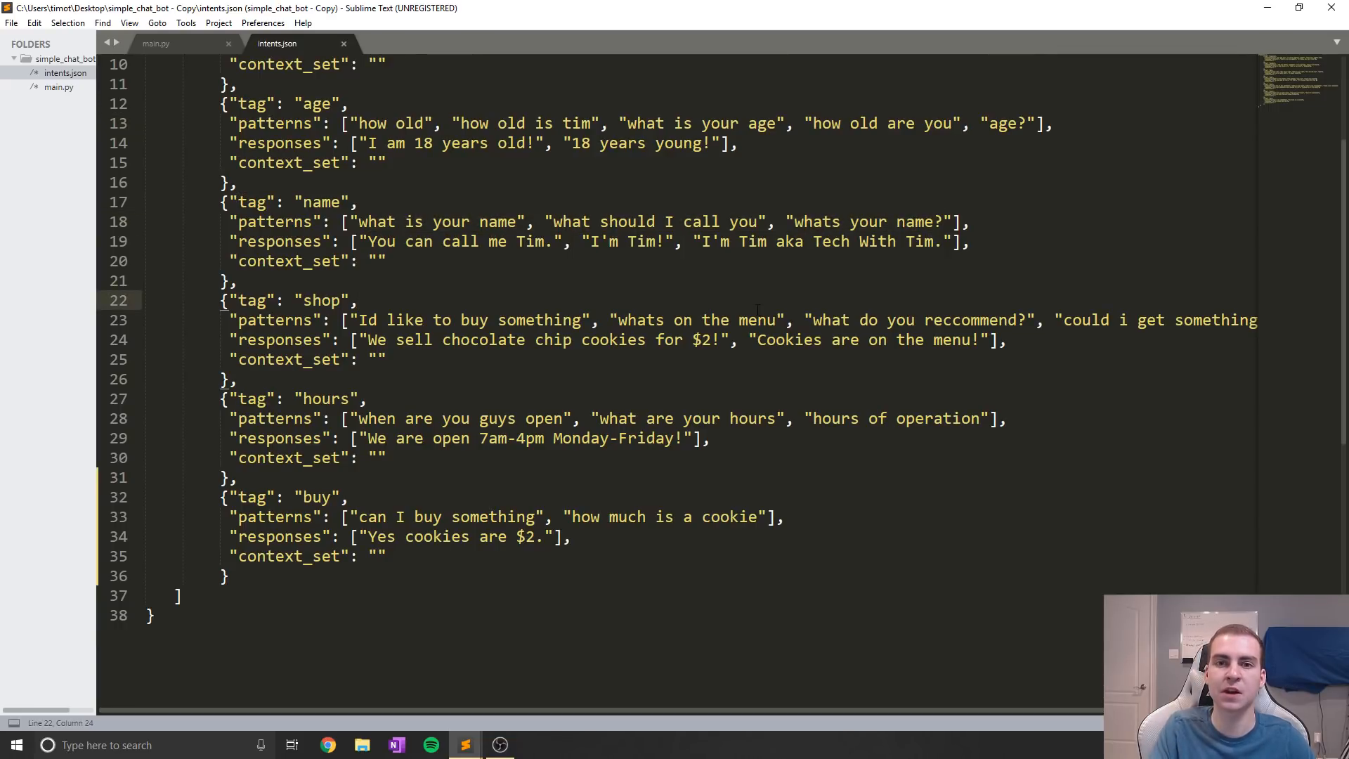
pyautogui.scroll(3)
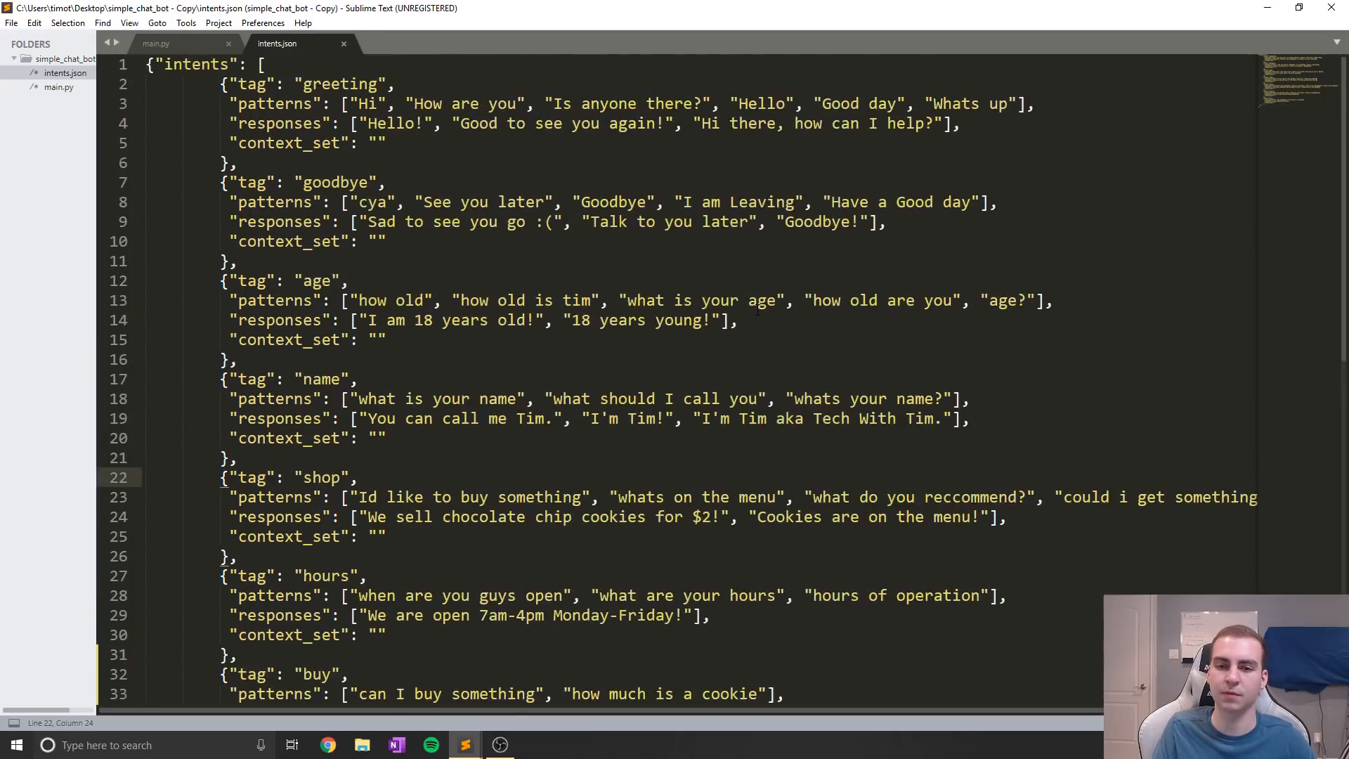
pyautogui.click(315, 181)
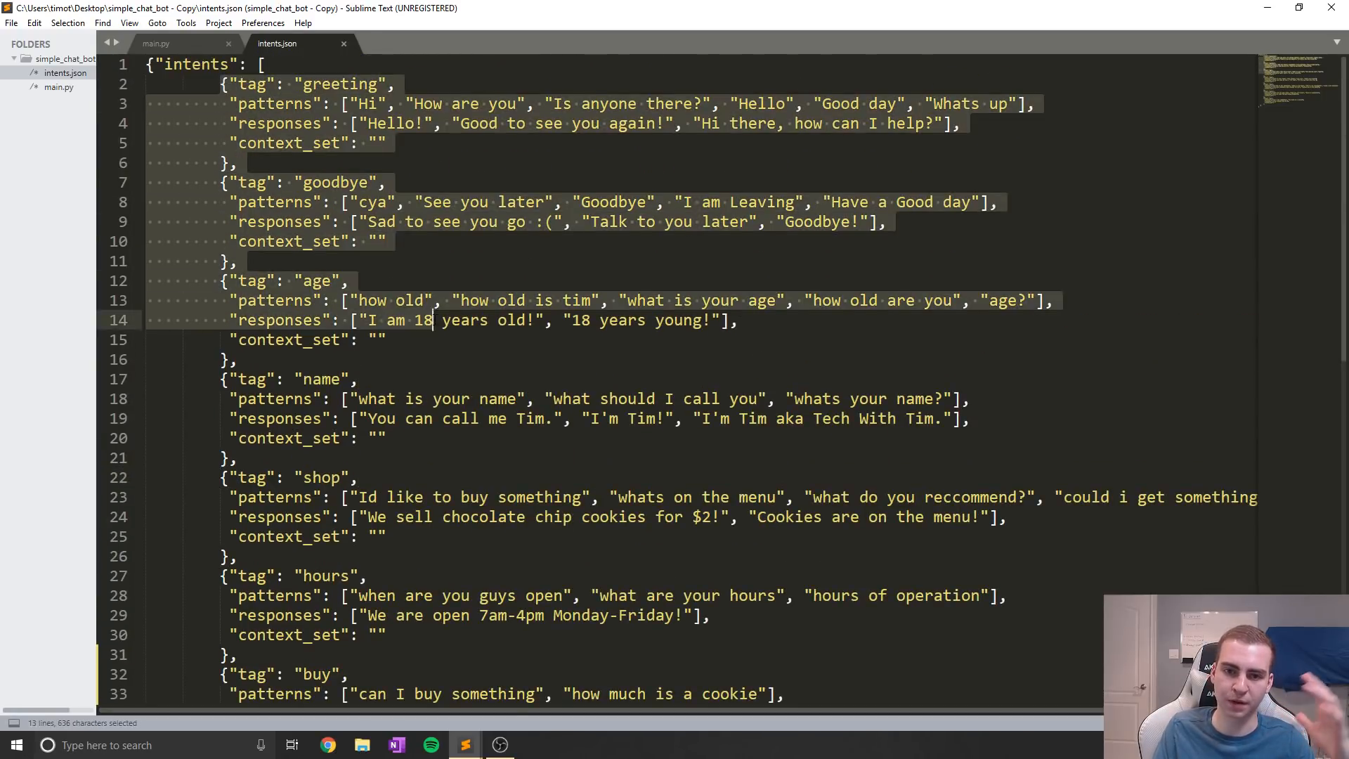
pyautogui.click(386, 438)
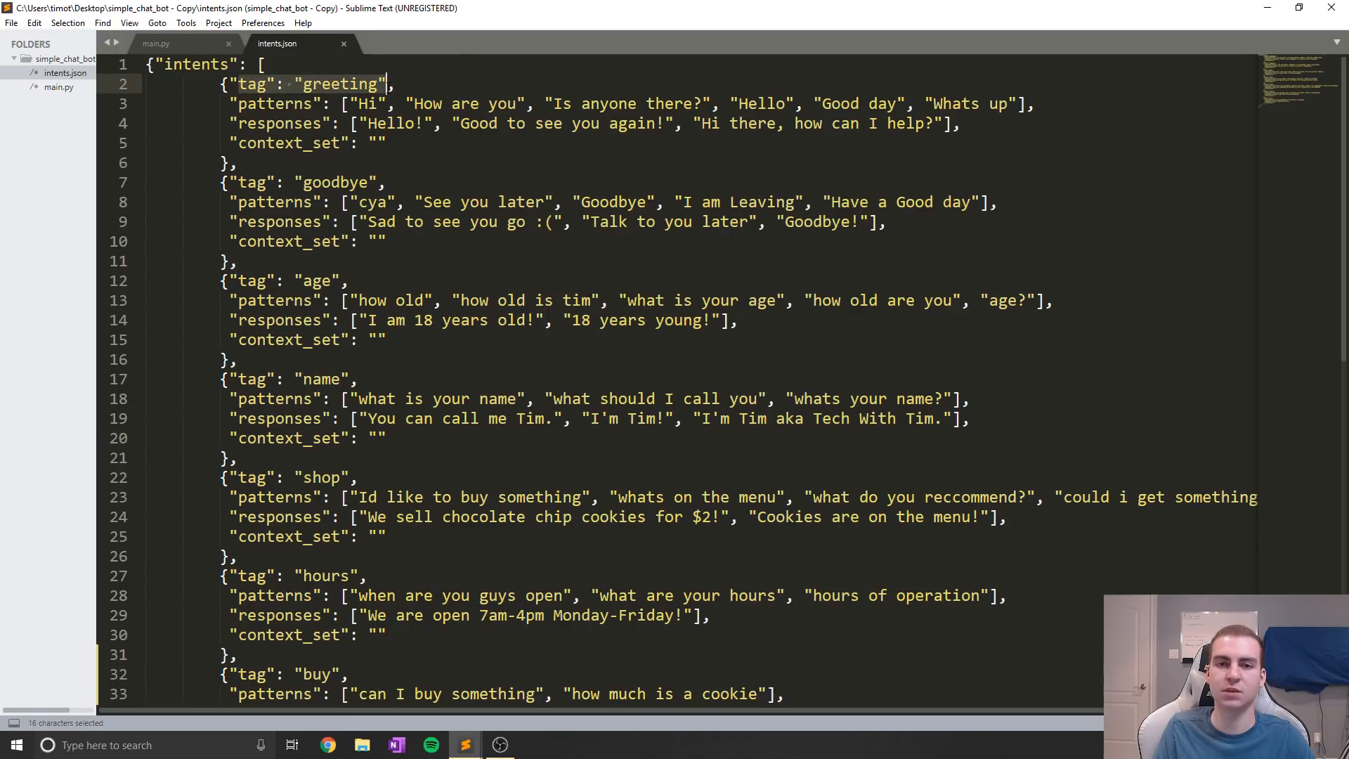
pyautogui.scroll(-3)
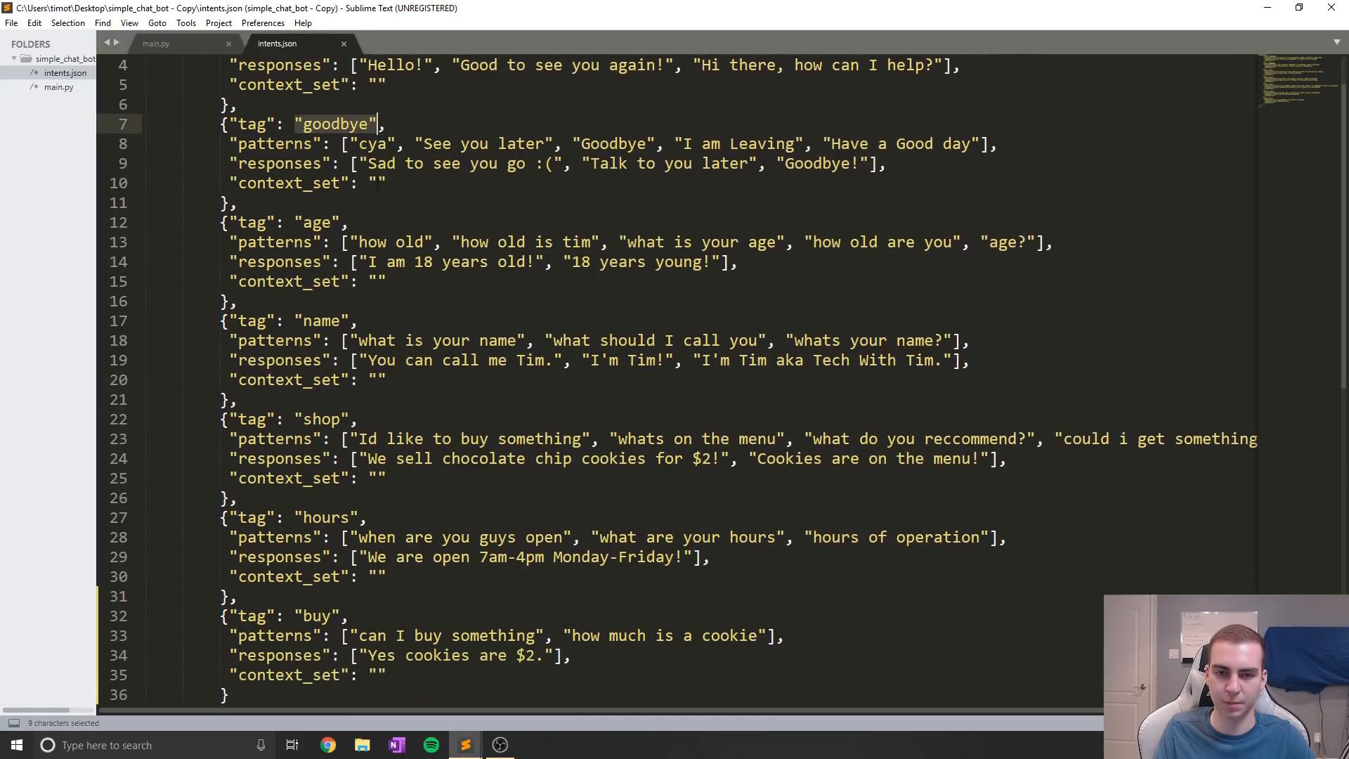
pyautogui.scroll(-3)
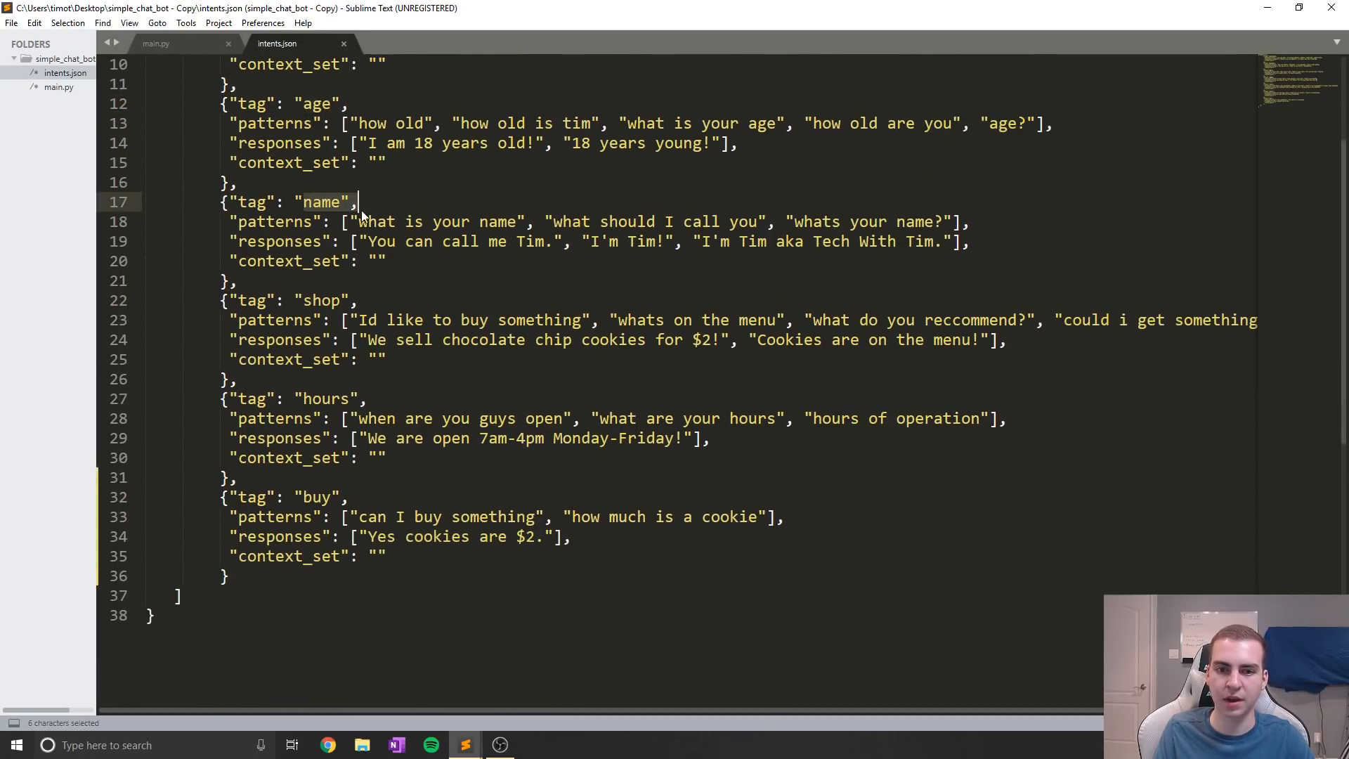
pyautogui.doubleClick(325, 399)
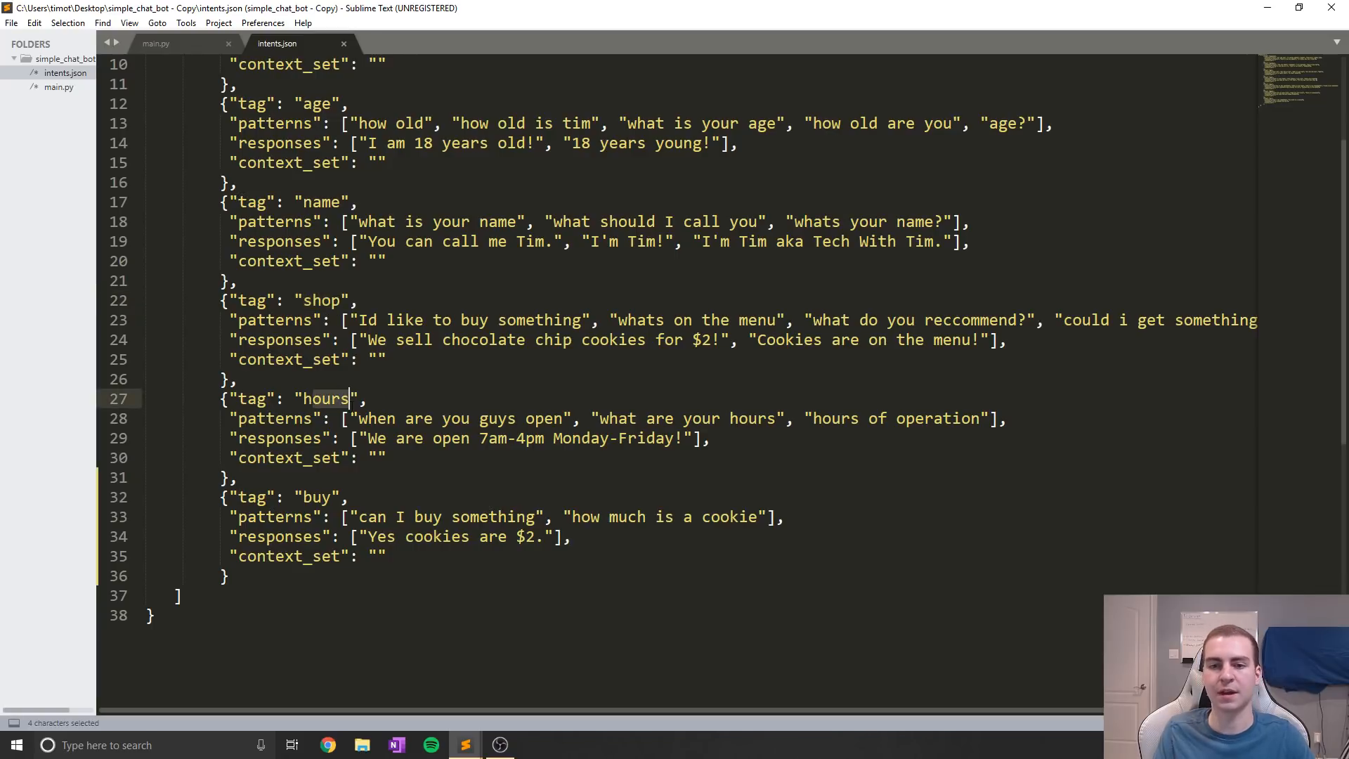
pyautogui.scroll(3)
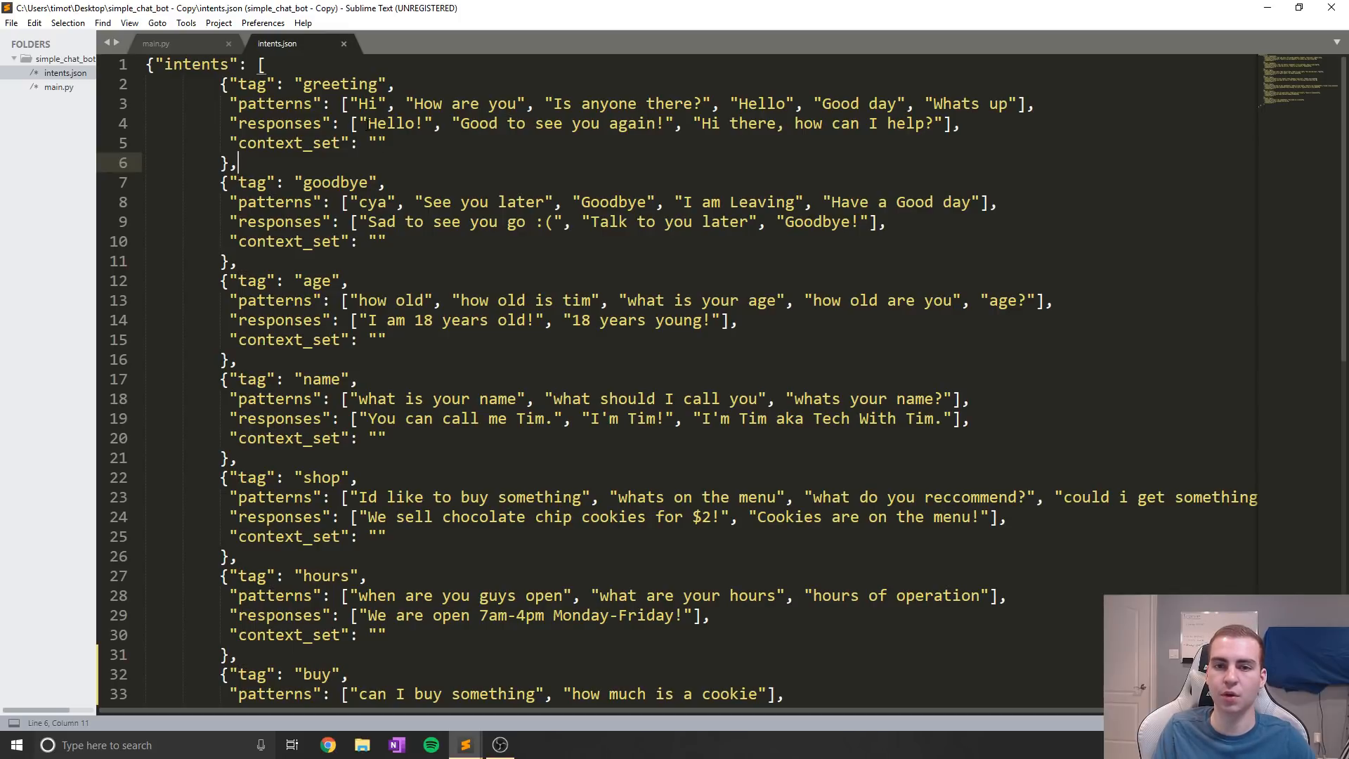
pyautogui.doubleClick(395, 123)
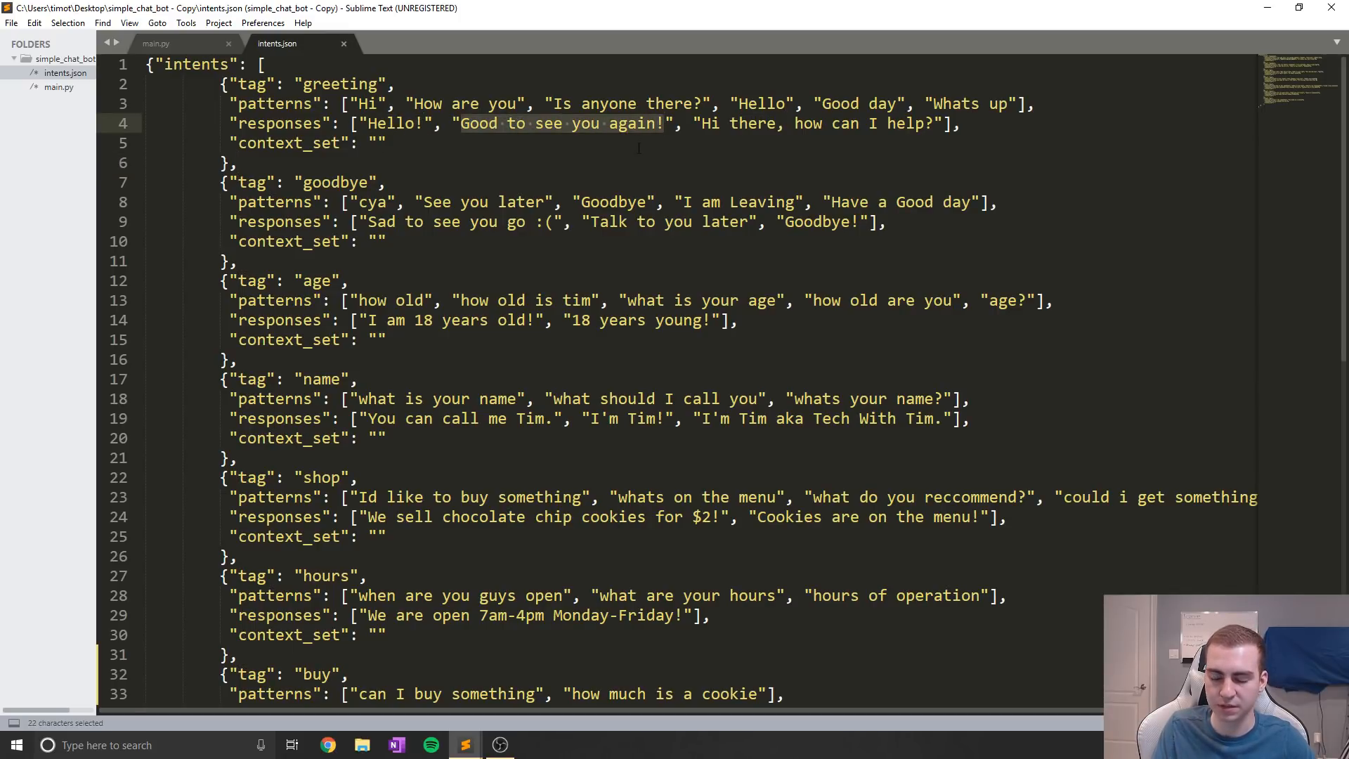
pyautogui.scroll(-3)
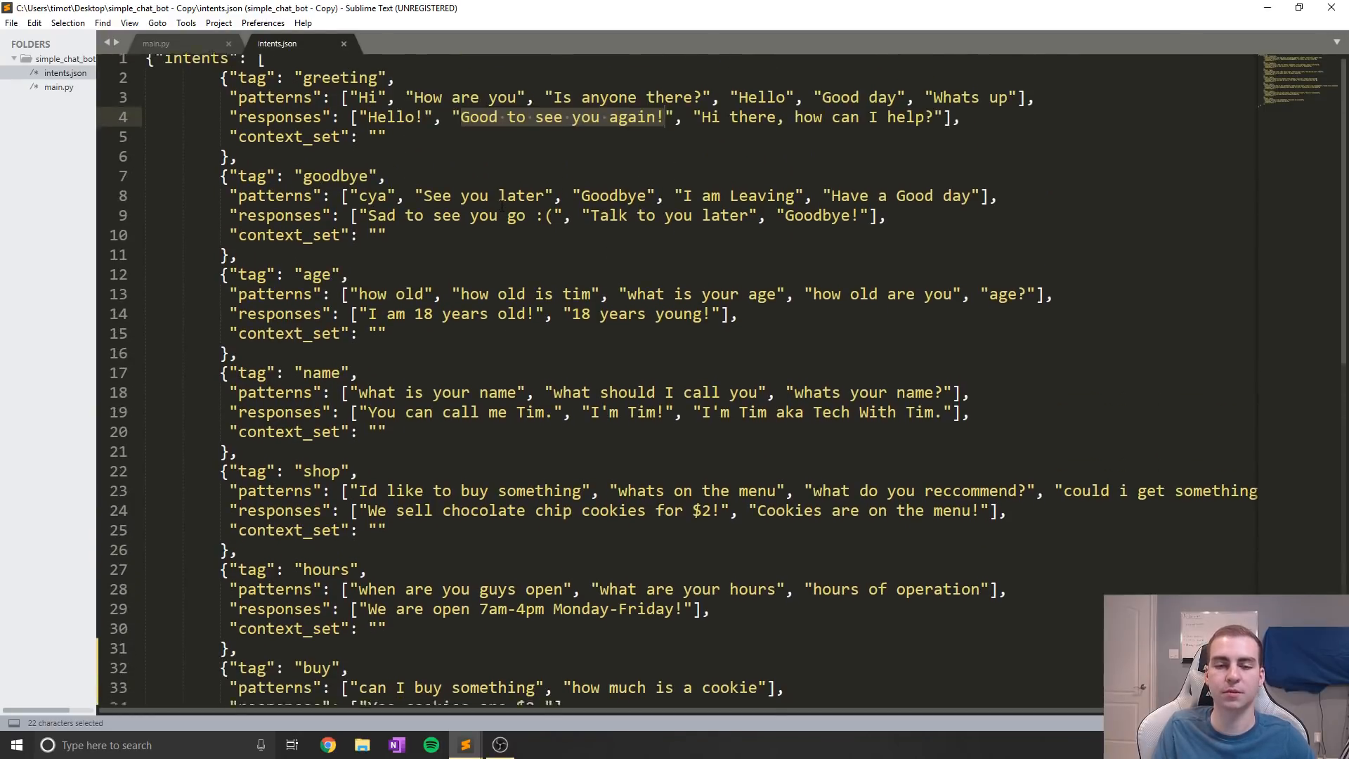
pyautogui.scroll(-3)
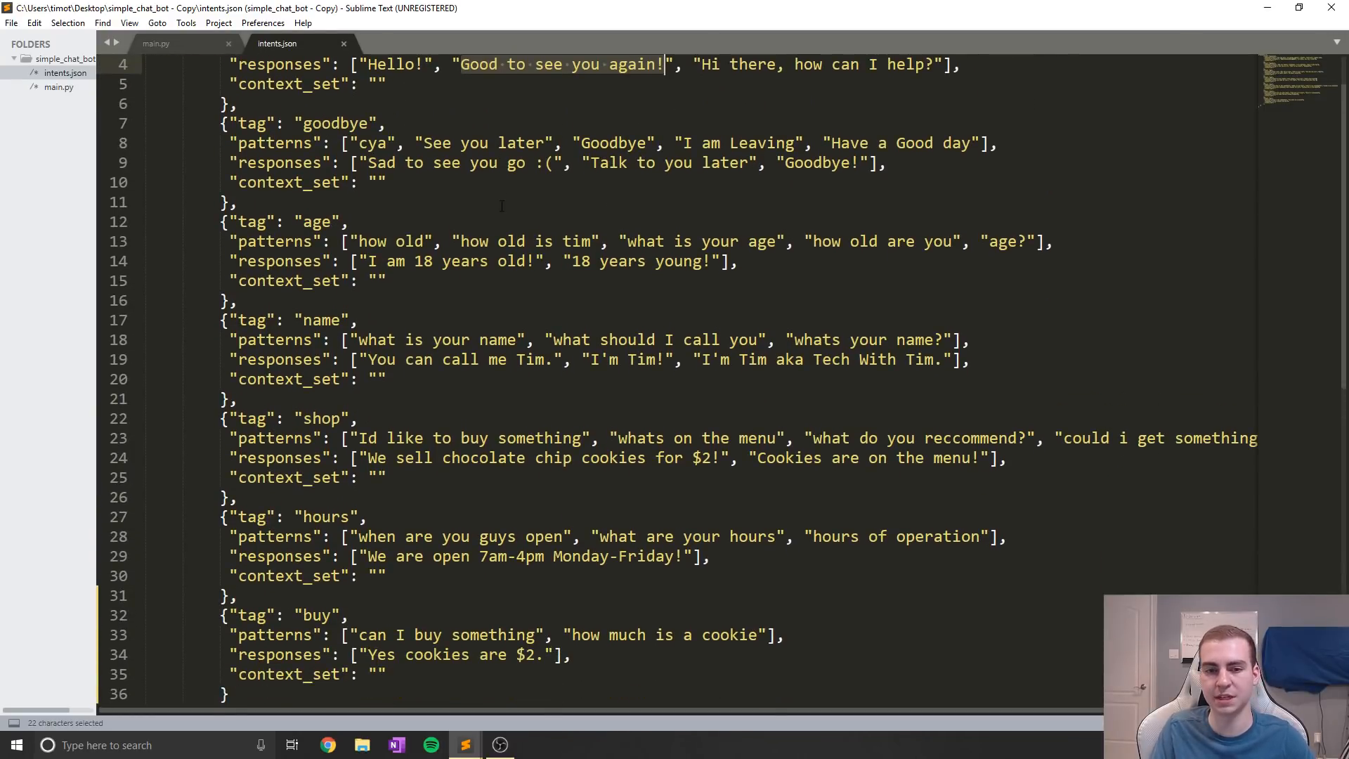
pyautogui.scroll(-3)
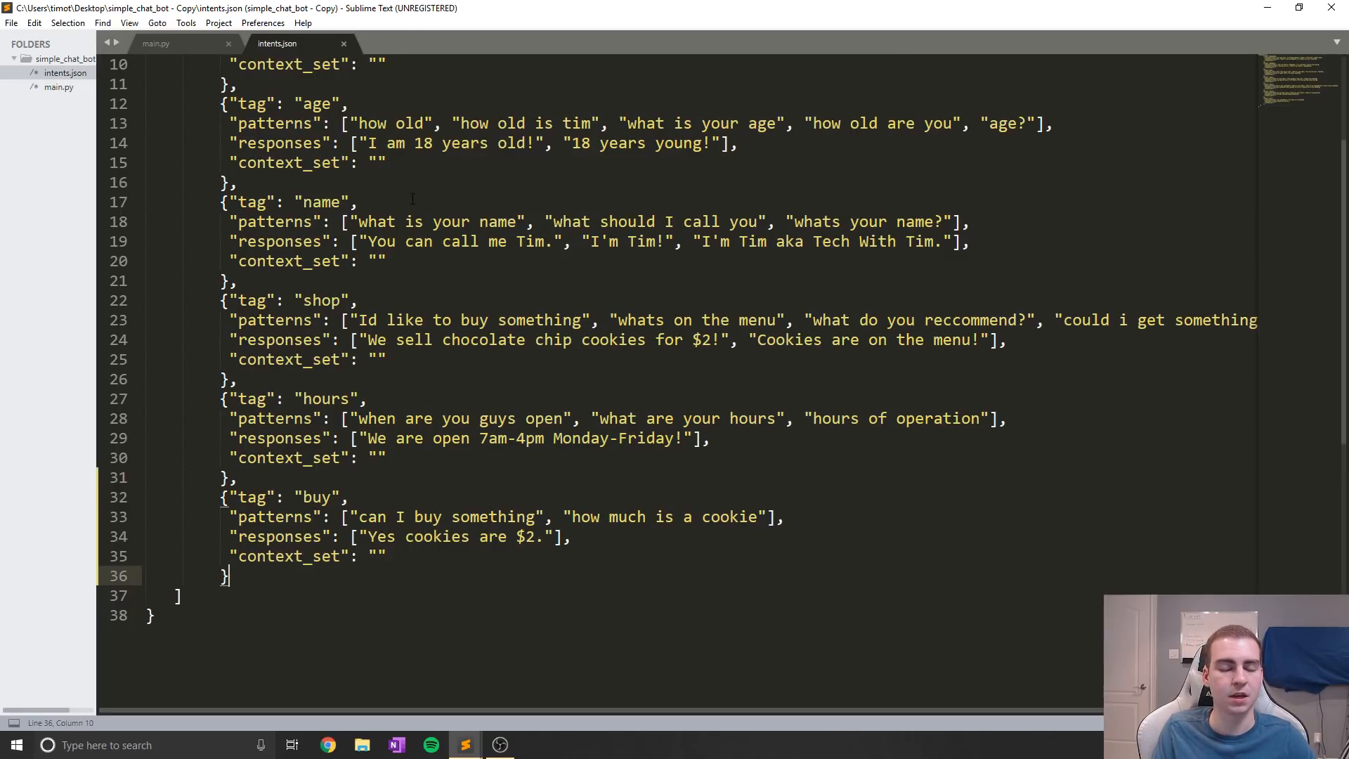
pyautogui.scroll(3)
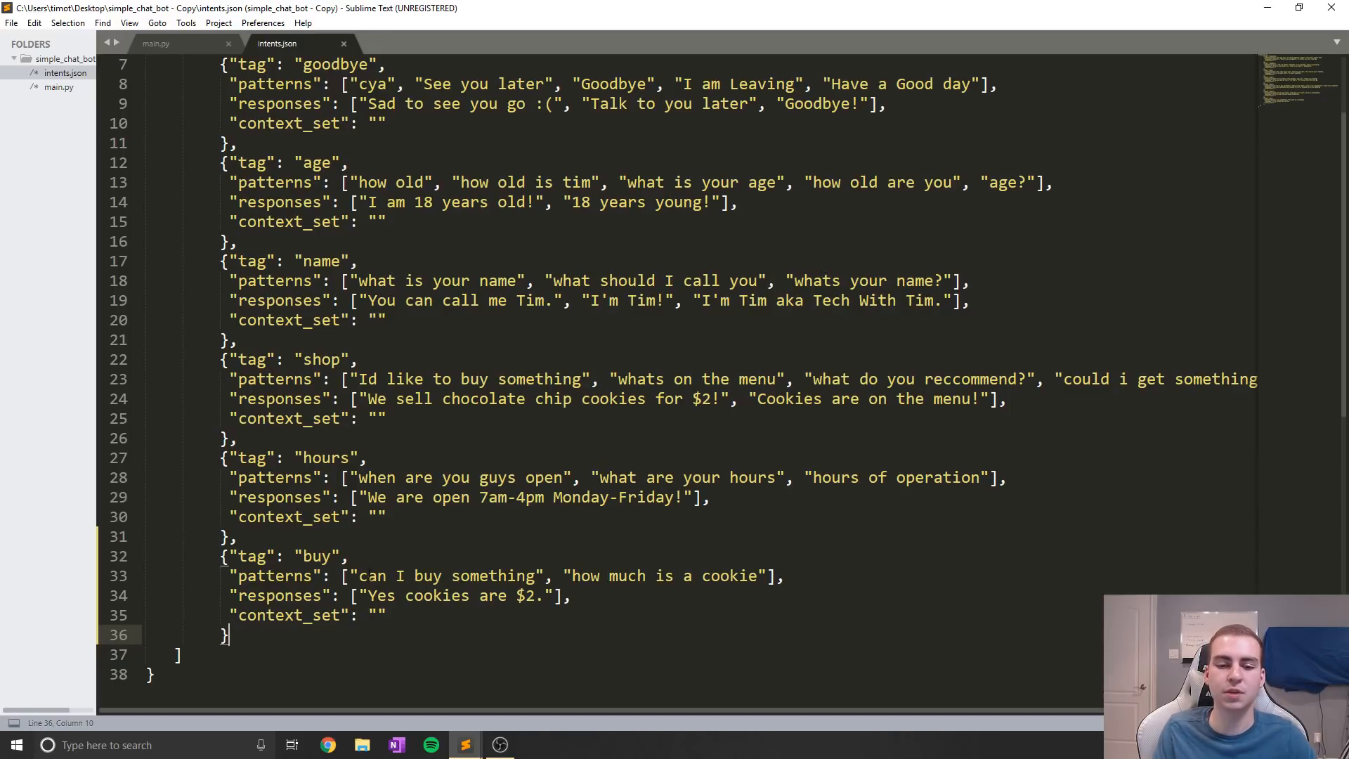
pyautogui.click(359, 260)
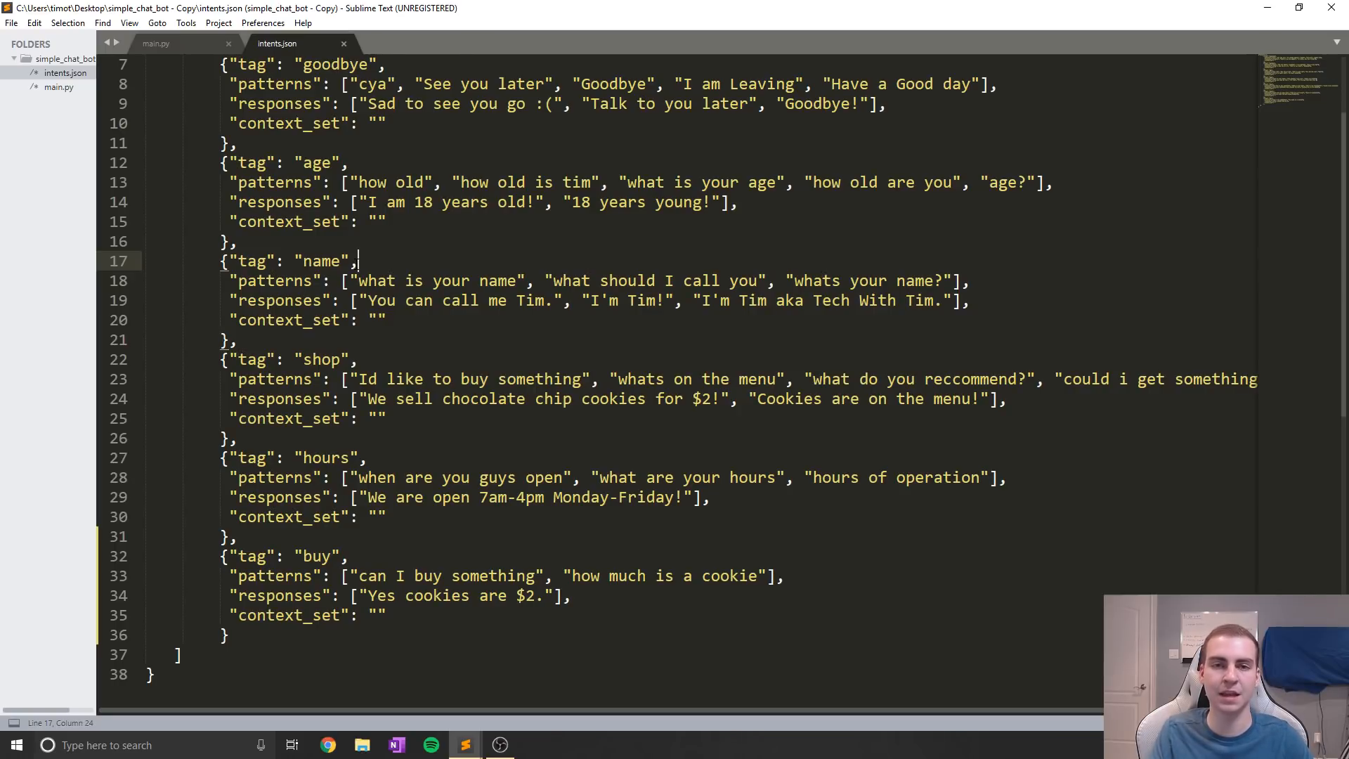
pyautogui.scroll(-3)
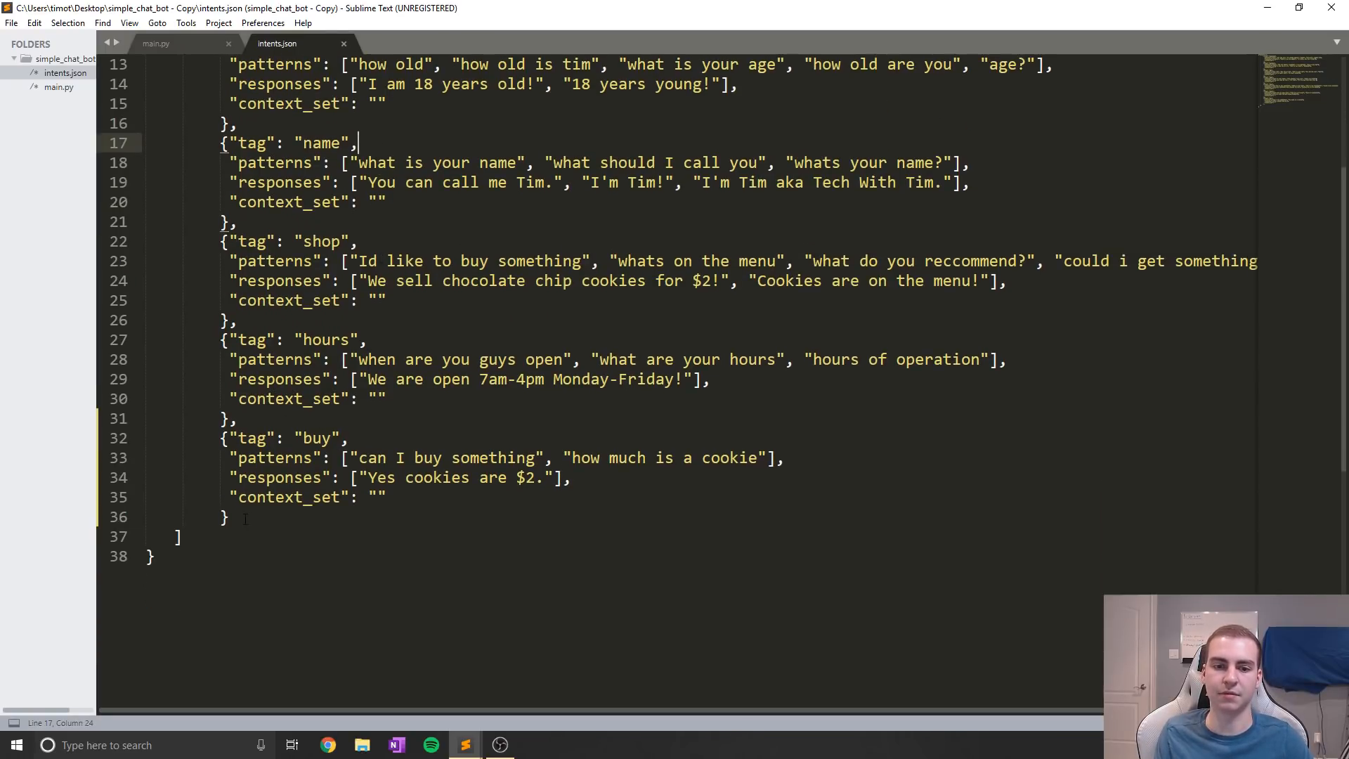
pyautogui.click(232, 517)
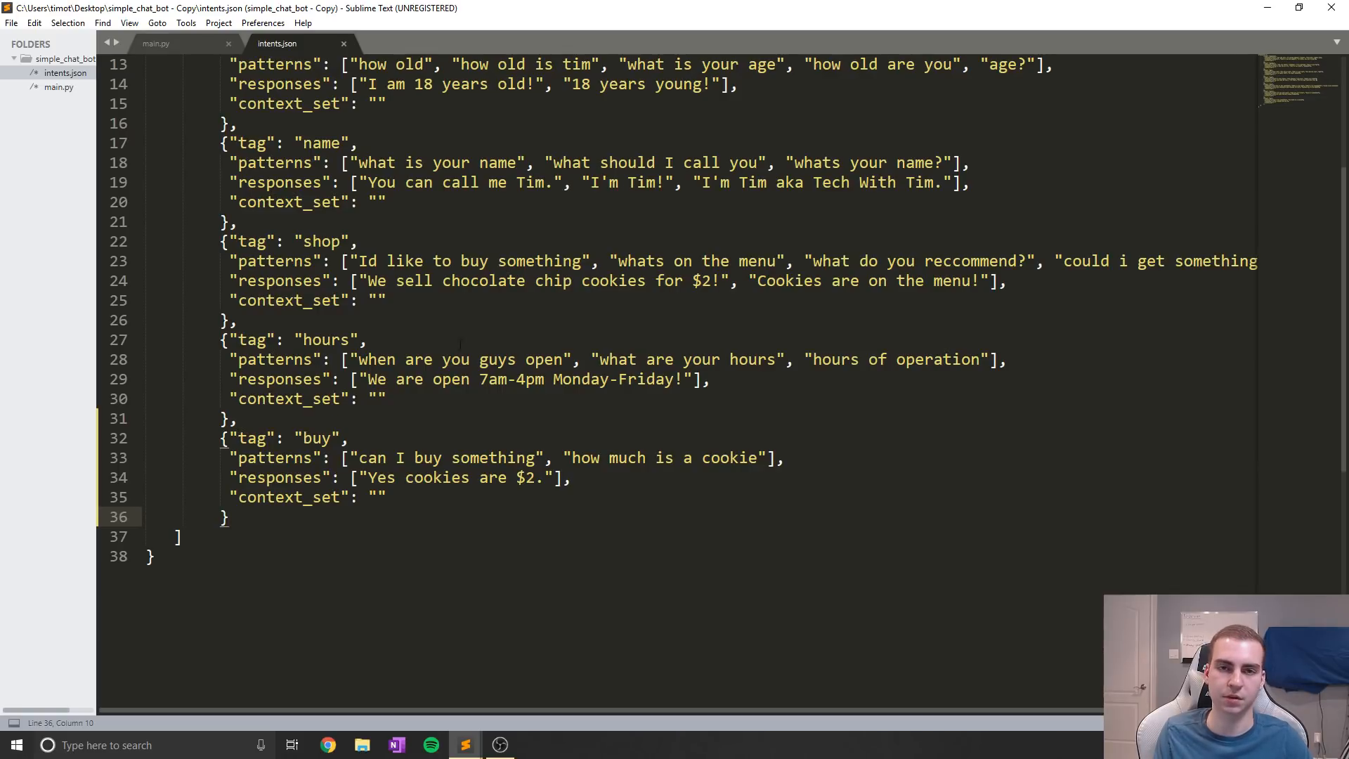
pyautogui.click(156, 43)
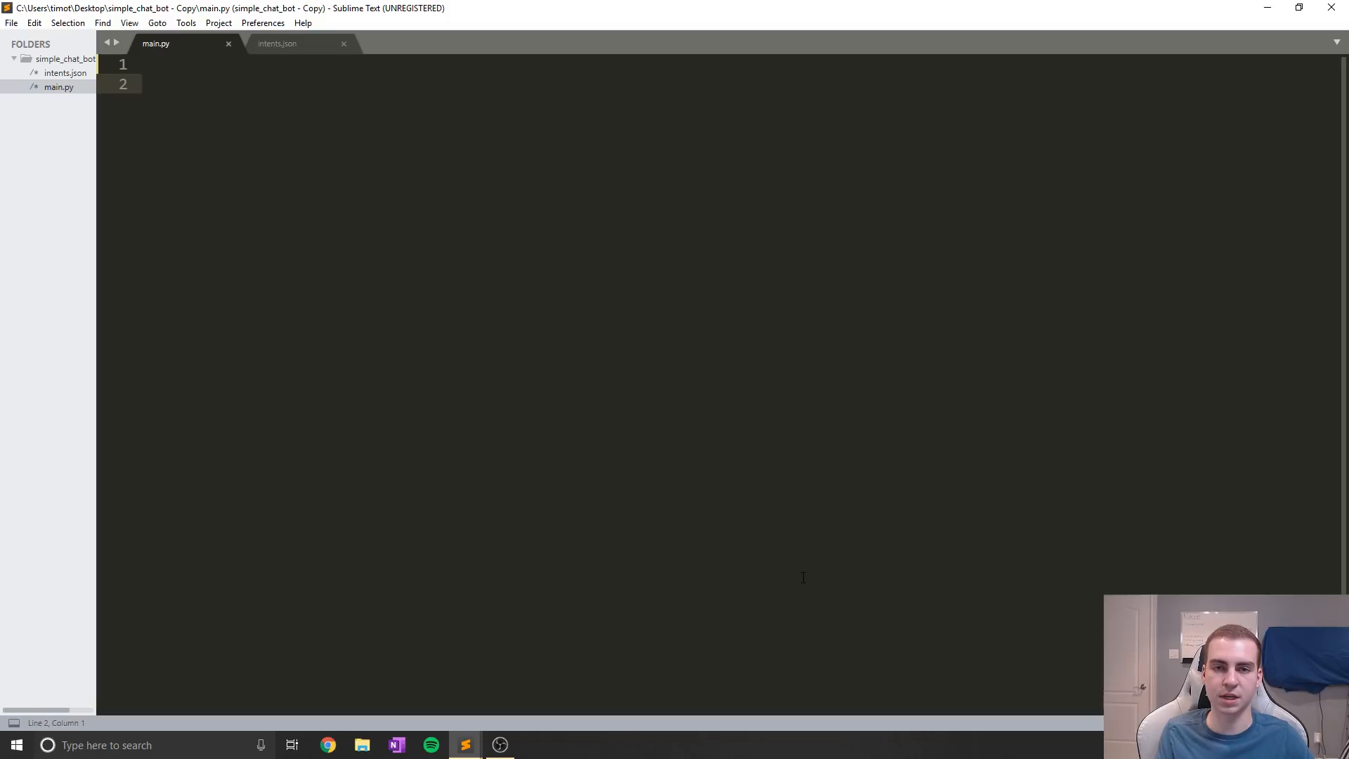
pyautogui.moveTo(698, 652)
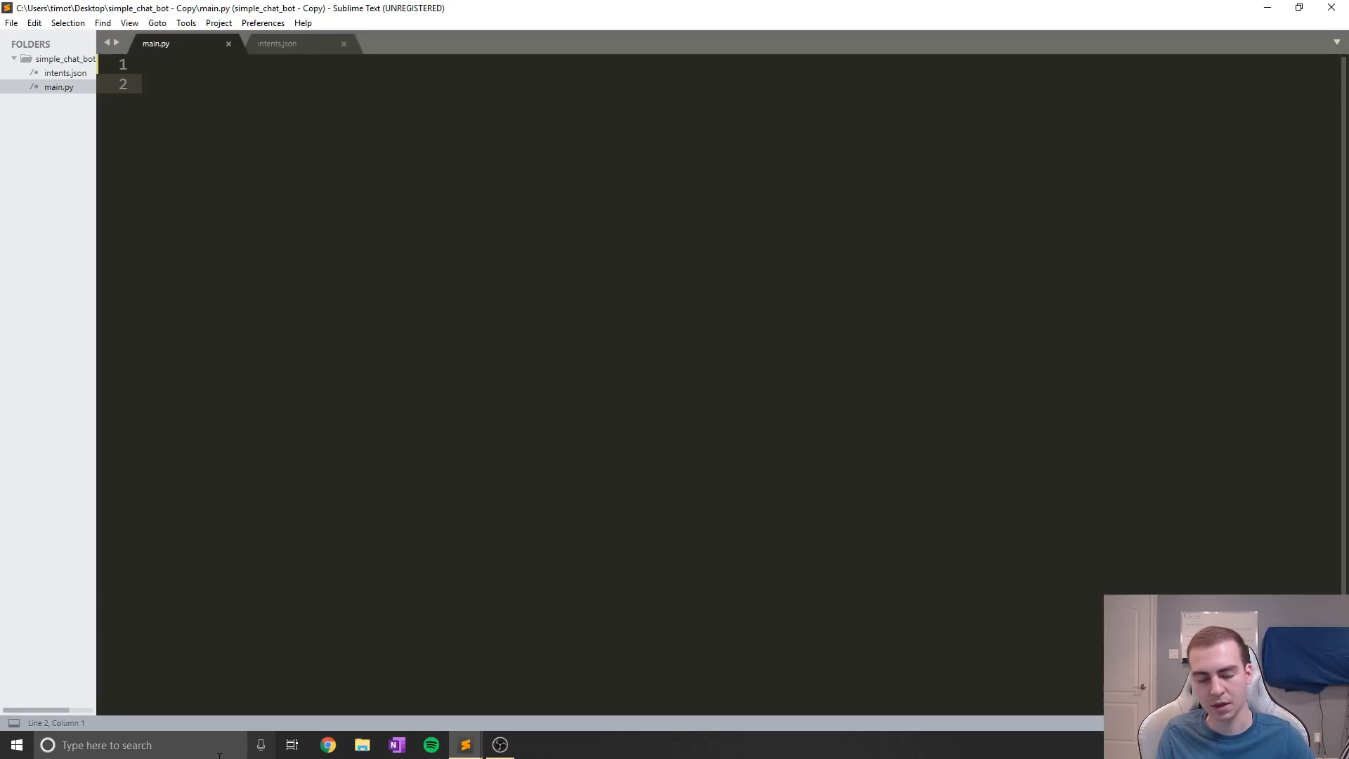
# Search Windows for cmd to open Command Prompt
pyautogui.click(533, 744)
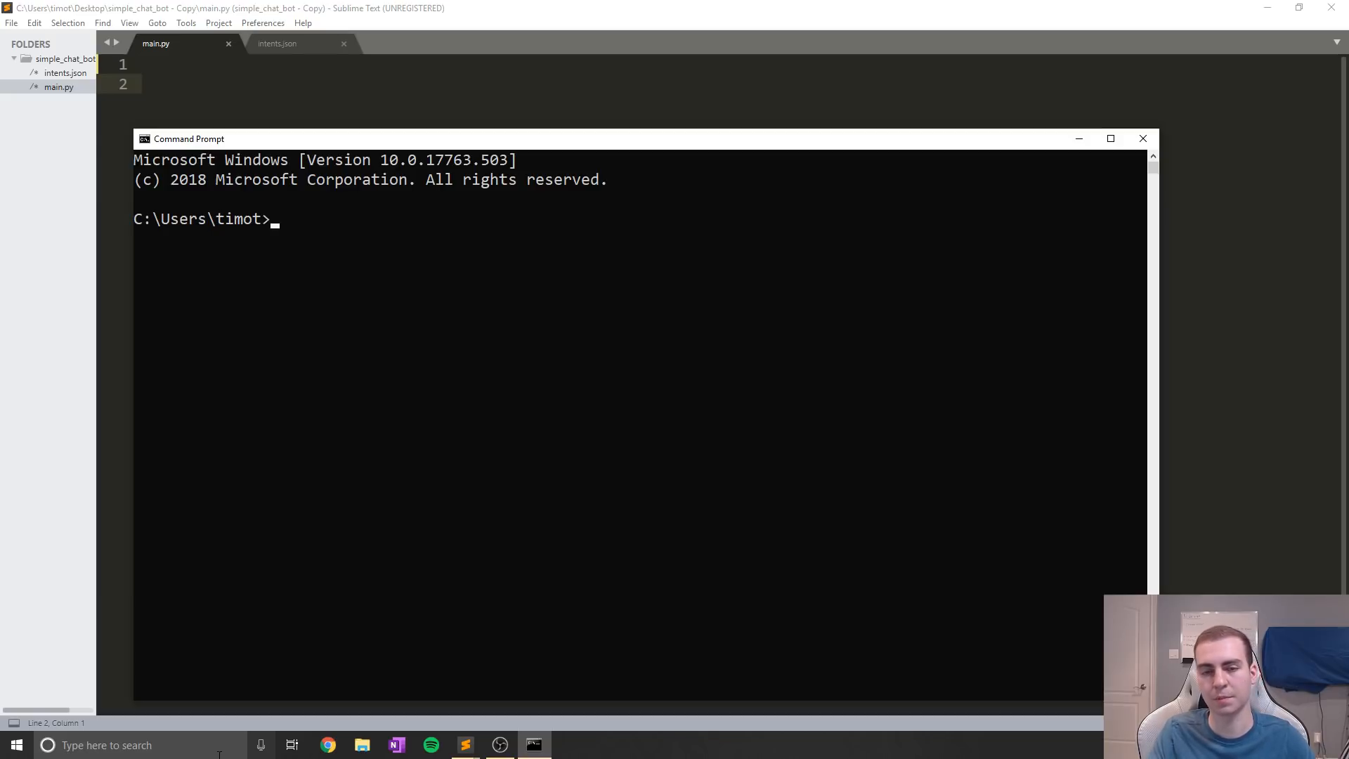
pyautogui.write('python')
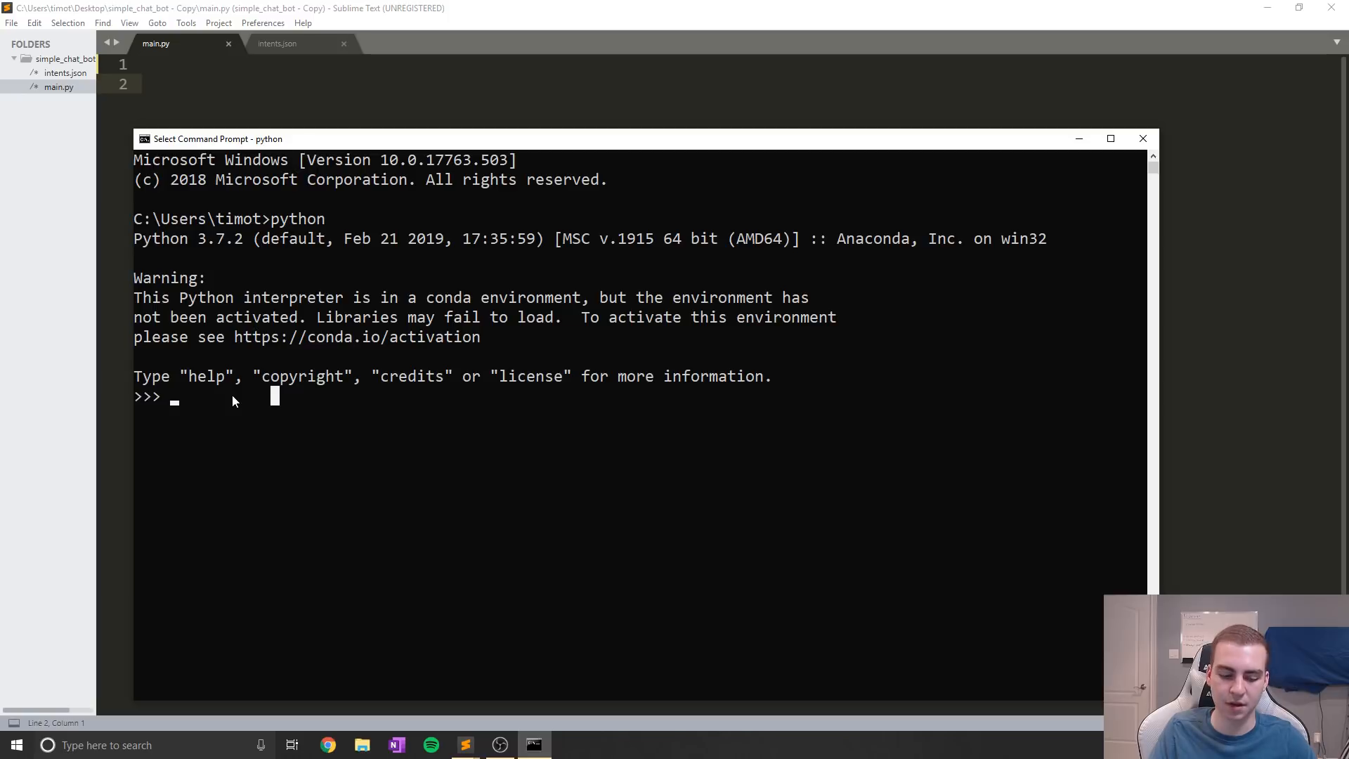
pyautogui.write('quit()')
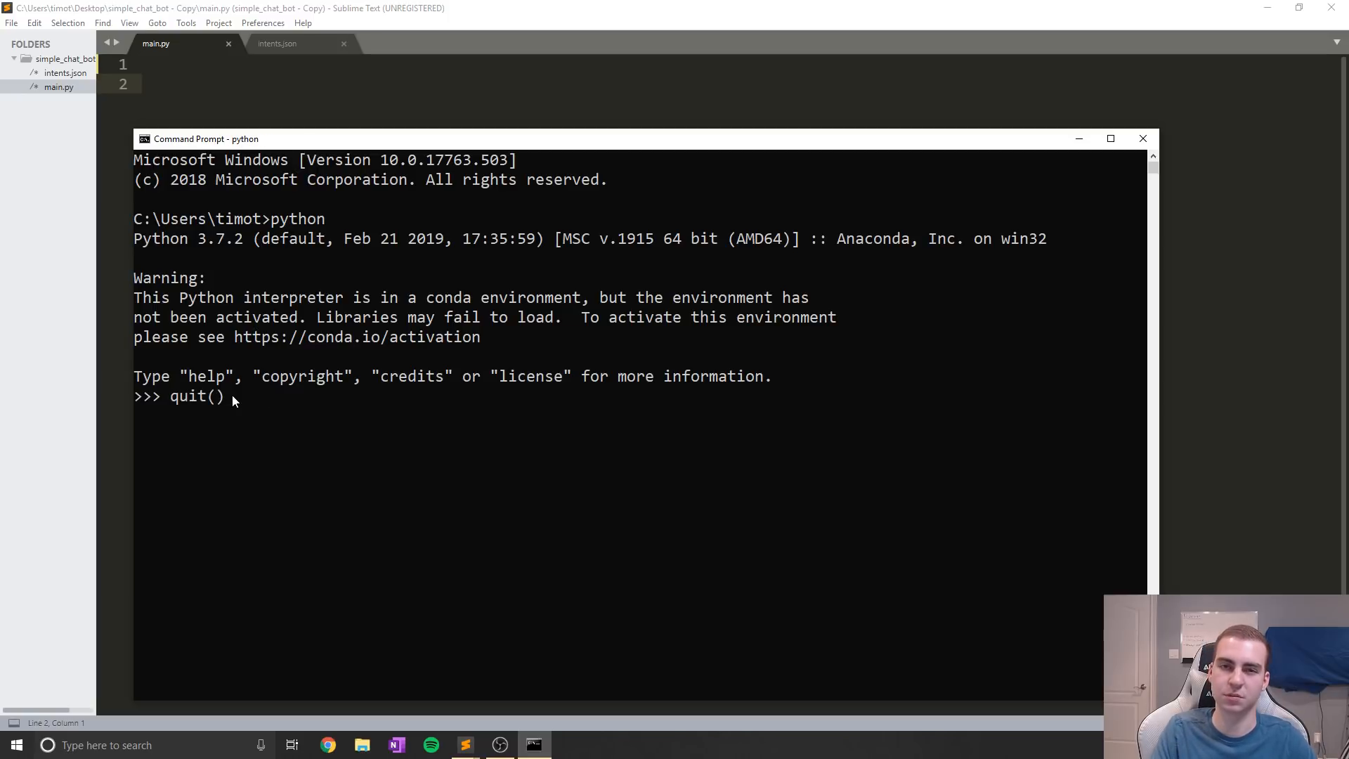
pyautogui.press('Return')
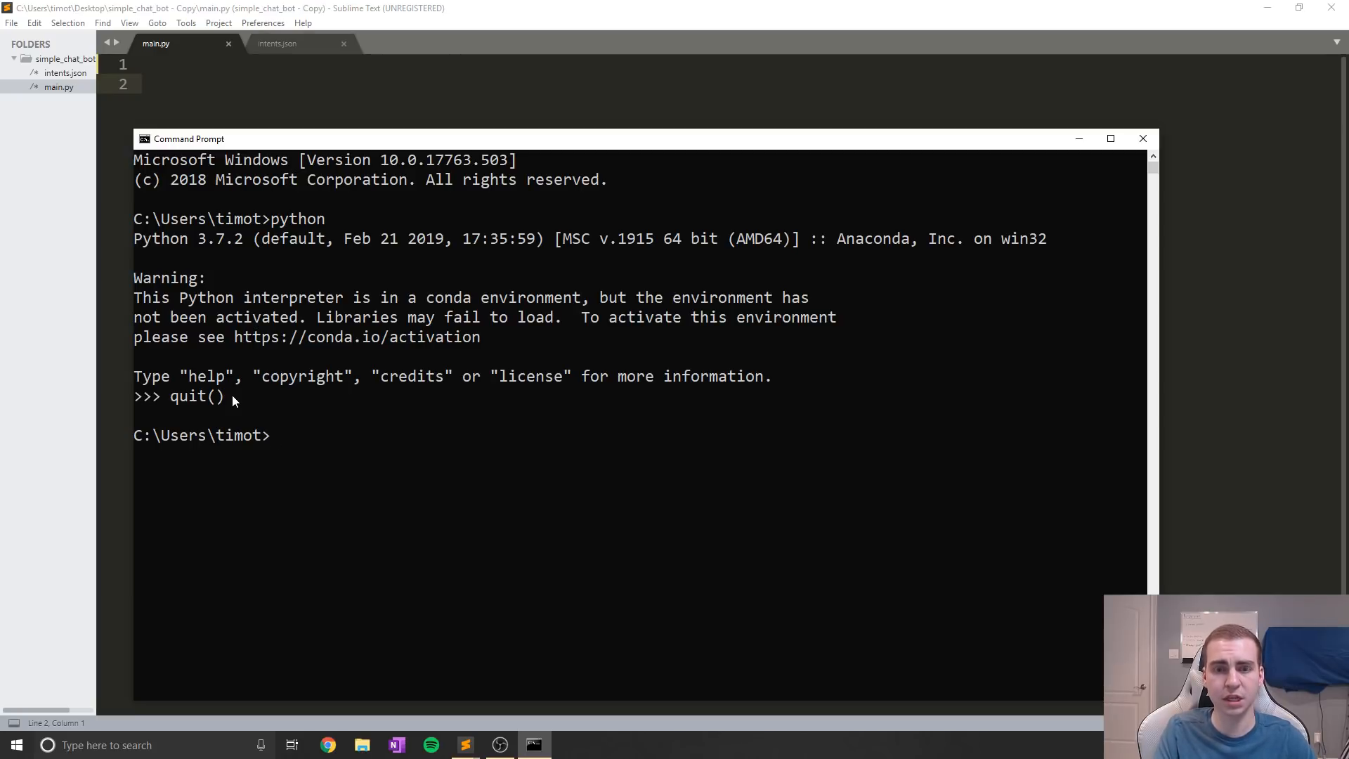
pyautogui.write('conda')
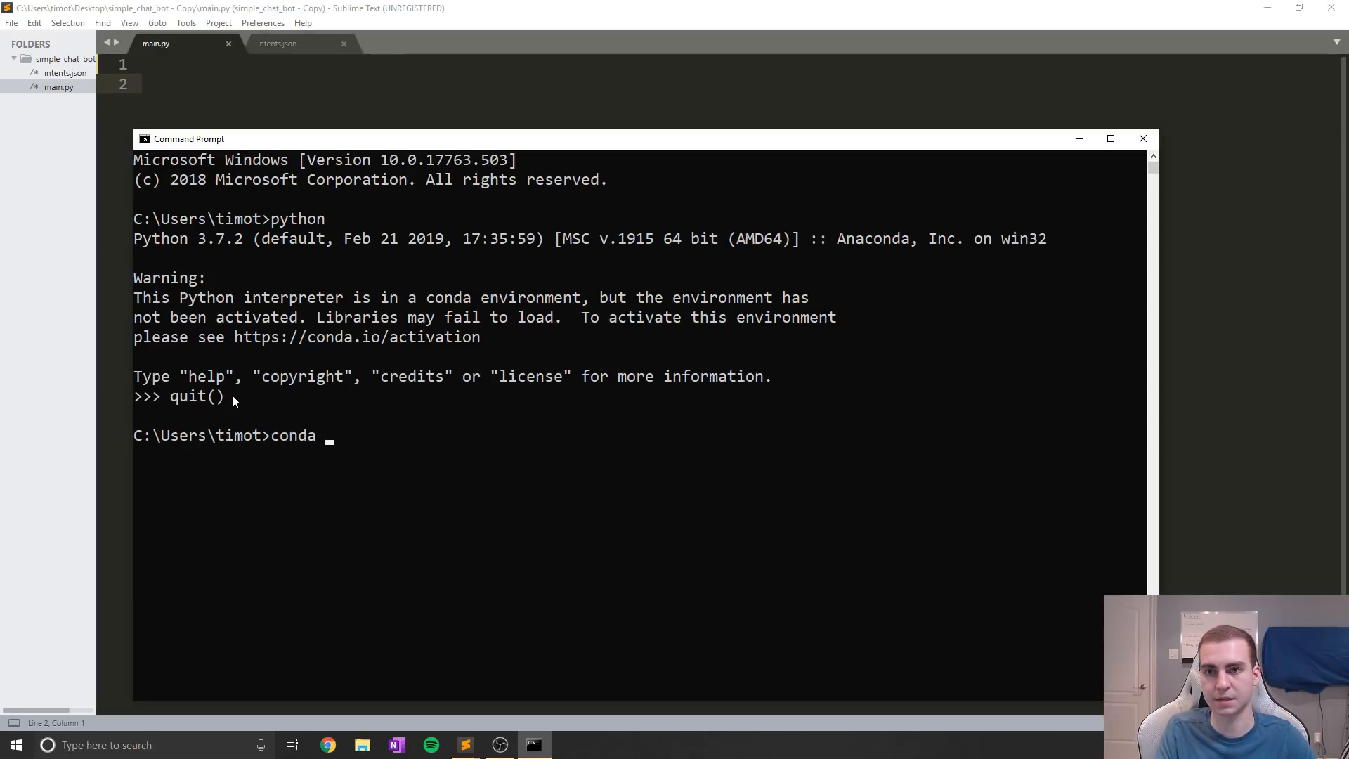
pyautogui.write('create')
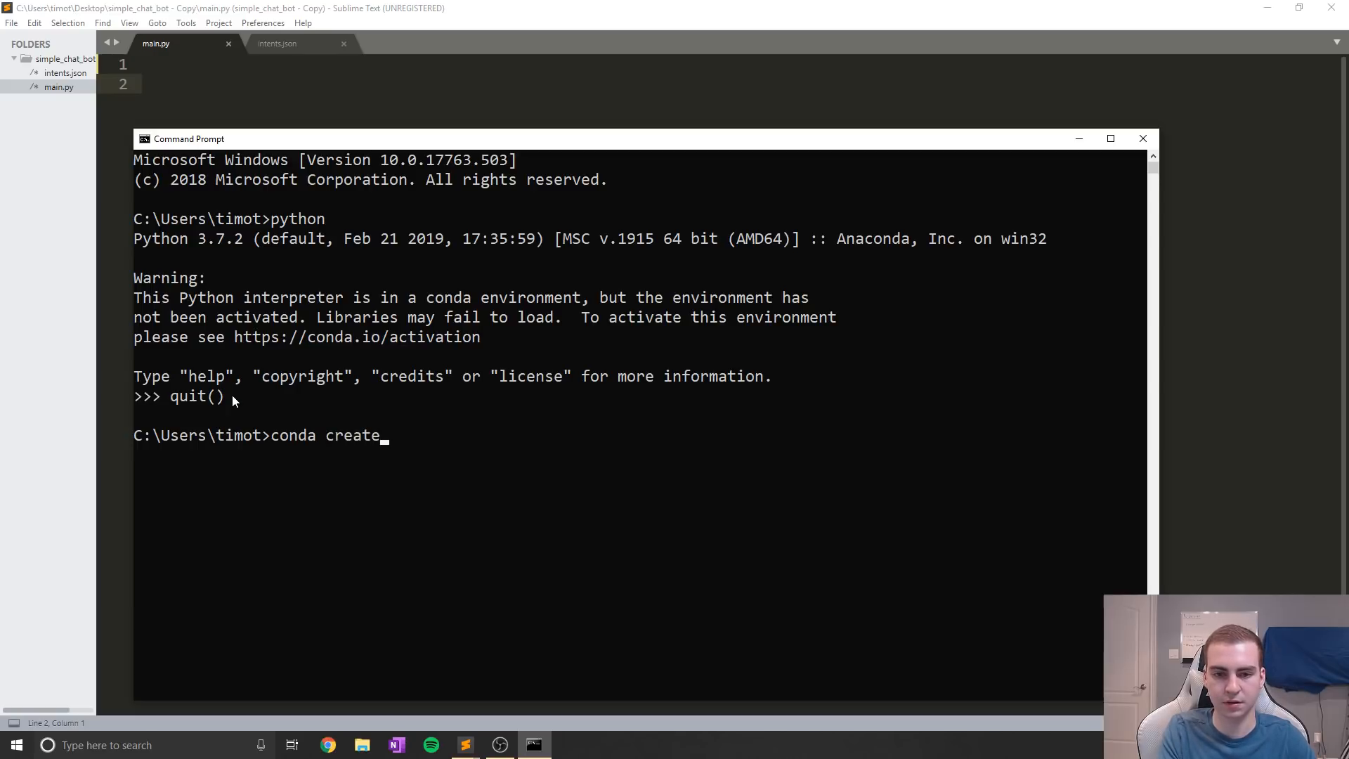
pyautogui.write('-n')
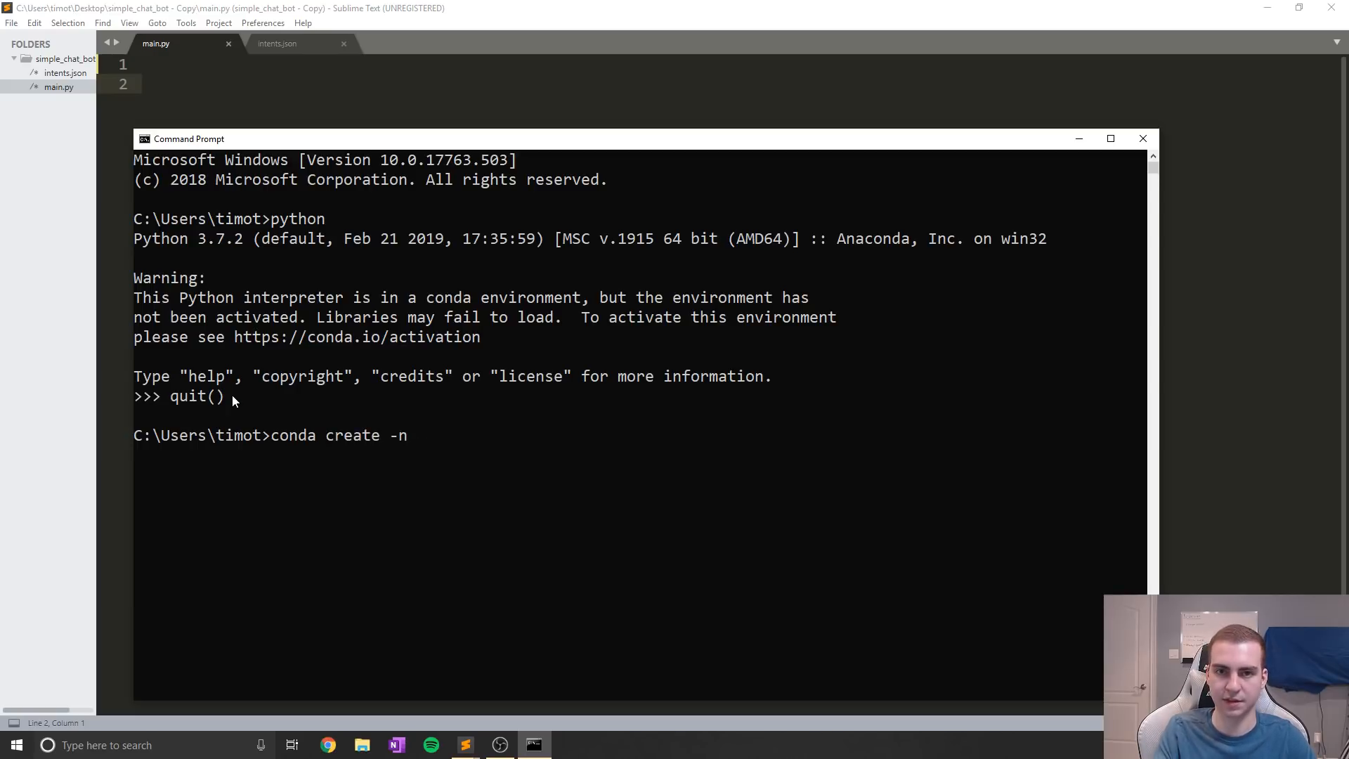
pyautogui.write('chatbot')
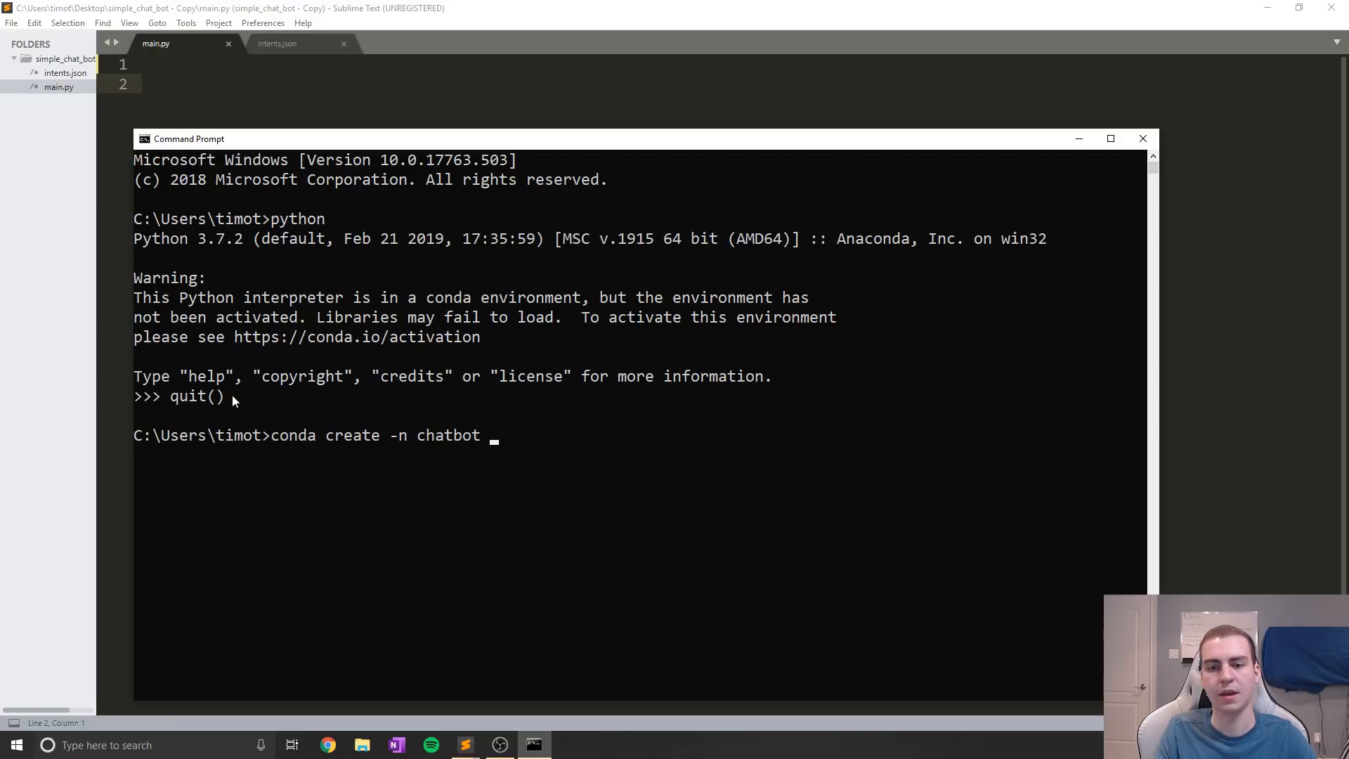
pyautogui.write('python')
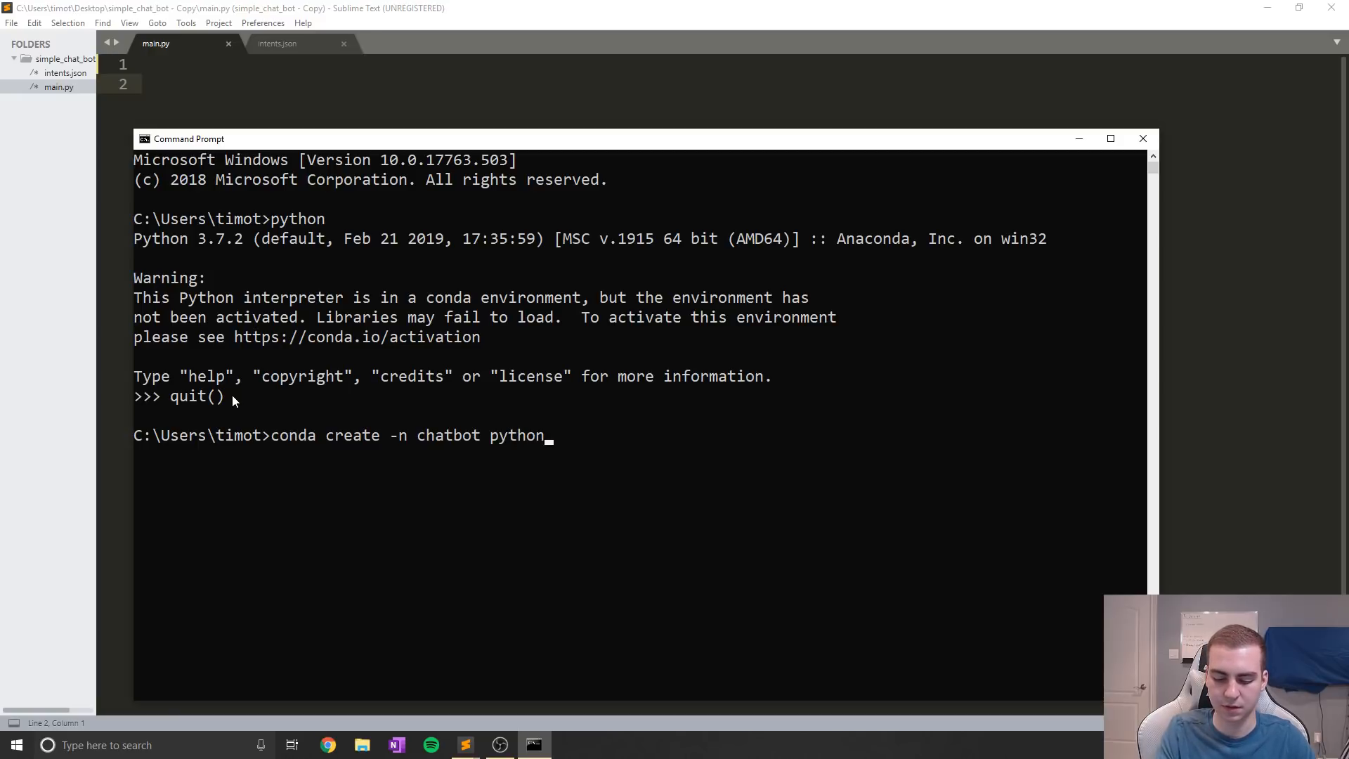
pyautogui.write('=3.6')
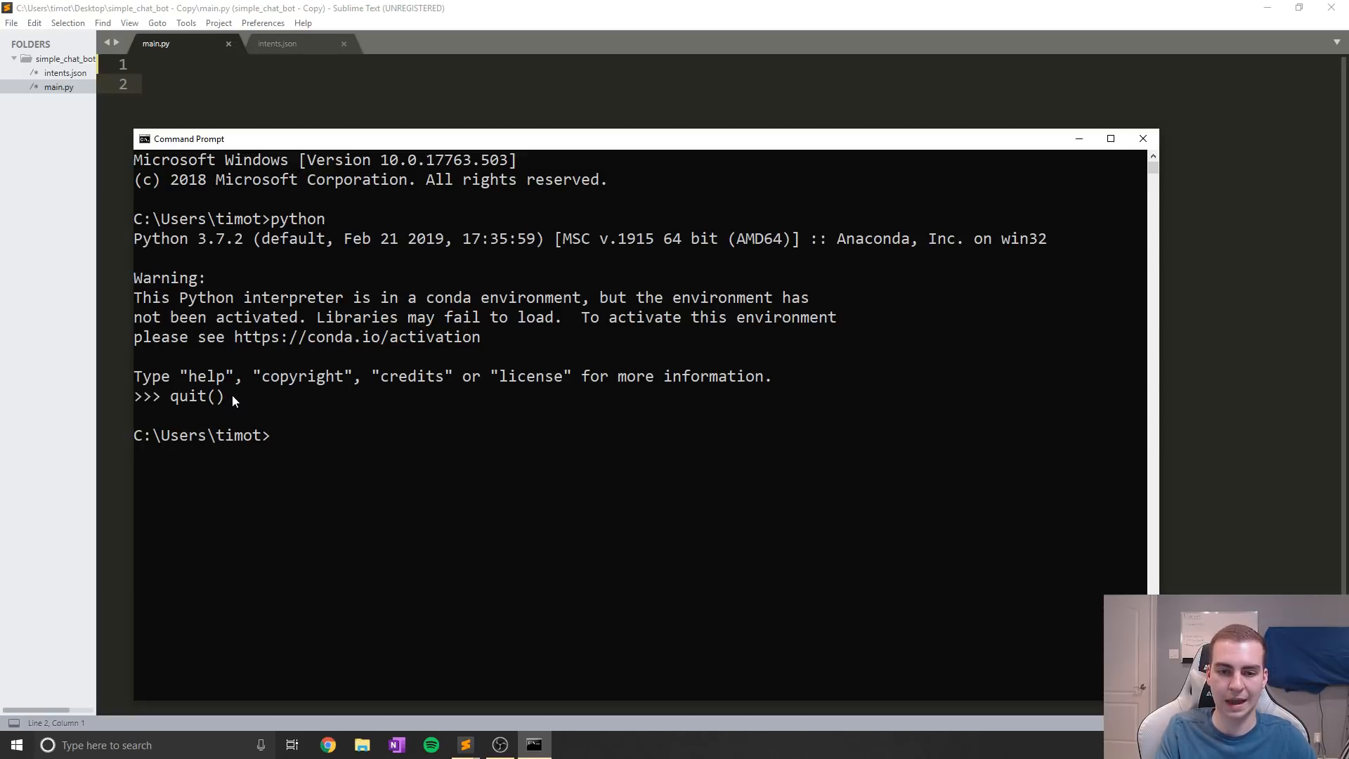
# Activate the chatbot environment and type 'pip install nltk'
pyautogui.write('activate cha')
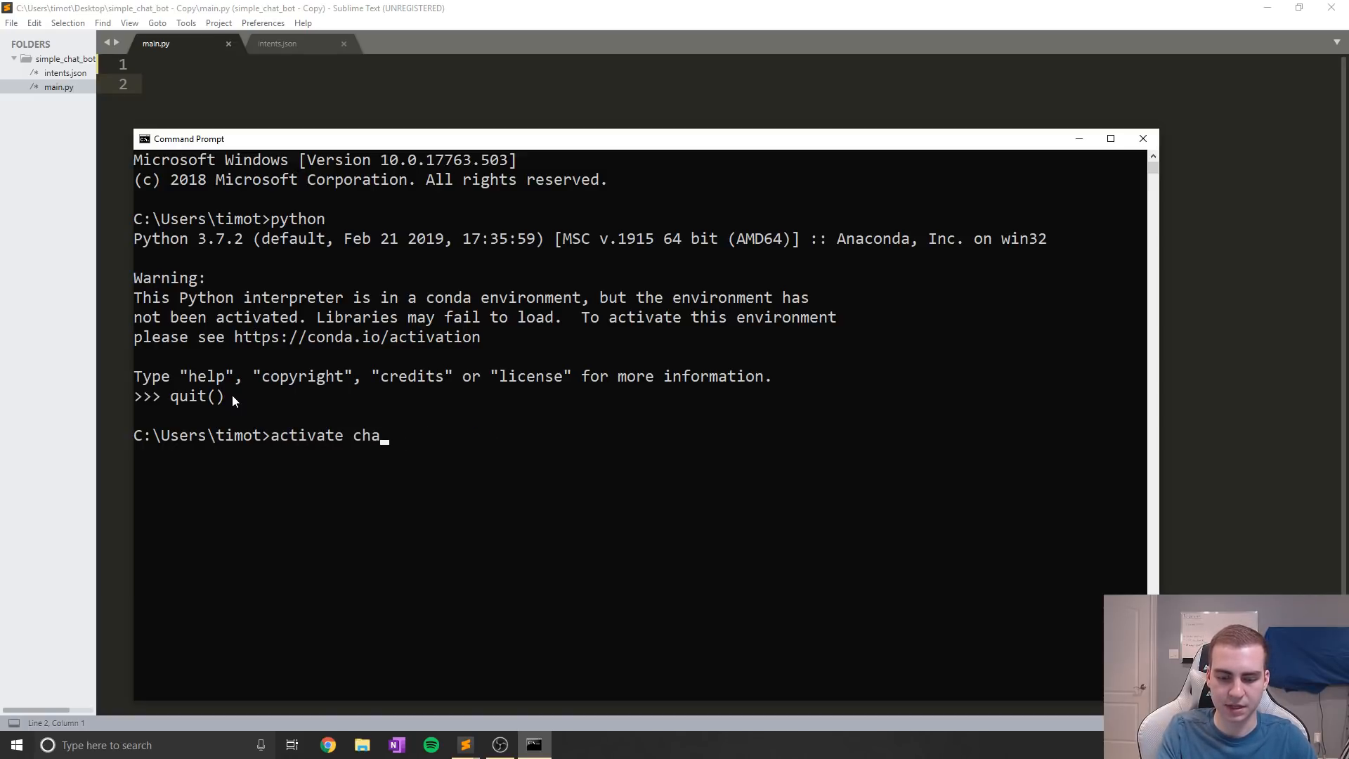
pyautogui.press('Return')
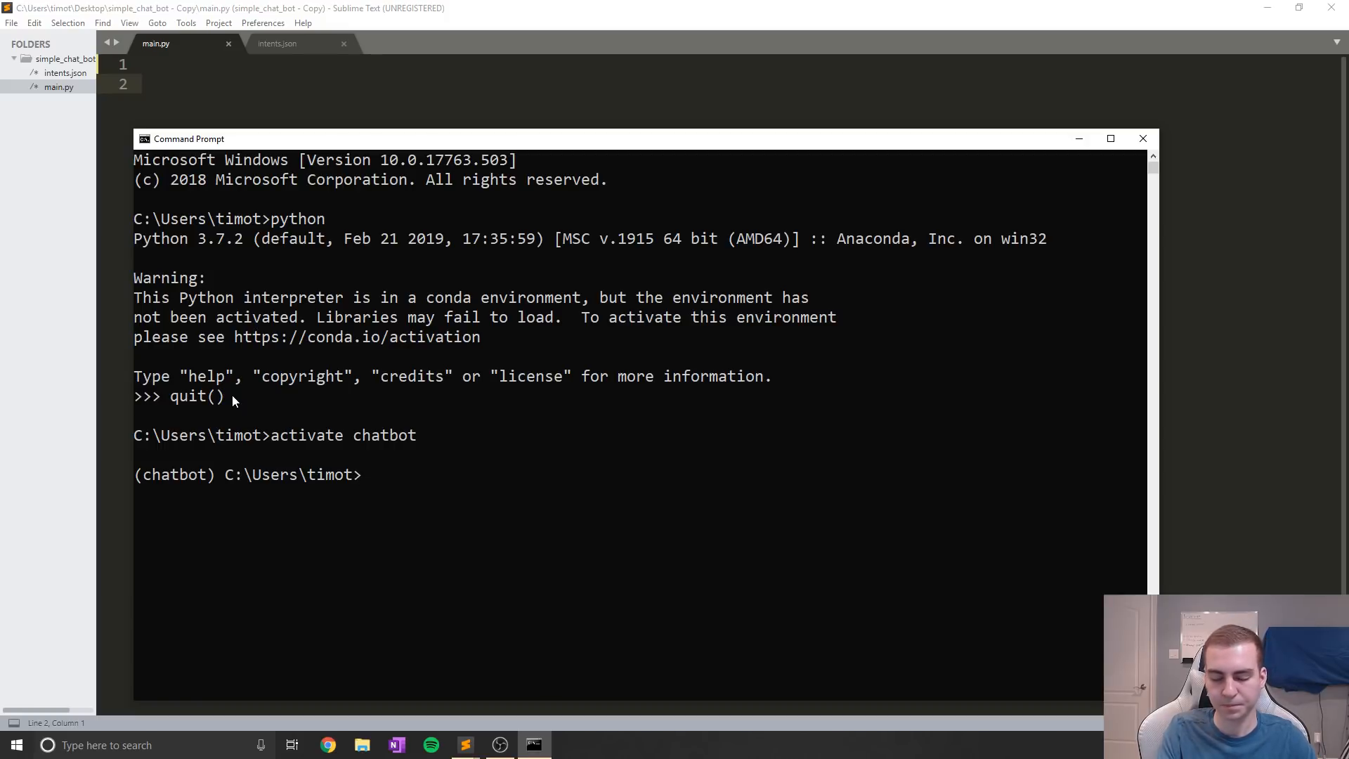
pyautogui.write('pip')
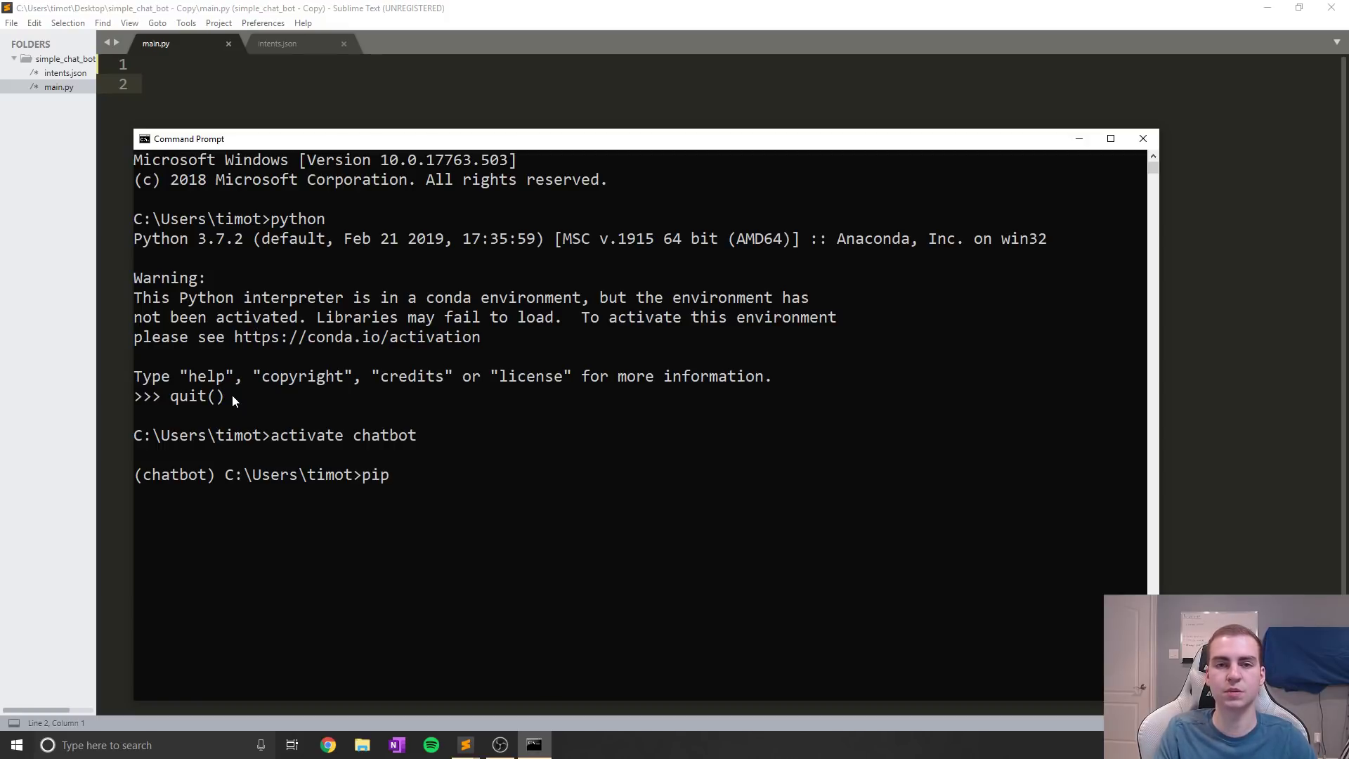
pyautogui.write('inst')
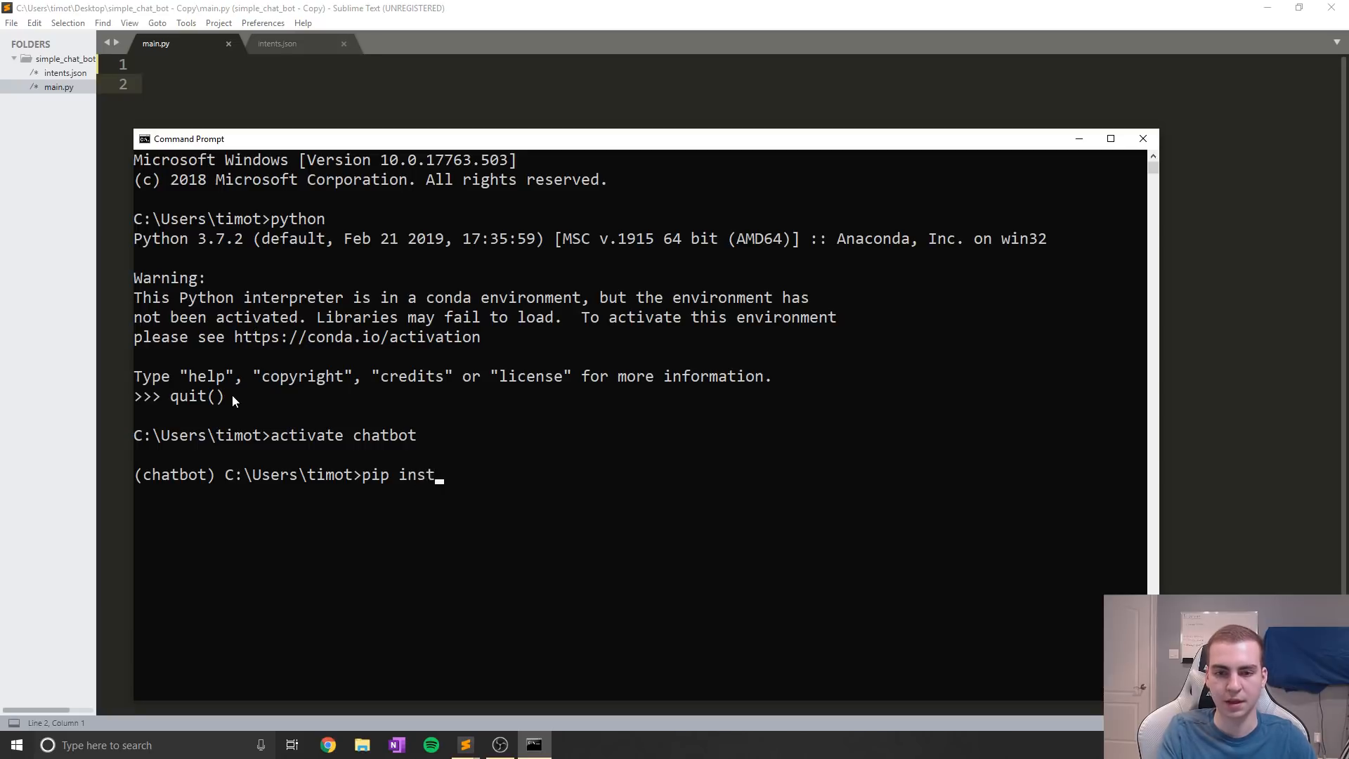
pyautogui.write('all')
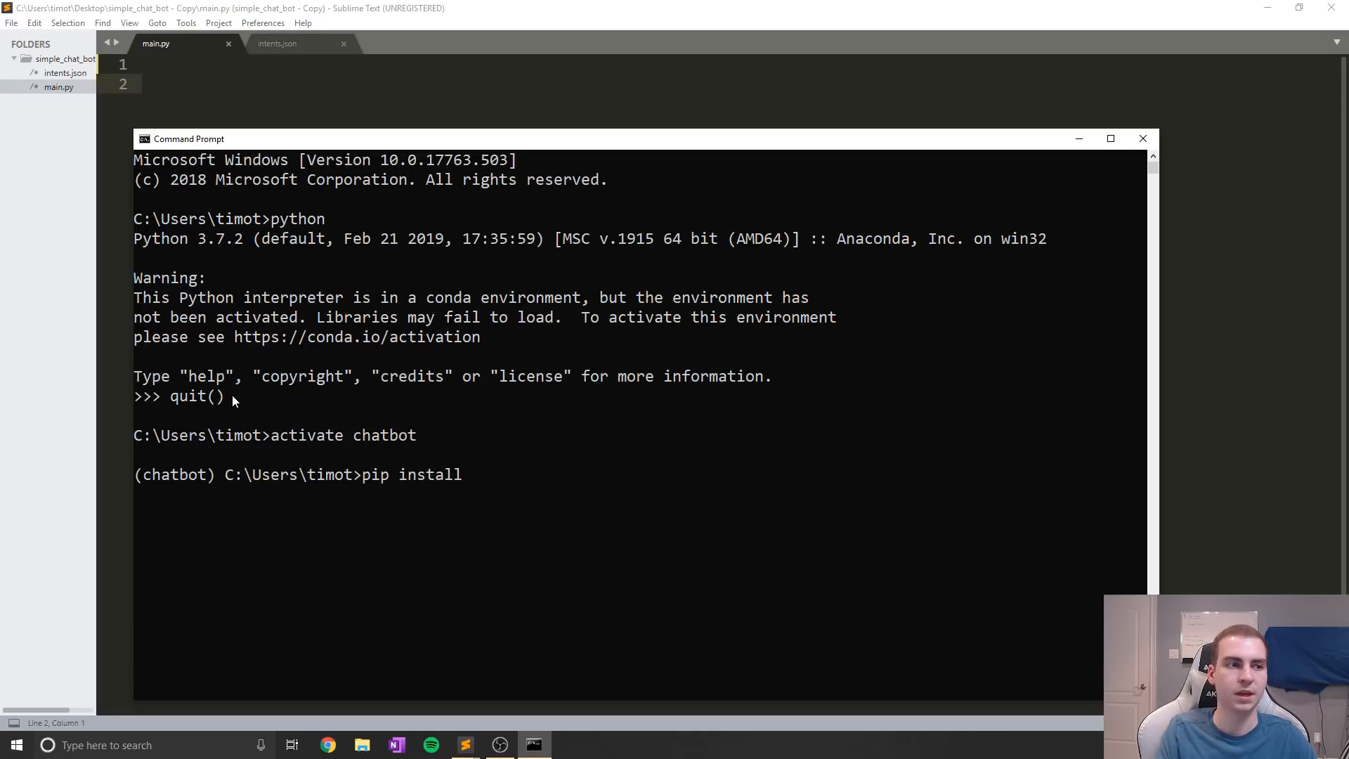
pyautogui.write('nltk')
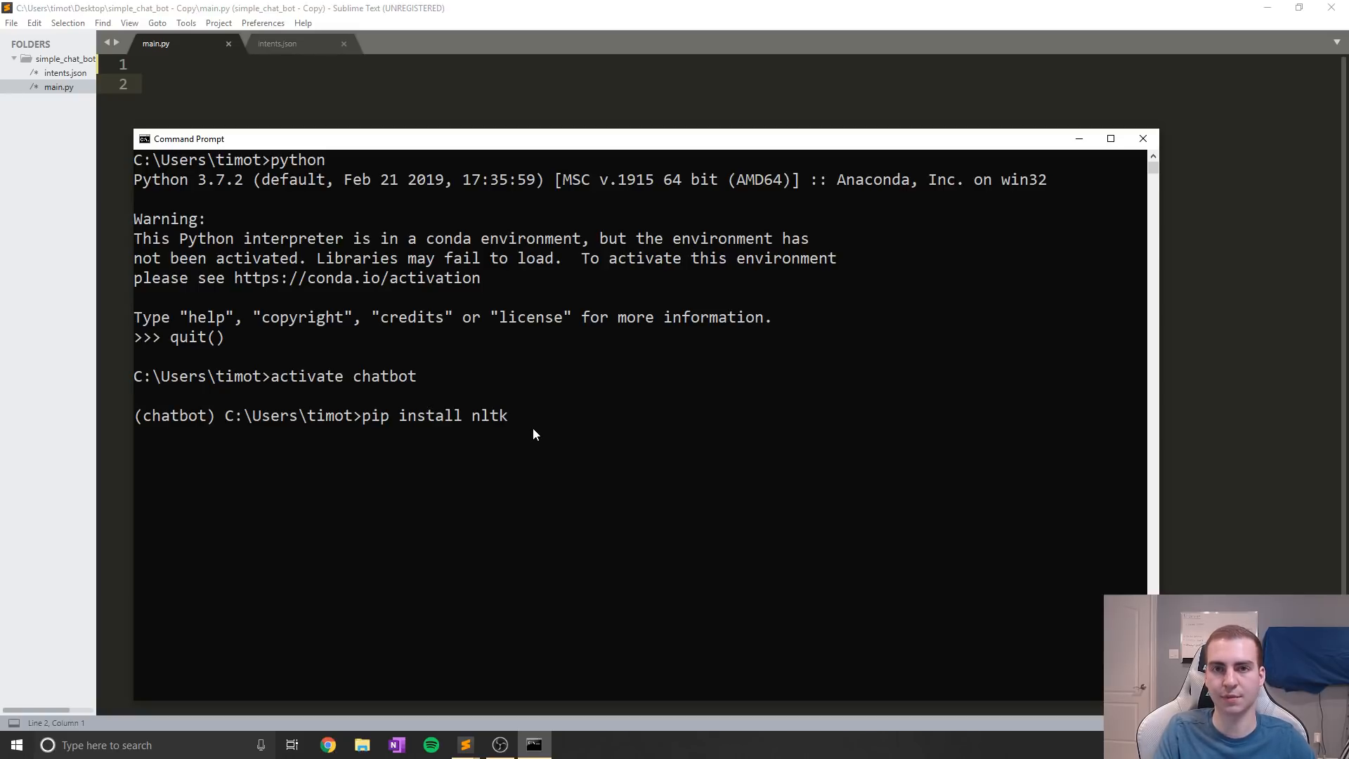
# Rewrite the pip install command for numpy, tflearn, then tensorflow
pyautogui.press('backspace')
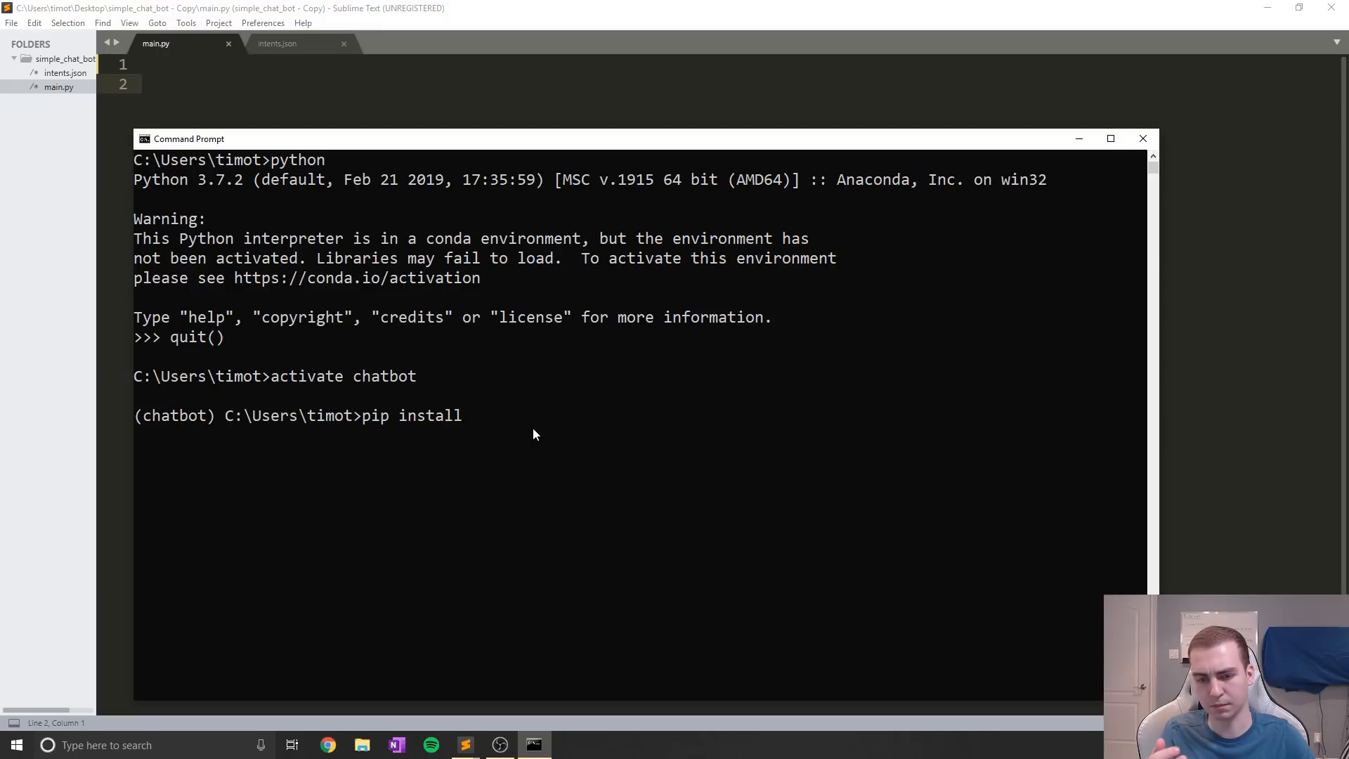
pyautogui.write('numpy')
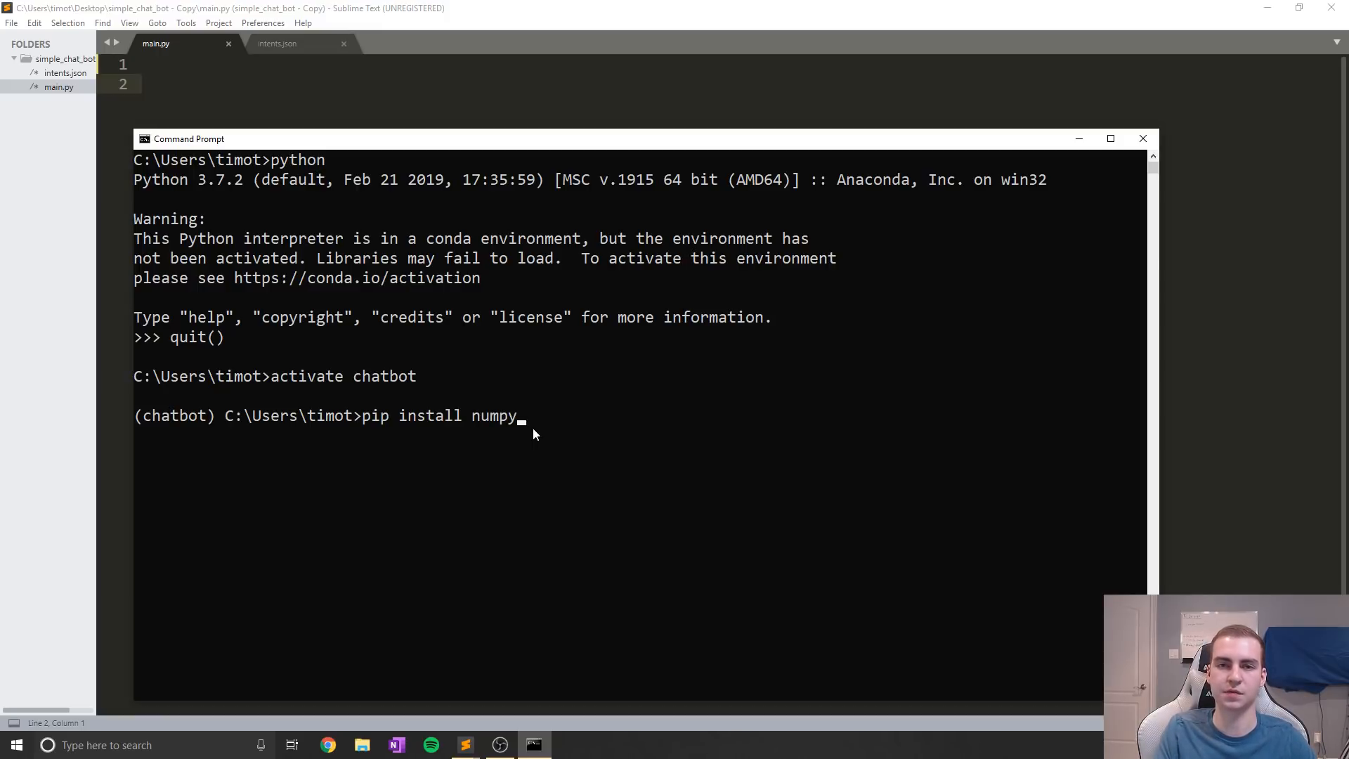
pyautogui.press('Backspace')
pyautogui.write('t')
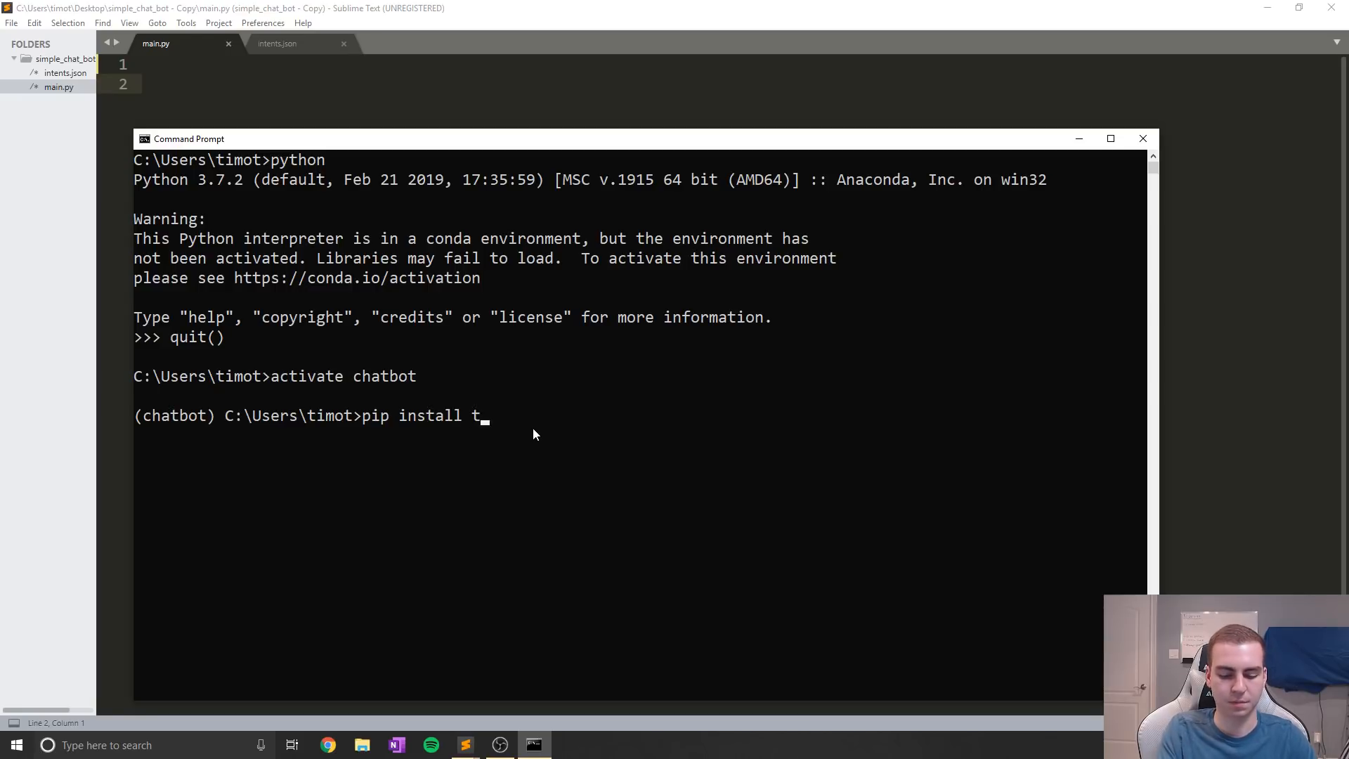
pyautogui.write('flearn')
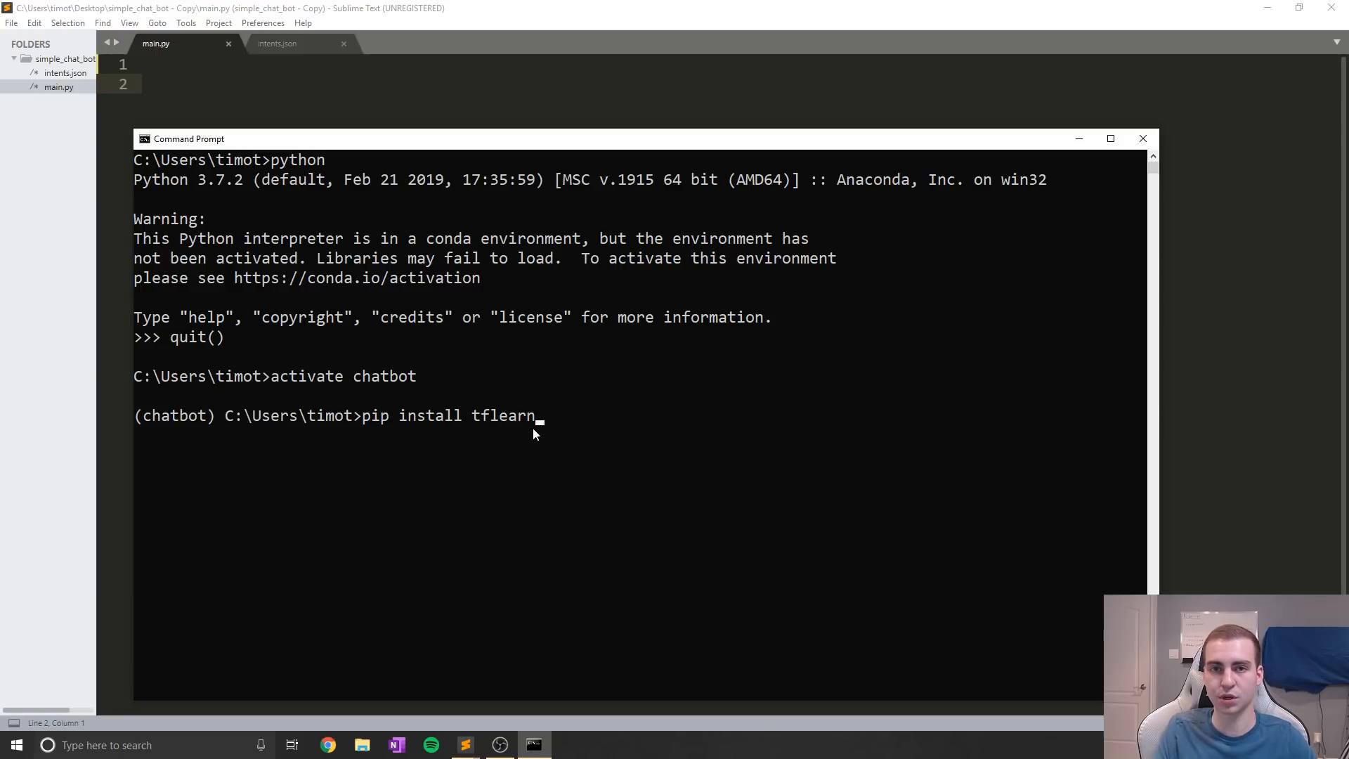
pyautogui.press('backspace')
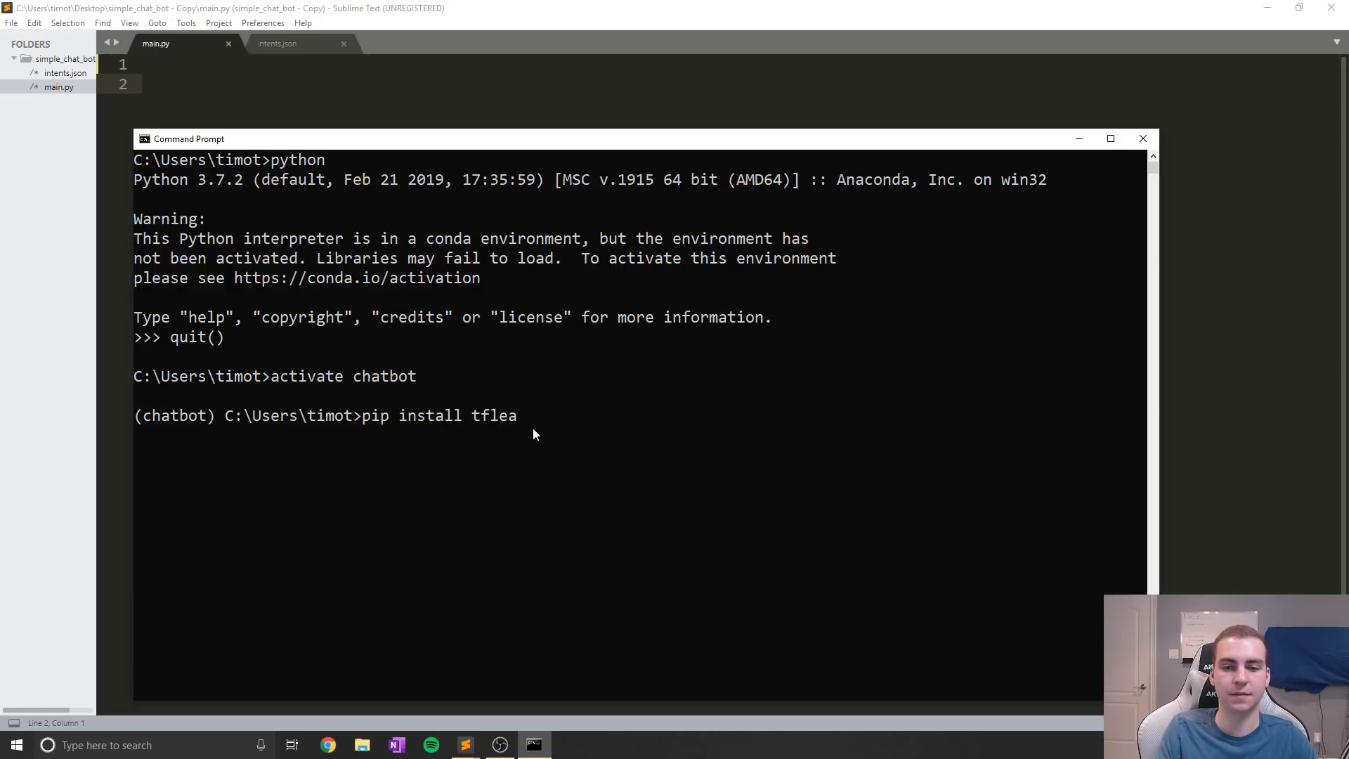
pyautogui.write('enso')
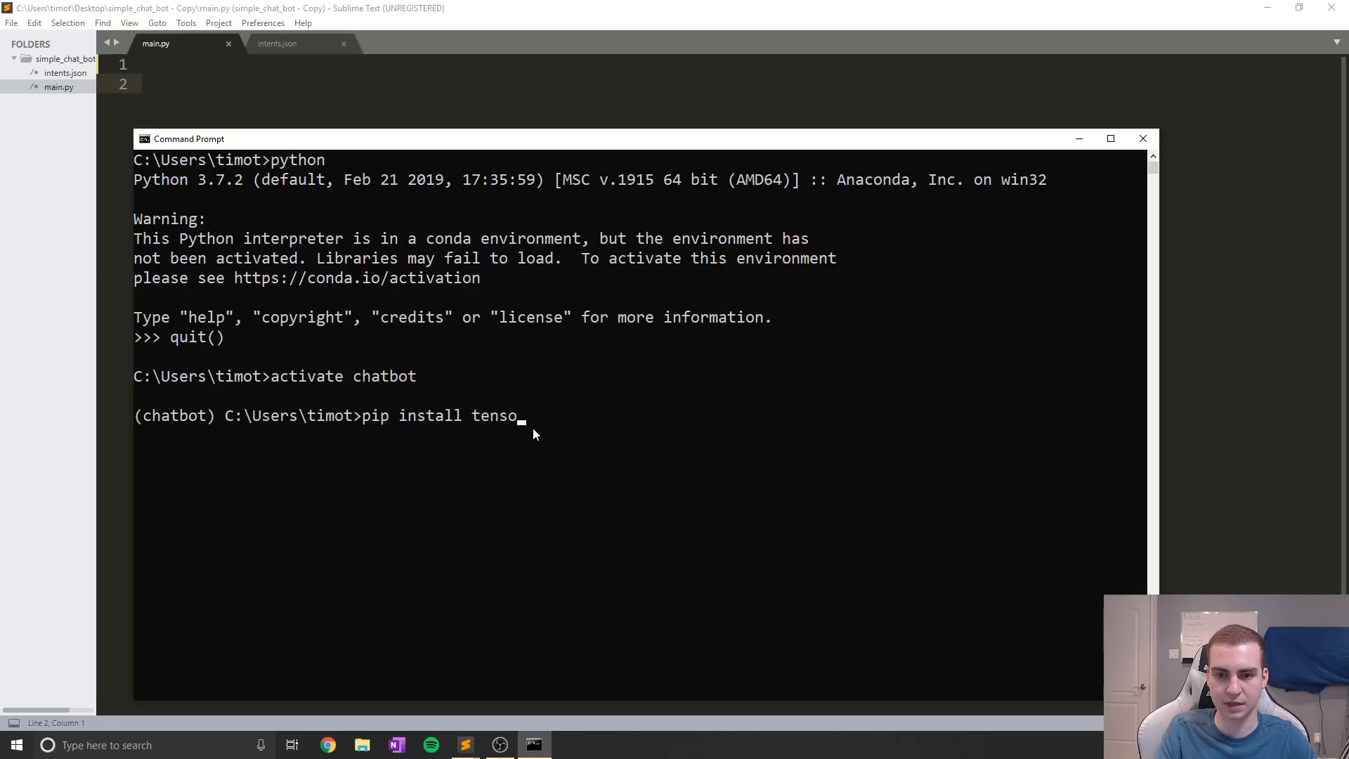
pyautogui.write('rflow')
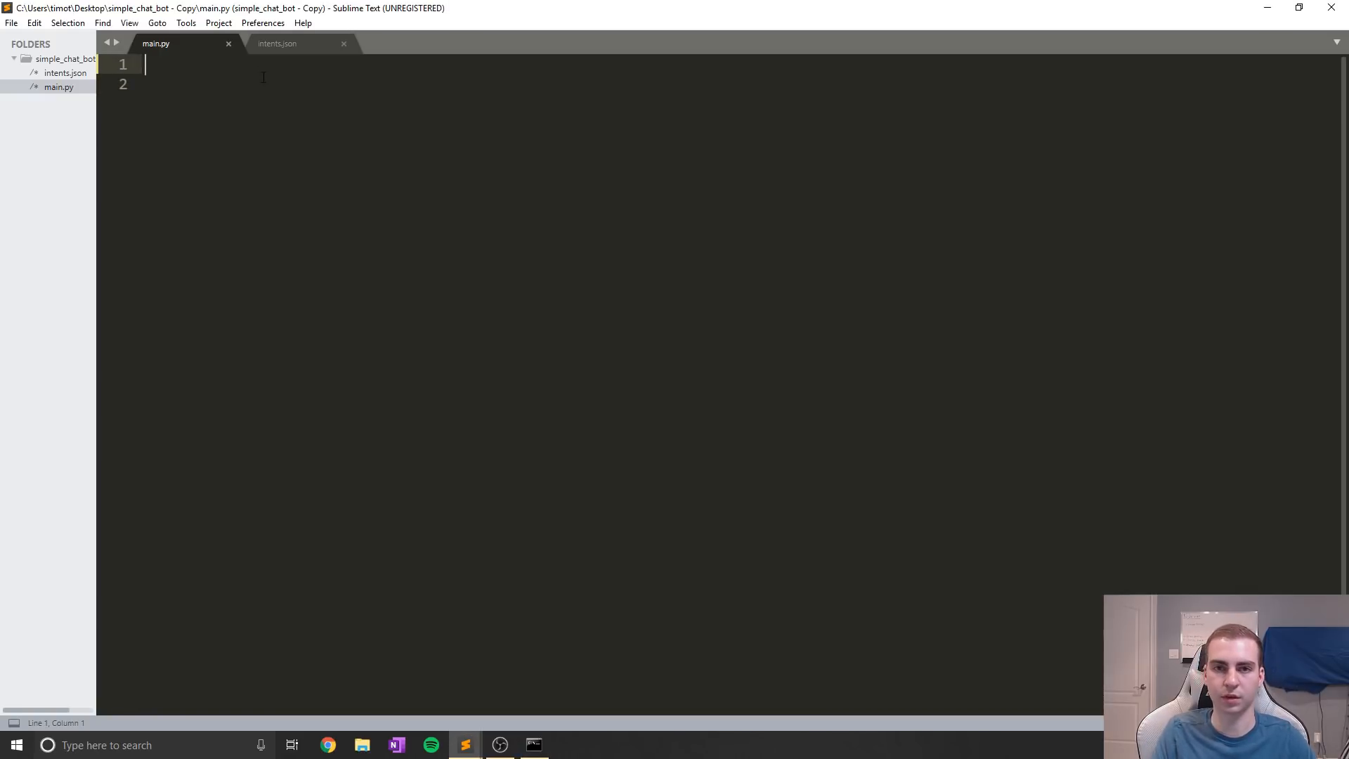
pyautogui.moveTo(277, 43)
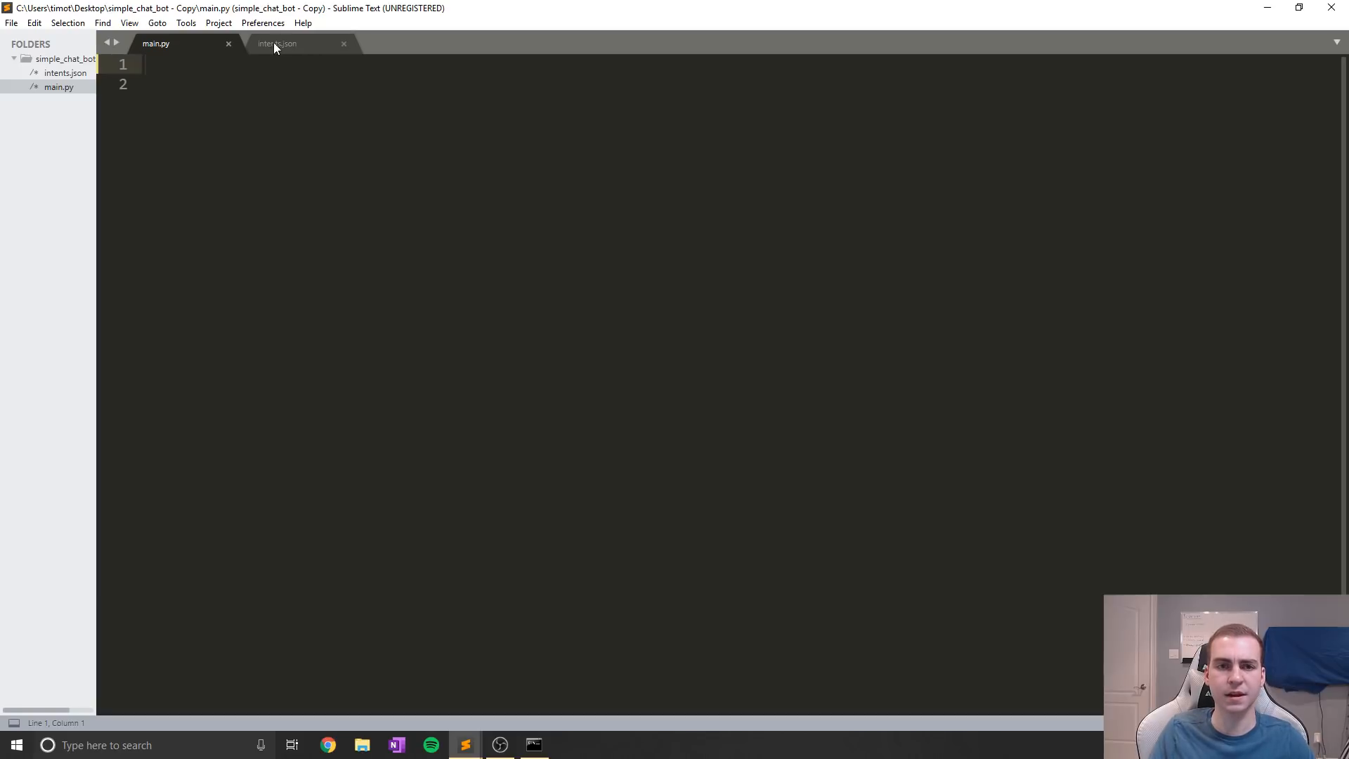
# Reopen intents.json, then save it
pyautogui.click(277, 43)
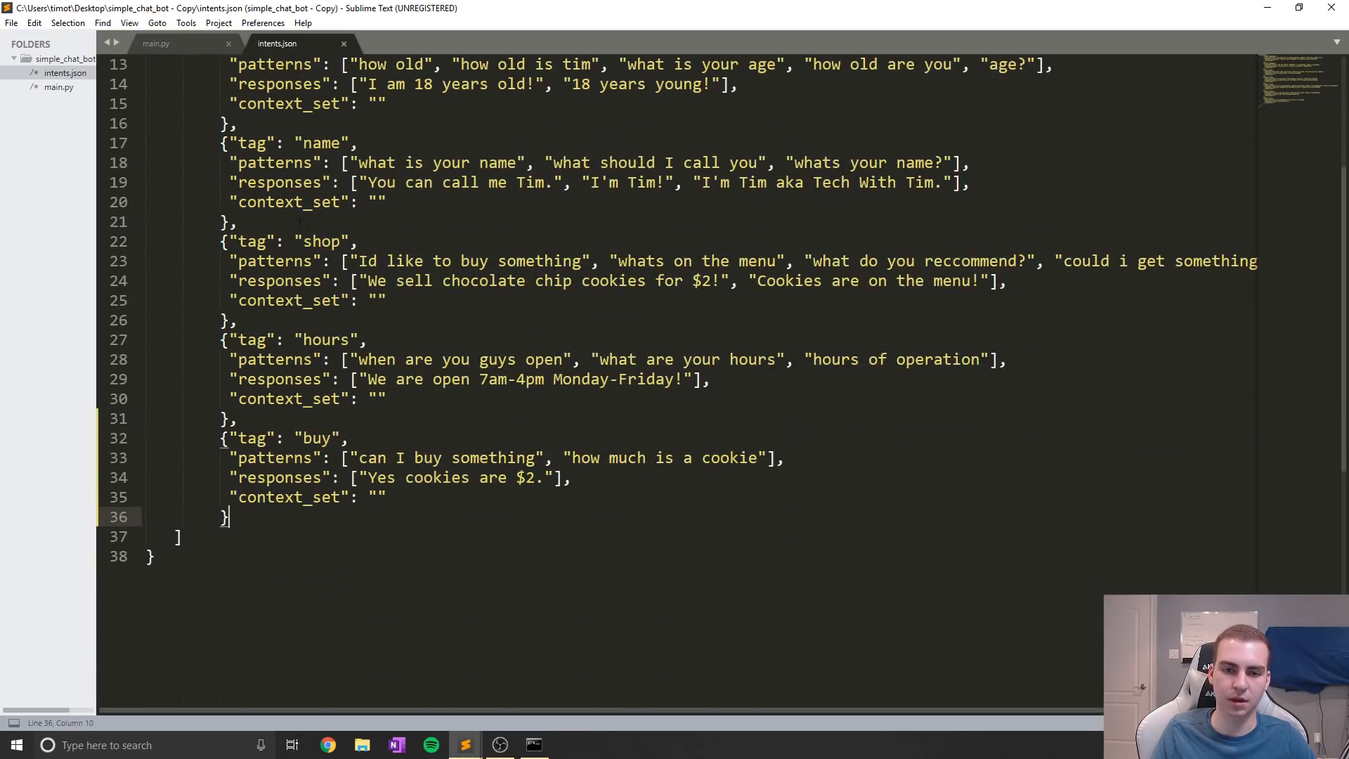
pyautogui.press('ctrl+a')
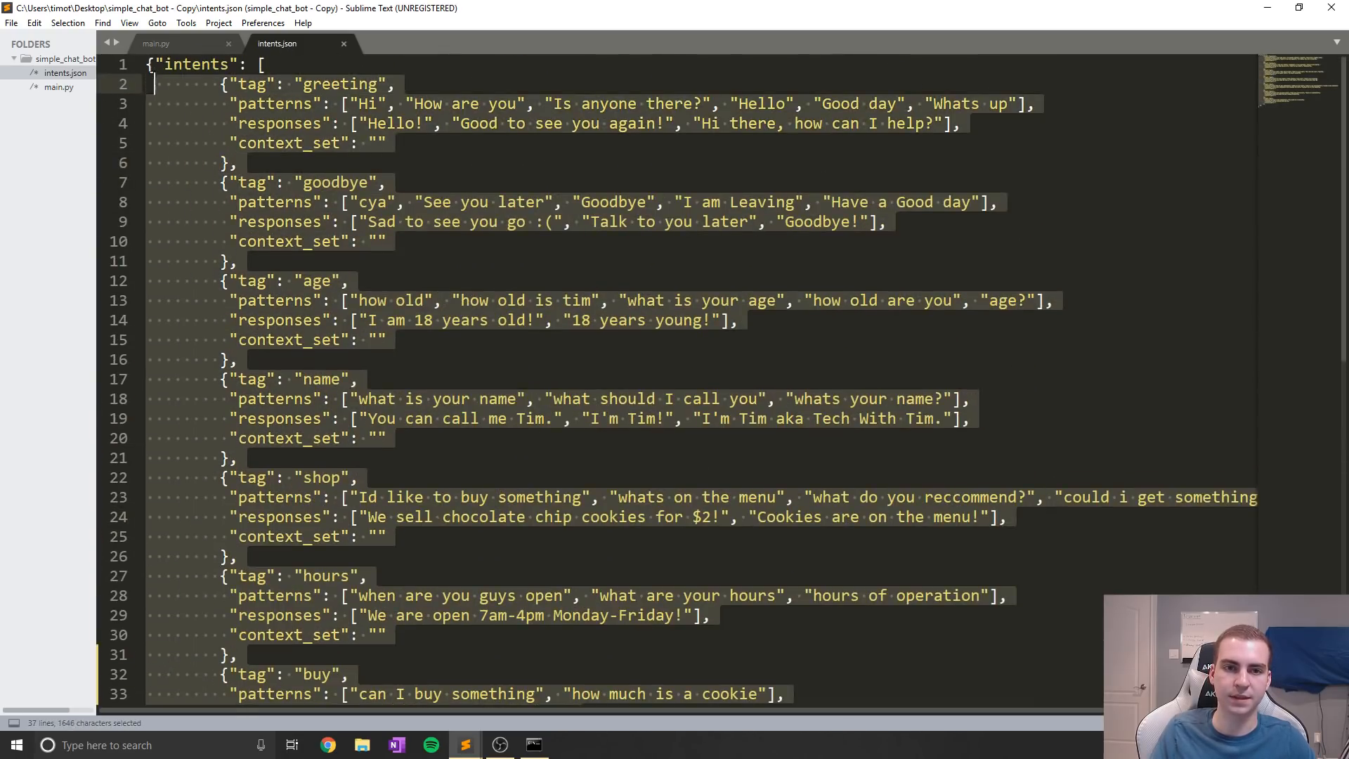
pyautogui.click(368, 181)
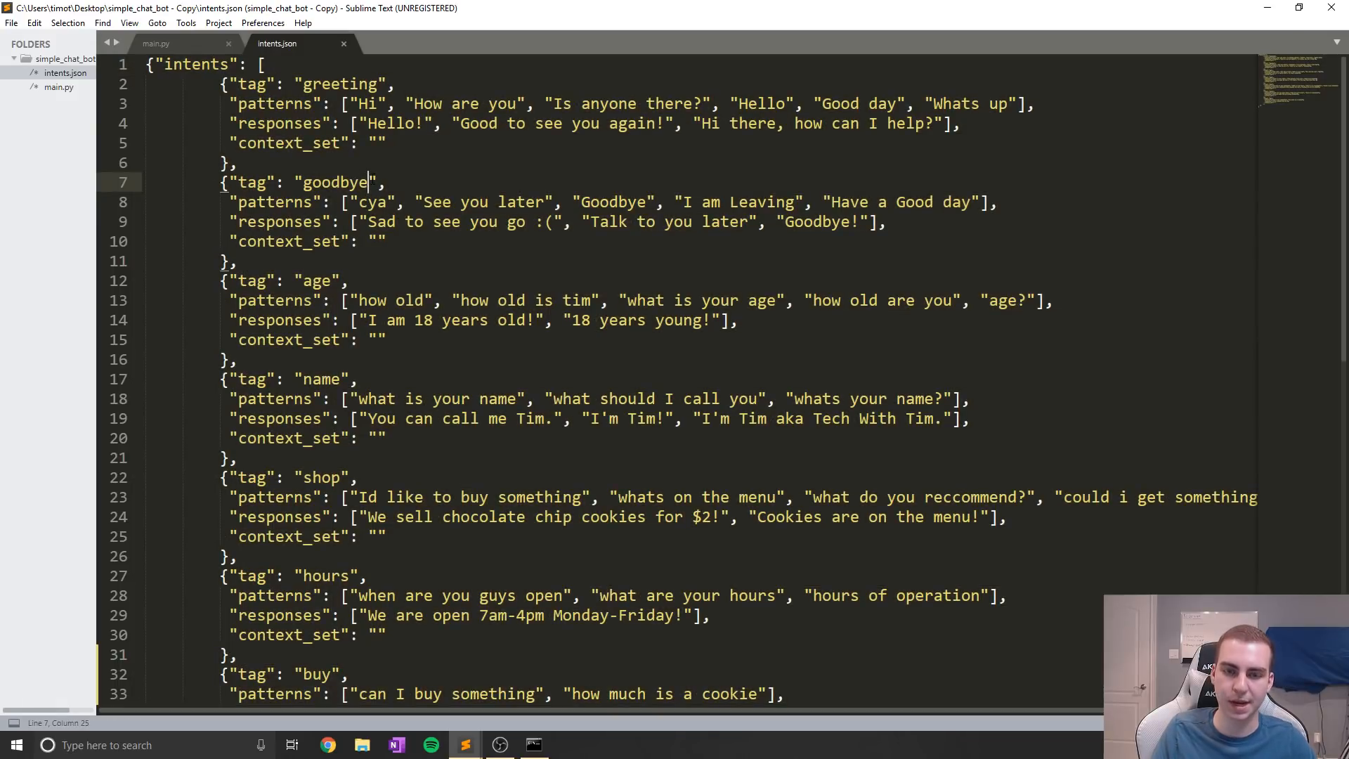
pyautogui.press('ctrl+s')
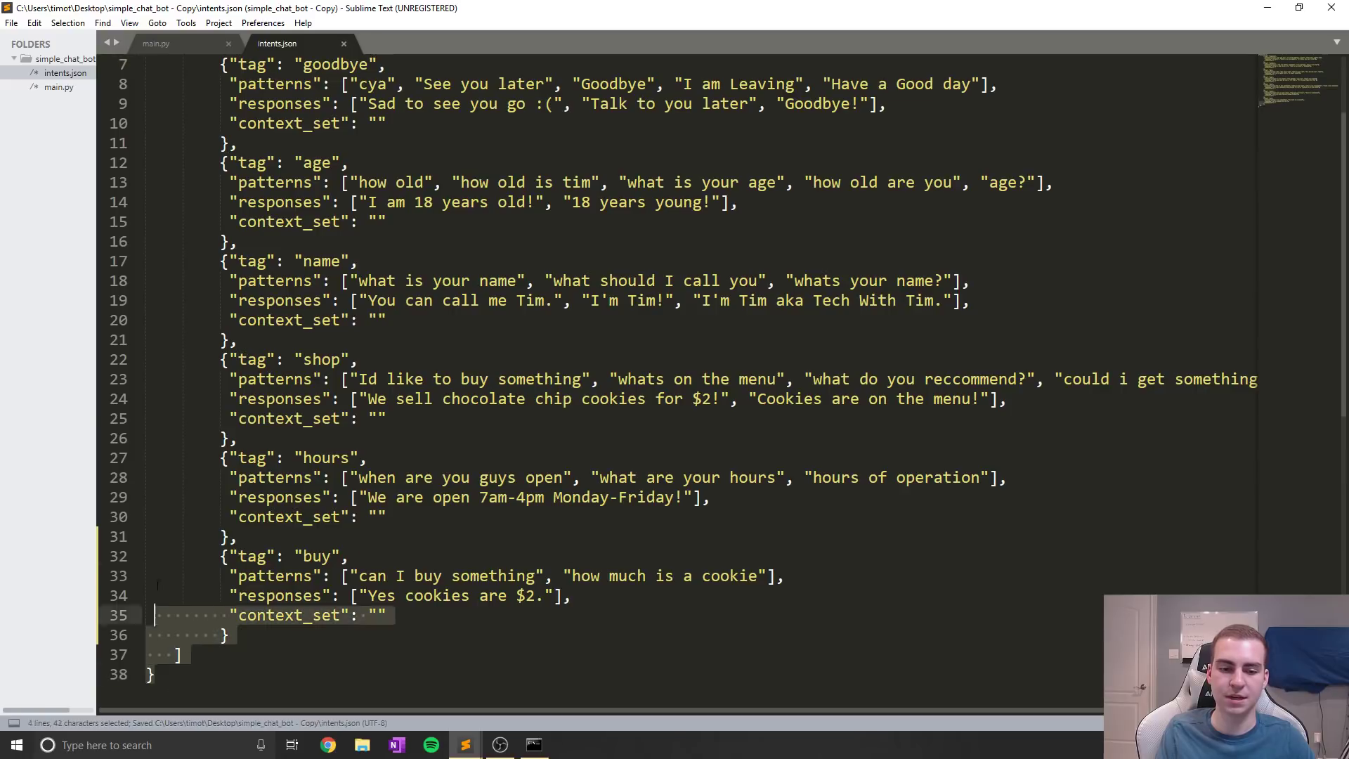
pyautogui.scroll(3)
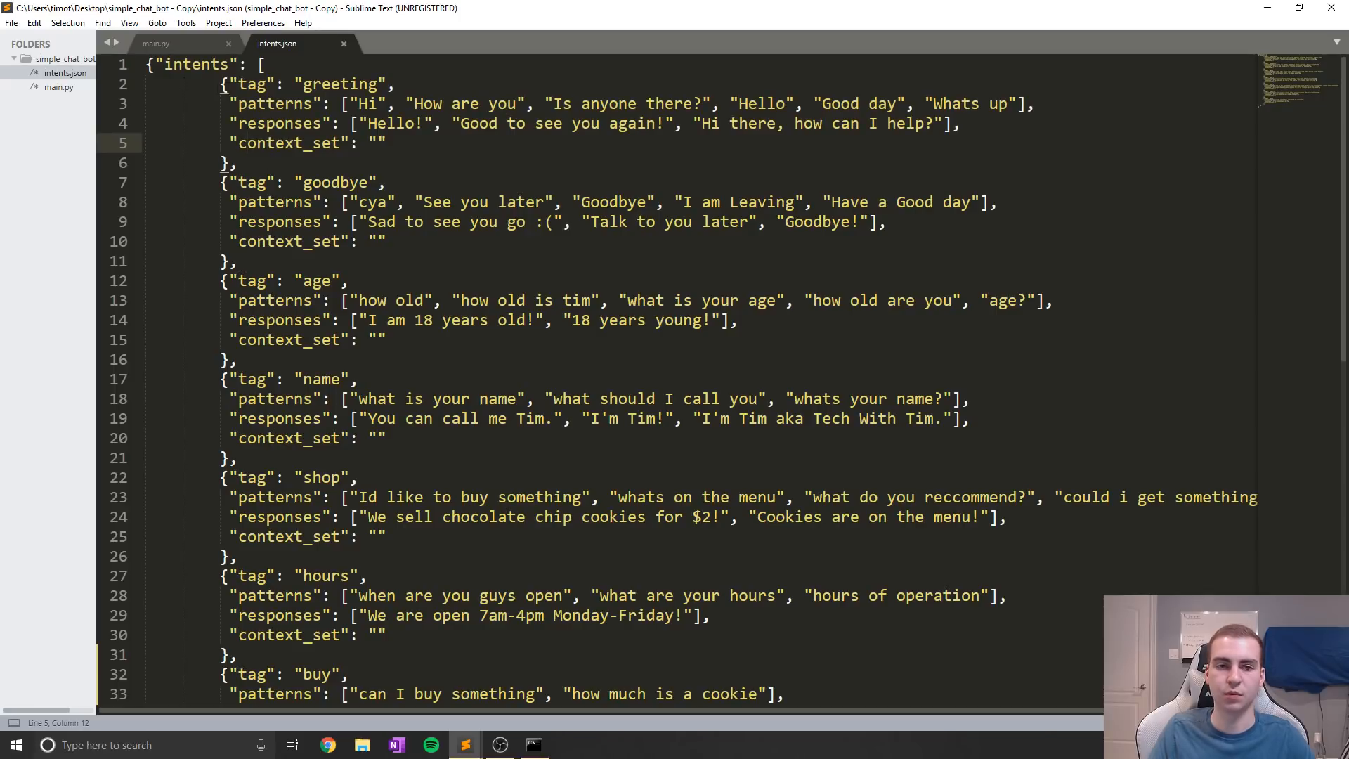
# Inspect the intents key and greeting's empty context_set, then return to main.py
pyautogui.moveTo(222, 83); pyautogui.dragTo(239, 163)
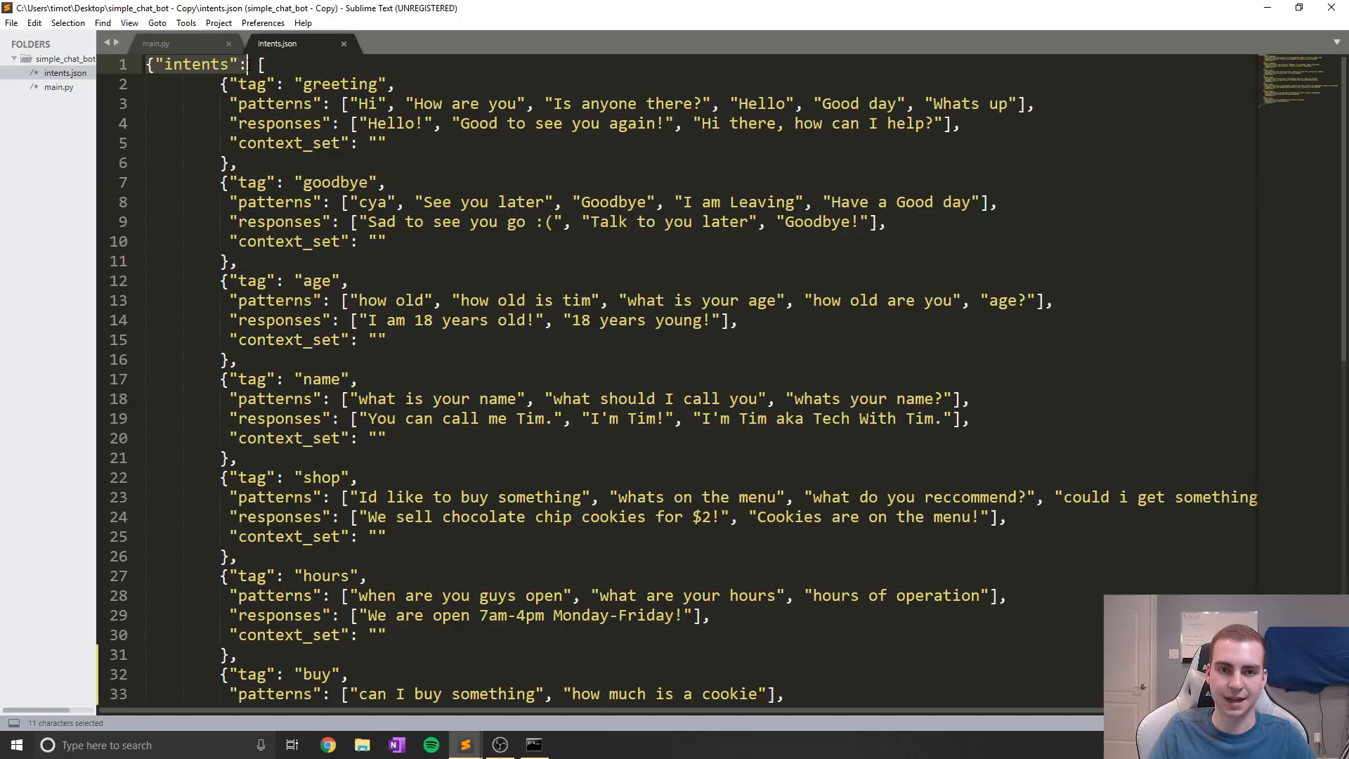
pyautogui.click(159, 64)
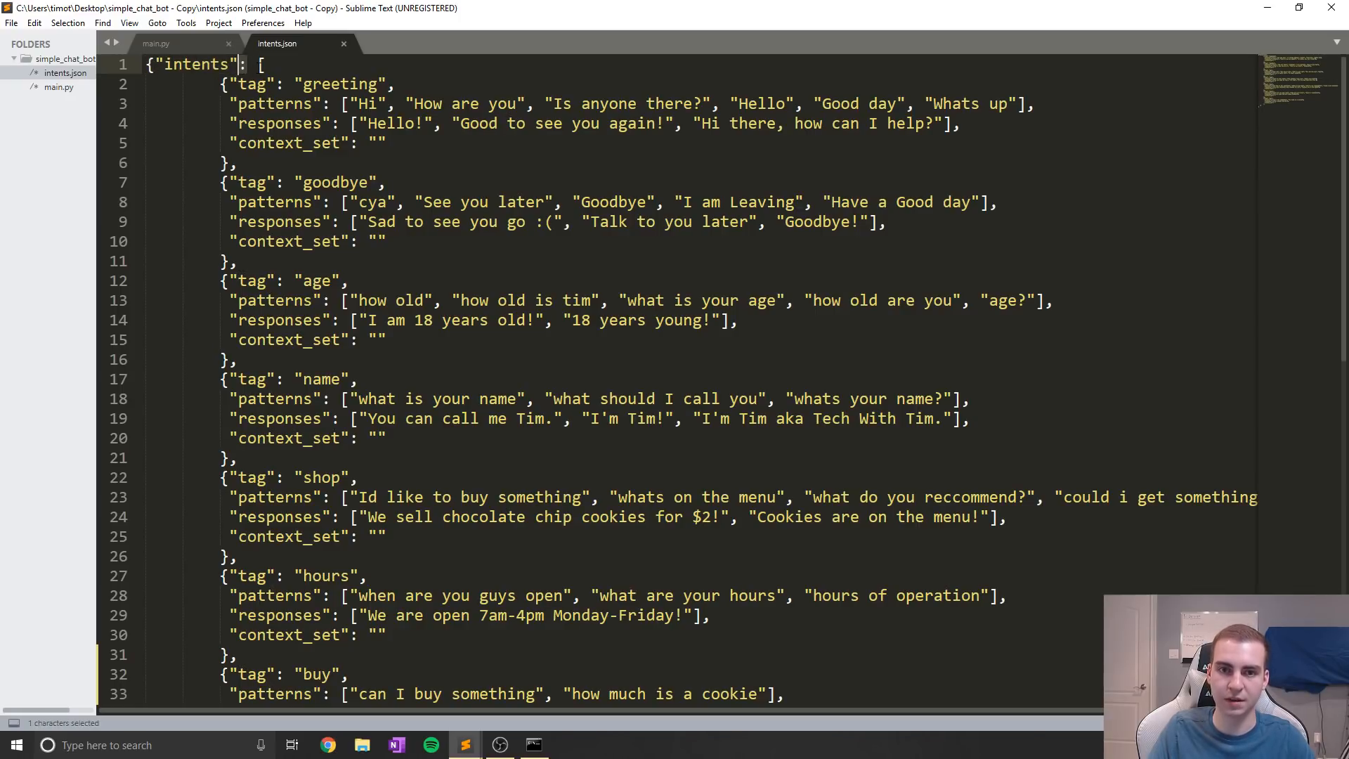
pyautogui.press('ctrl+a')
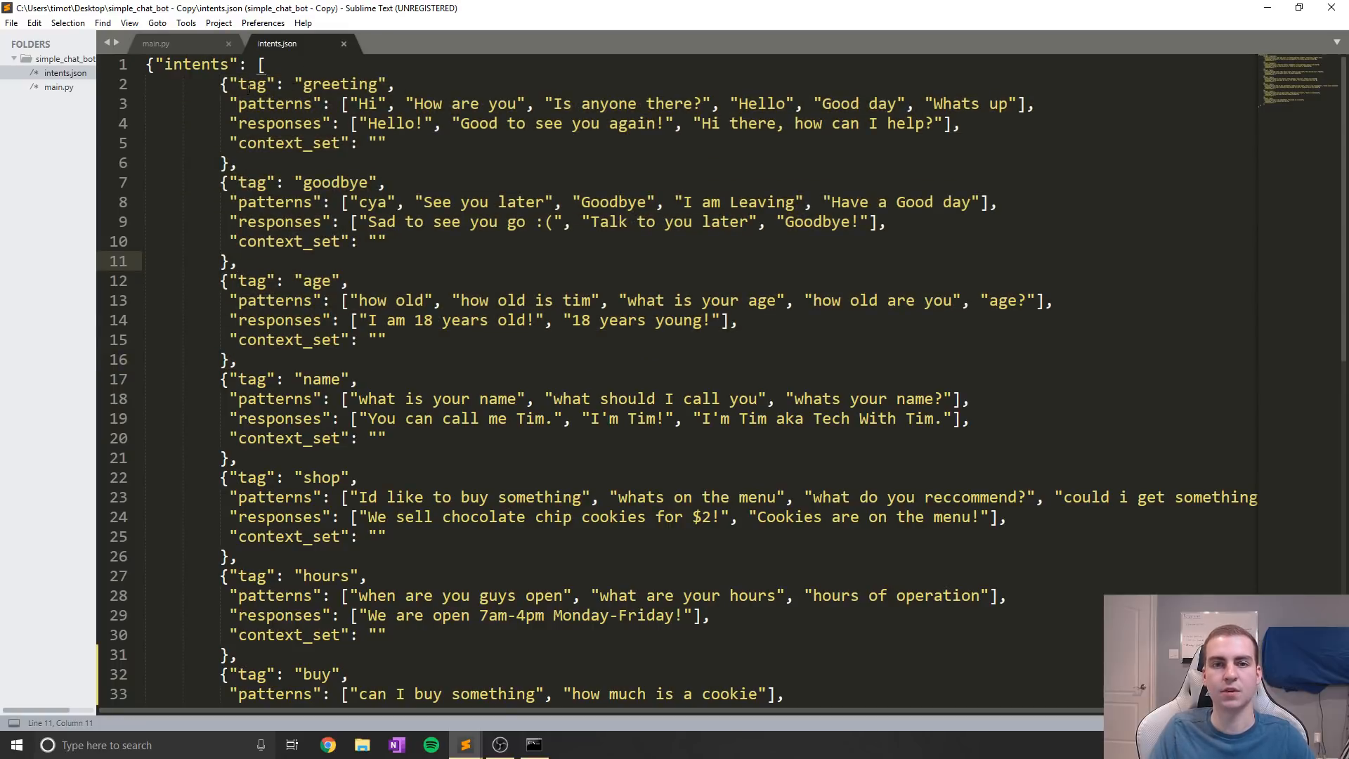
pyautogui.doubleClick(340, 84)
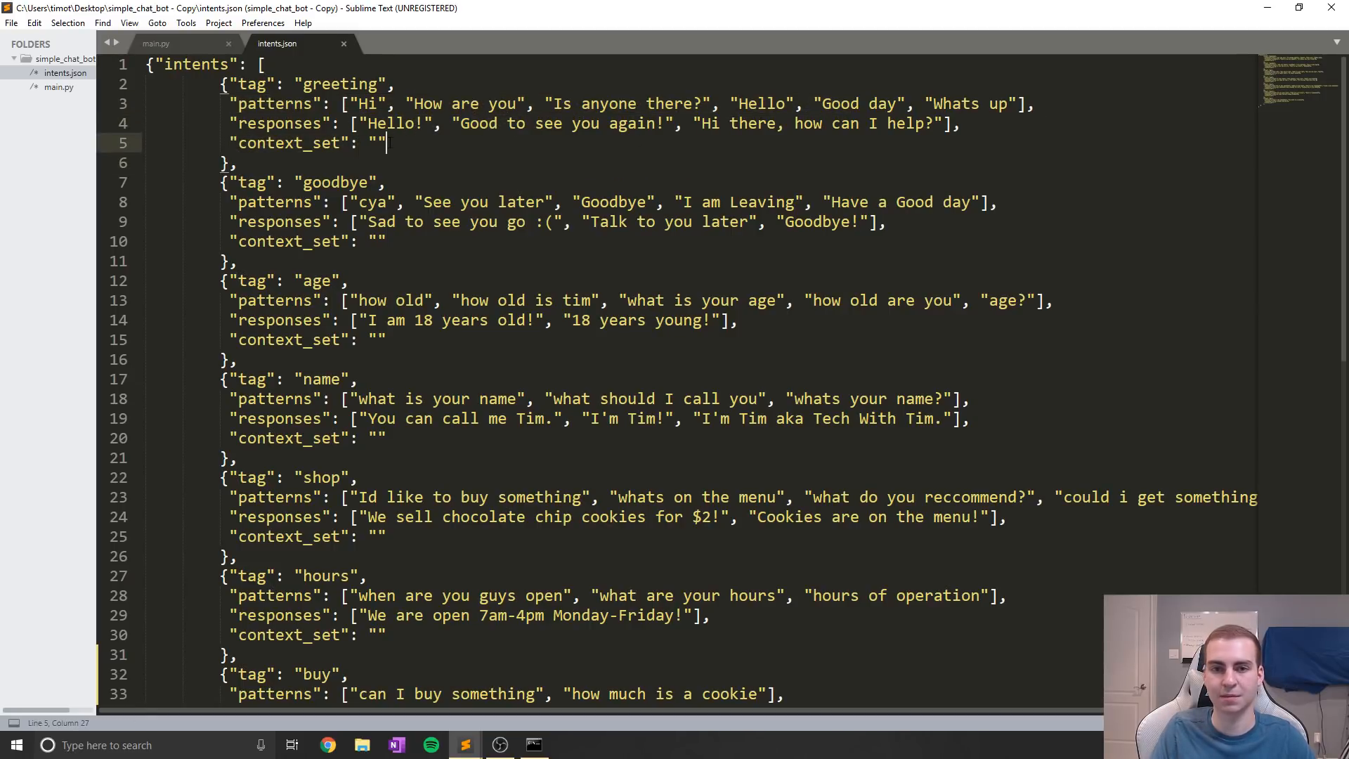
pyautogui.moveTo(387, 143)
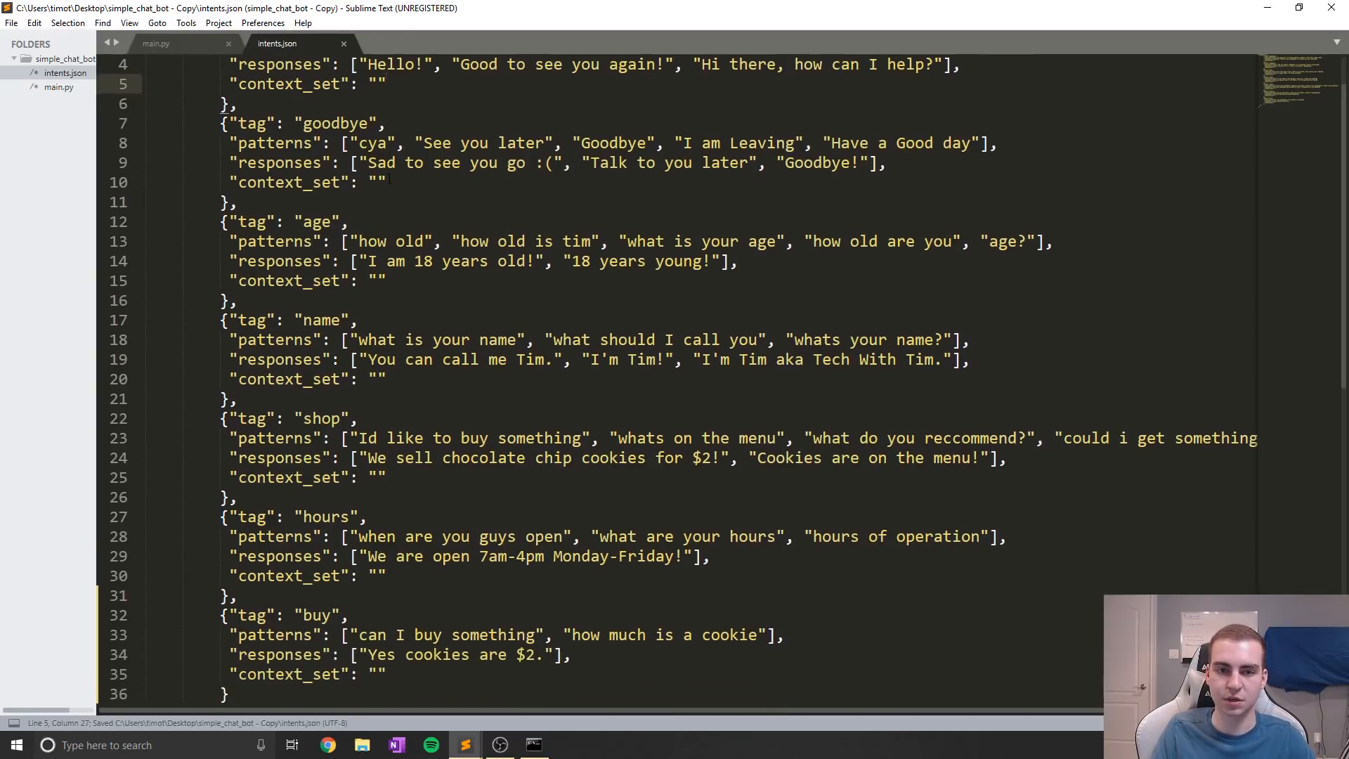
pyautogui.press('ctrl+a')
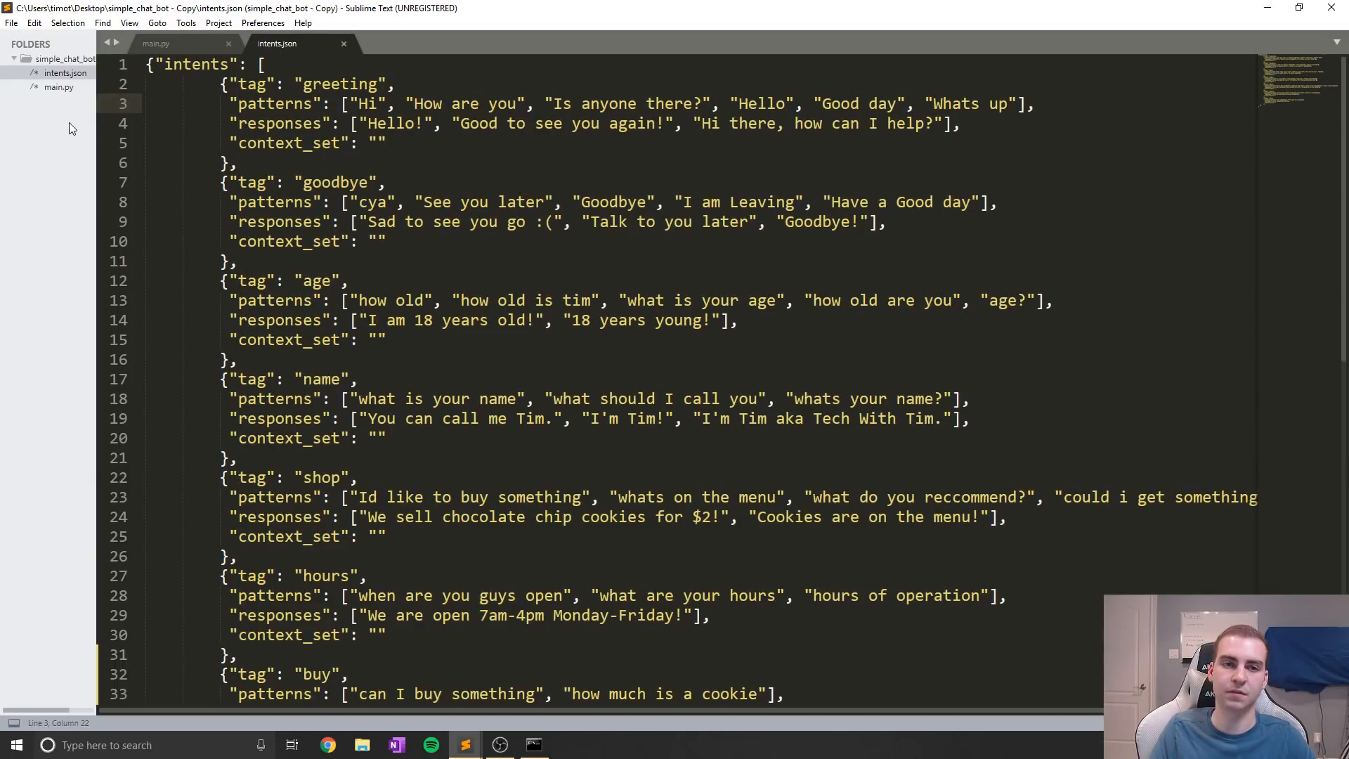
pyautogui.moveTo(86, 73)
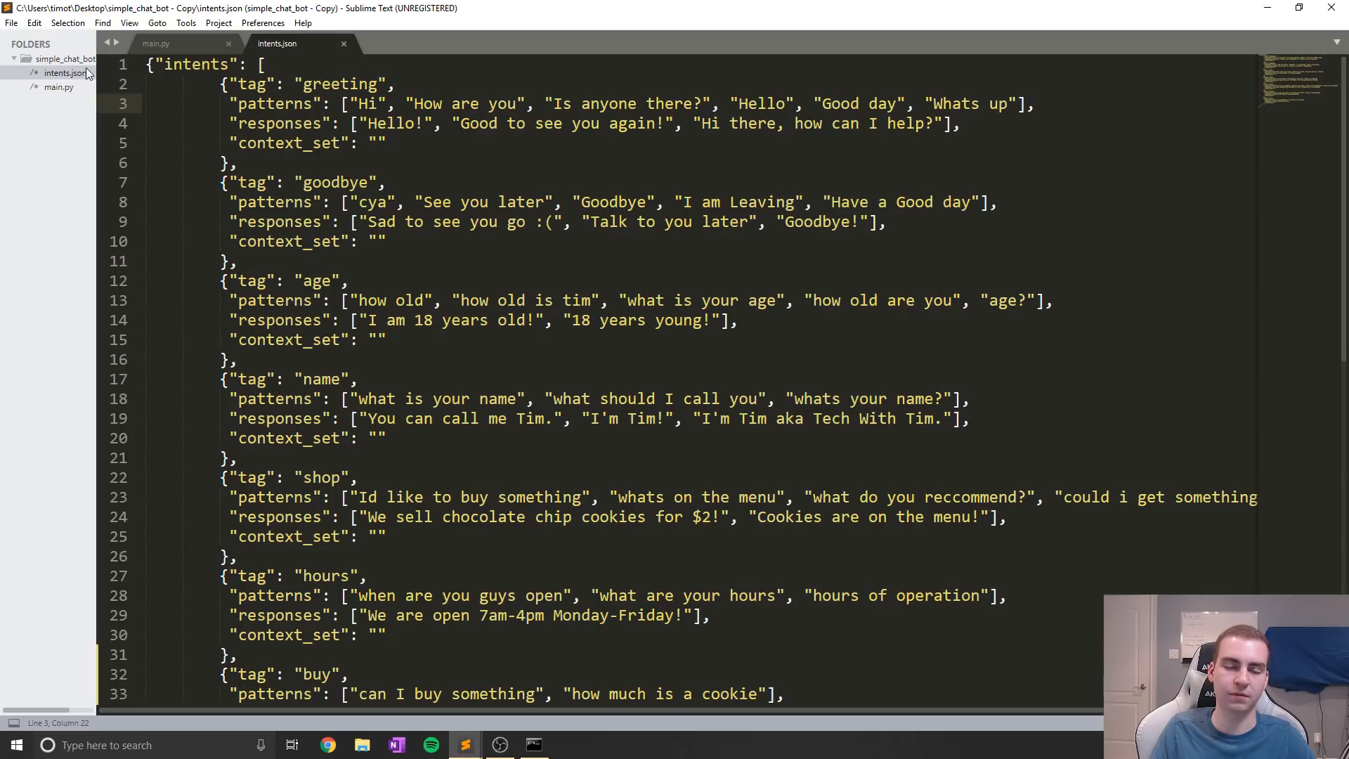
pyautogui.click(156, 43)
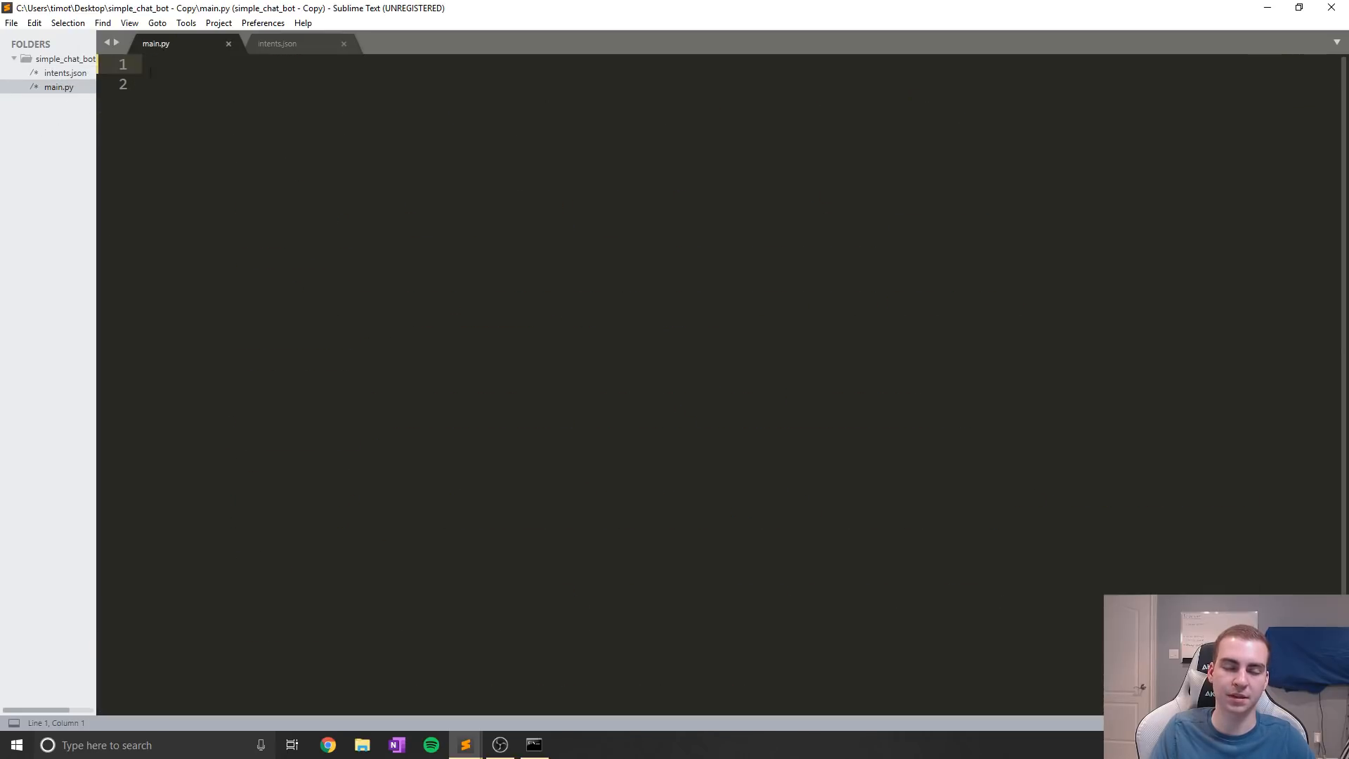
# Import nltk and LancasterStemmer from nltk.stem.lancaster at the top of main.py
pyautogui.click(14, 59)
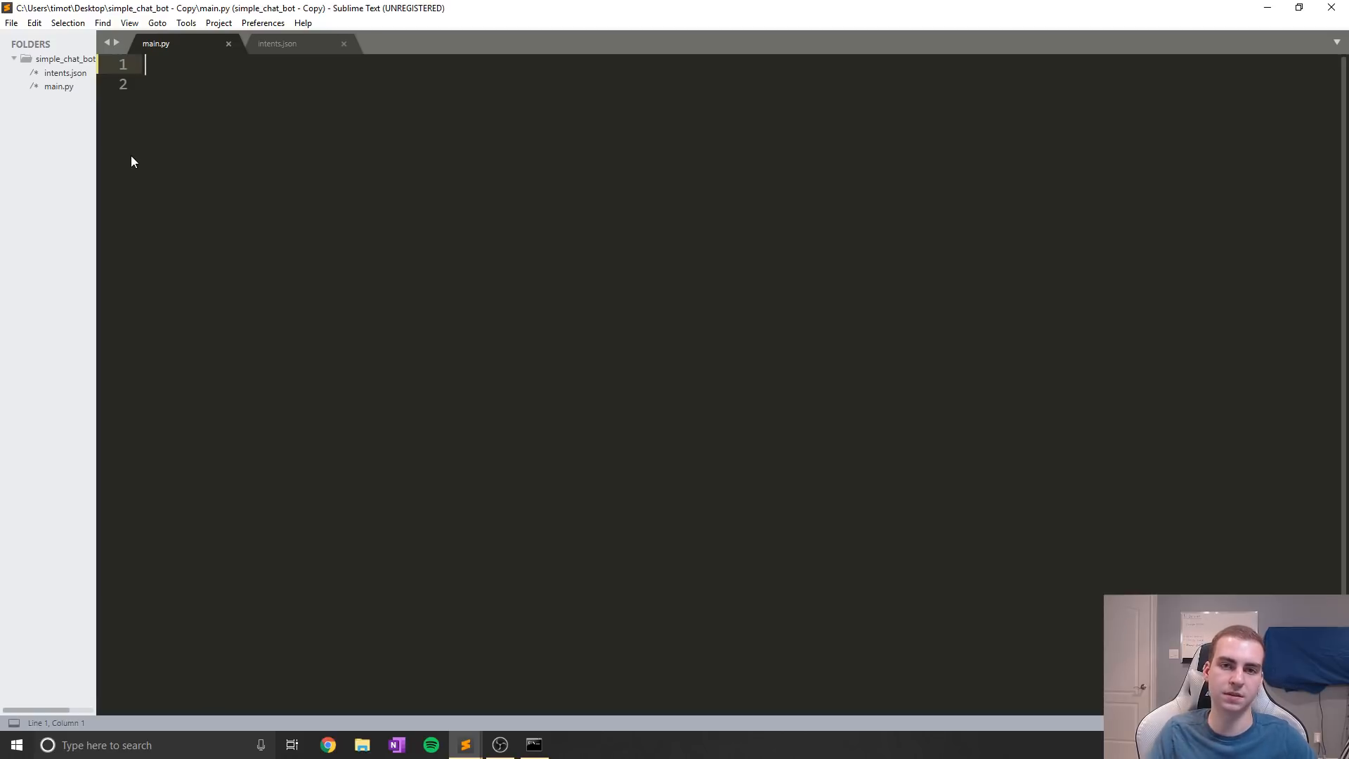
pyautogui.moveTo(307, 92)
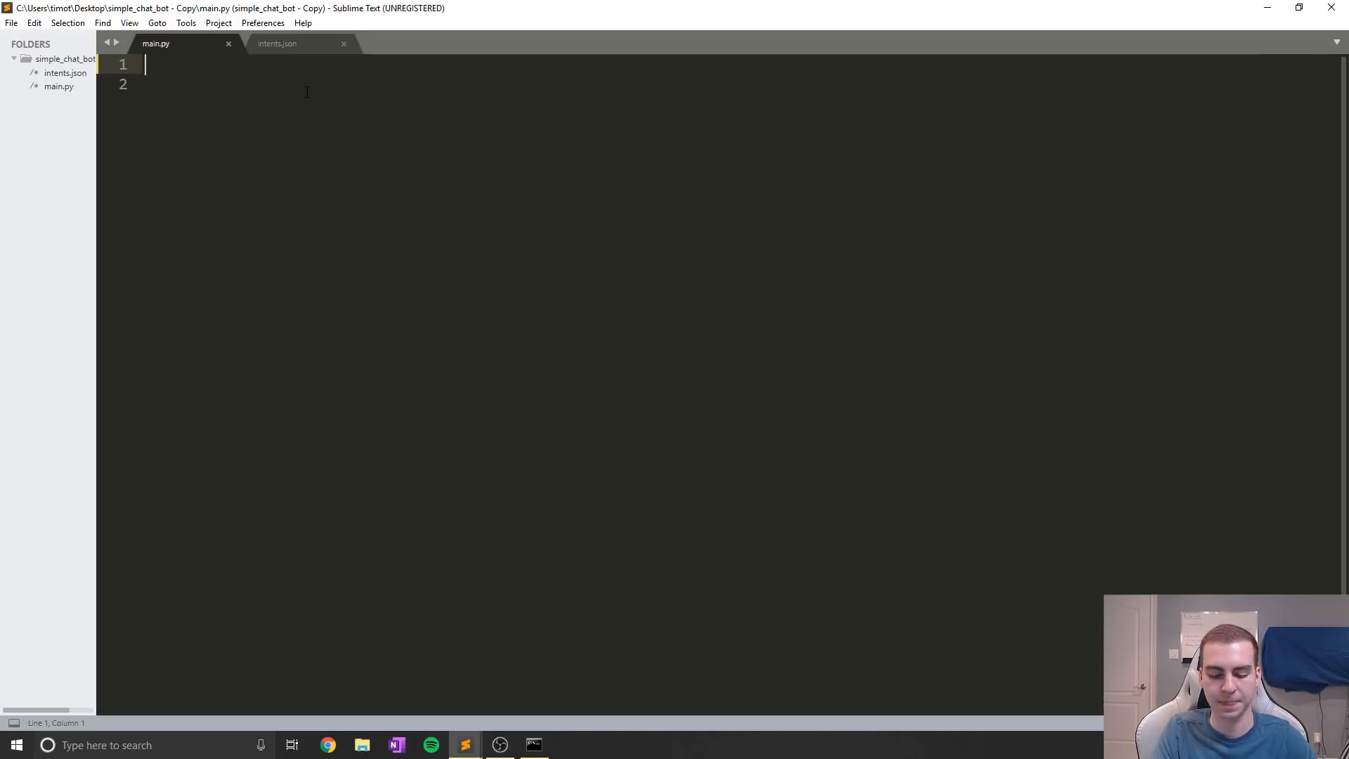
pyautogui.write('import nltk')
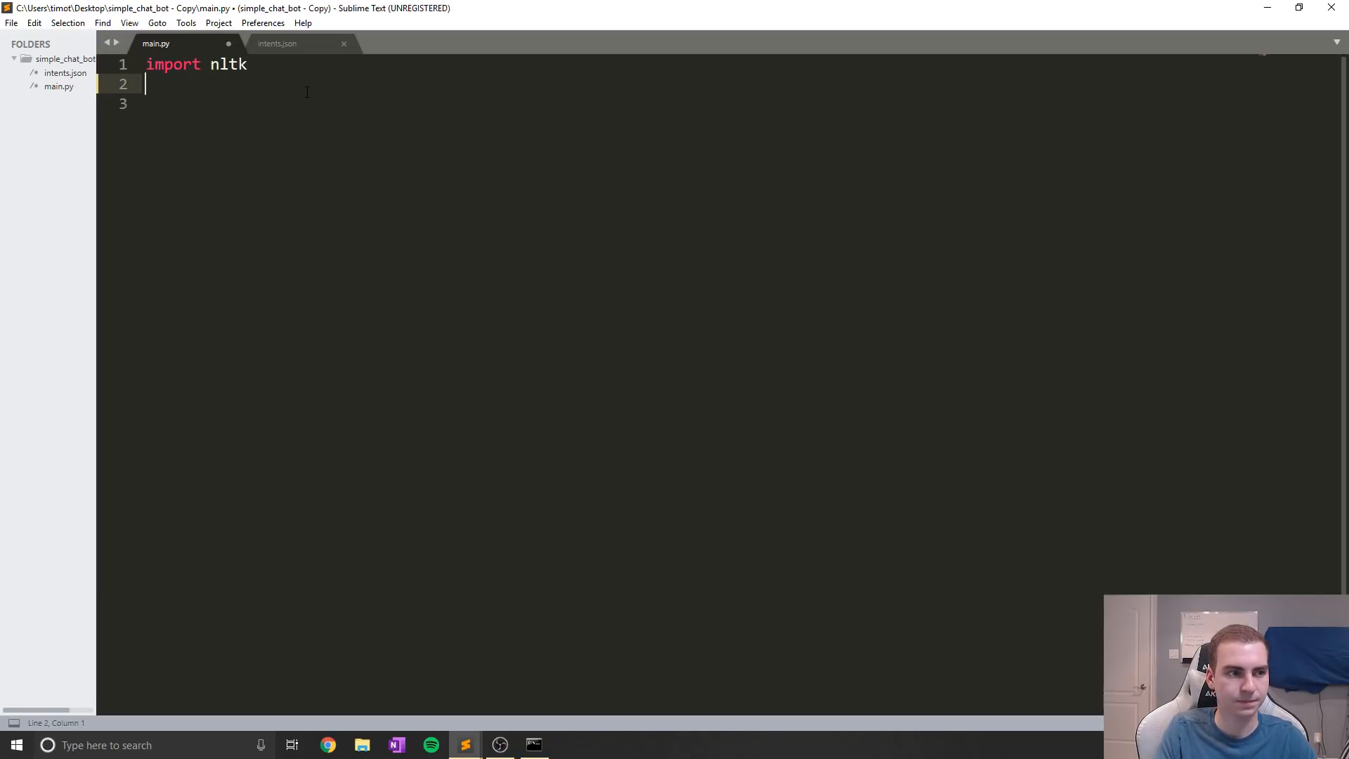
pyautogui.write('from nl')
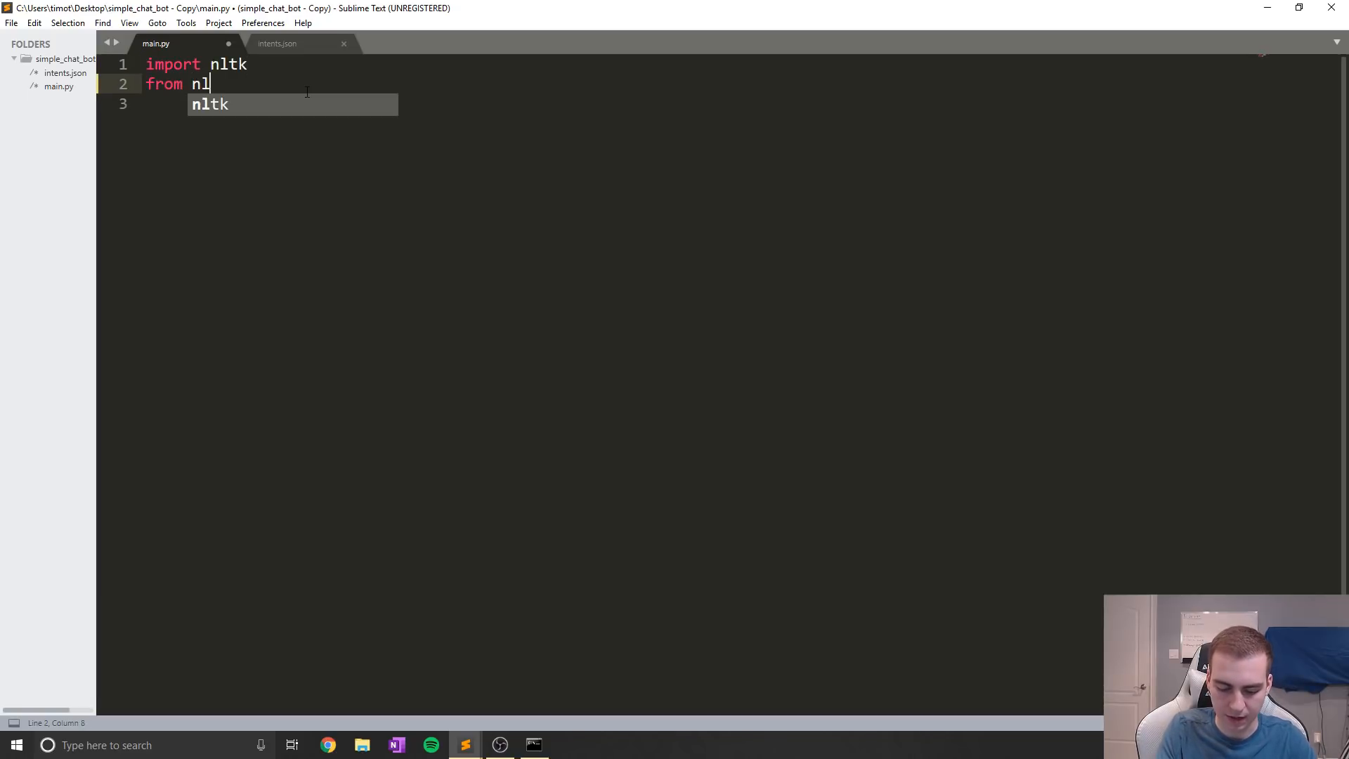
pyautogui.write('tk.stem')
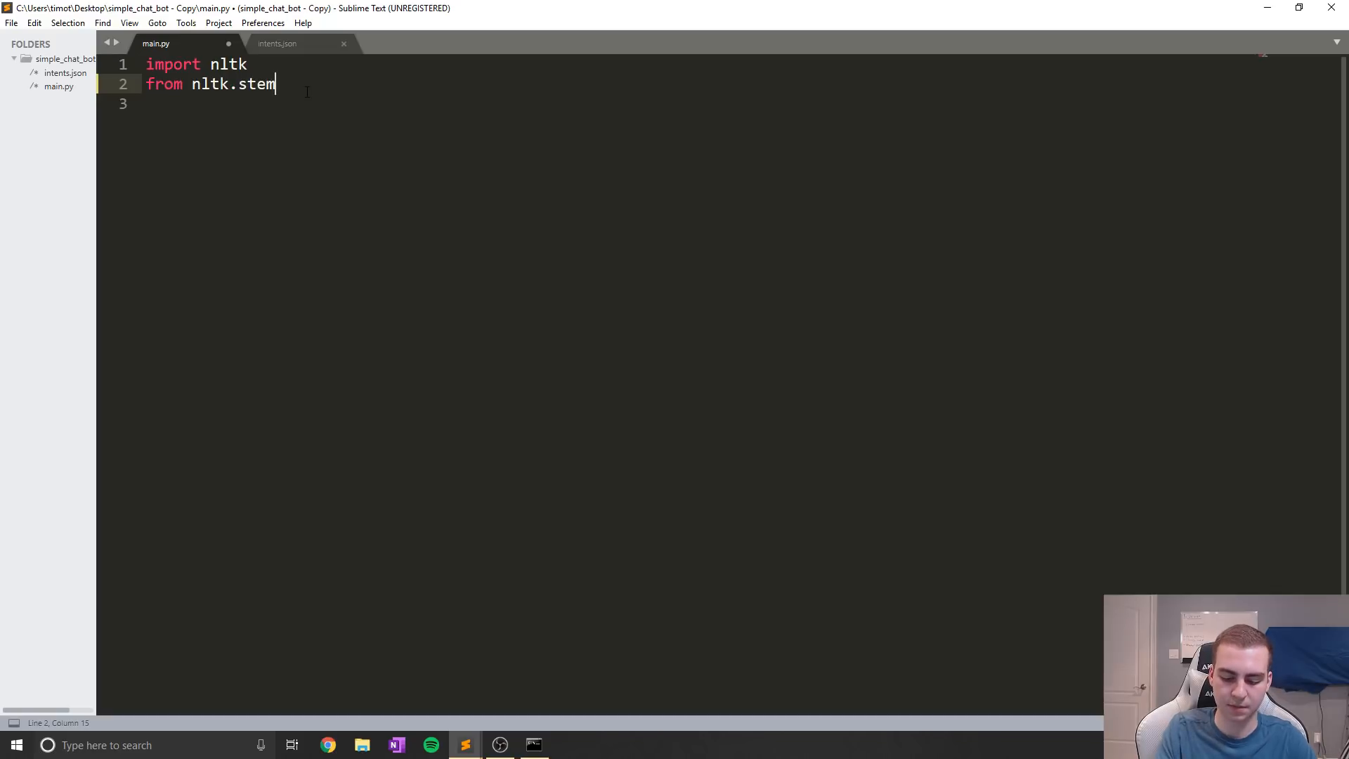
pyautogui.write('.lancaster i')
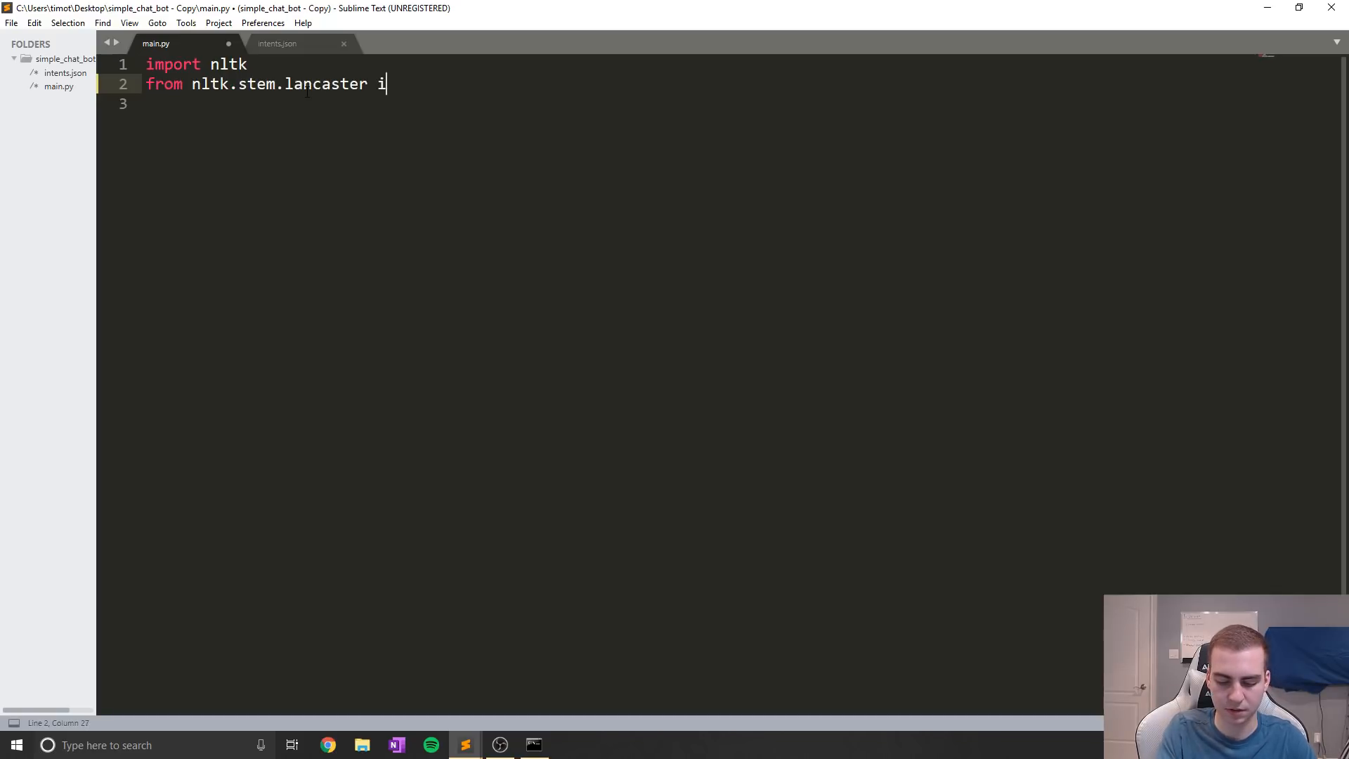
pyautogui.write('mport La')
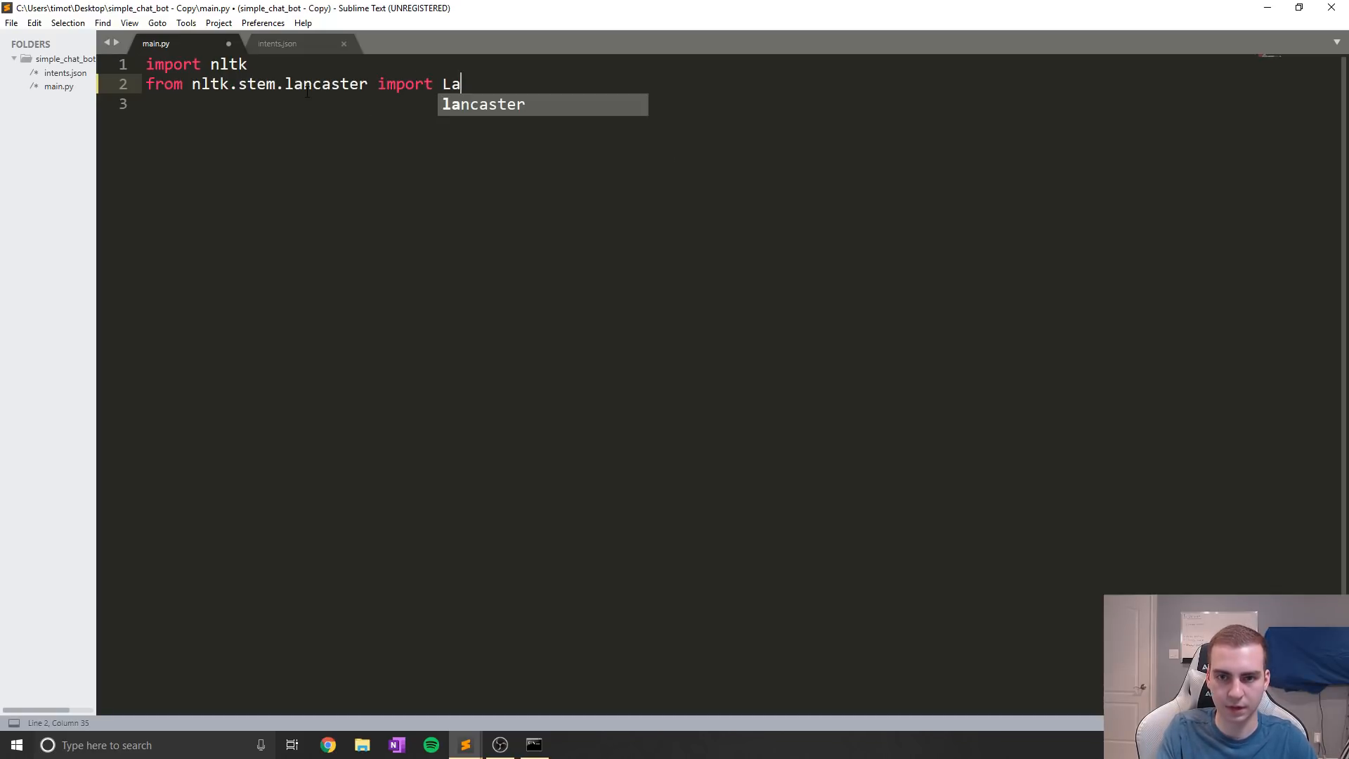
pyautogui.write('NCASTERsTE')
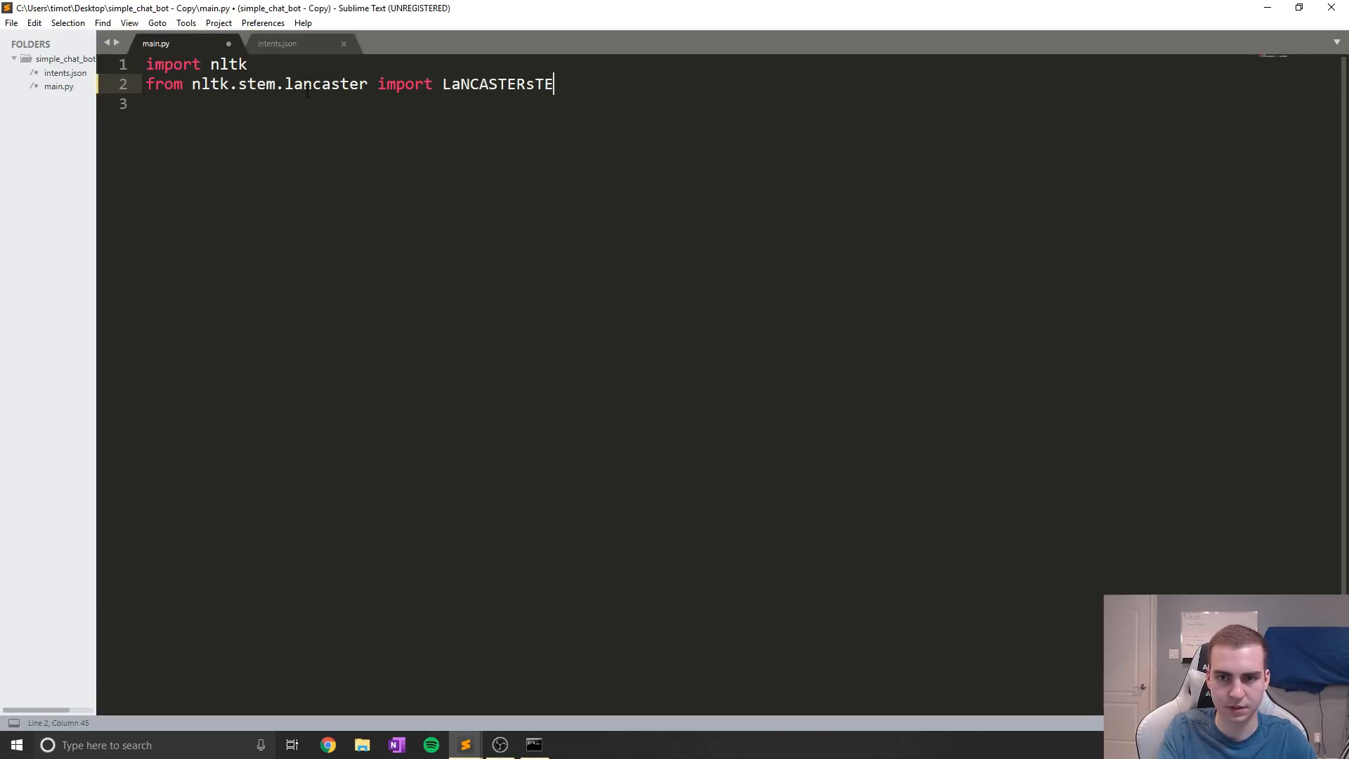
pyautogui.press('backspace')
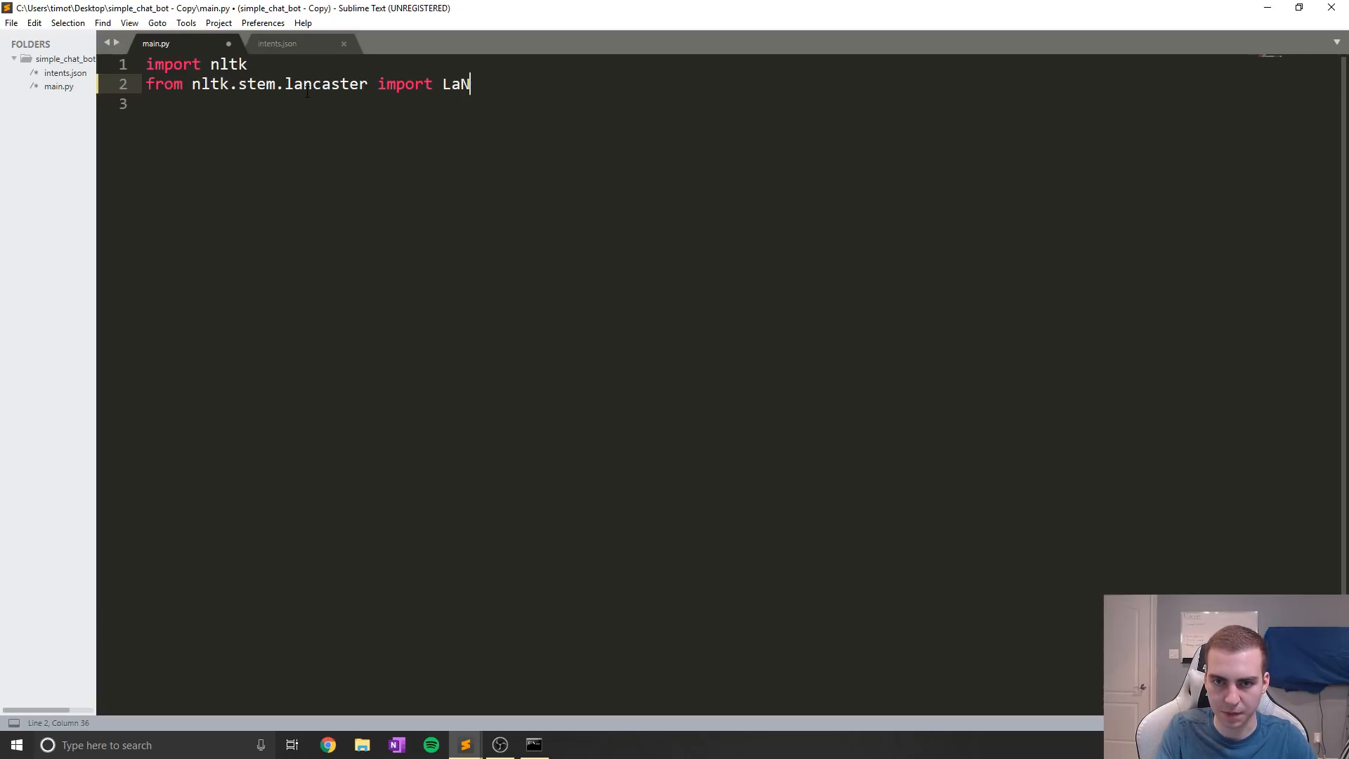
pyautogui.write('ncastew')
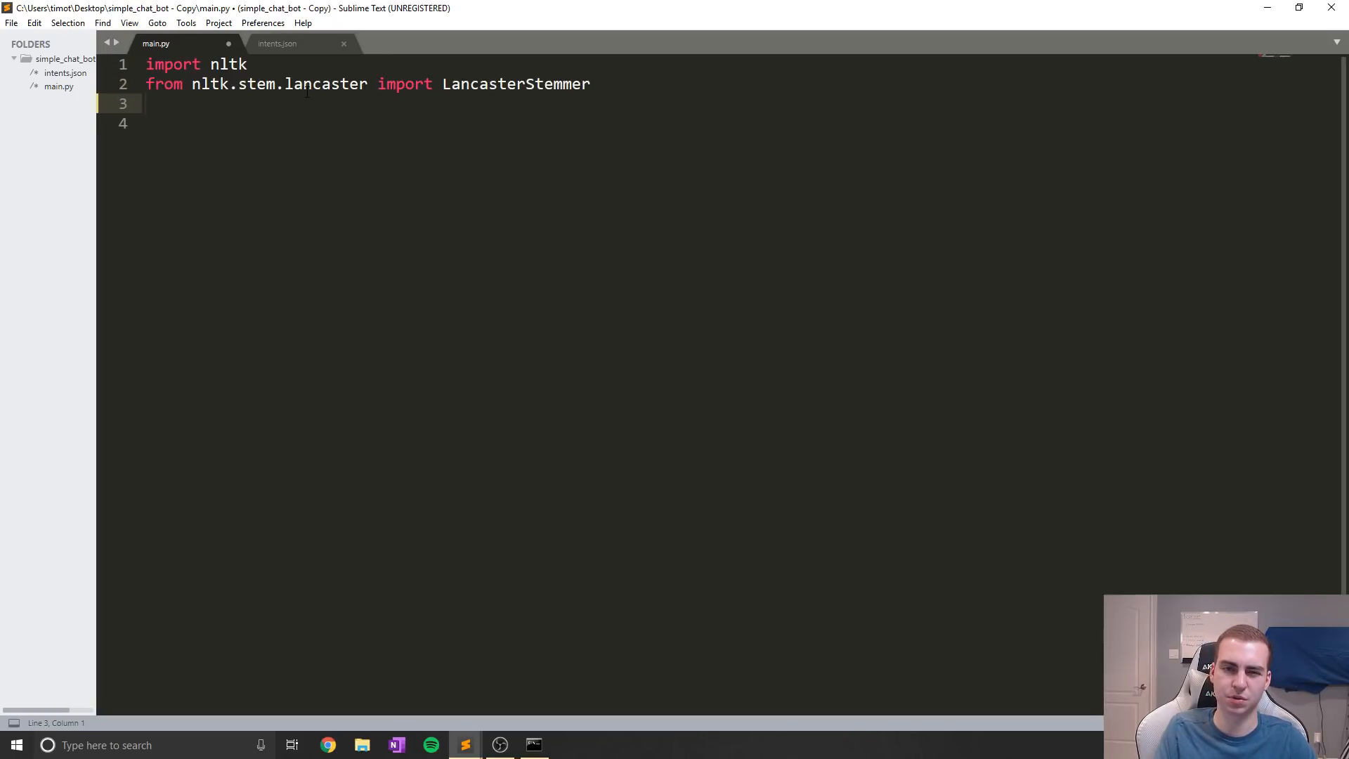
# Add stemmer = LancasterStemmer() and import numpy, tflearn, tensorflow, random and json
pyautogui.write('stemmer')
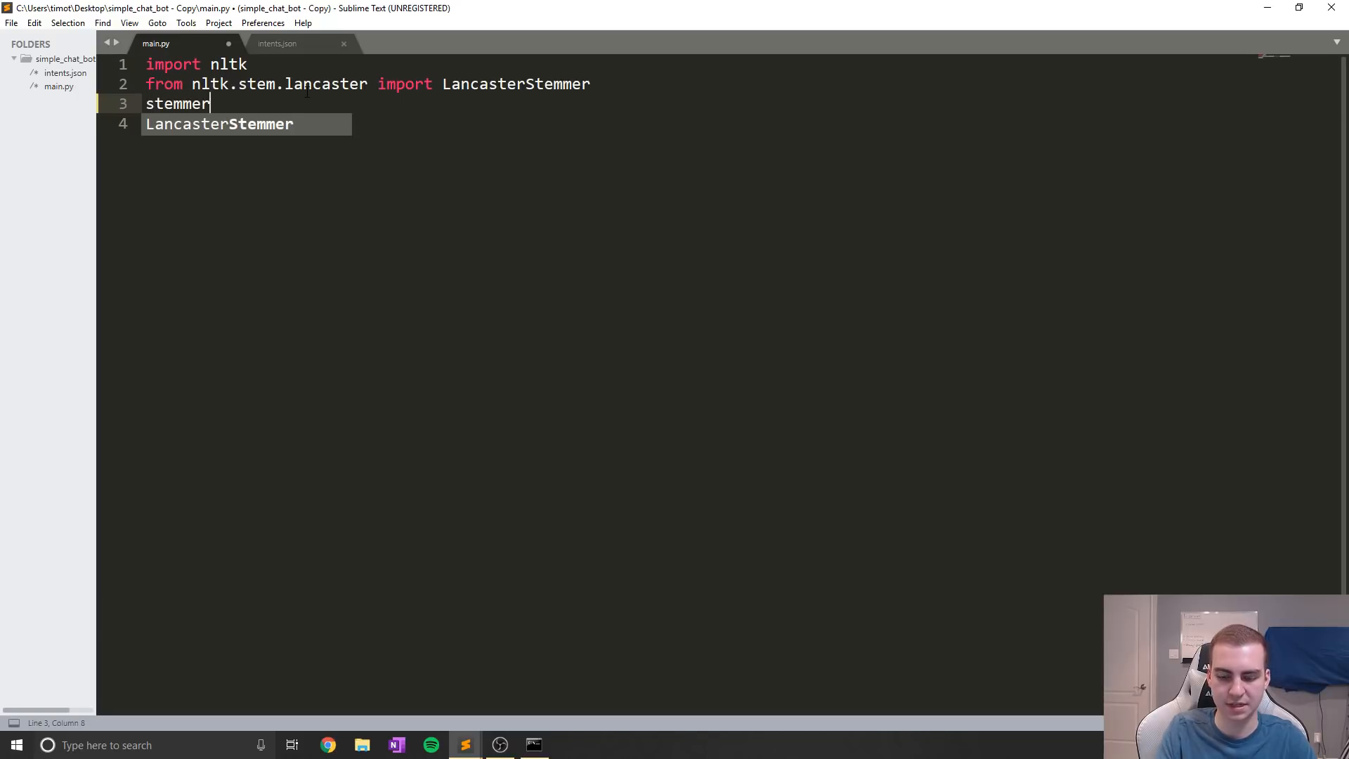
pyautogui.write('= LancasterStemmer(')
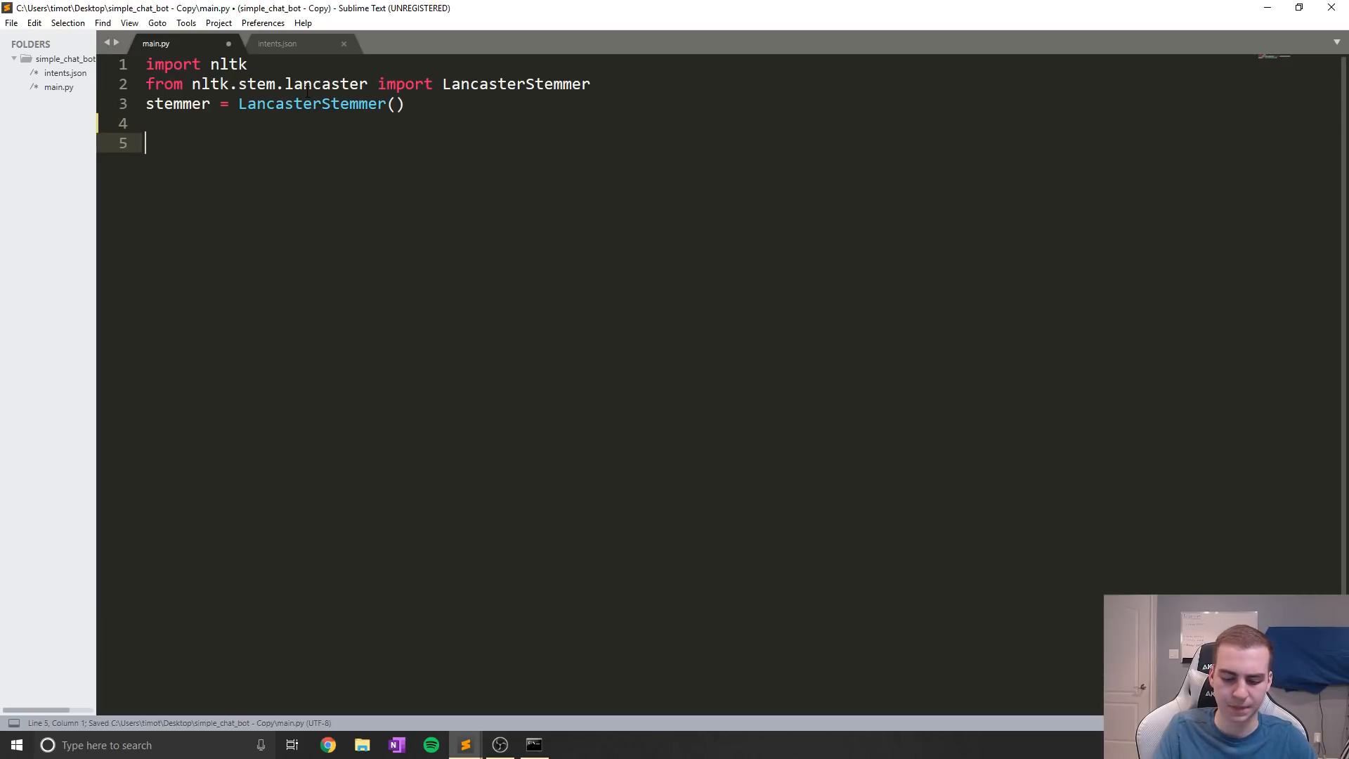
pyautogui.write('import numpy')
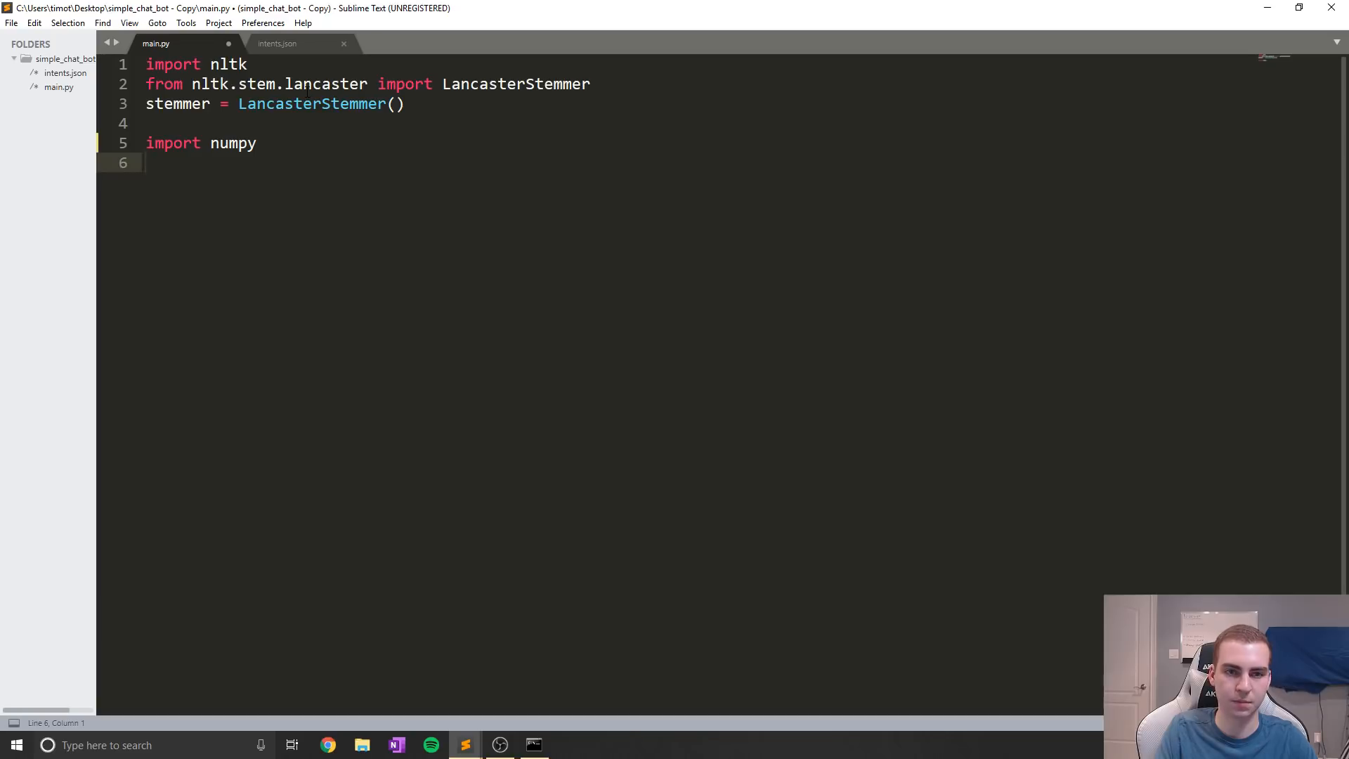
pyautogui.write('import tfl')
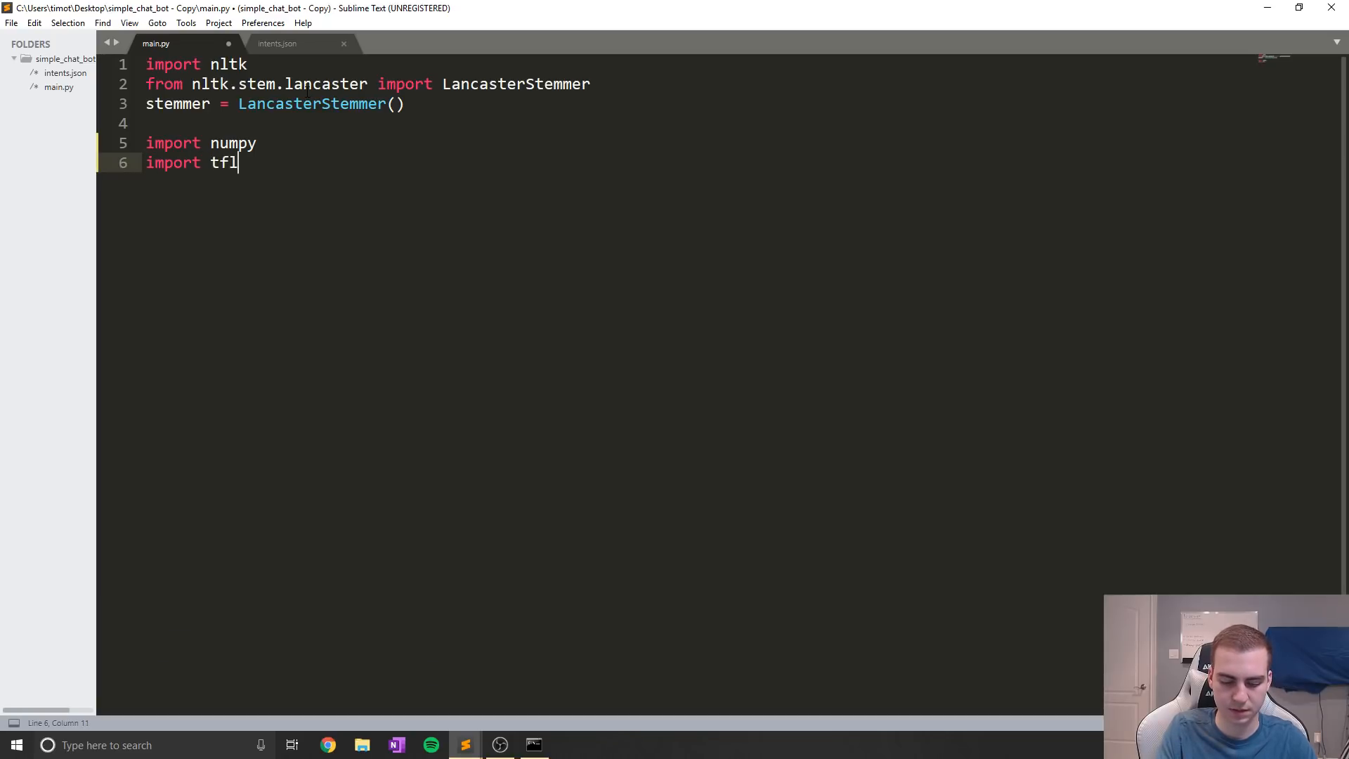
pyautogui.write('earn')
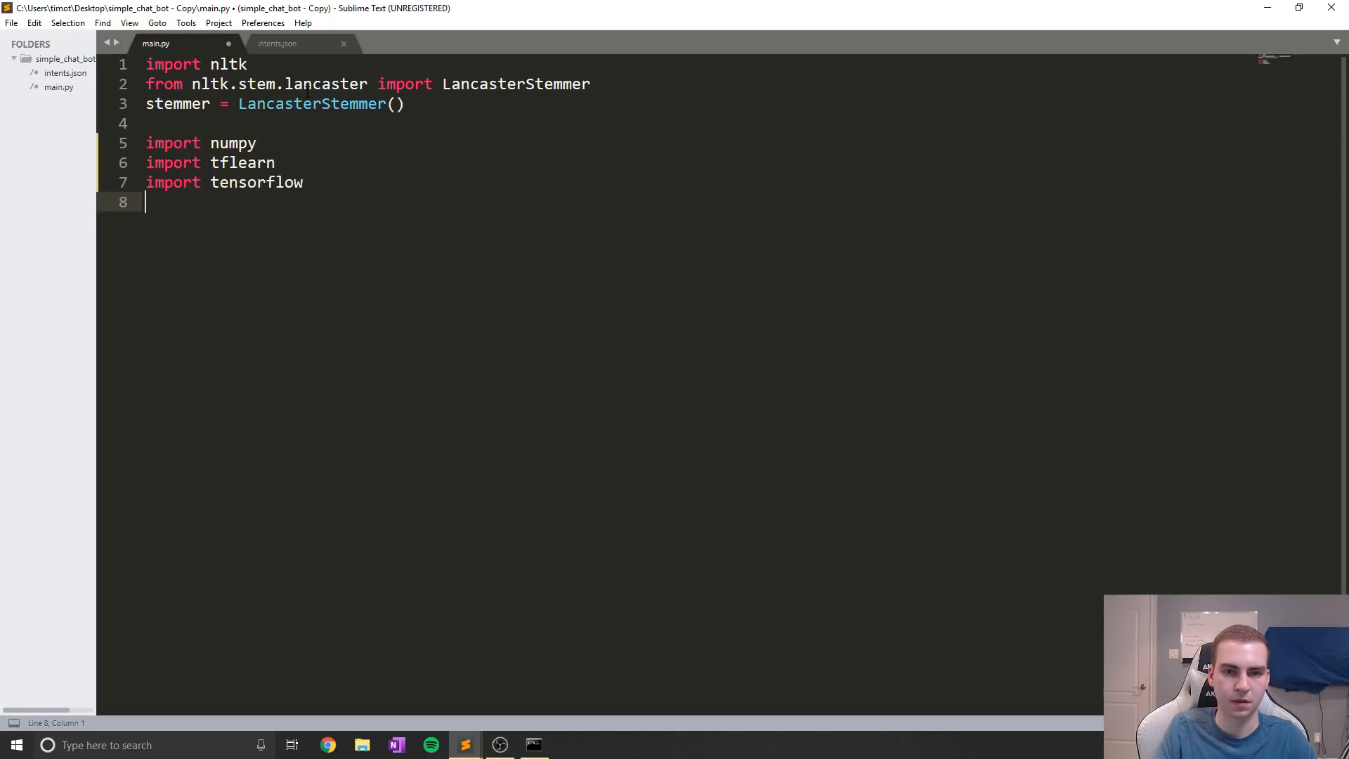
pyautogui.write('import')
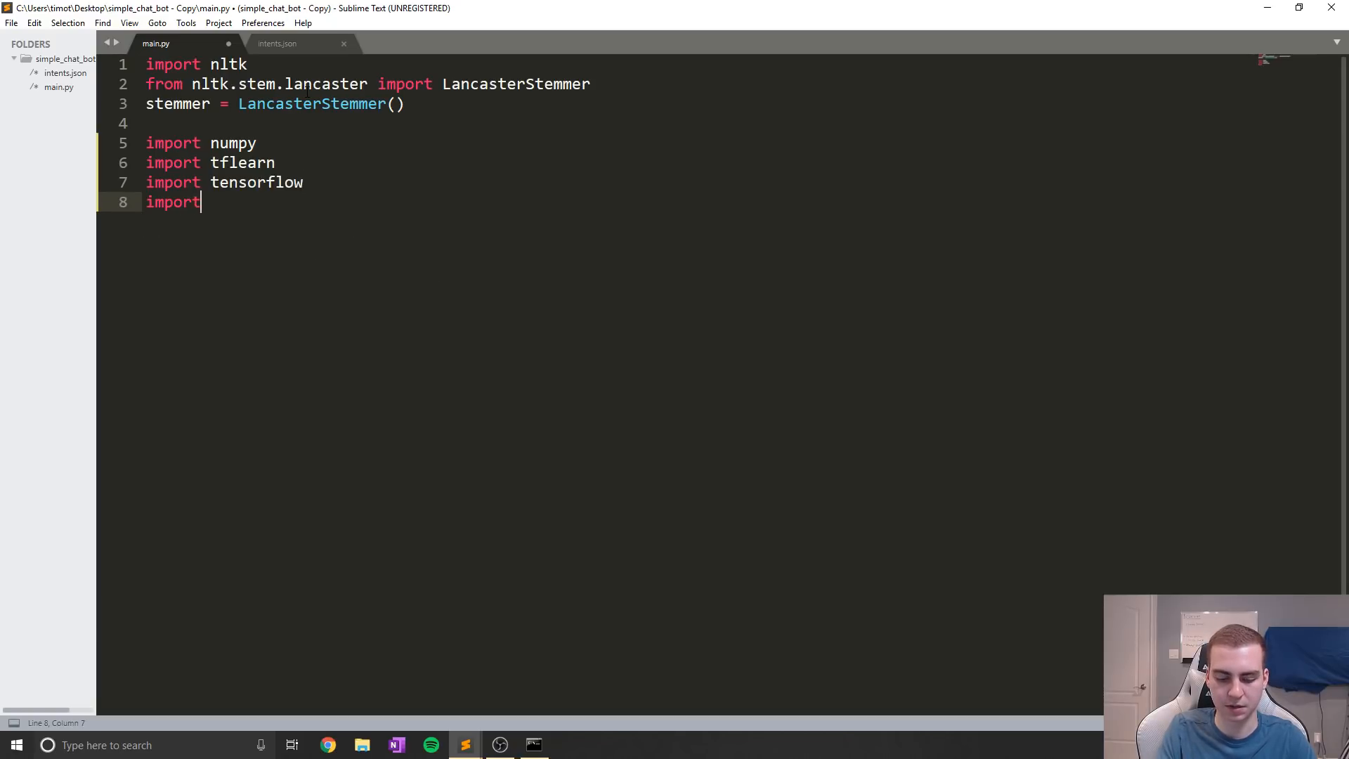
pyautogui.write('random')
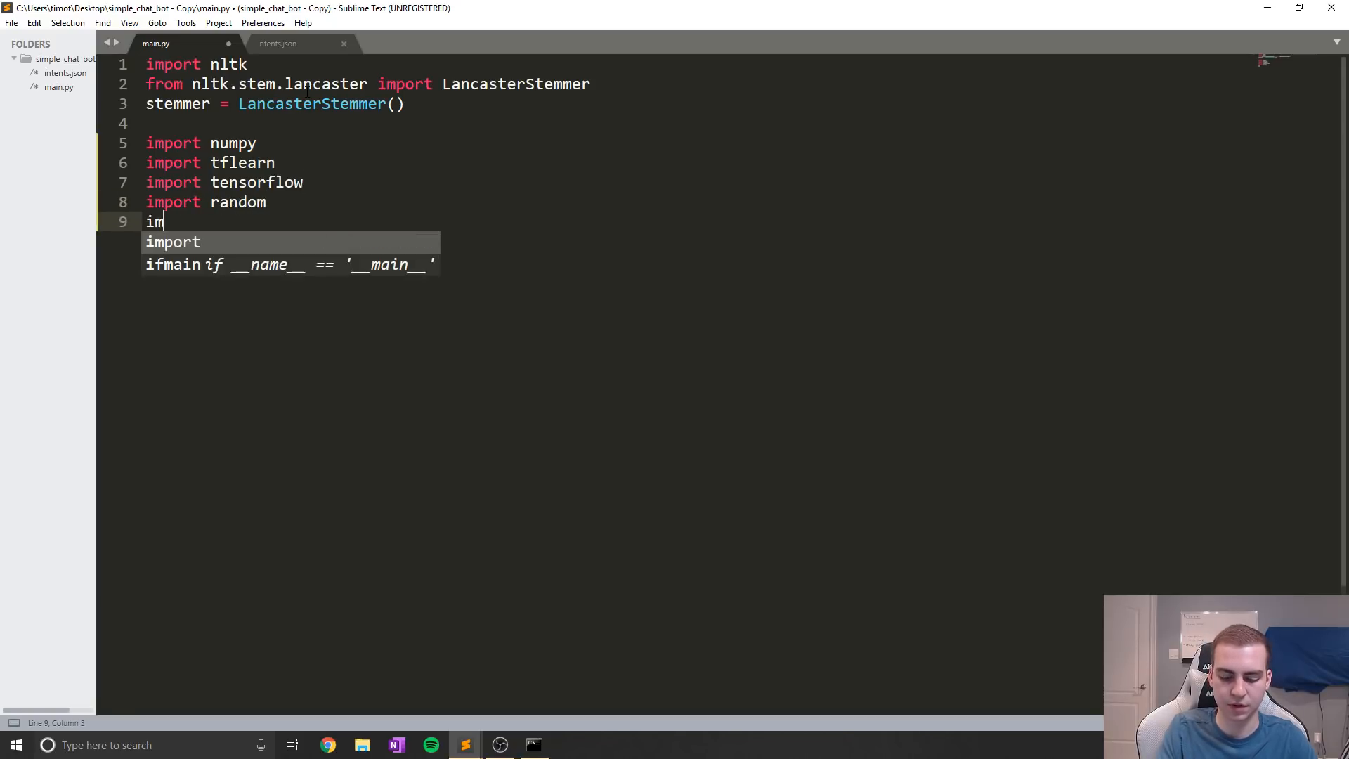
pyautogui.write('port json')
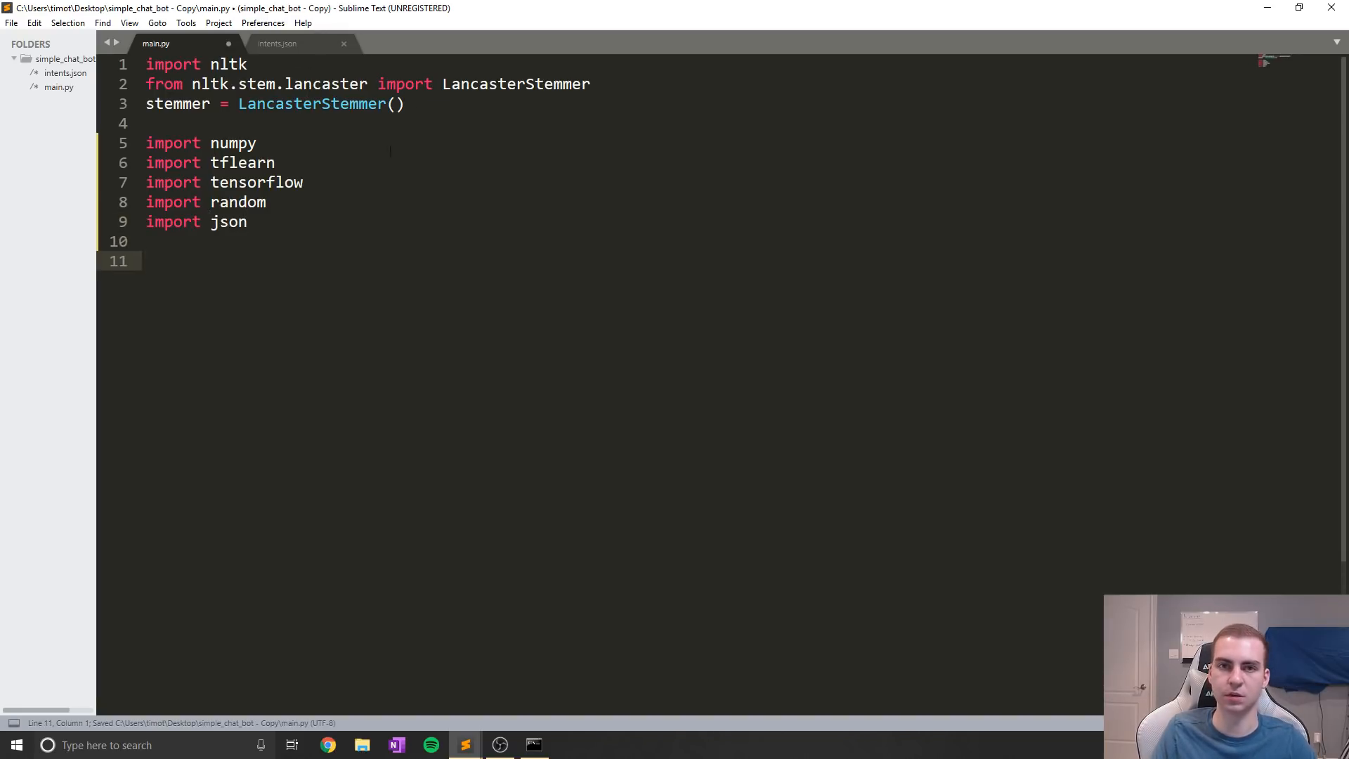
# Add a with open("intents.json") as file block to main.py
pyautogui.click(277, 43)
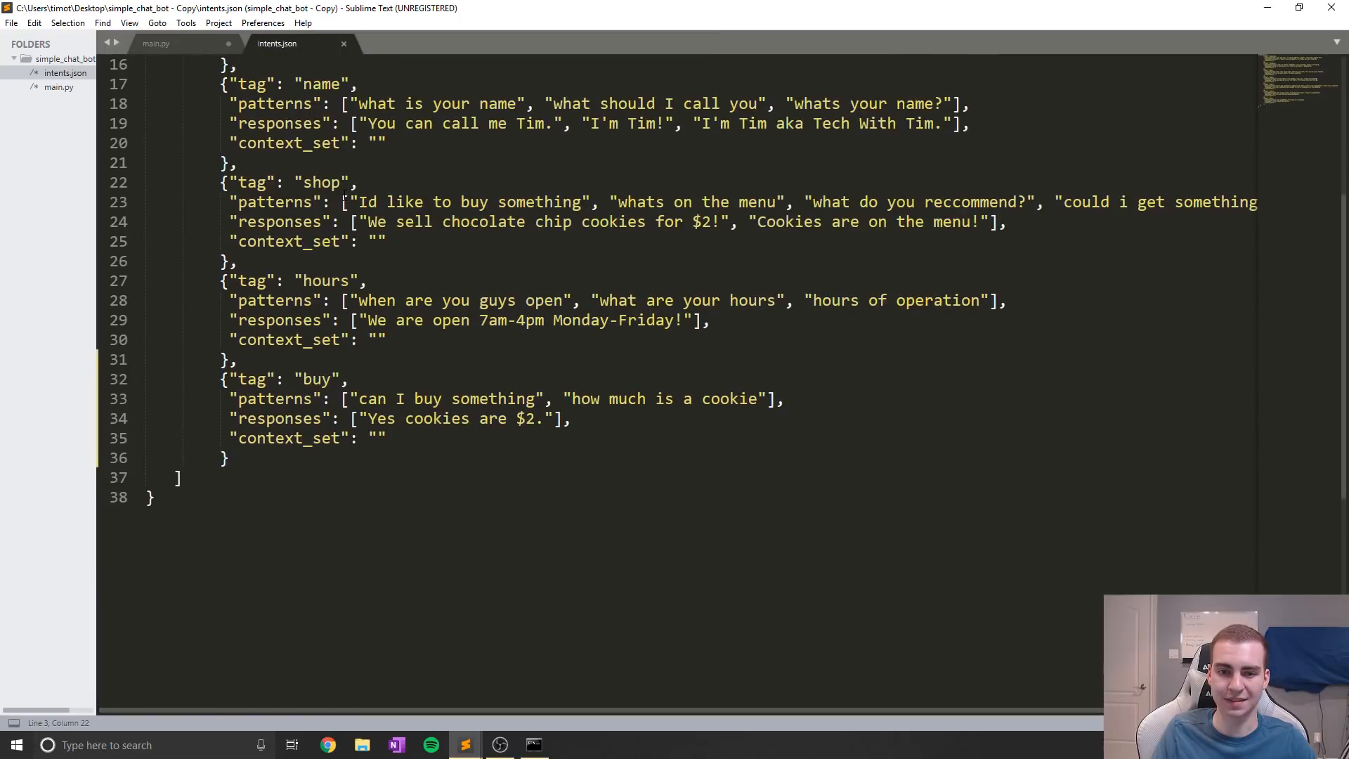
pyautogui.scroll(3)
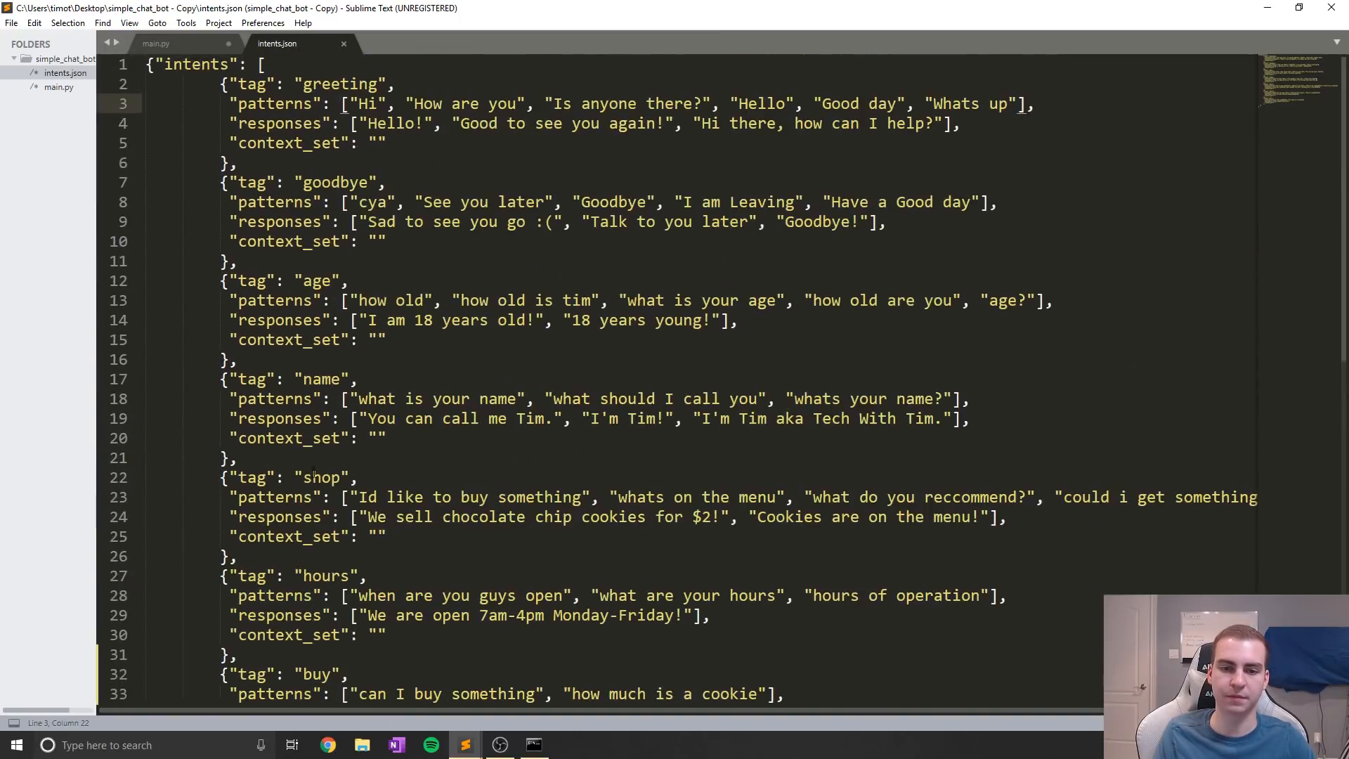
pyautogui.click(156, 43)
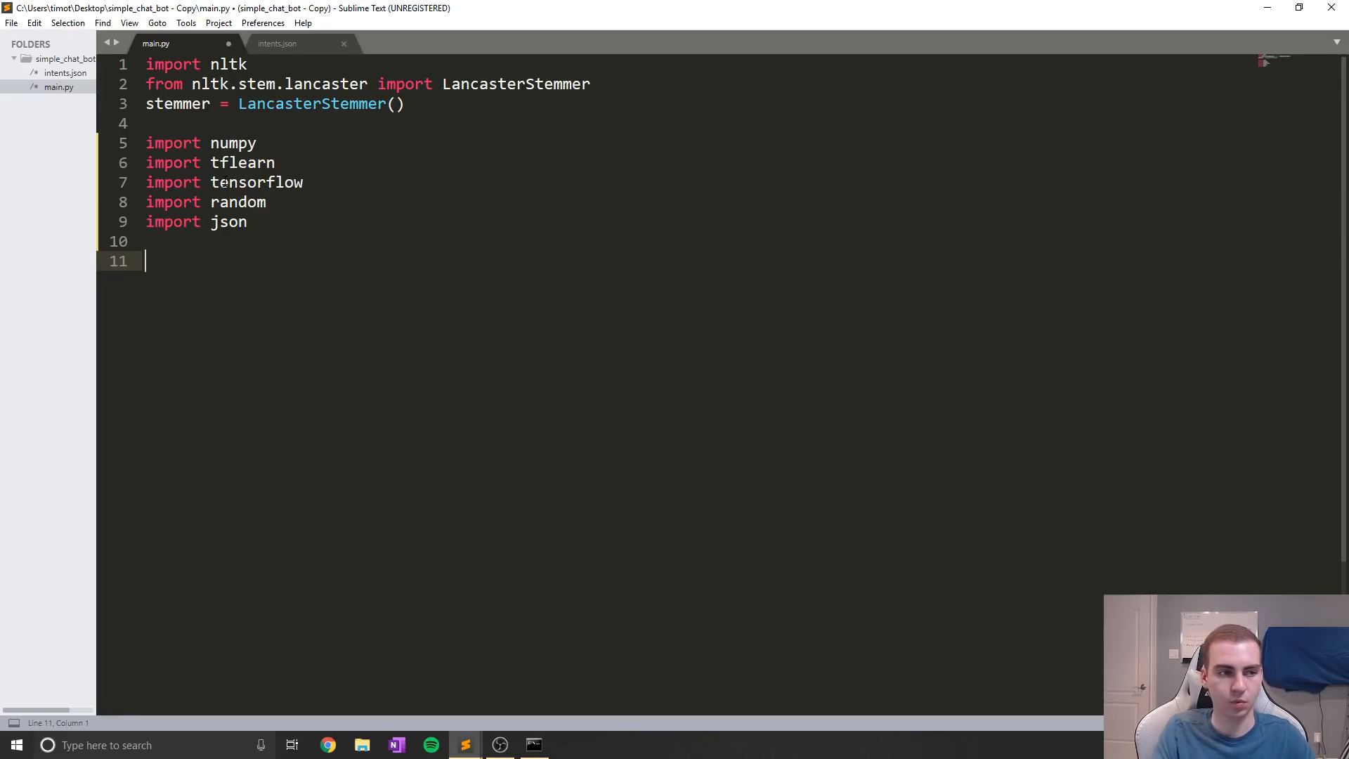
pyautogui.write('w')
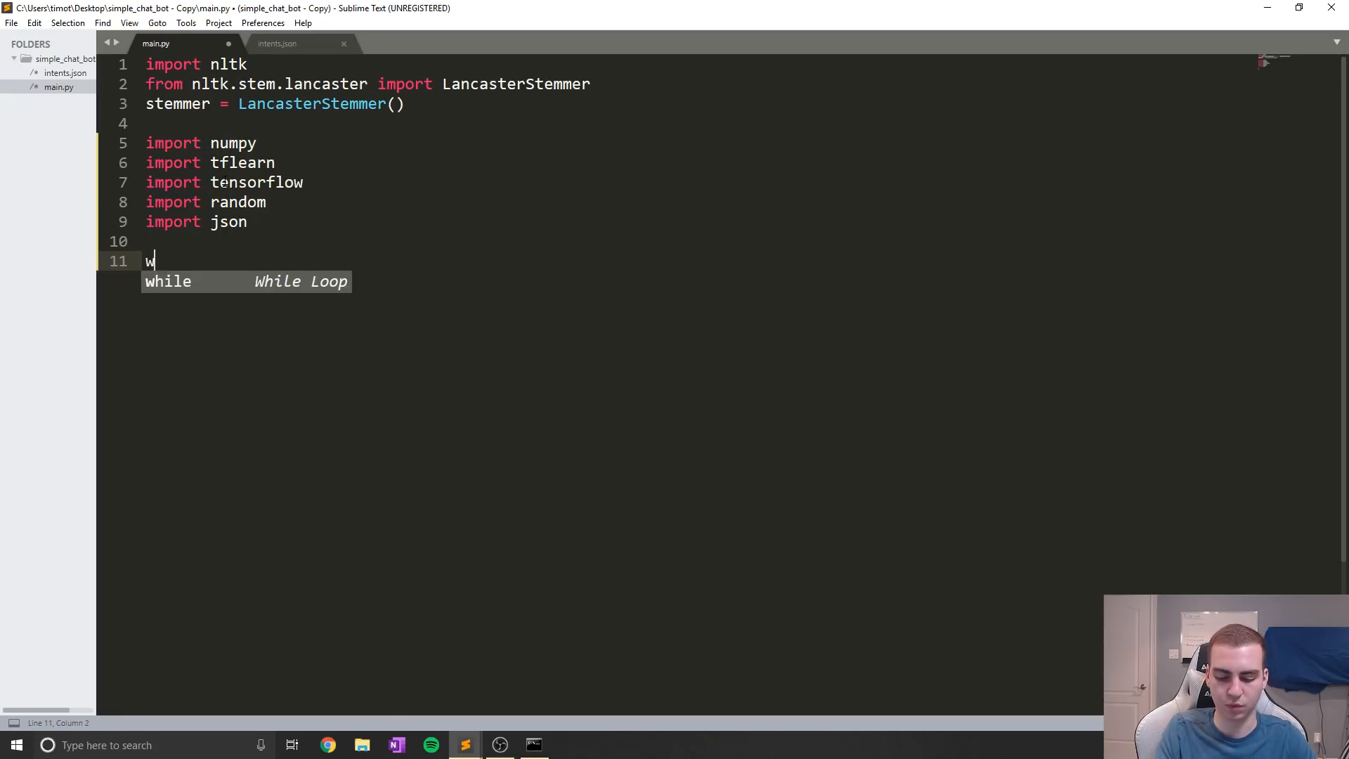
pyautogui.write('ith open(')
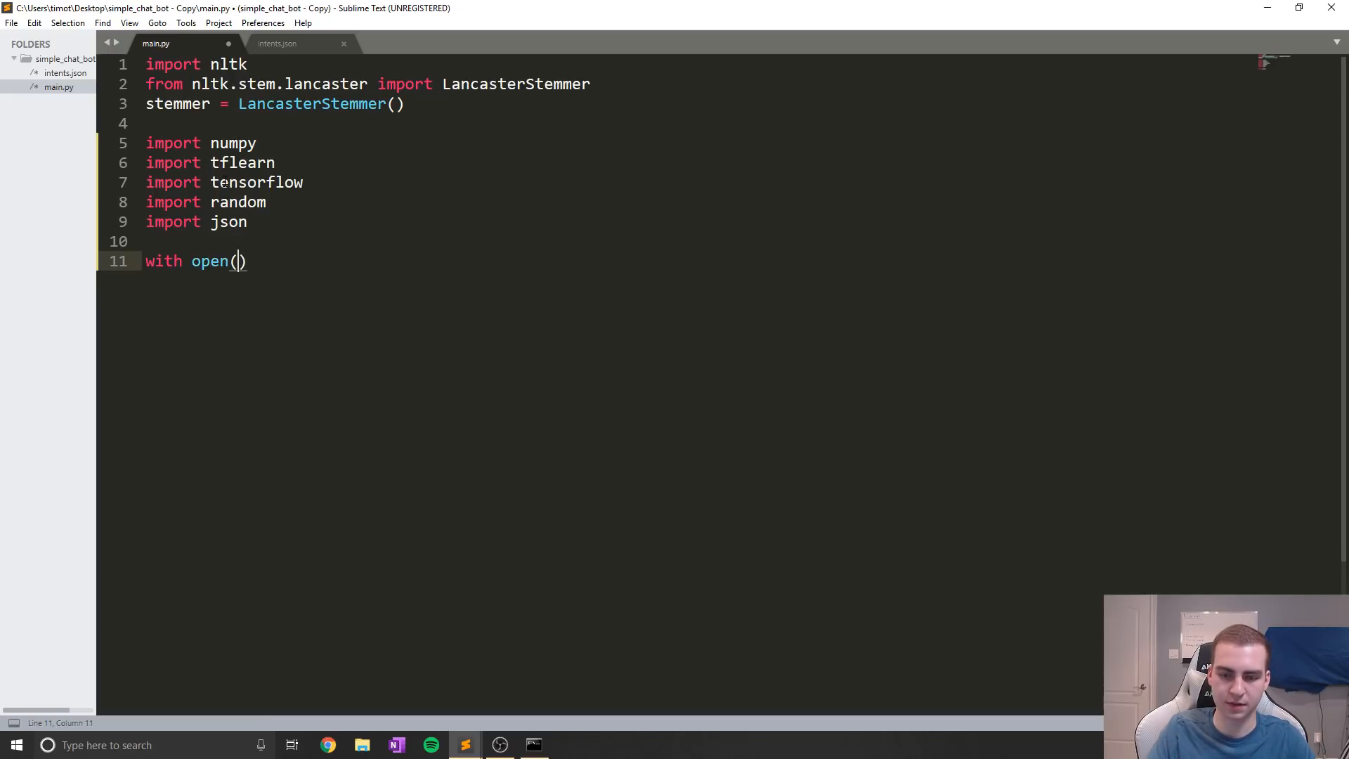
pyautogui.write('"intent"')
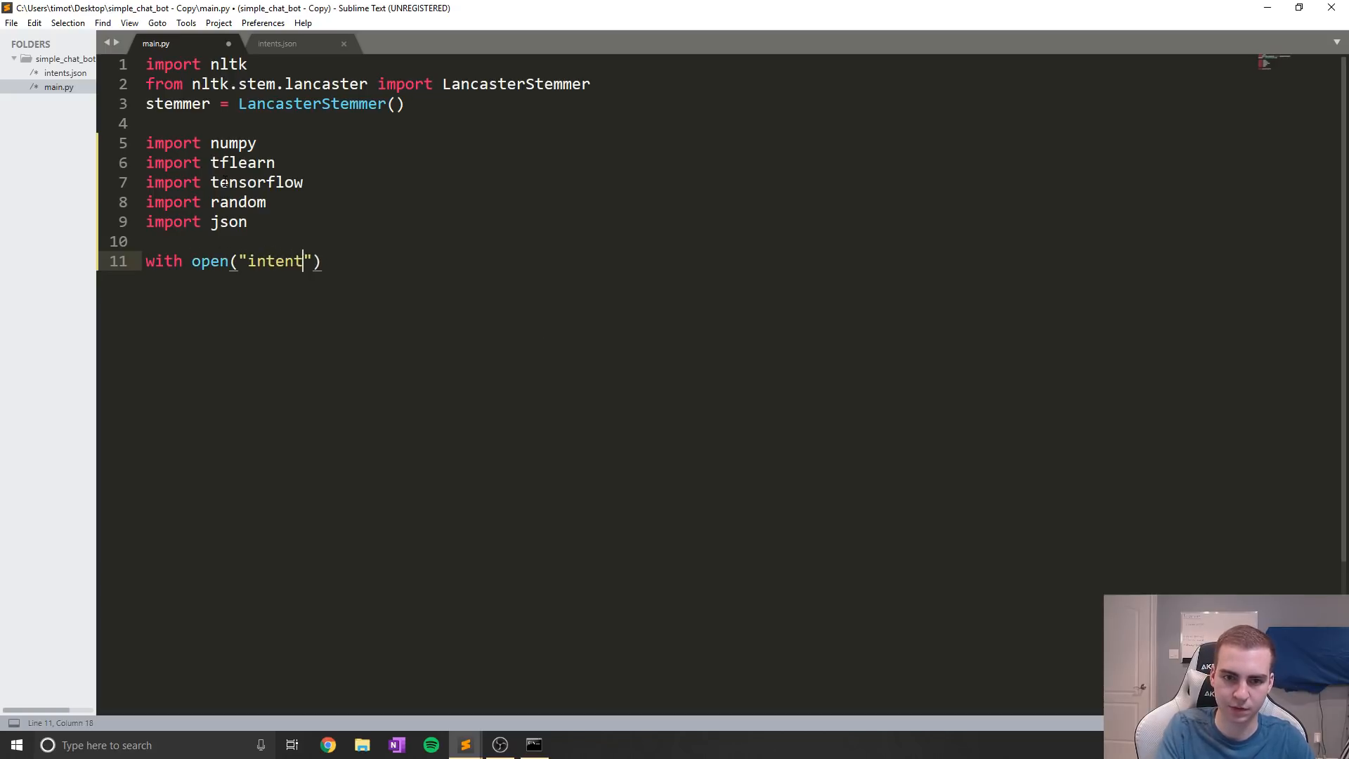
pyautogui.write('.json')
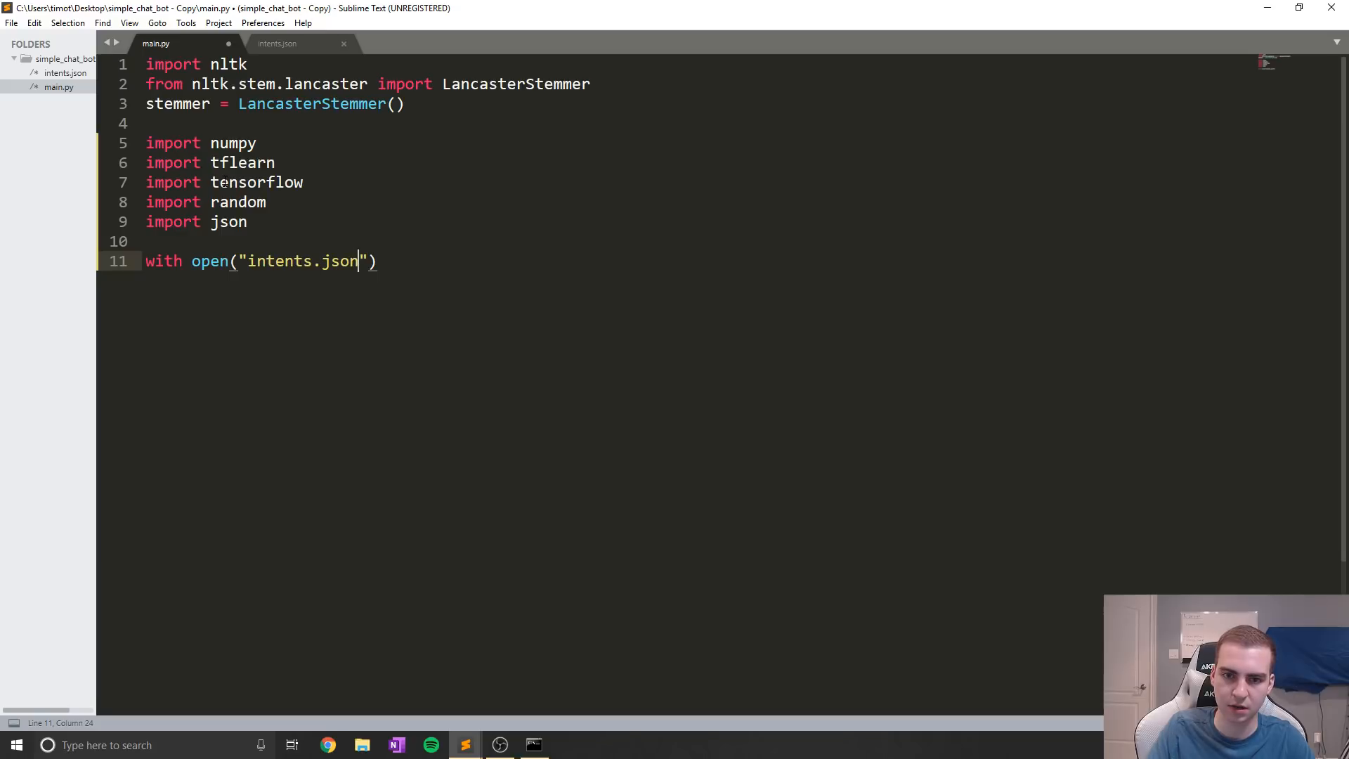
pyautogui.write('as file:')
pyautogui.write('d')
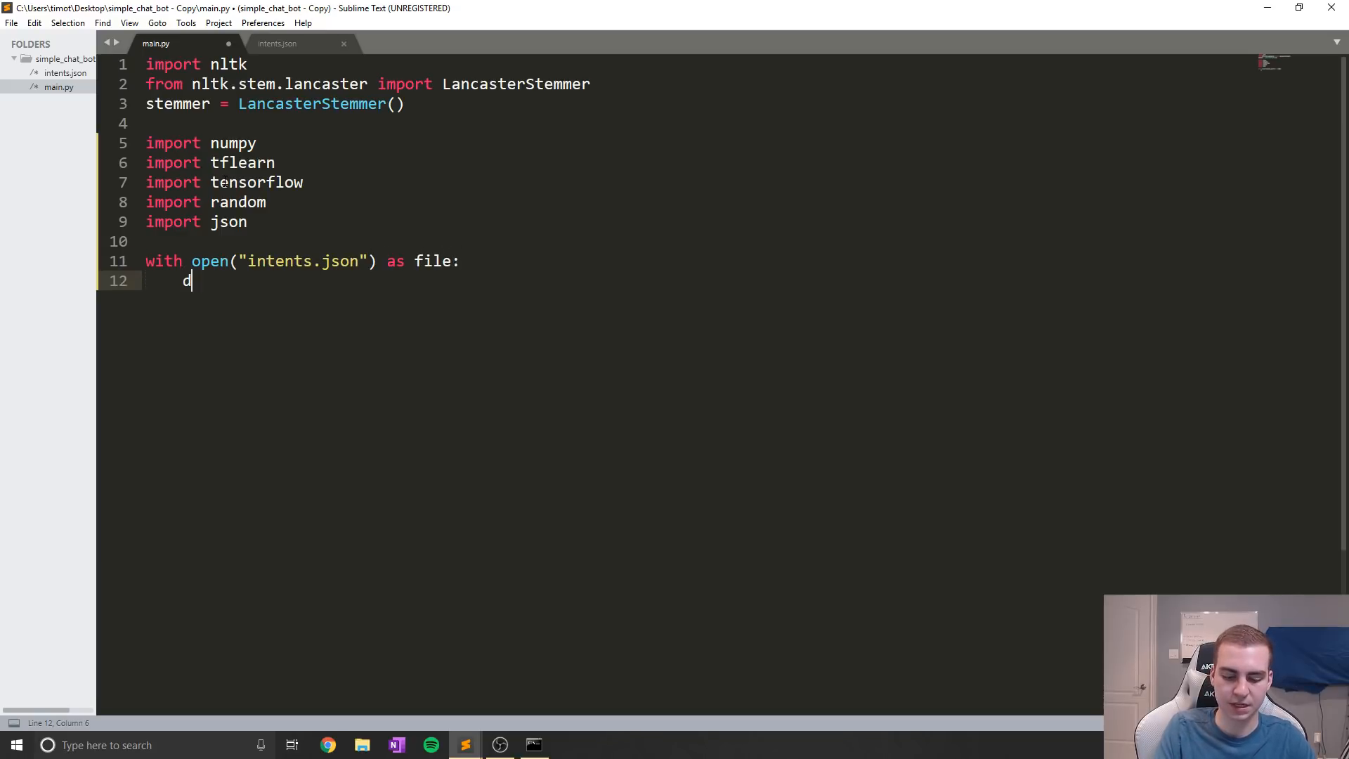
# Load the file into data with json.load(file) and add print(data)
pyautogui.write('ata =')
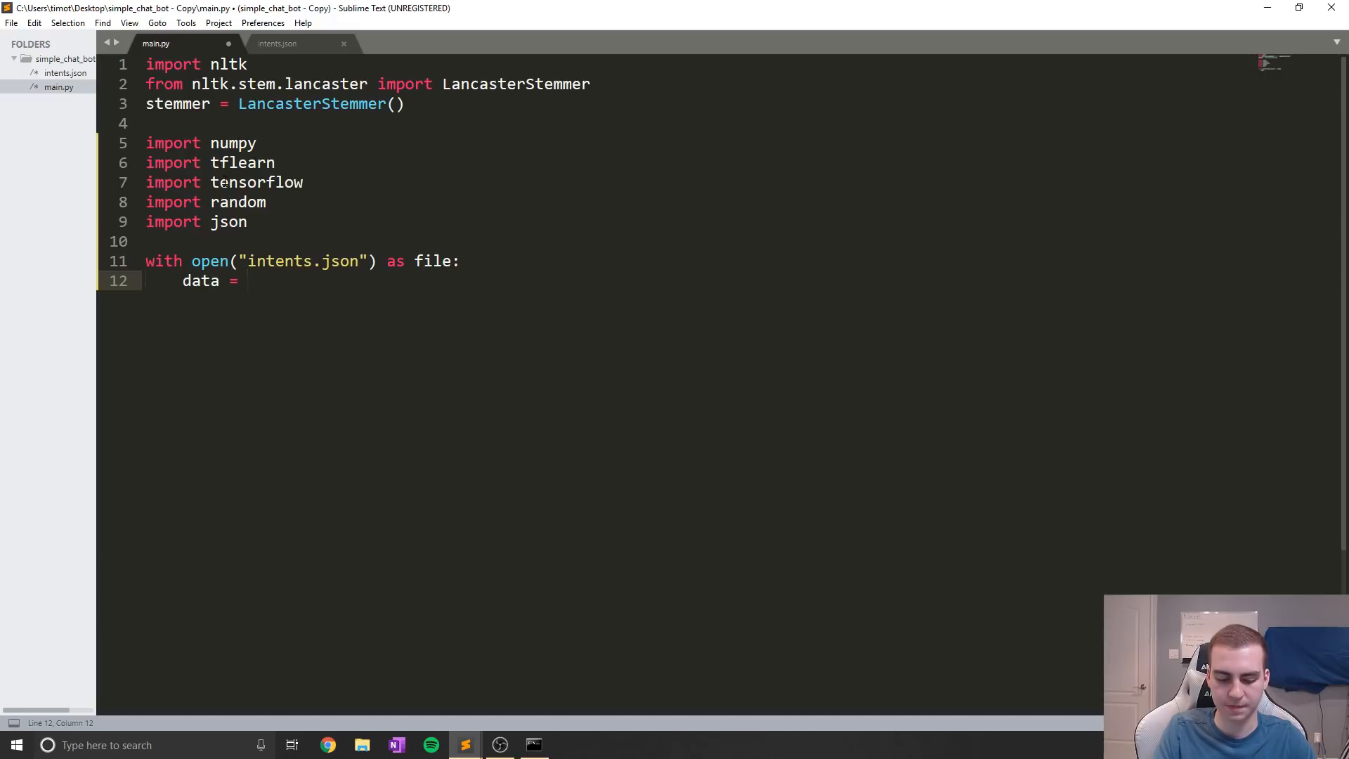
pyautogui.write('jaso')
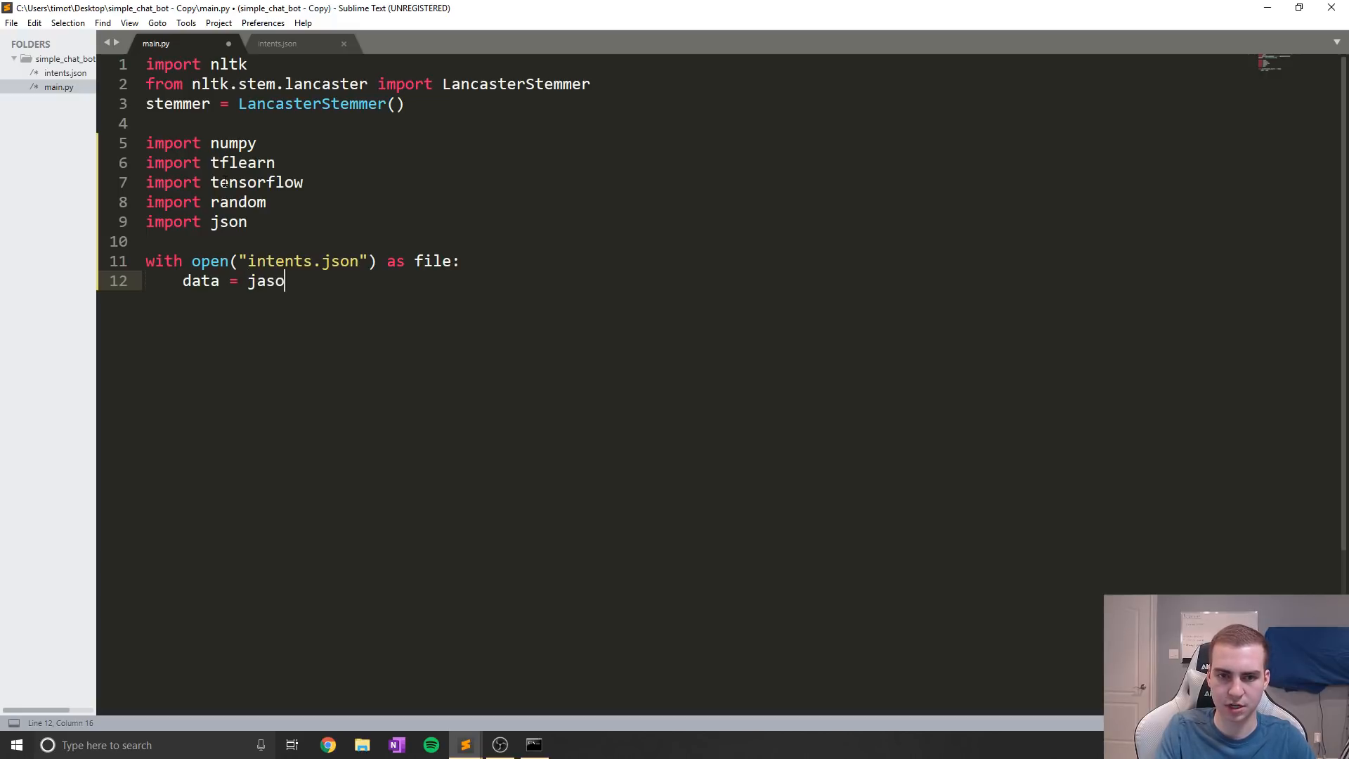
pyautogui.write('n.l')
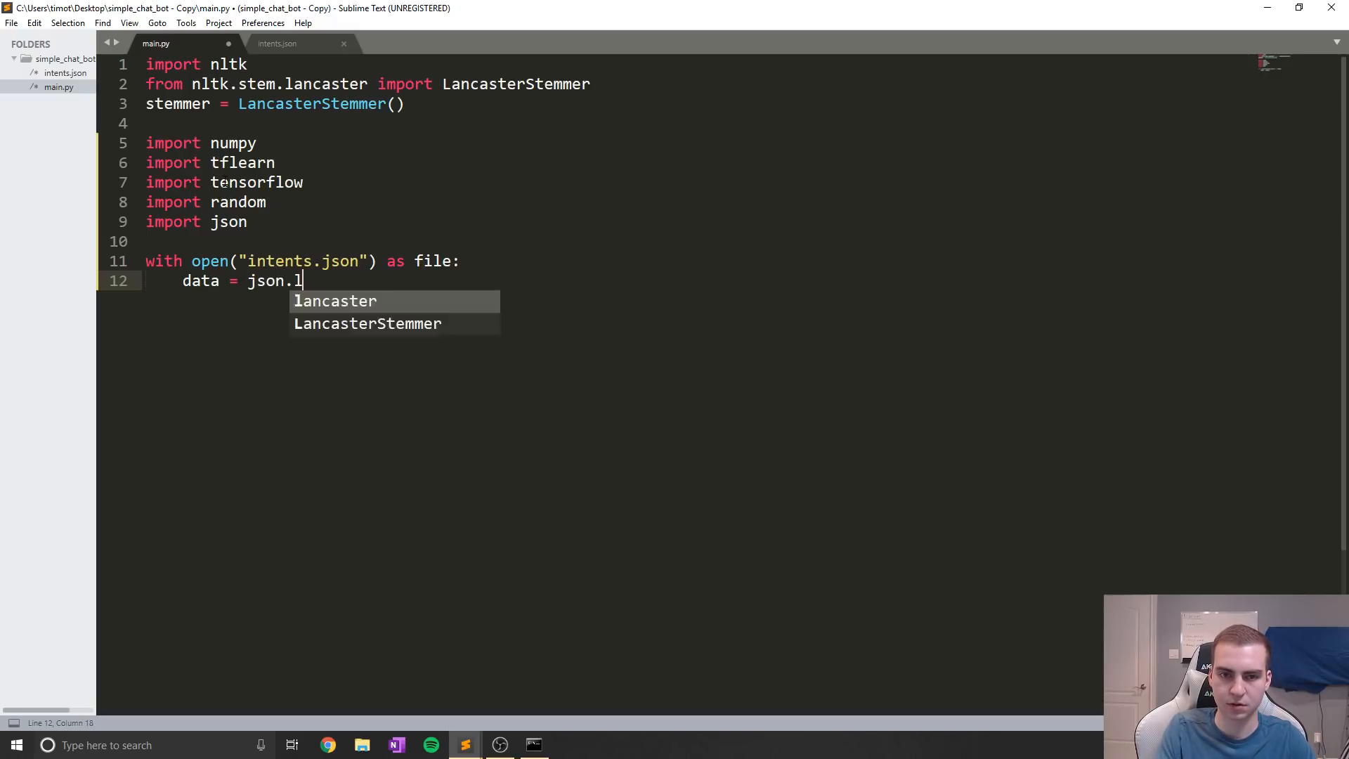
pyautogui.write('oad(file)')
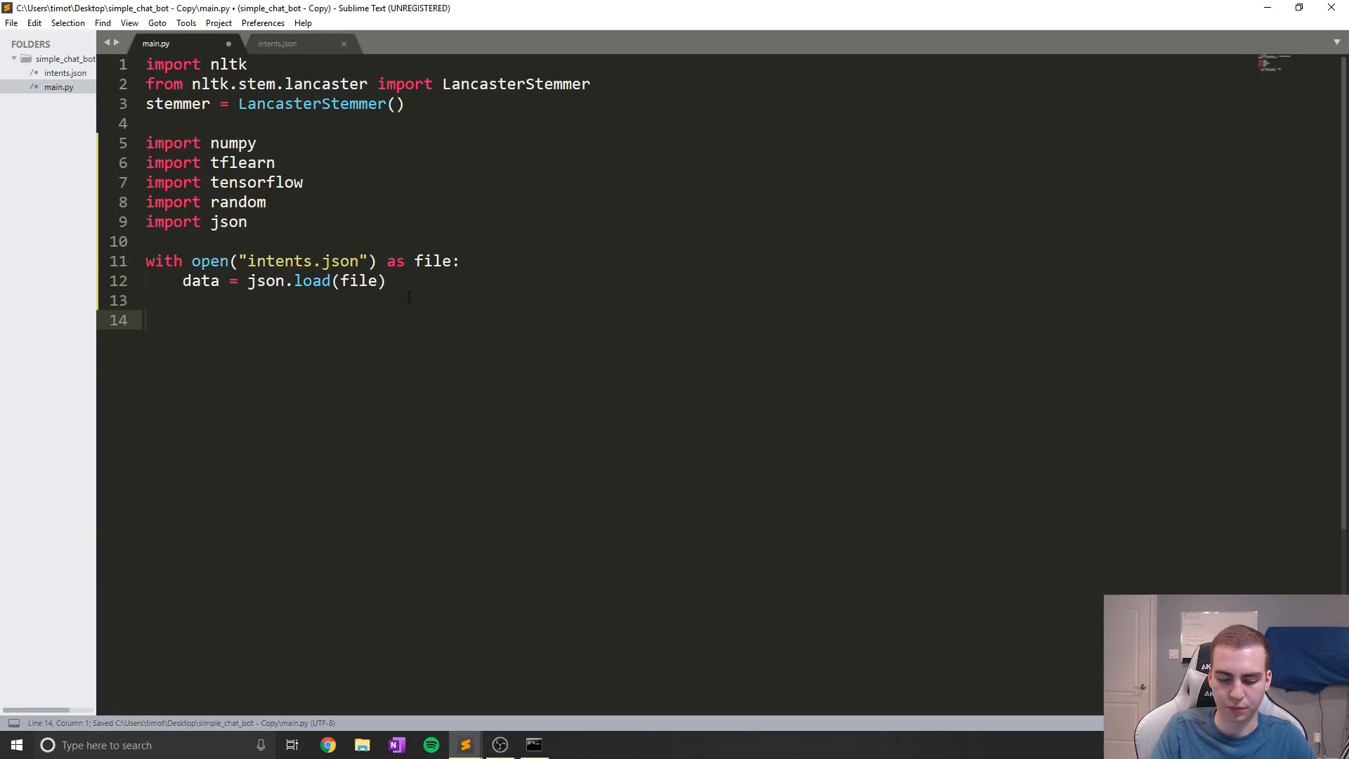
pyautogui.write('print()')
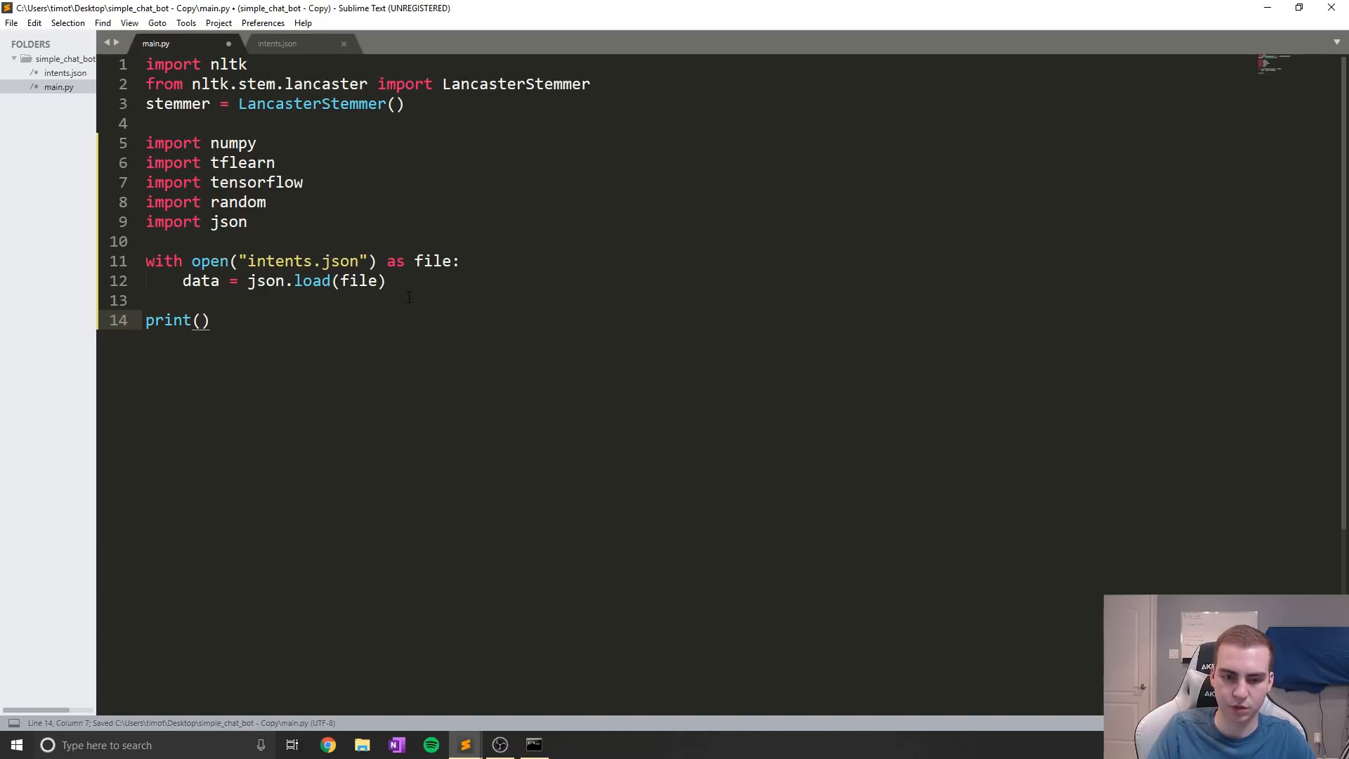
pyautogui.click(277, 43)
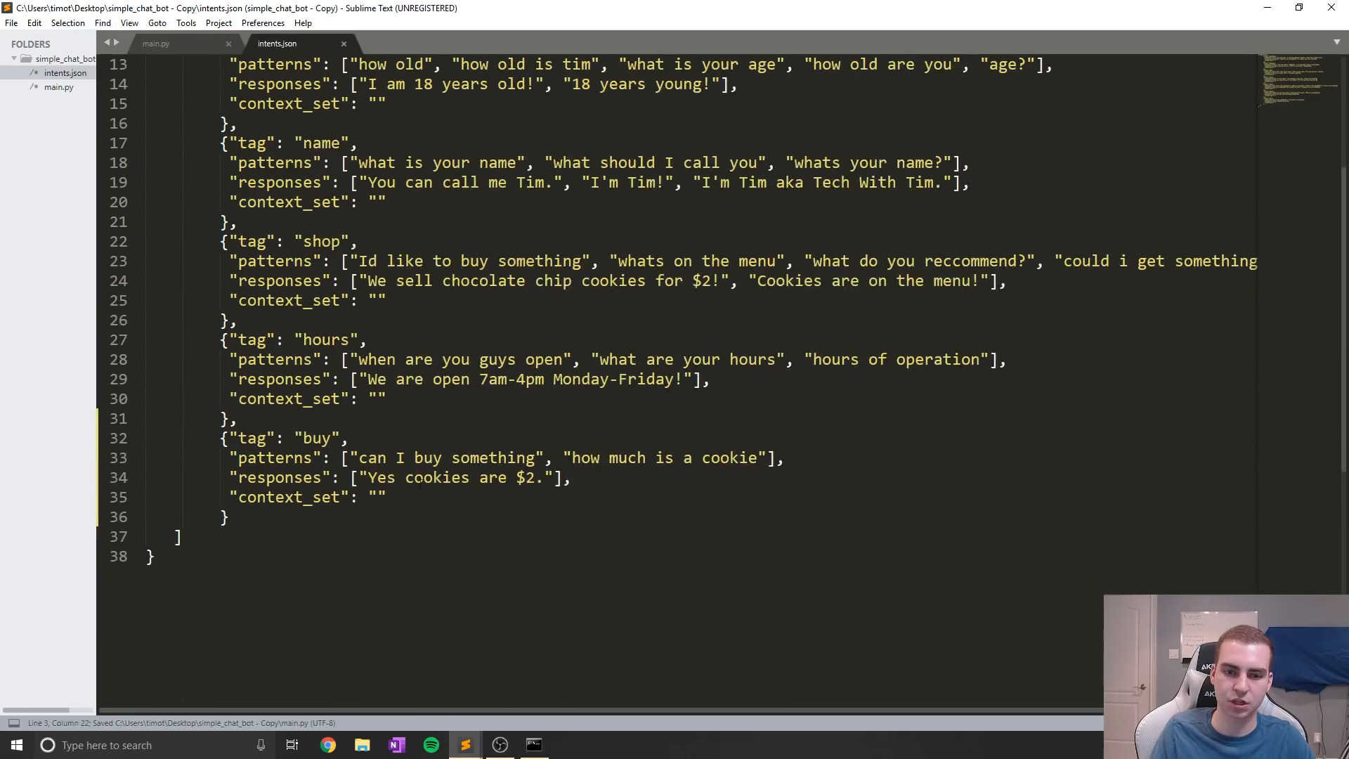
pyautogui.click(156, 43)
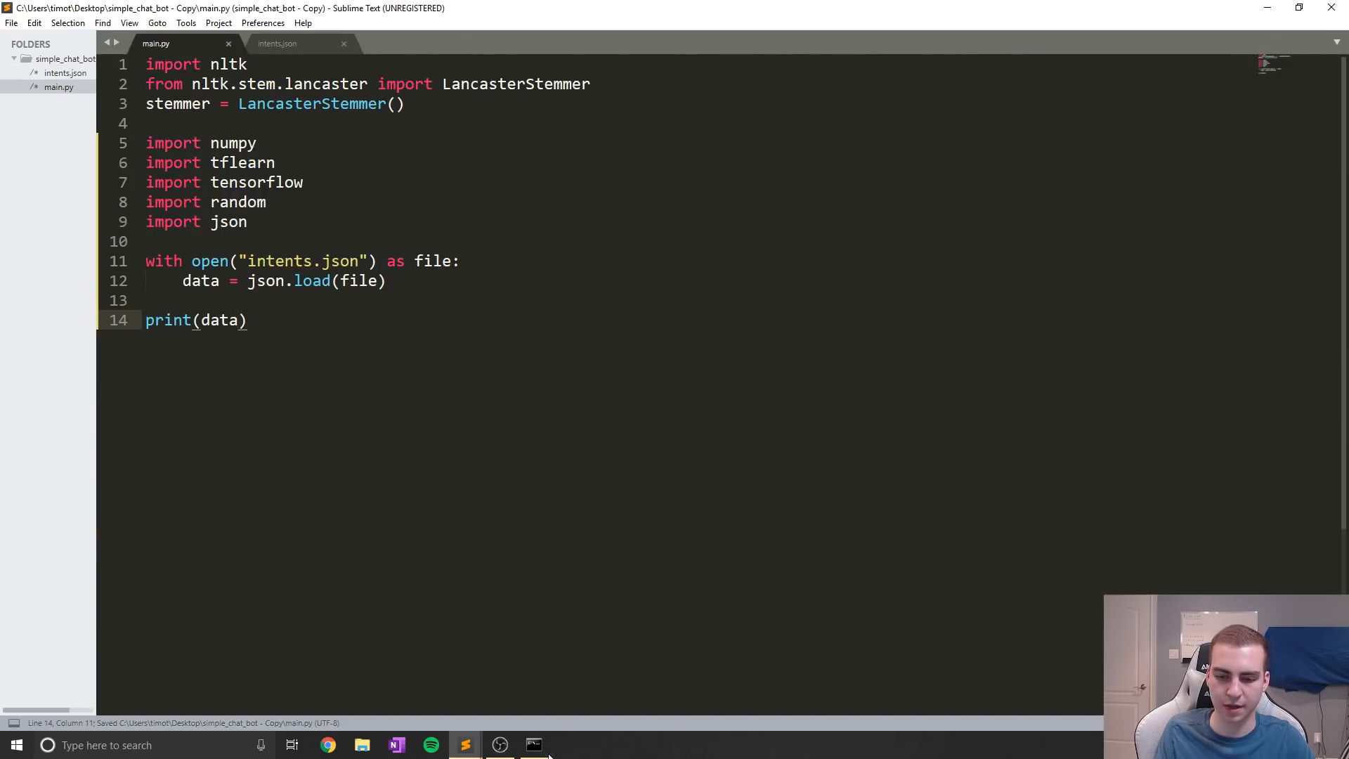
pyautogui.click(533, 745)
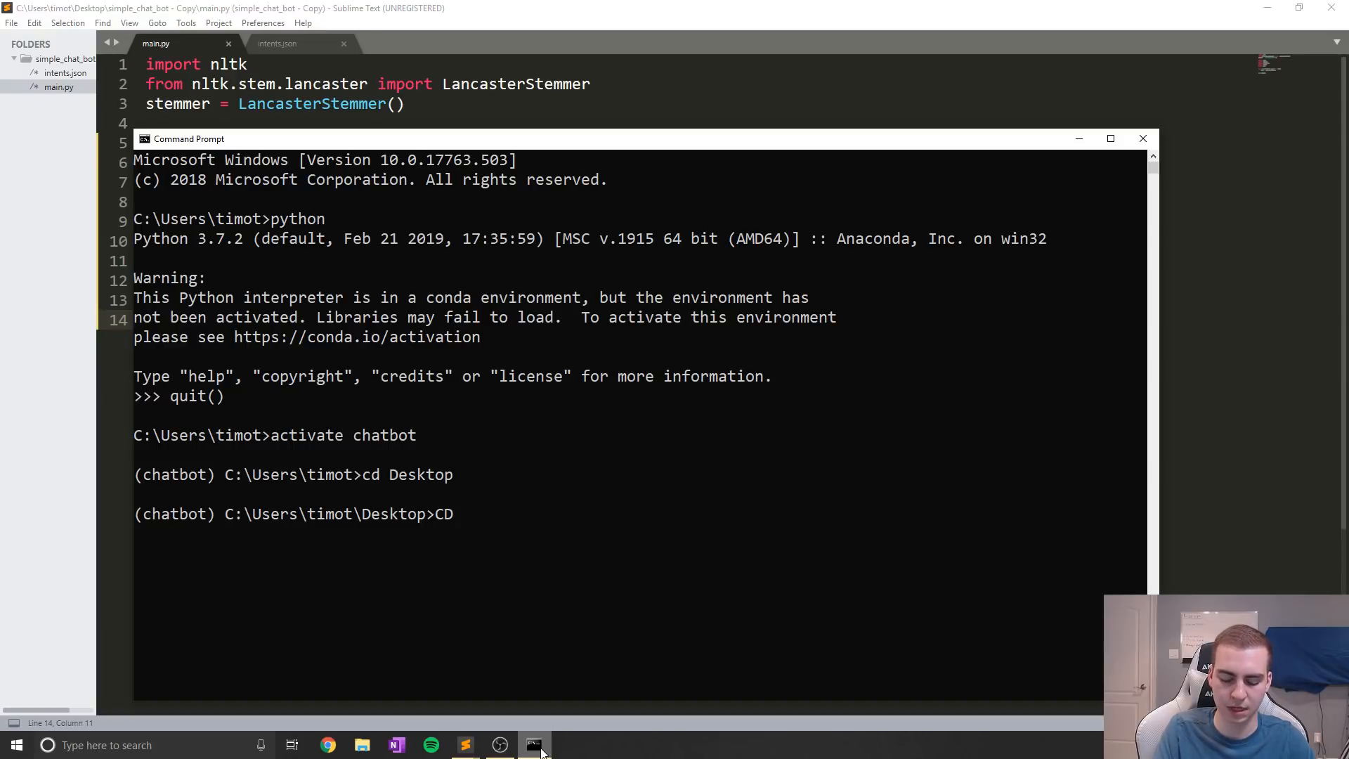
# Change into the 'simple_chat_bot - Copy' folder and run python main.py
pyautogui.write('simple_chat_bot - Copy"')
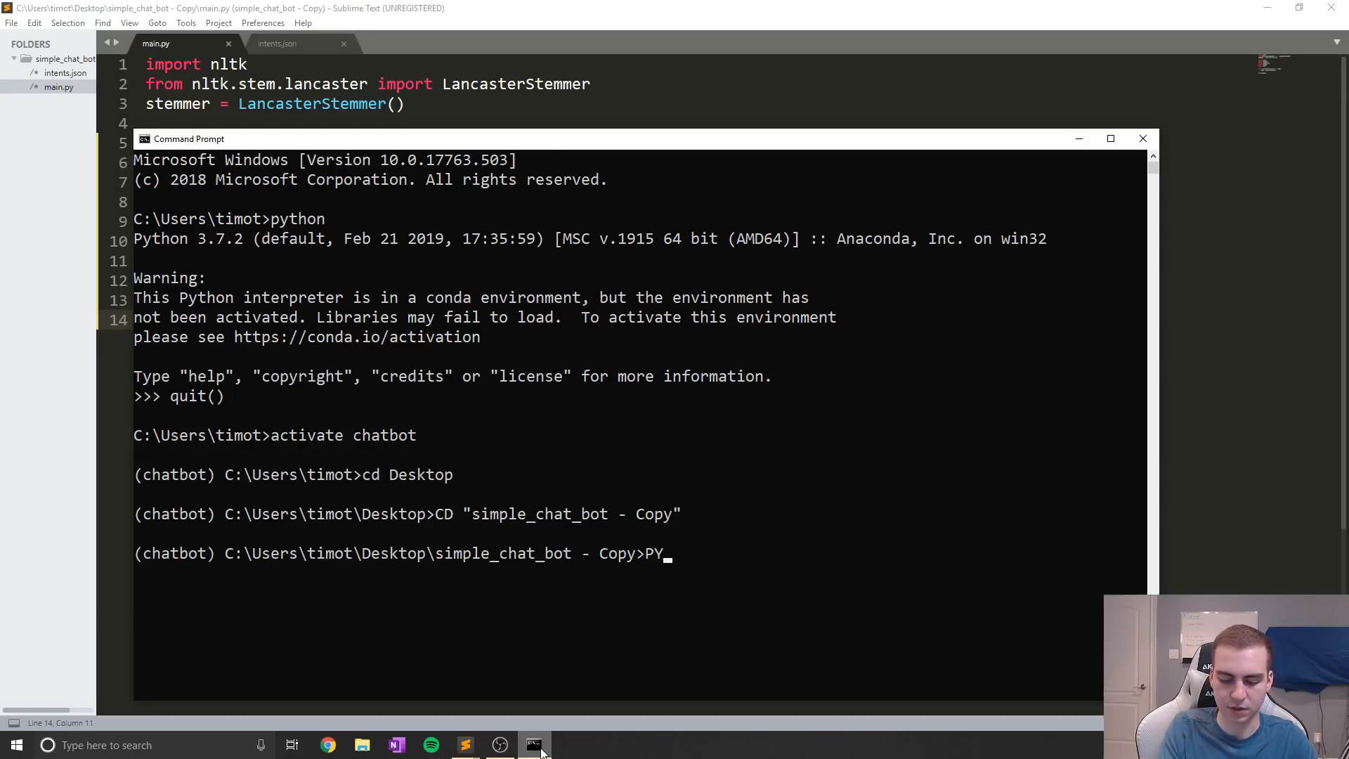
pyautogui.write('THON MAIN.')
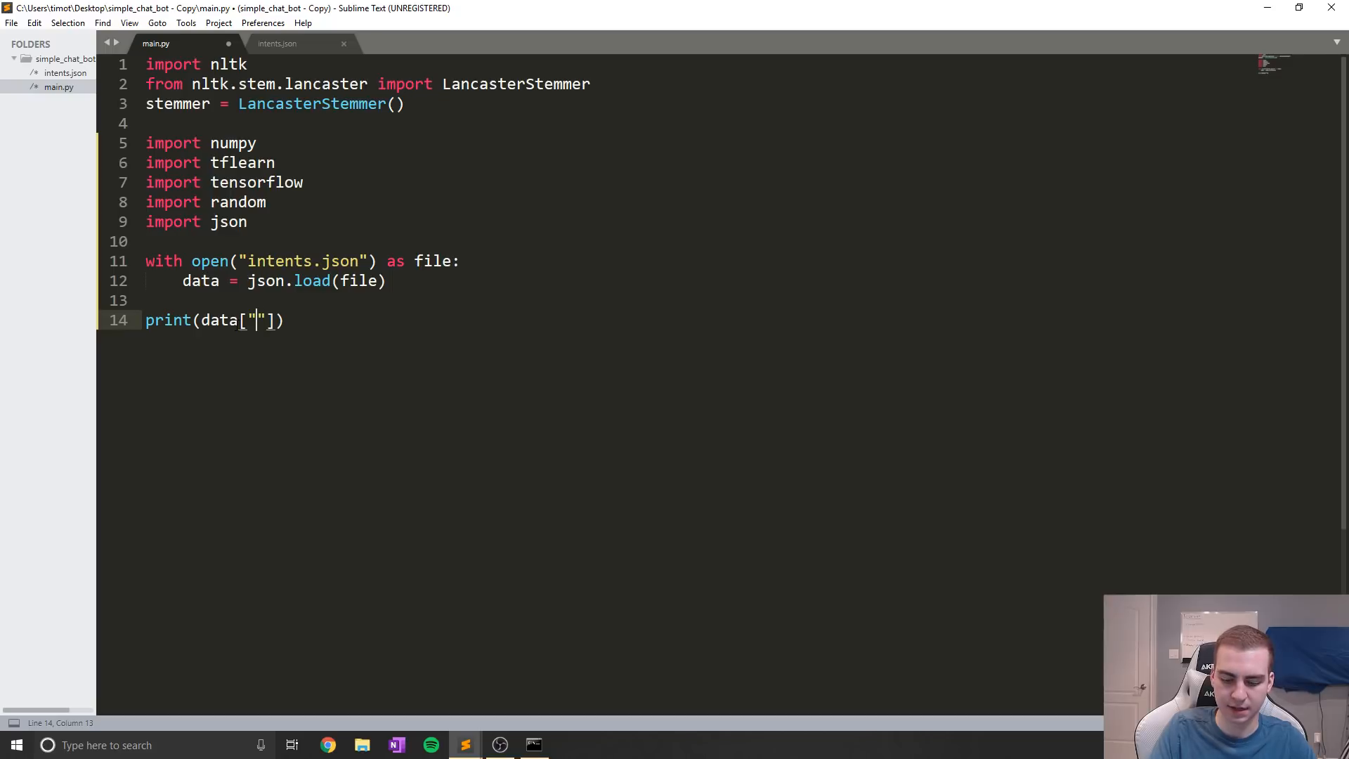
# Print data["intents"] in main.py and rerun the script in Command Prompt
pyautogui.write('intents')
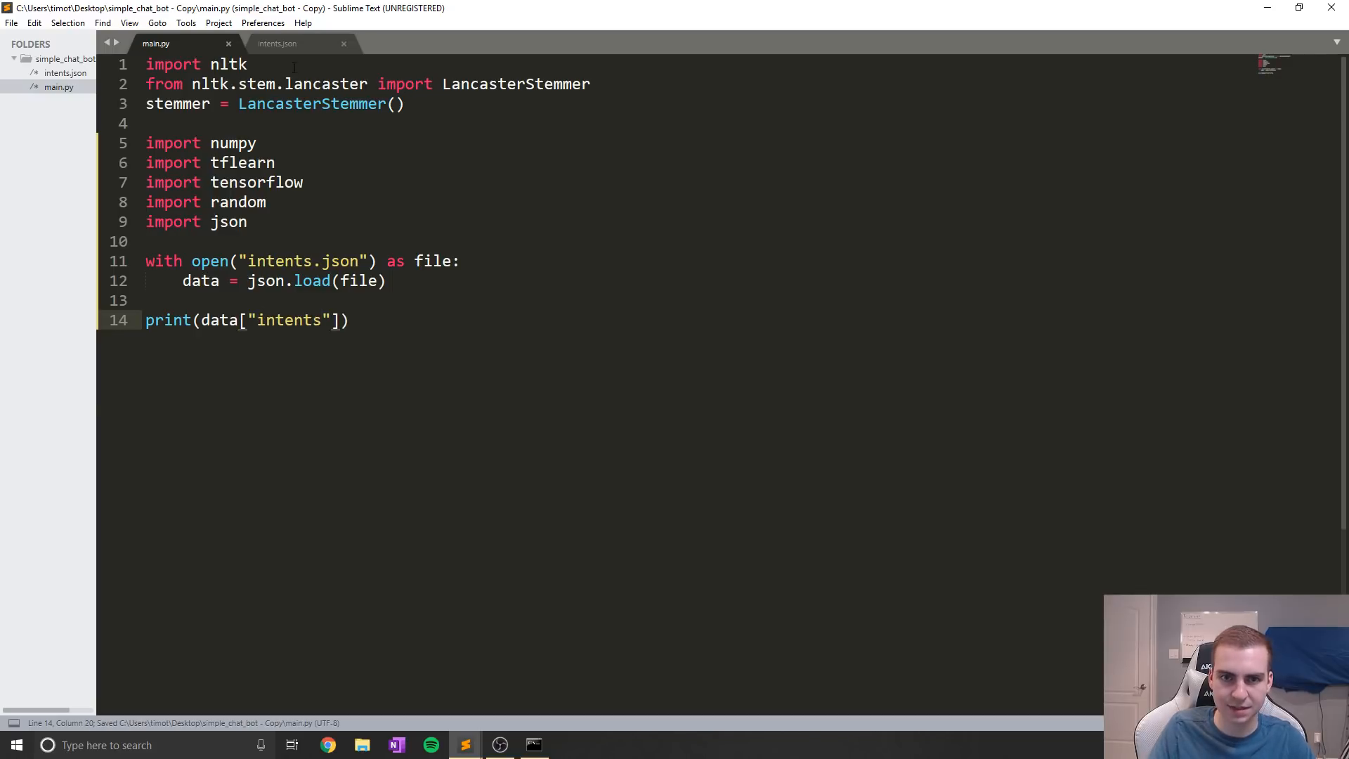
pyautogui.click(277, 43)
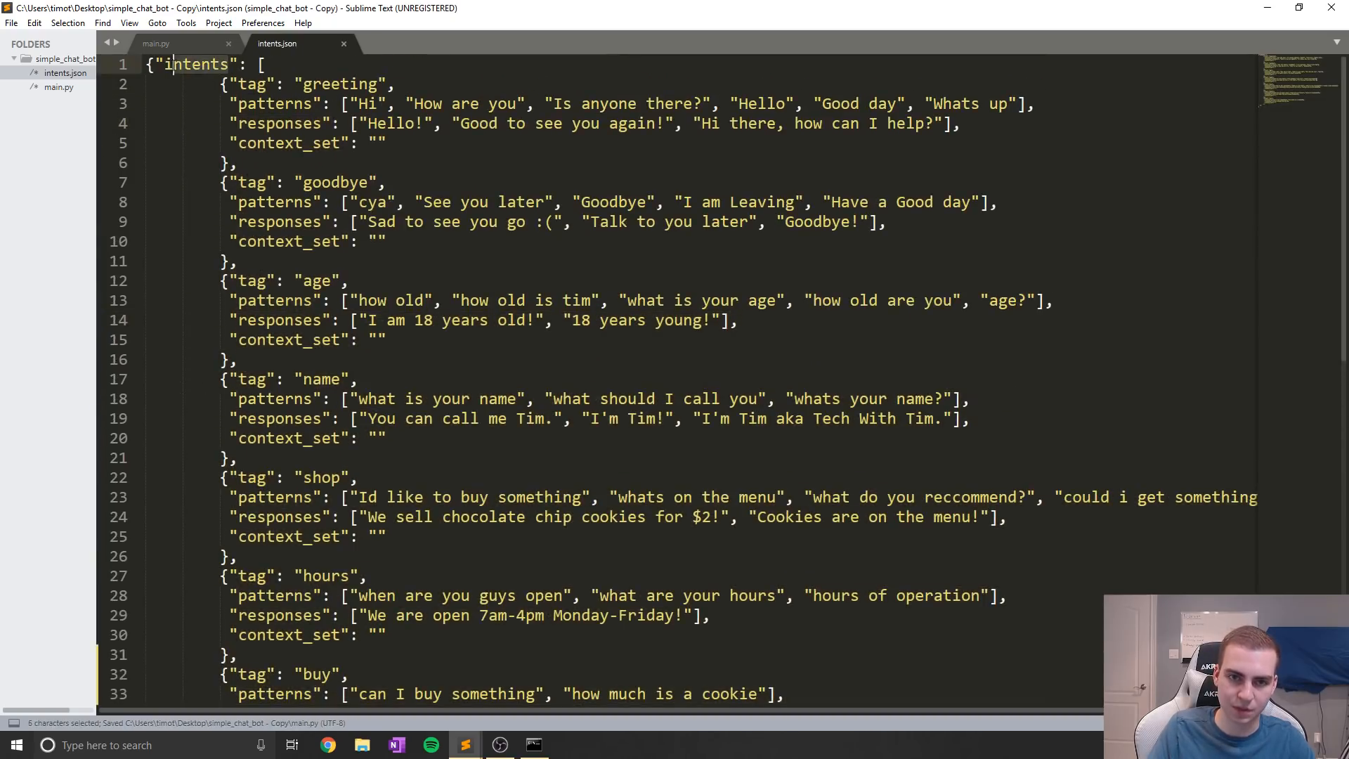
pyautogui.click(156, 42)
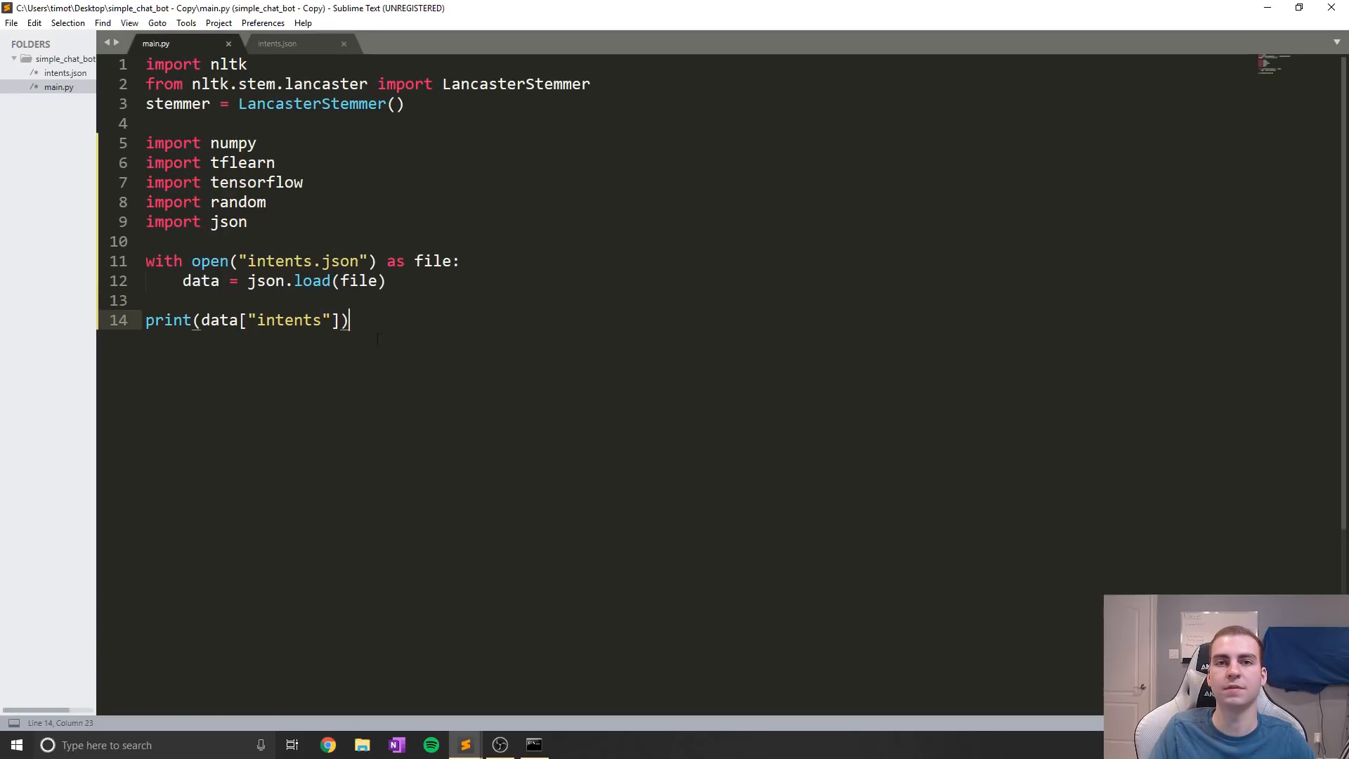
pyautogui.click(534, 745)
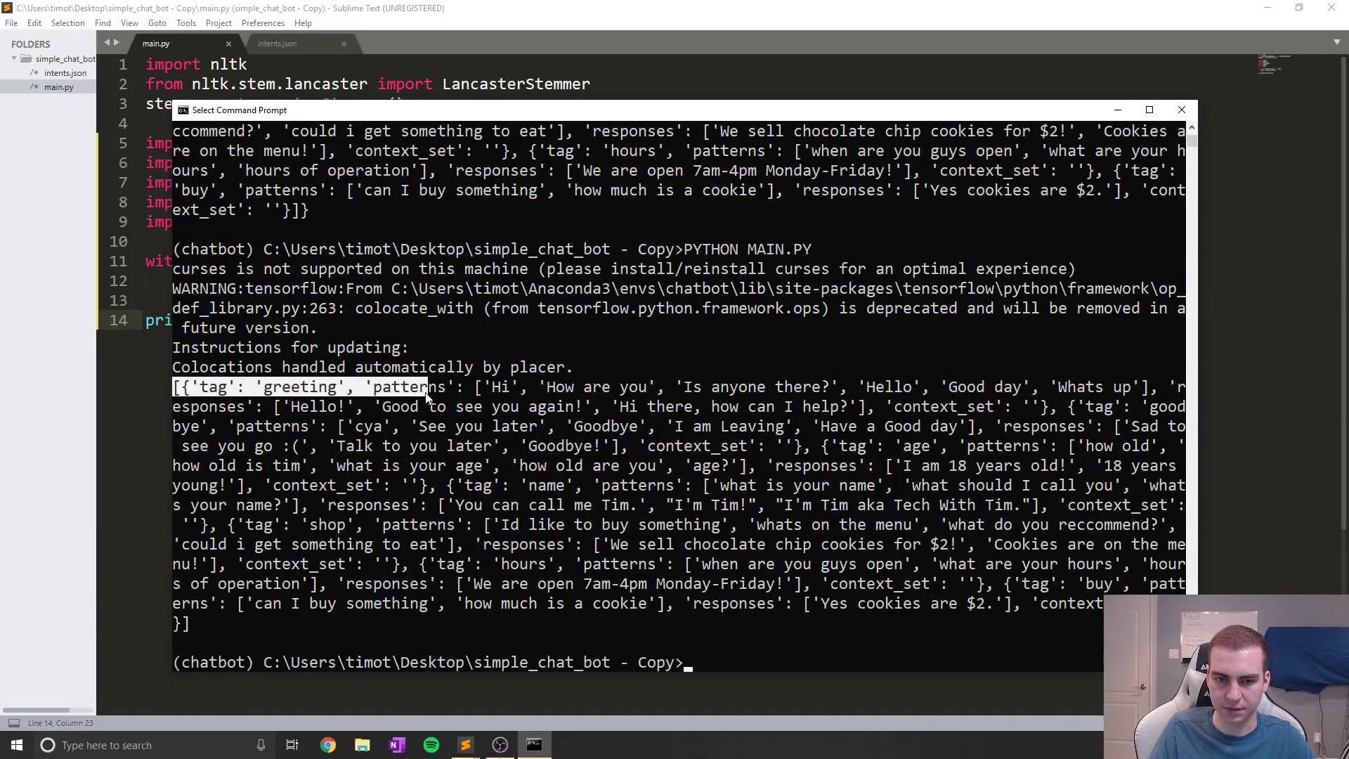
pyautogui.doubleClick(302, 386)
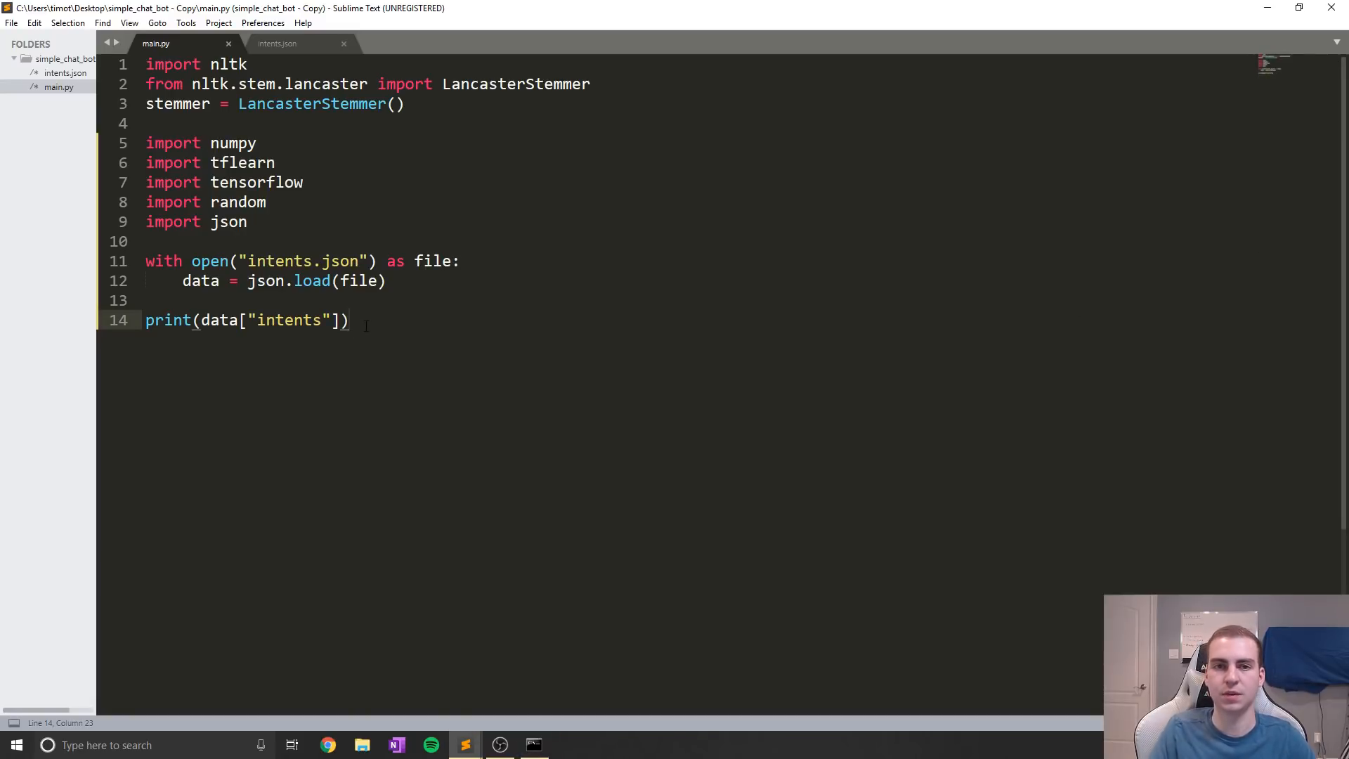
# Review the greeting and goodbye intent blocks in intents.json, then return to main.py
pyautogui.click(277, 43)
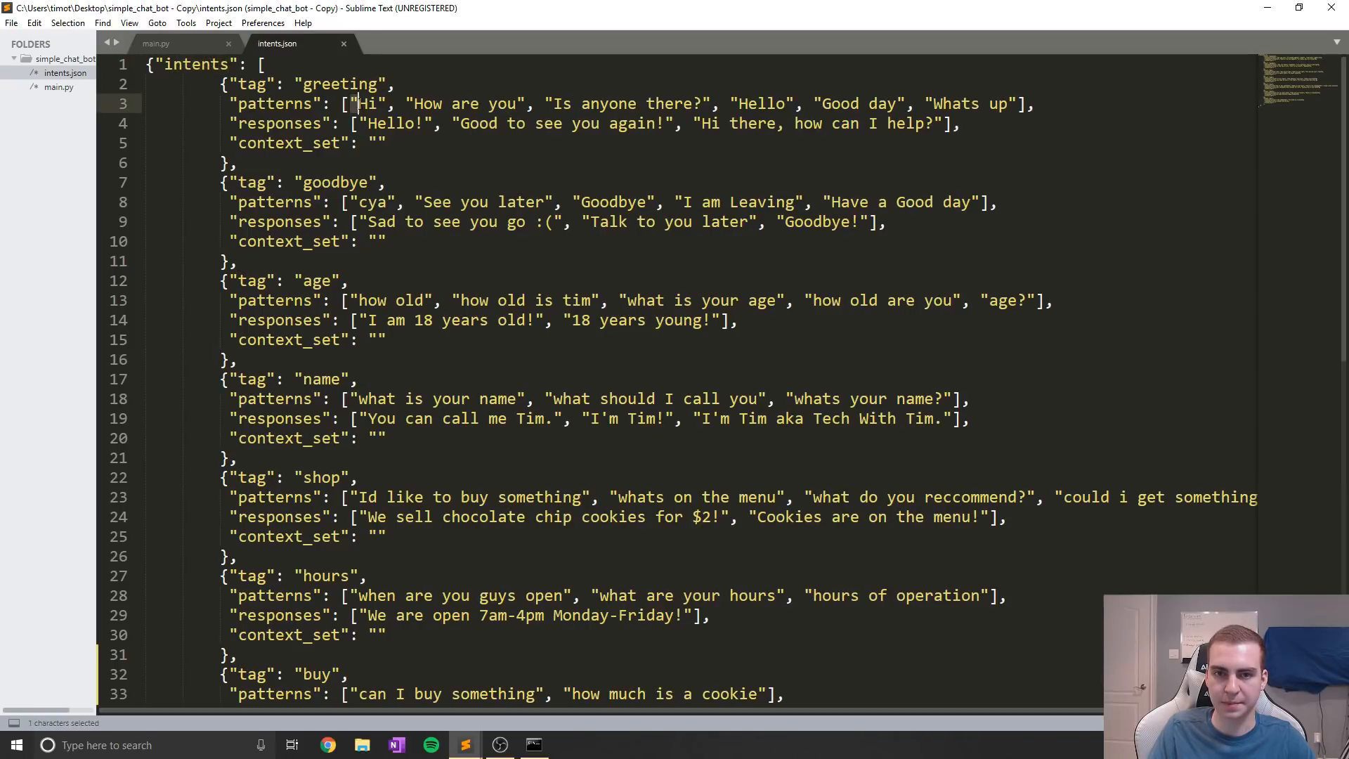
pyautogui.click(239, 261)
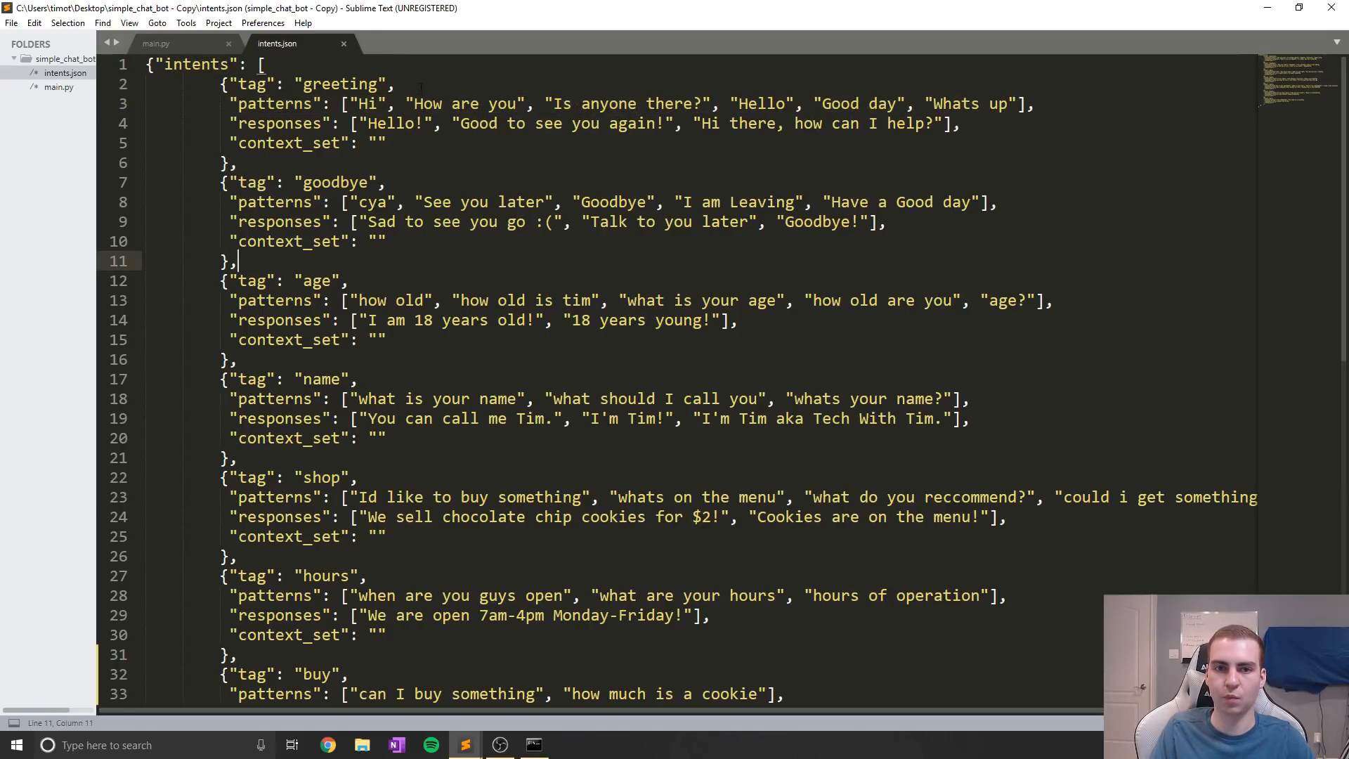
pyautogui.doubleClick(341, 84)
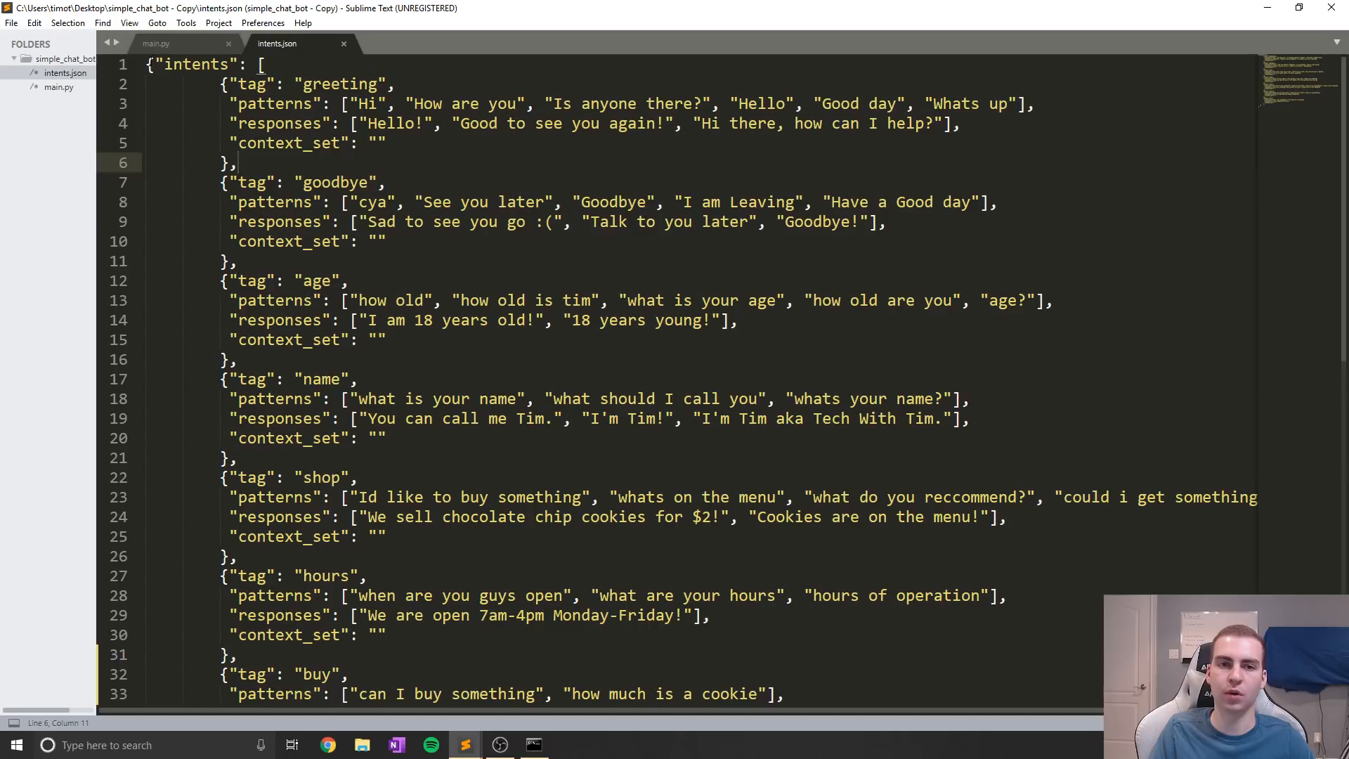
pyautogui.click(156, 43)
pyautogui.write('p')
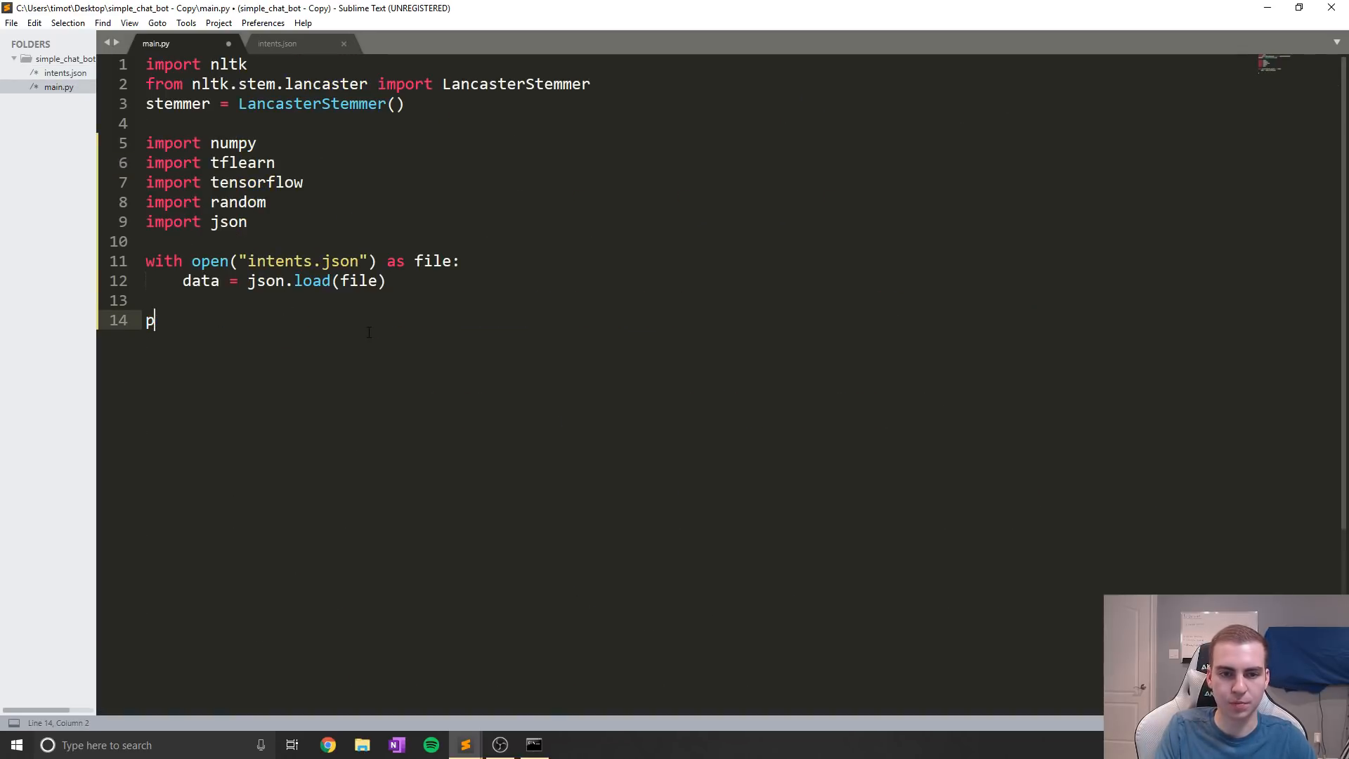
# Replace the print line with words = [], labels = [], docs = [] and for intent in data["intents"]:
pyautogui.press('backspace')
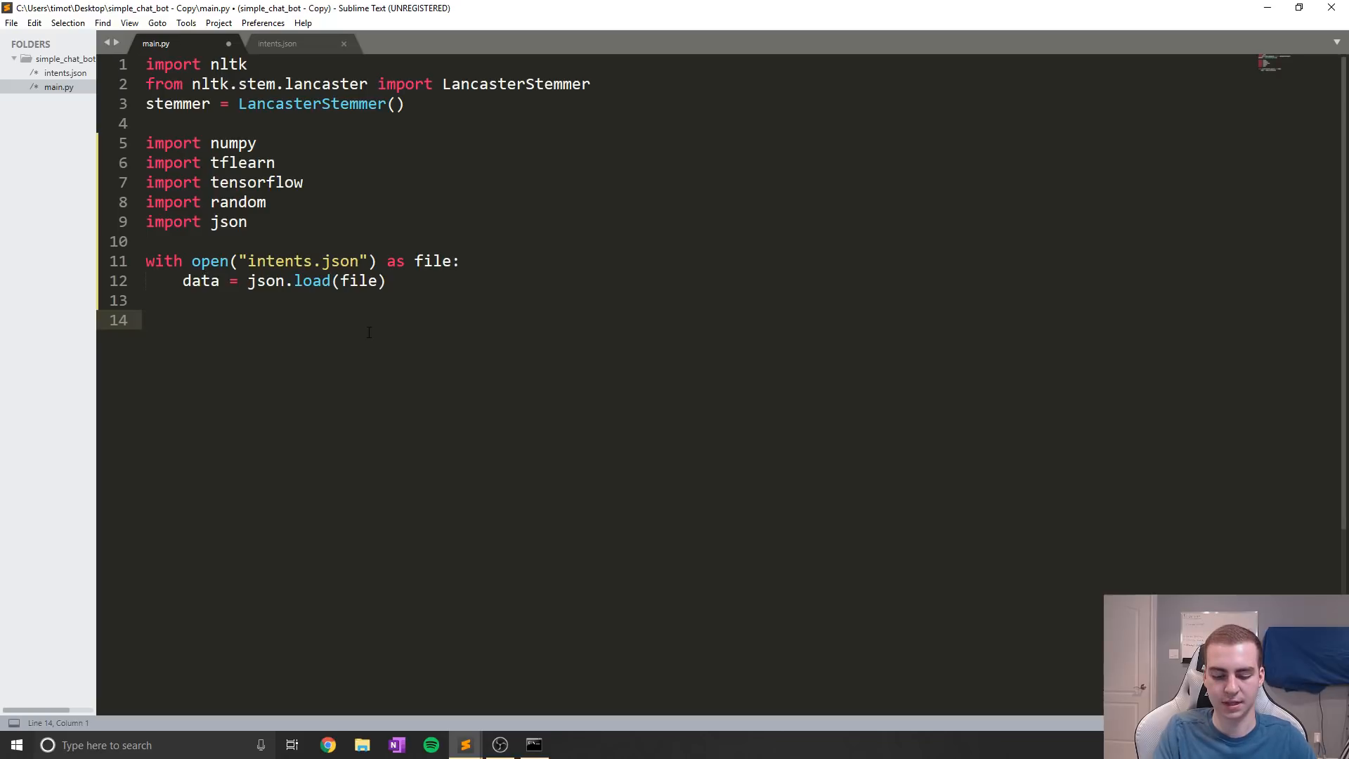
pyautogui.write('p')
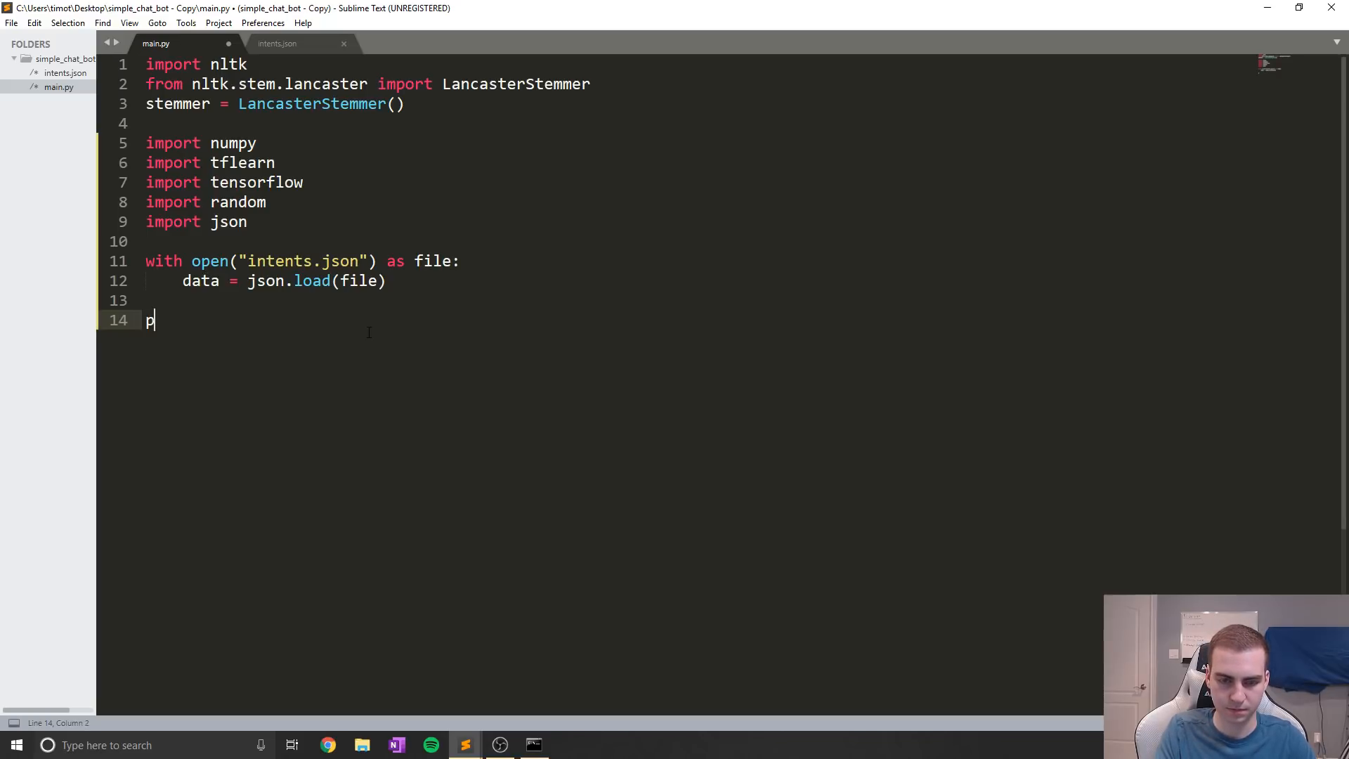
pyautogui.write('ords = []')
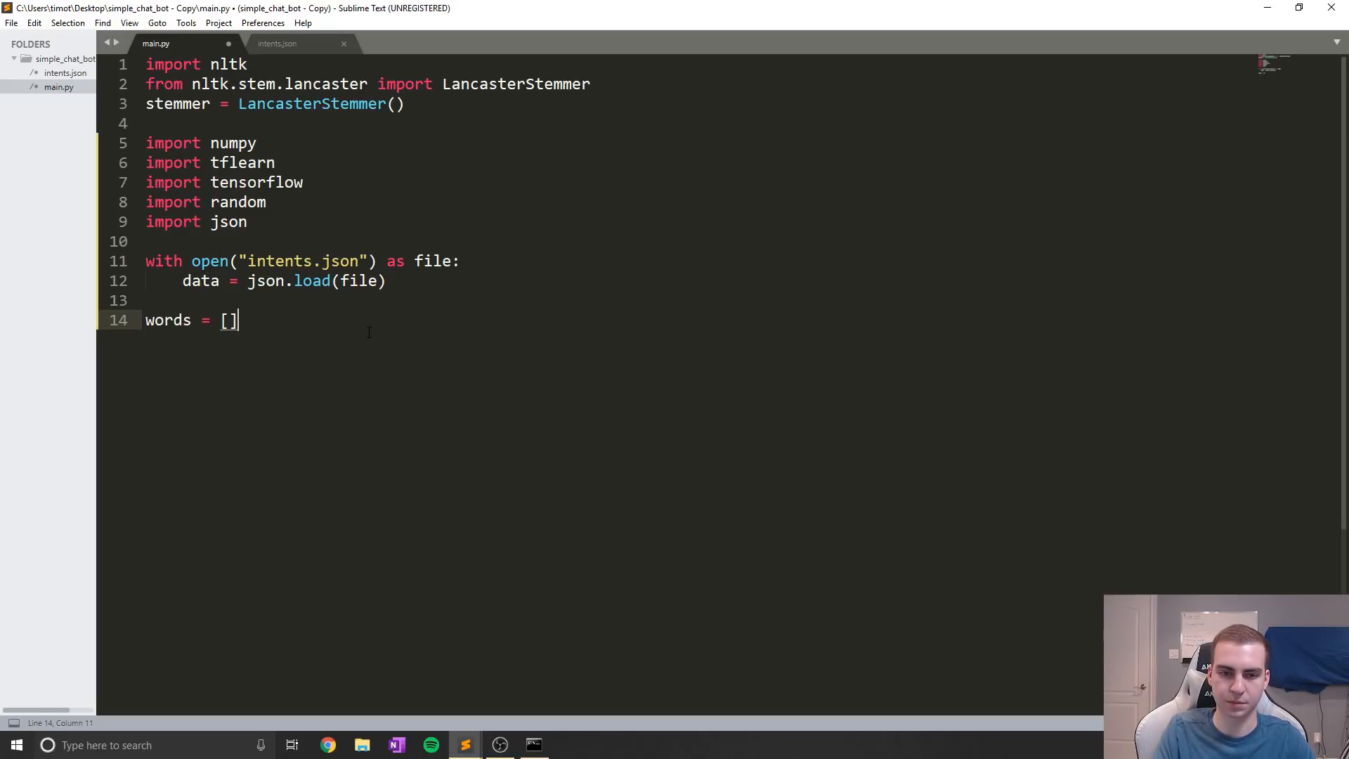
pyautogui.write('clas')
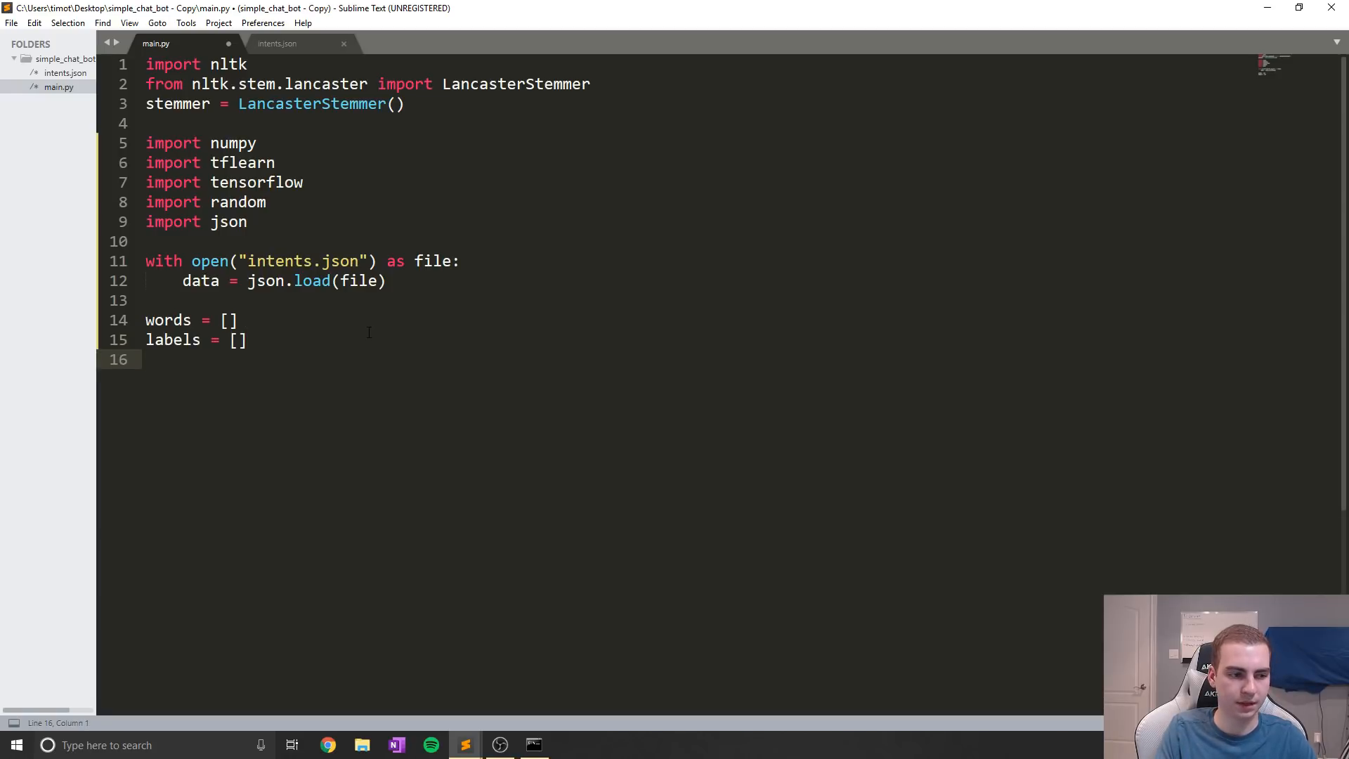
pyautogui.write('docs = [')
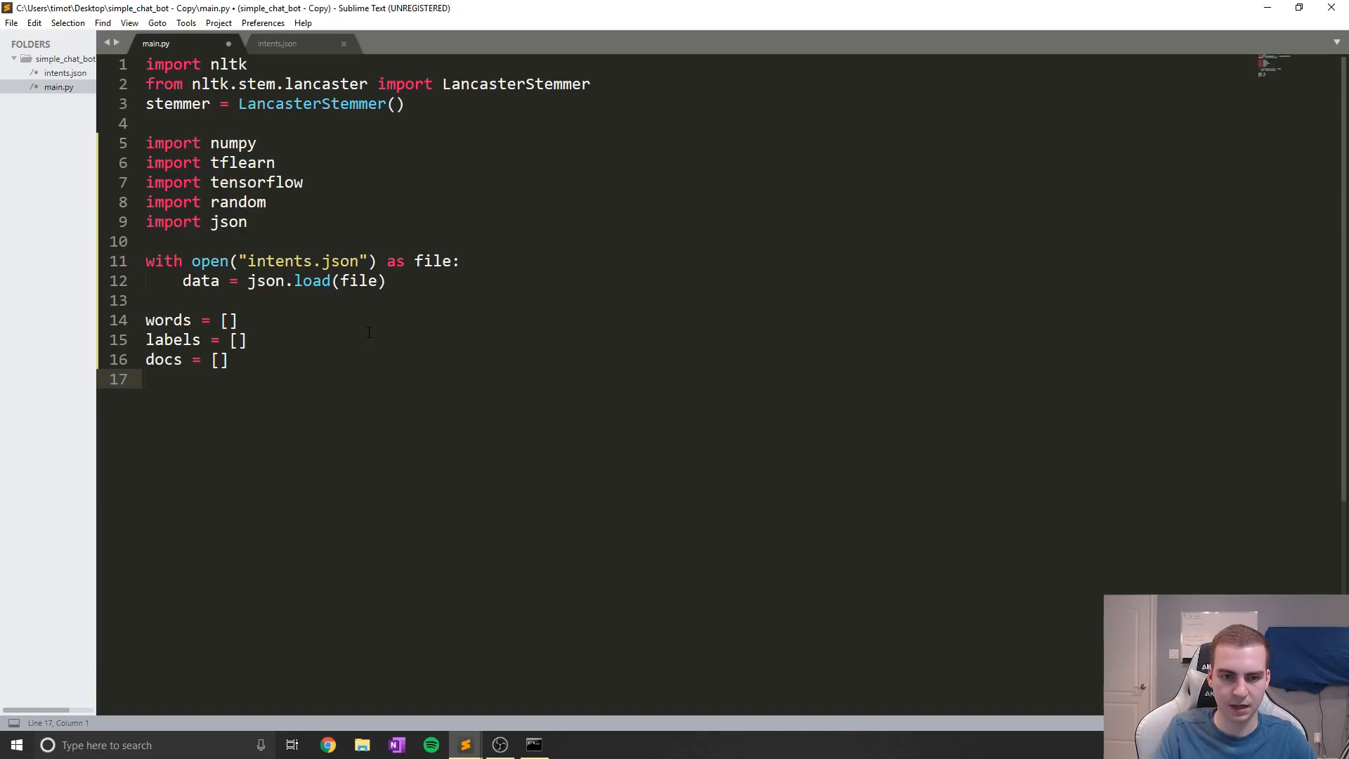
pyautogui.write('for intent i')
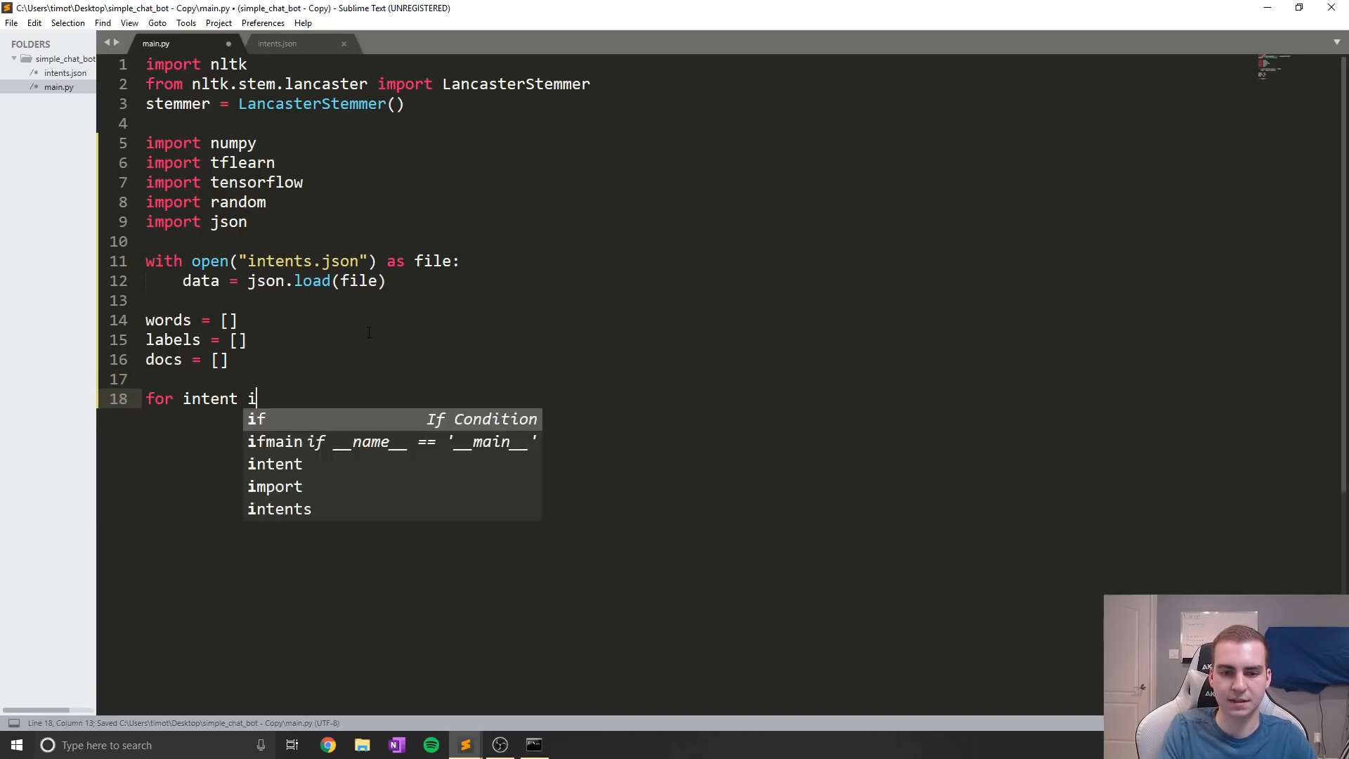
pyautogui.write('n data["intents"]:')
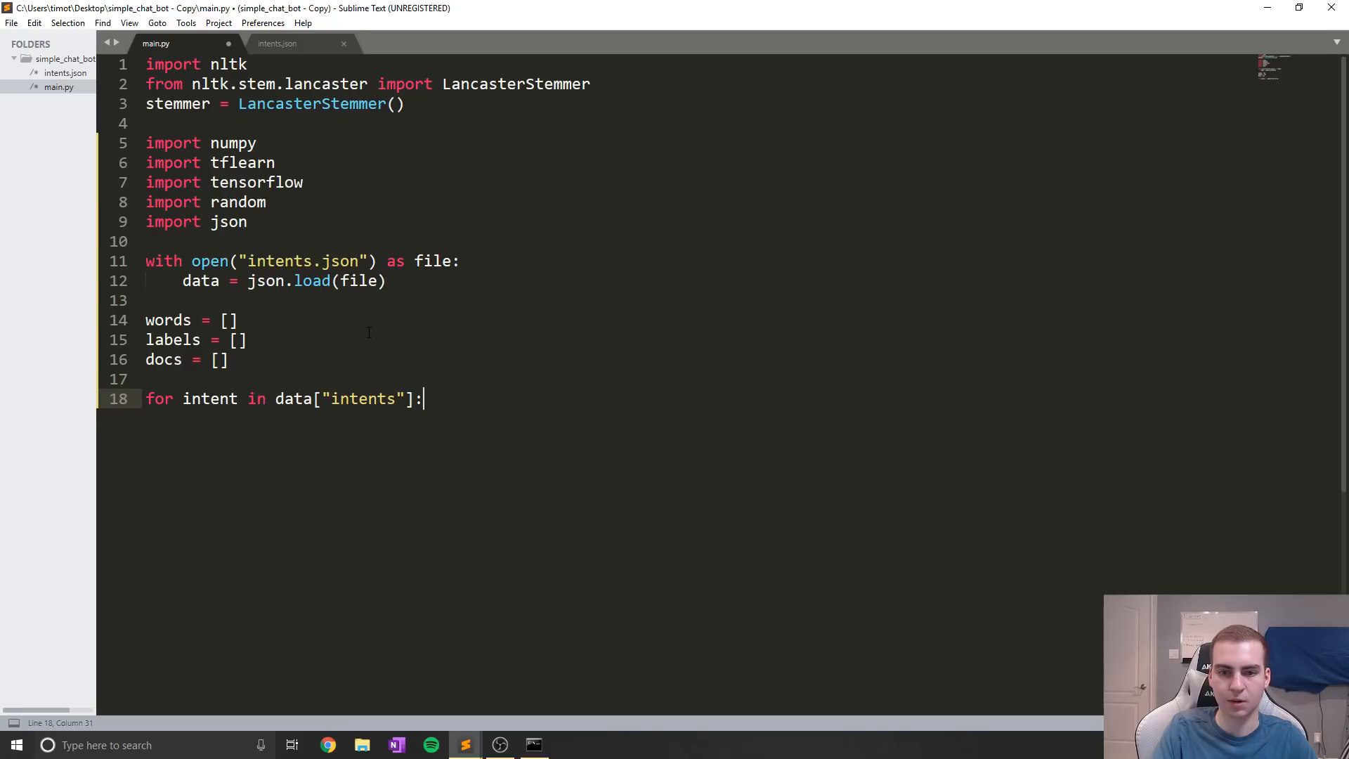
# Review the intents list and the goodbye pattern 'cya' in intents.json, then return to main.py
pyautogui.click(277, 43)
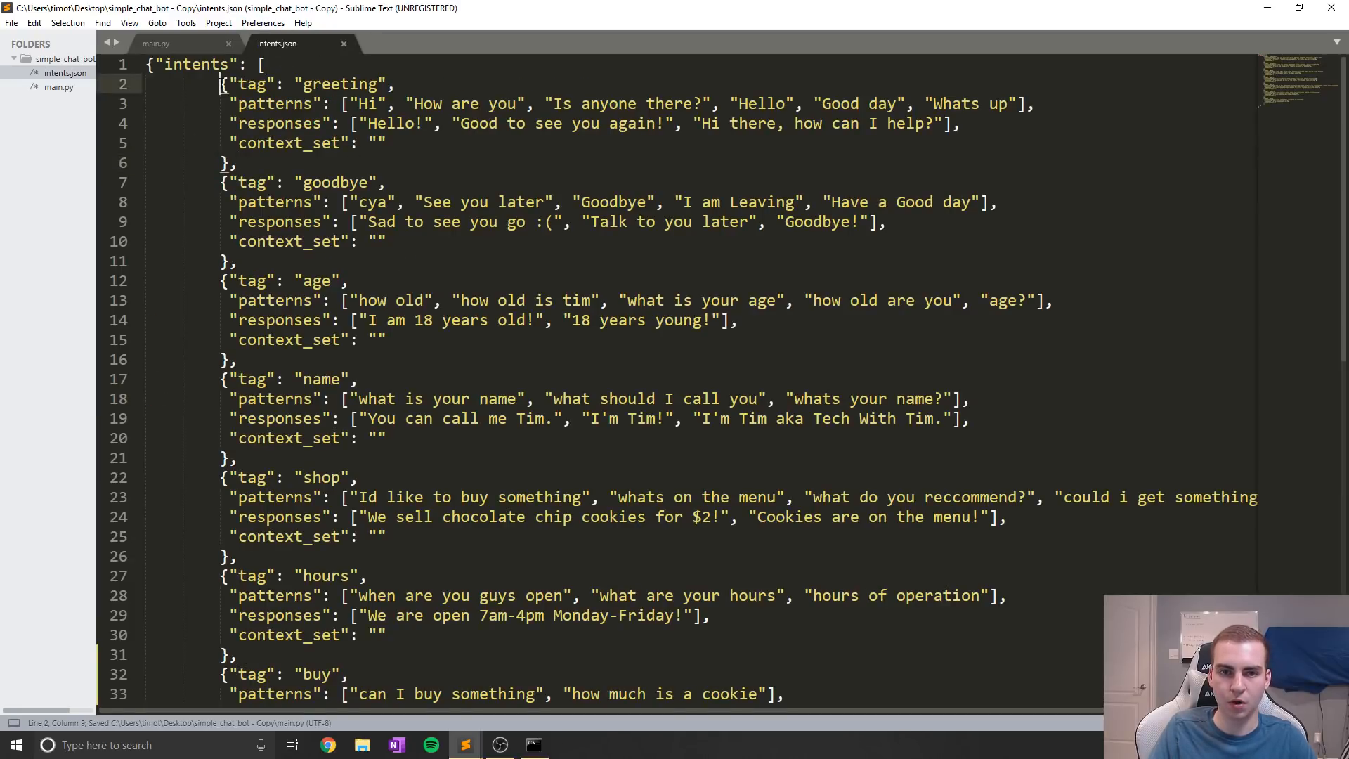
pyautogui.moveTo(220, 182); pyautogui.dragTo(236, 260)
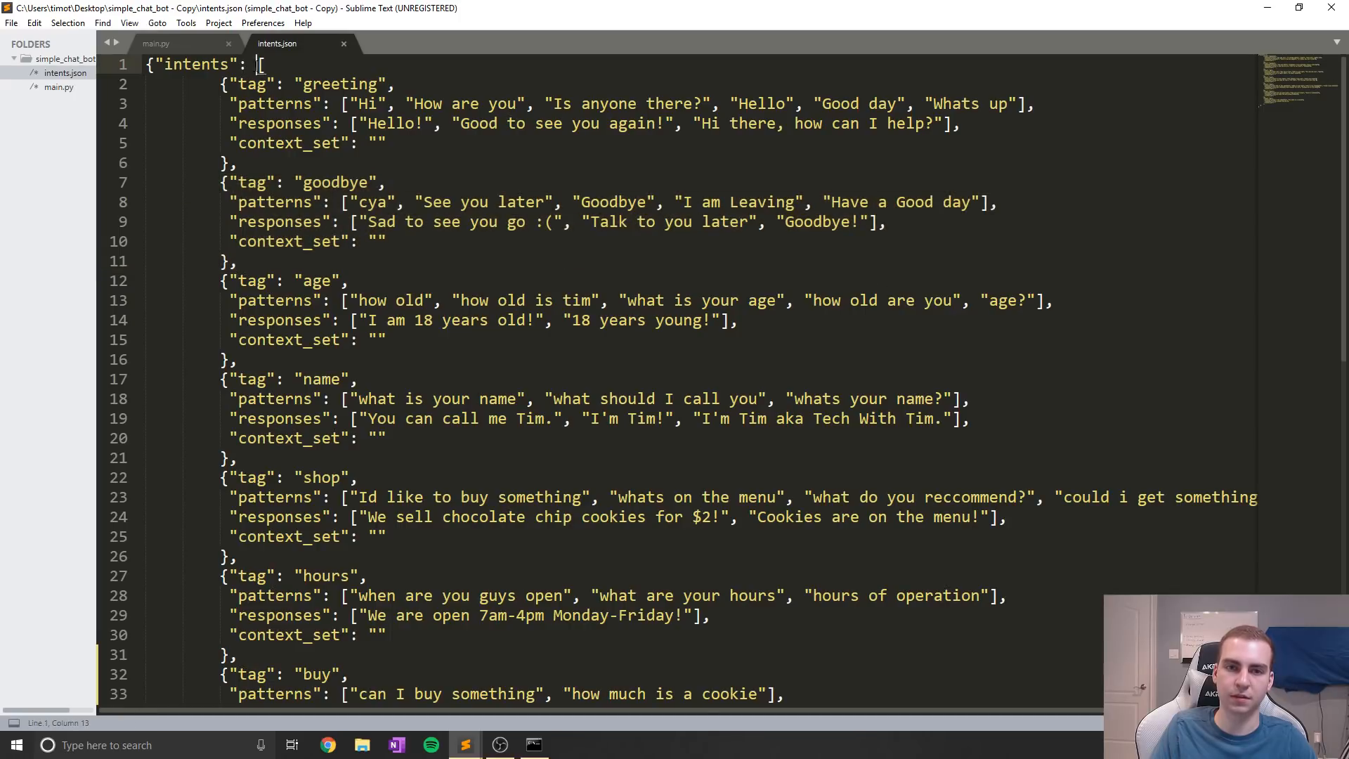
pyautogui.click(157, 43)
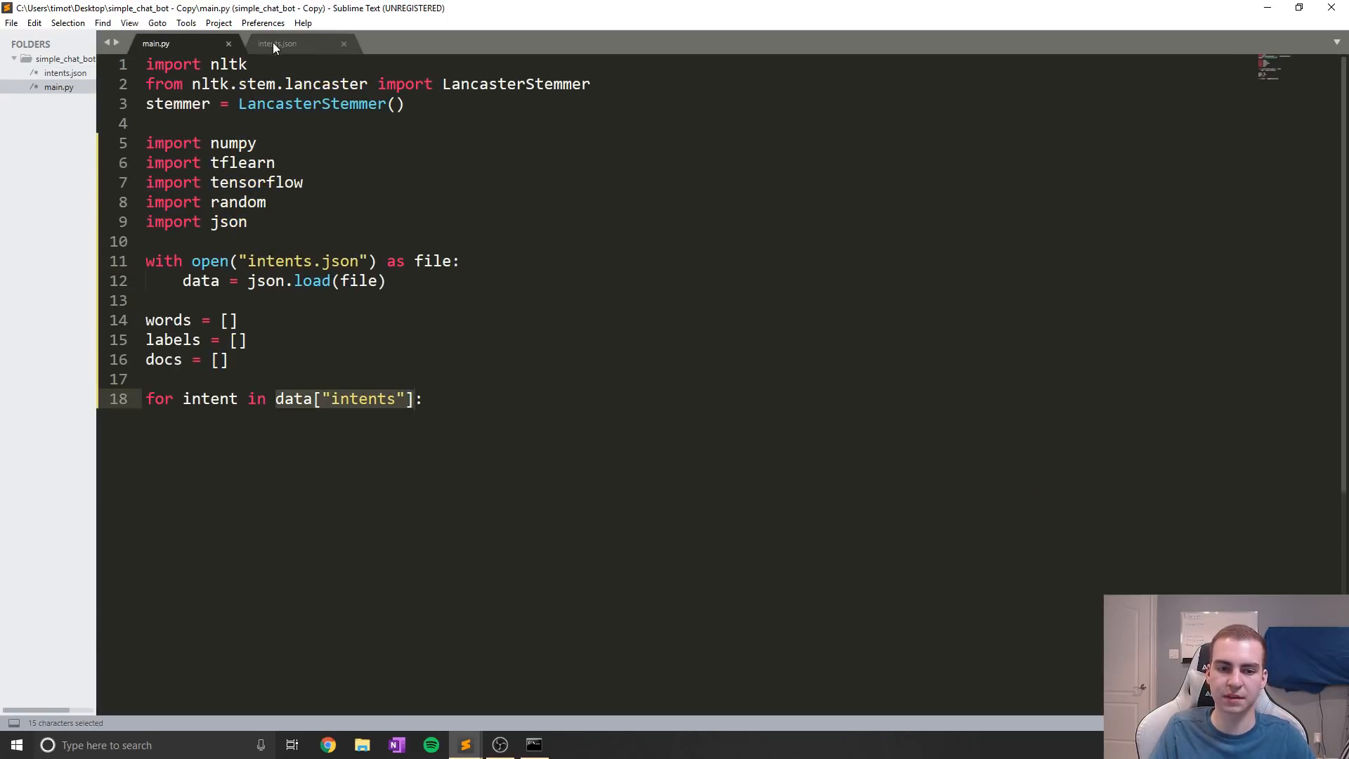
pyautogui.click(277, 43)
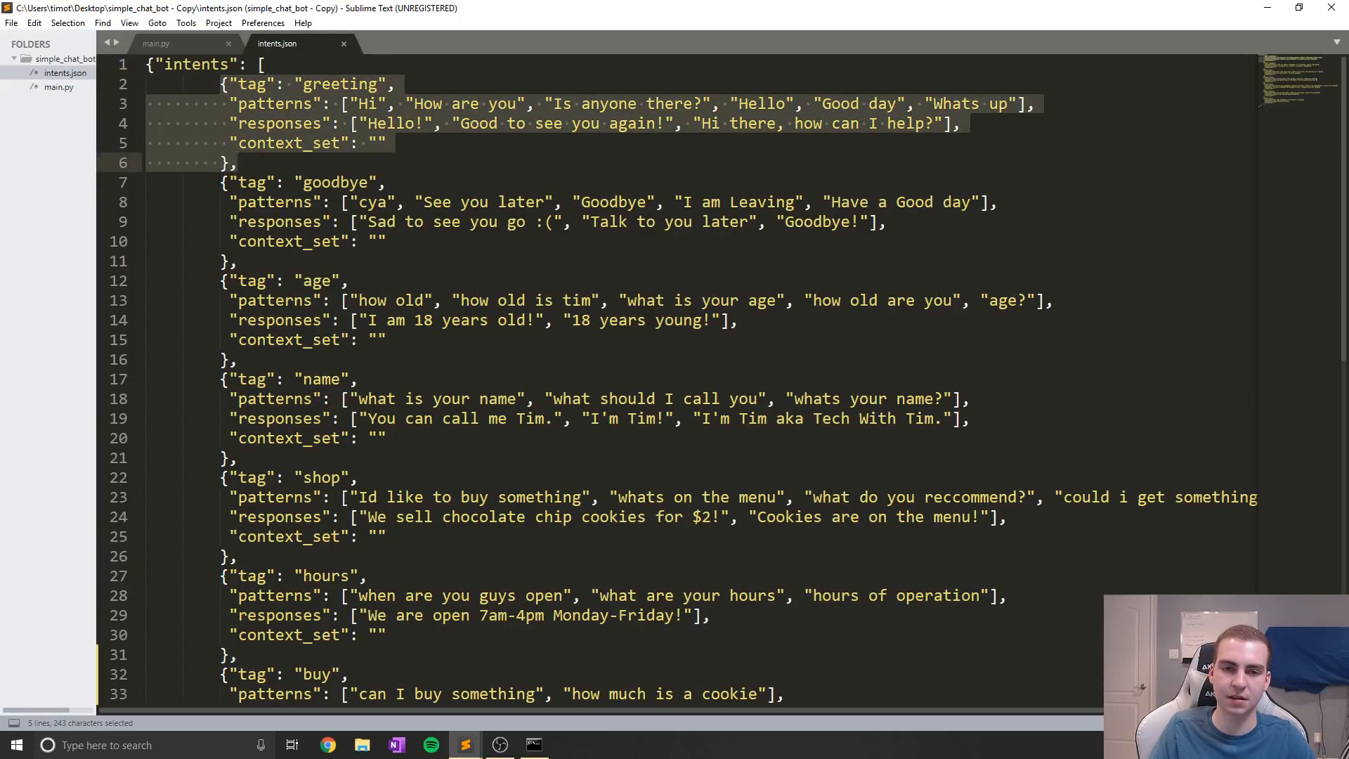
pyautogui.click(241, 261)
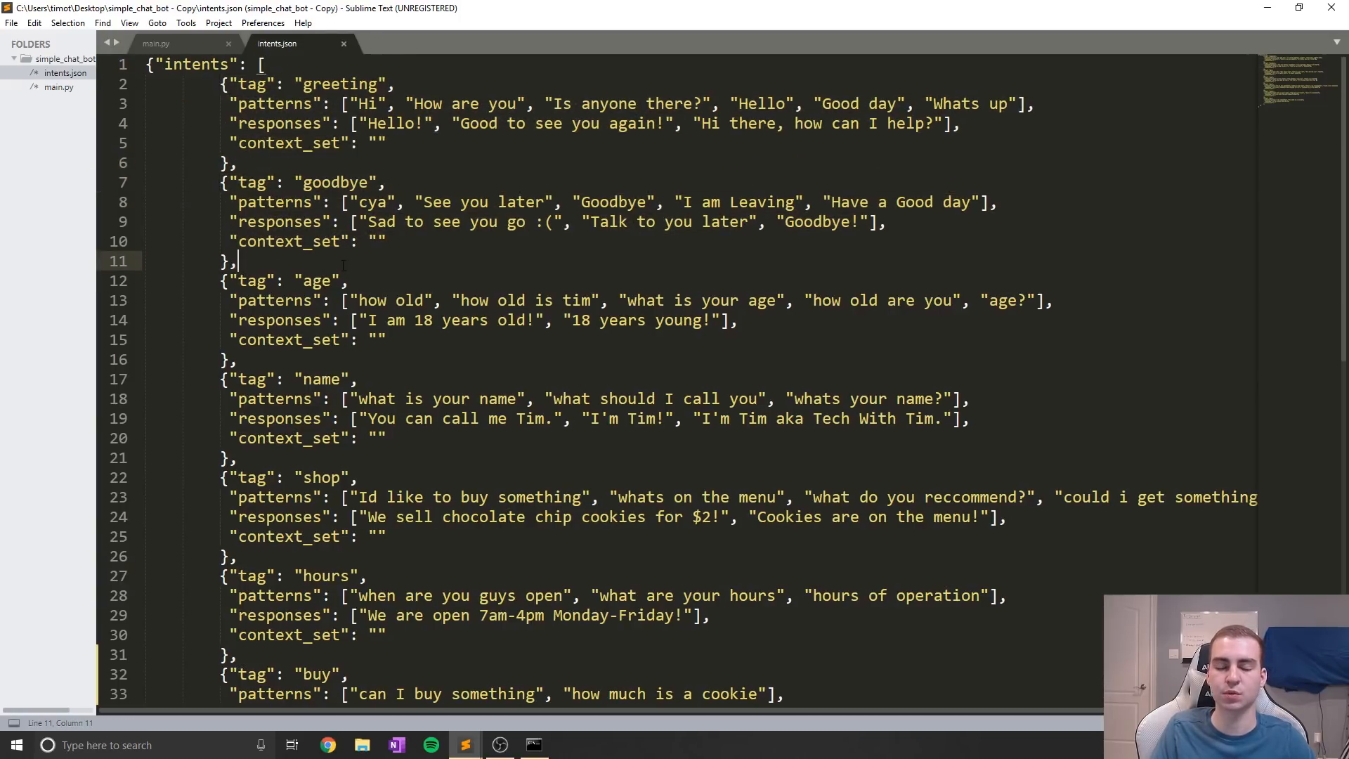
pyautogui.doubleClick(372, 202)
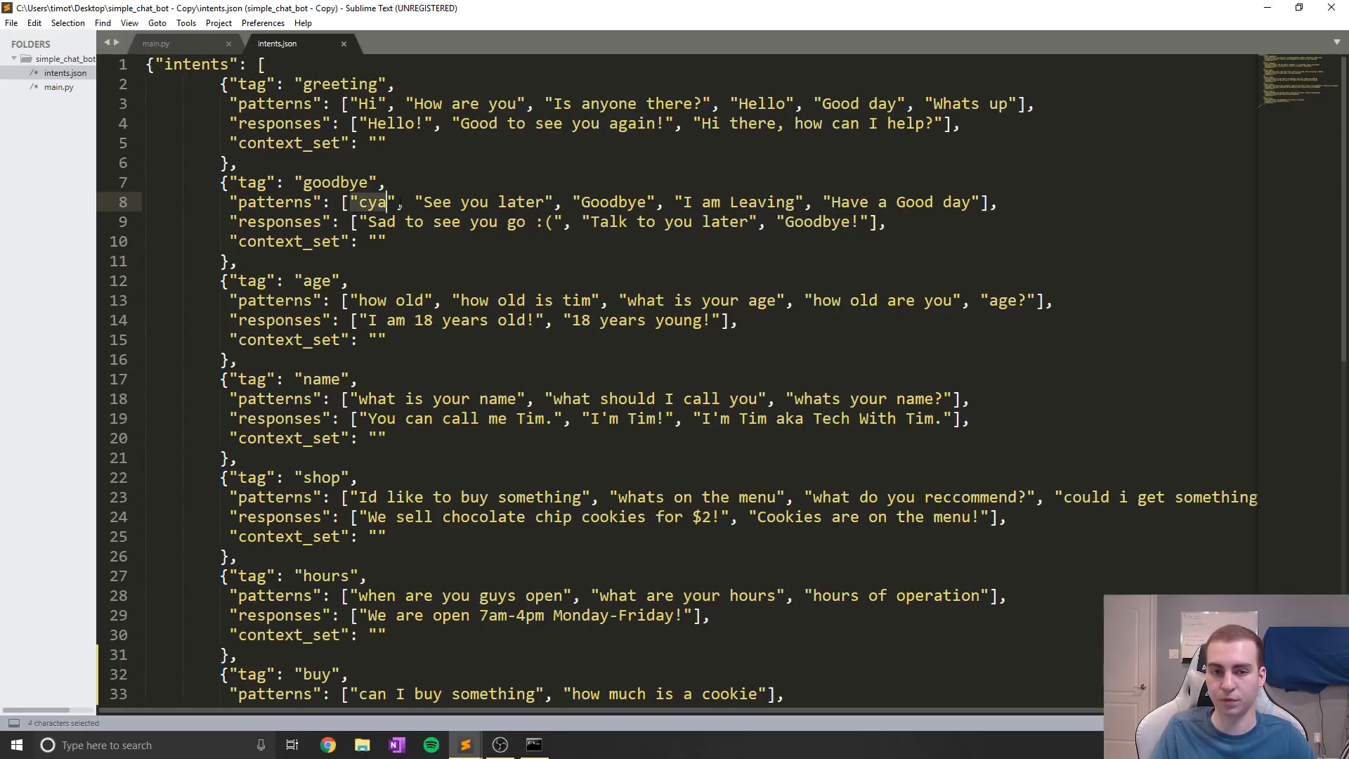
pyautogui.click(156, 43)
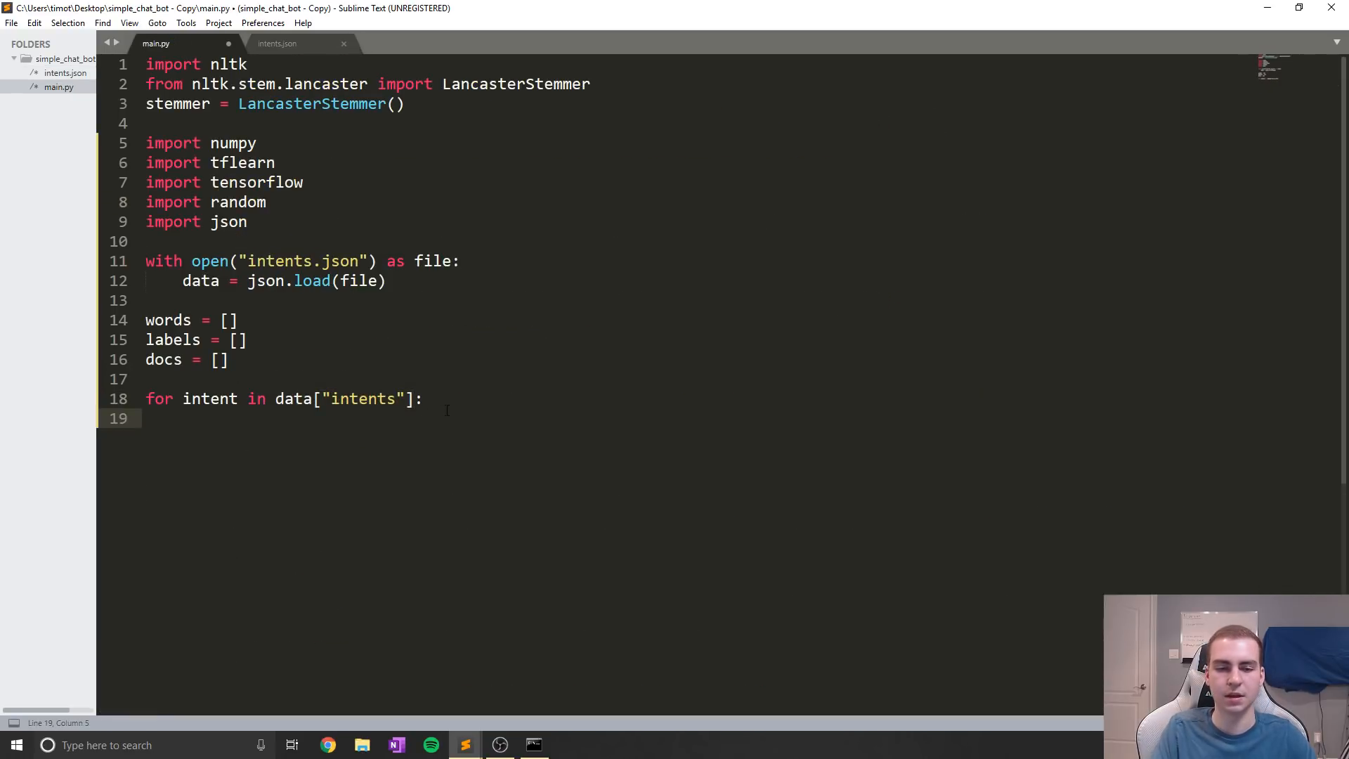
# Type the nested loop for pattern in intent["patterns"]: inside the intents loop
pyautogui.write('f')
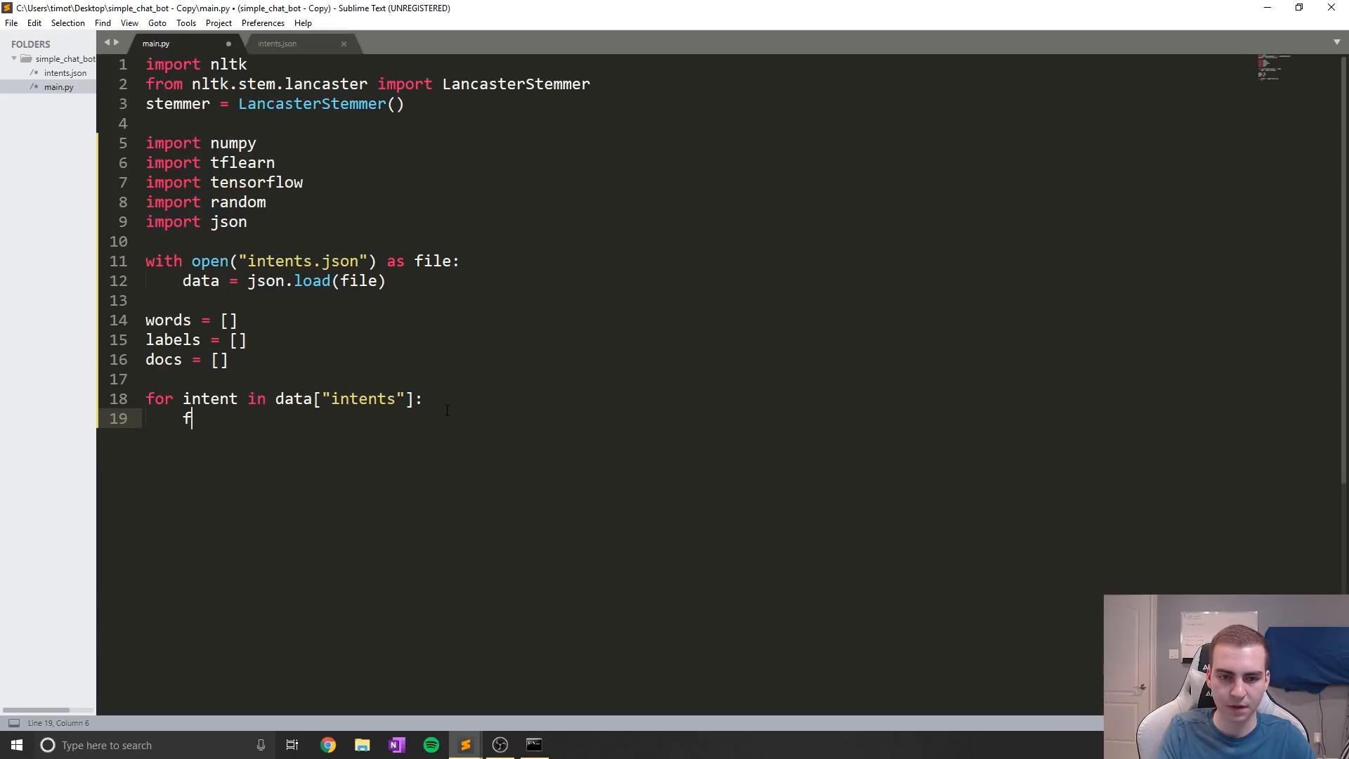
pyautogui.write('or pattern in intent["')
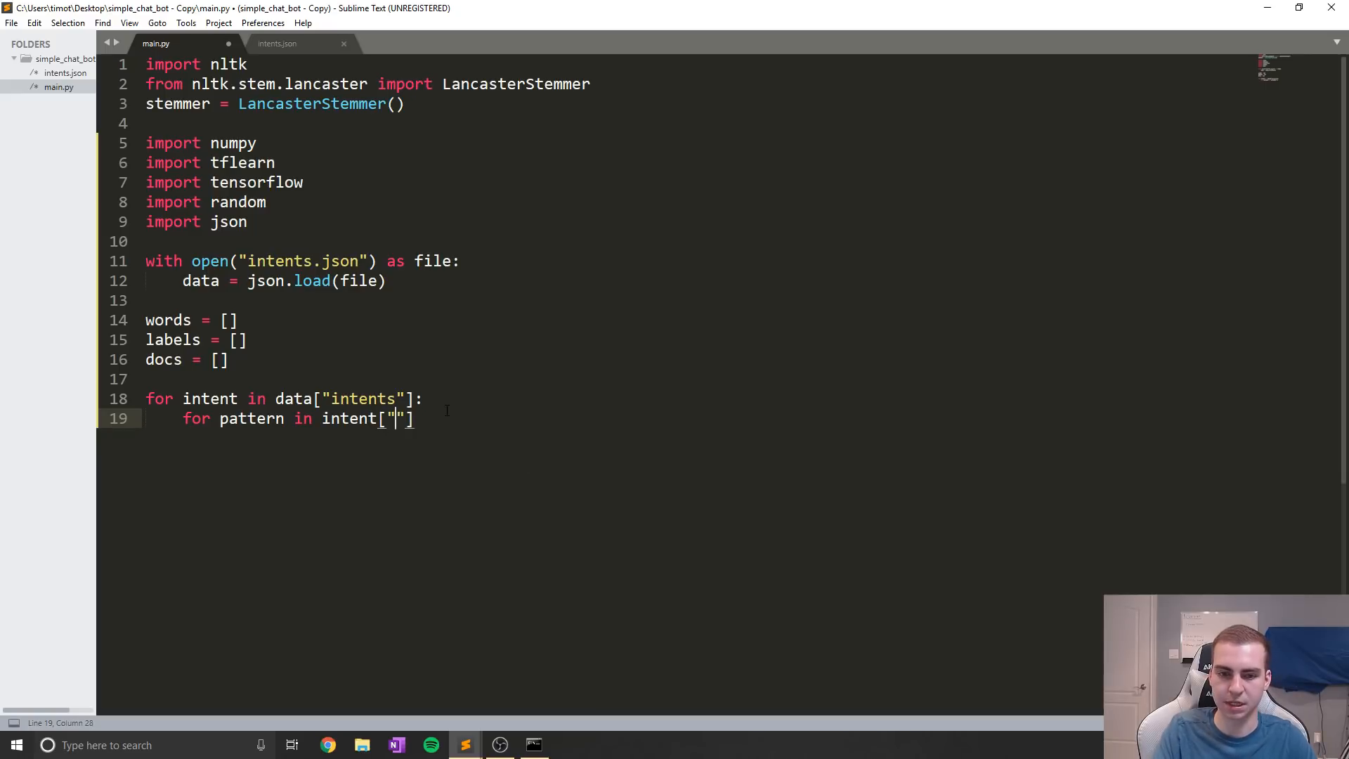
pyautogui.write('patterns')
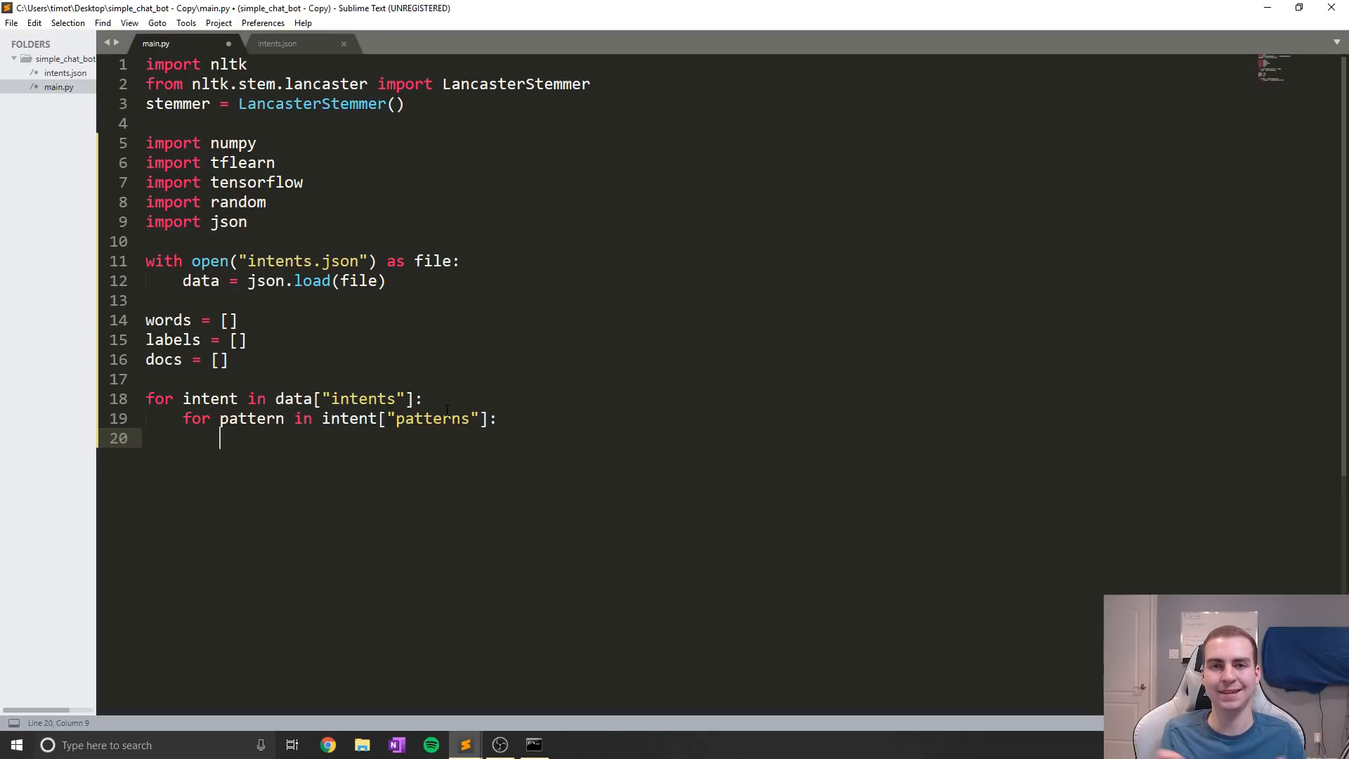
# Point out patterns like 'Is anyone there?', the goodbye tag and greeting responses in intents.json
pyautogui.click(277, 43)
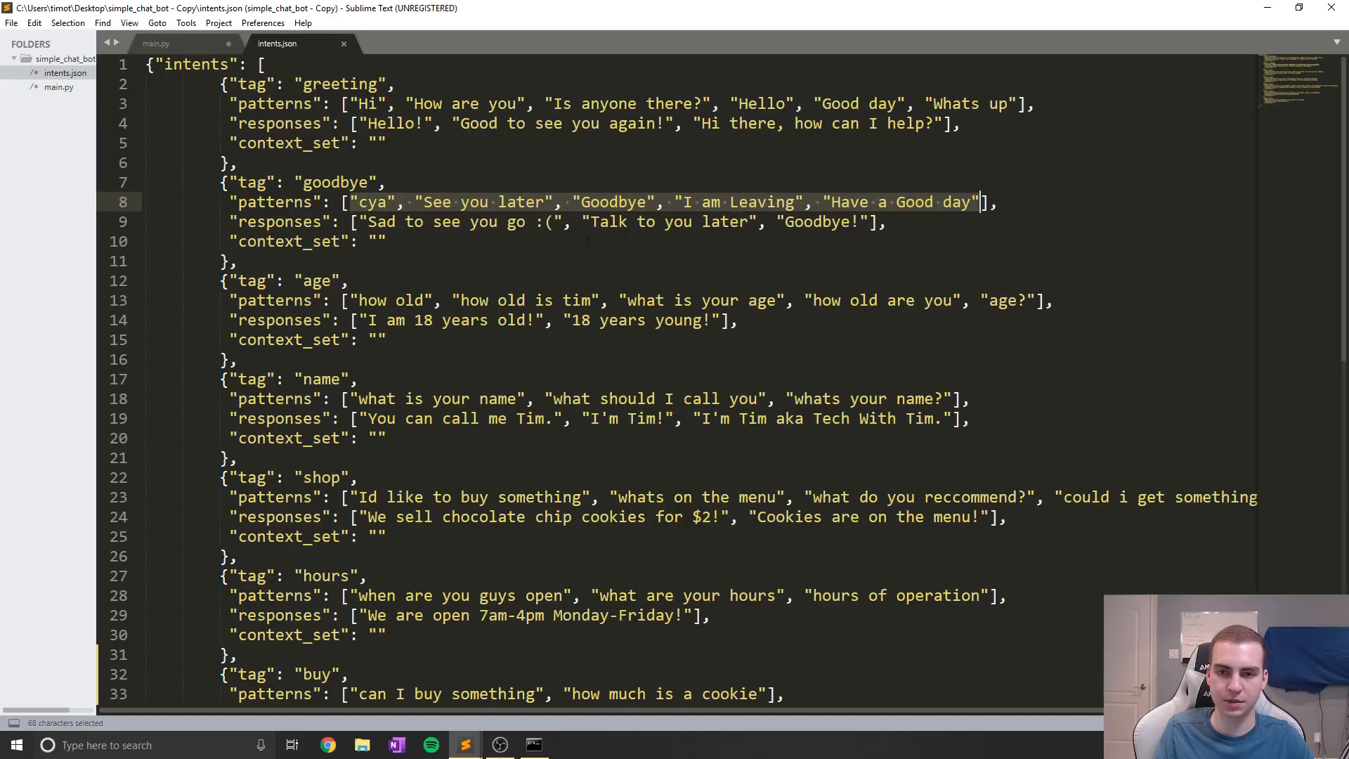
pyautogui.doubleClick(482, 201)
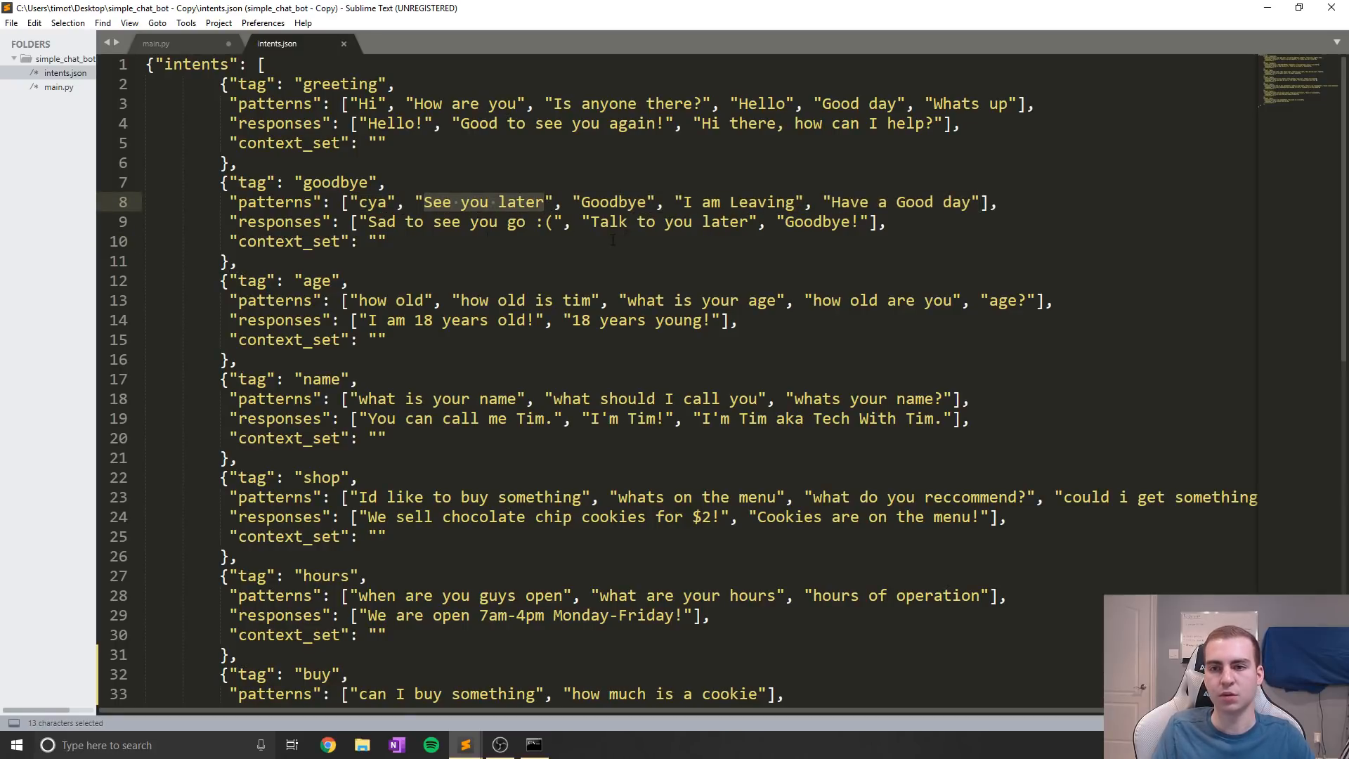
pyautogui.click(557, 103)
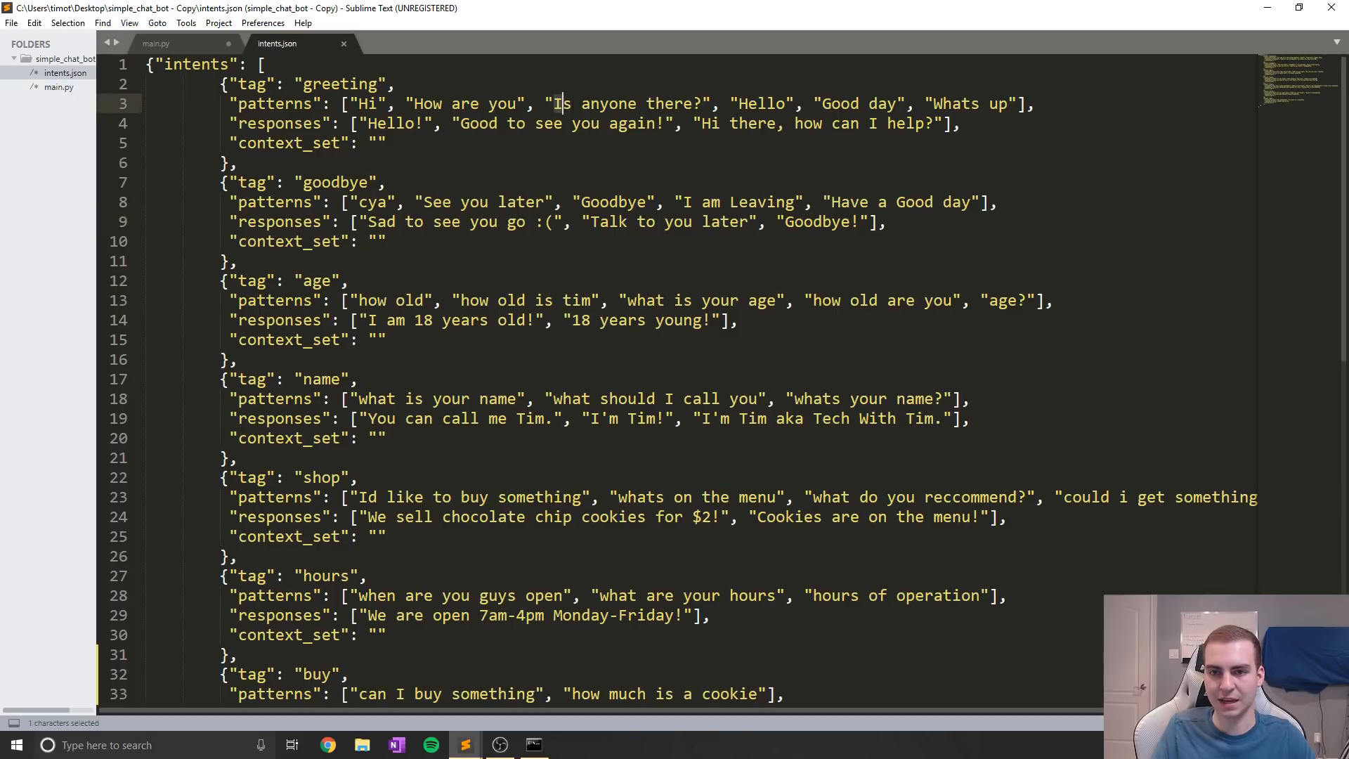
pyautogui.click(388, 181)
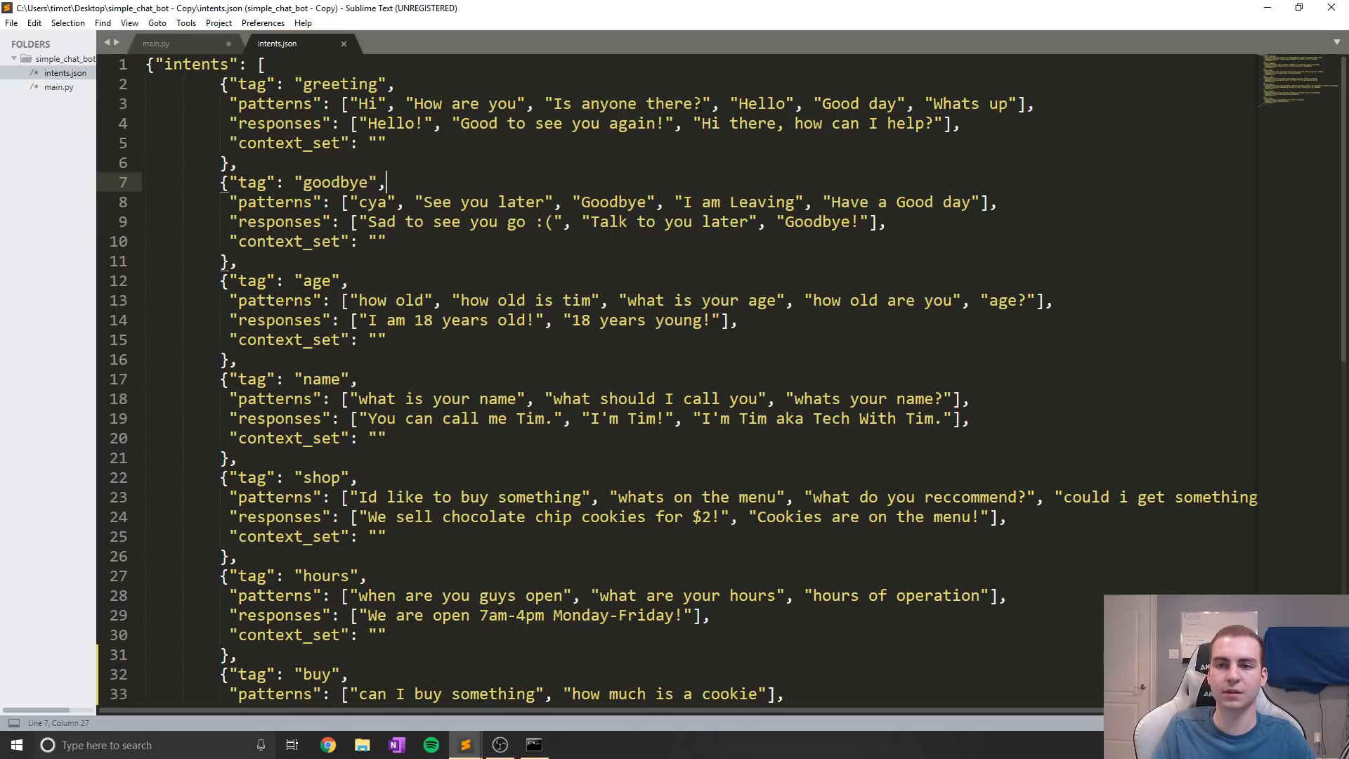
pyautogui.doubleClick(670, 103)
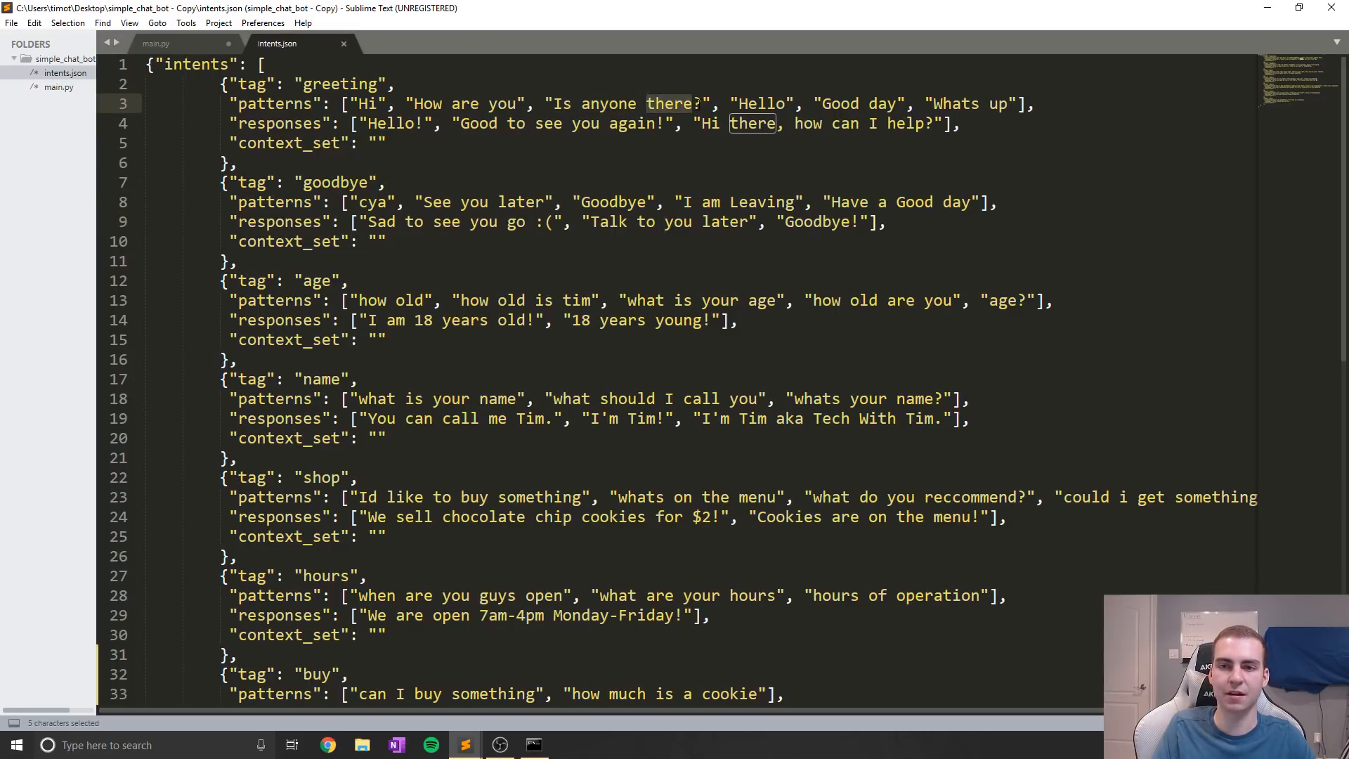
pyautogui.click(664, 104)
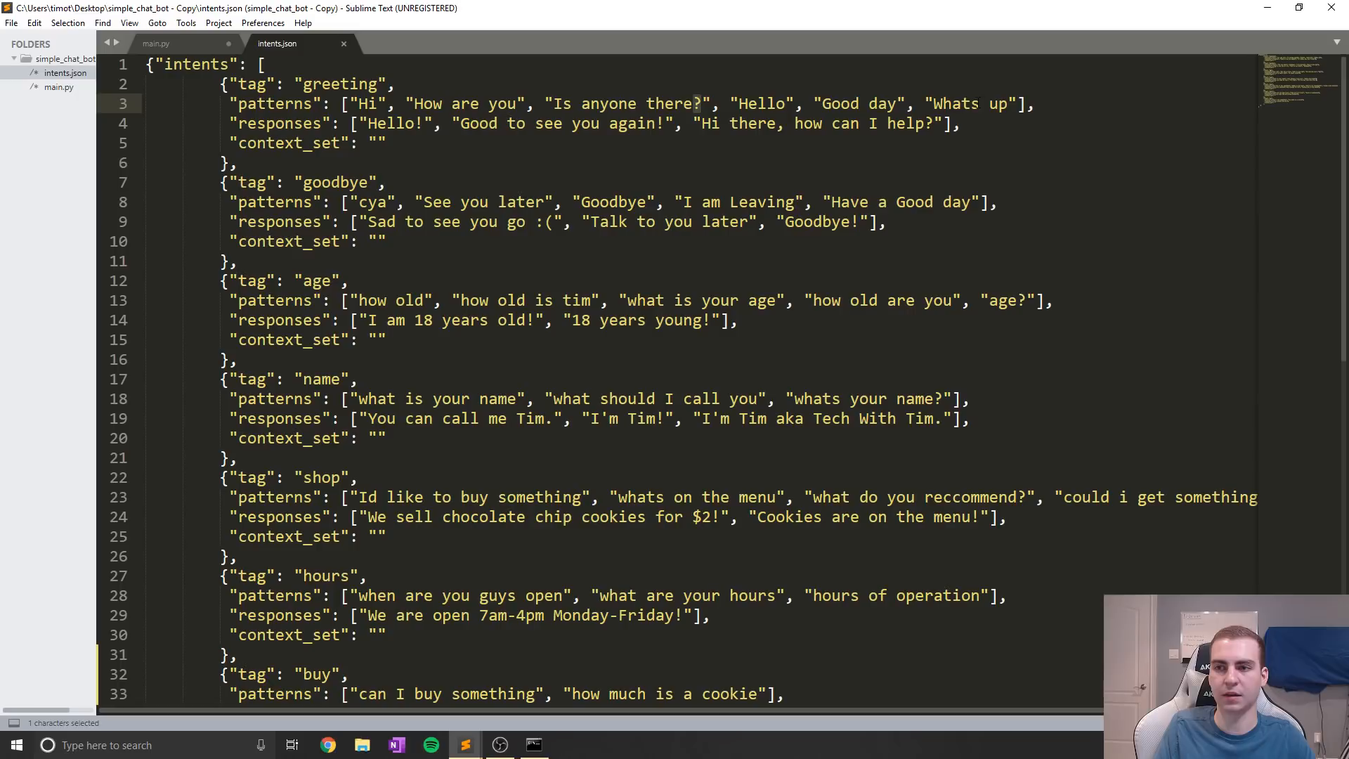
pyautogui.click(974, 103)
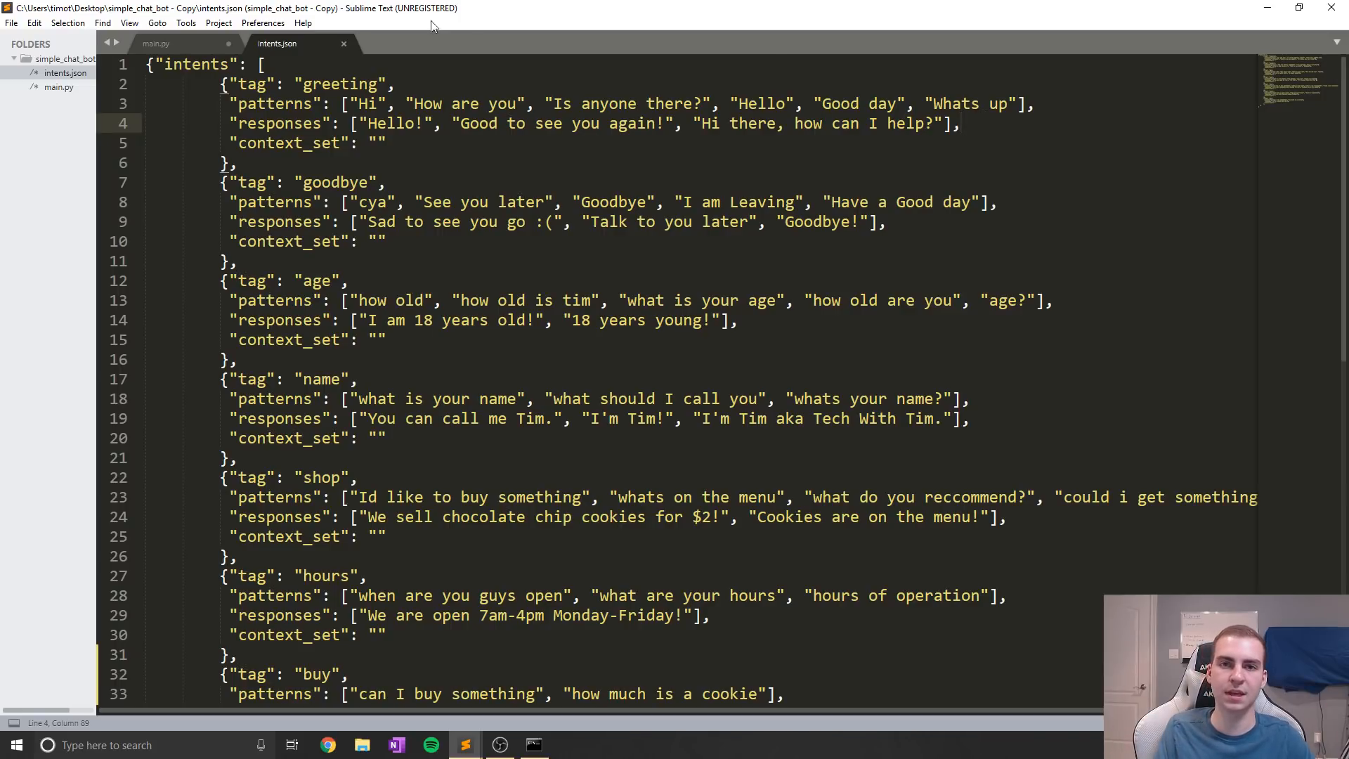
pyautogui.moveTo(156, 43)
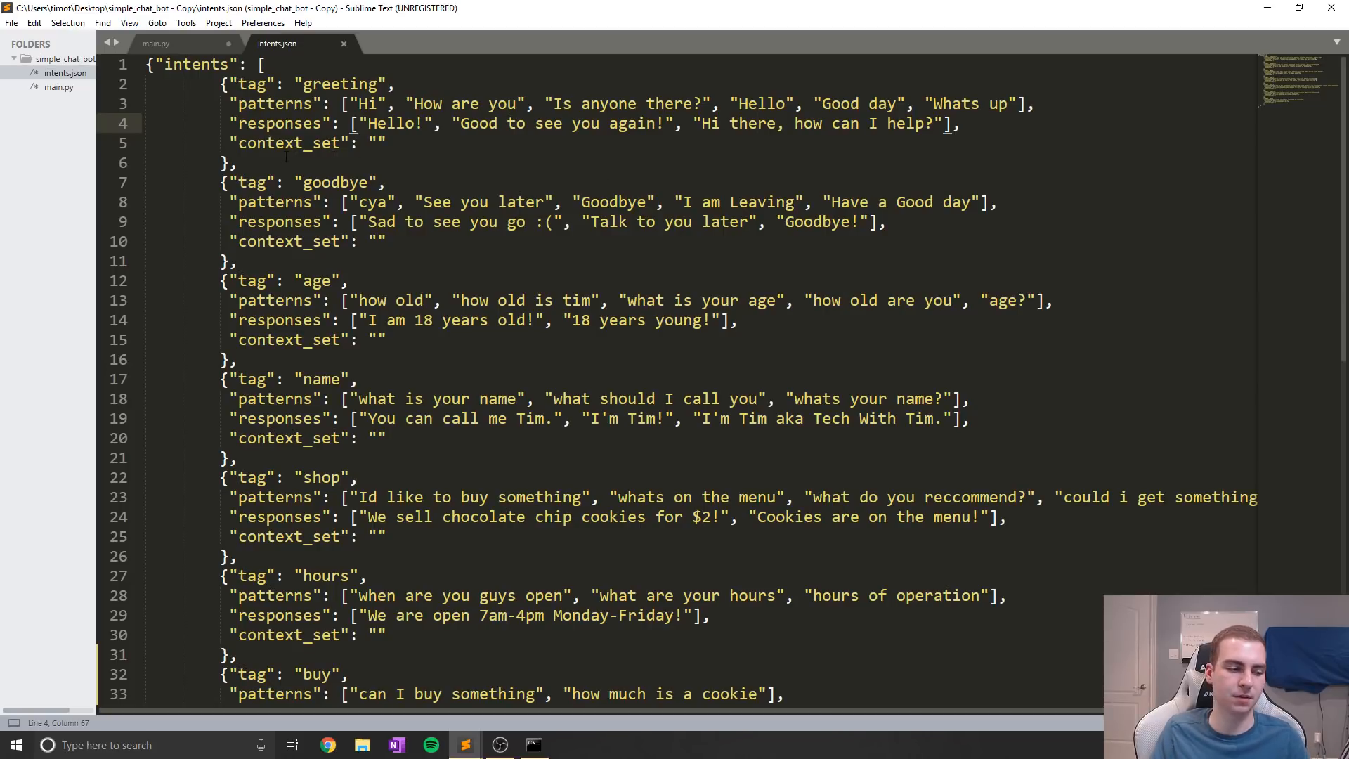
# Scroll main.py, check a greeting response phrase in intents.json, and come back to main.py
pyautogui.click(156, 43)
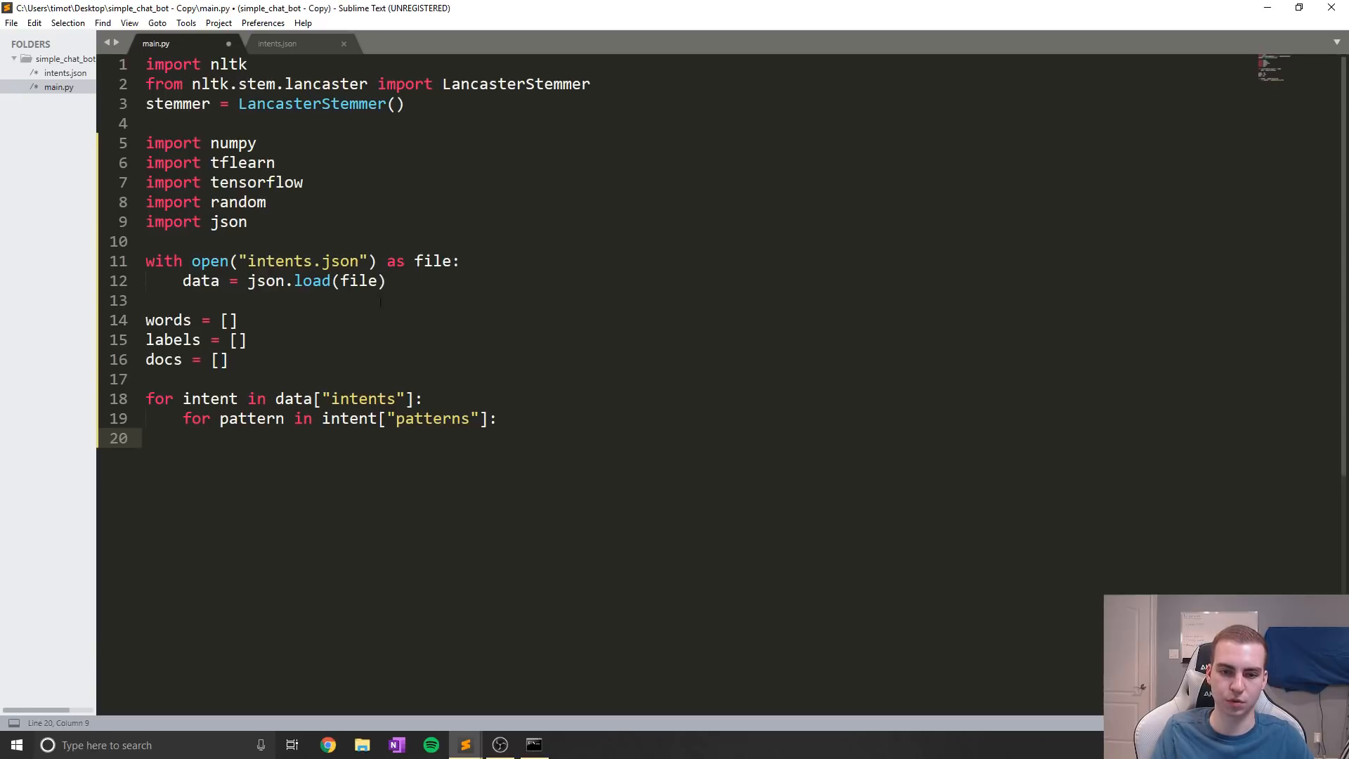
pyautogui.scroll(-3)
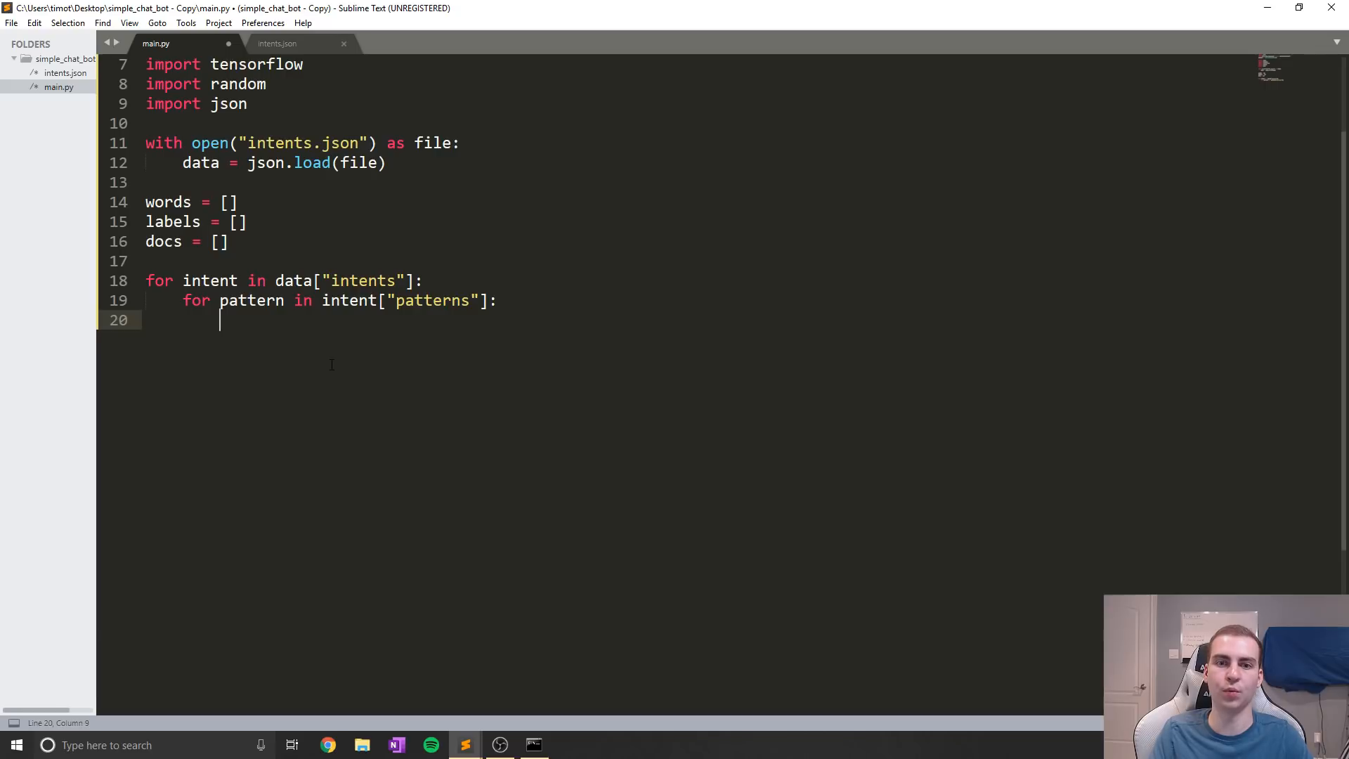
pyautogui.click(276, 42)
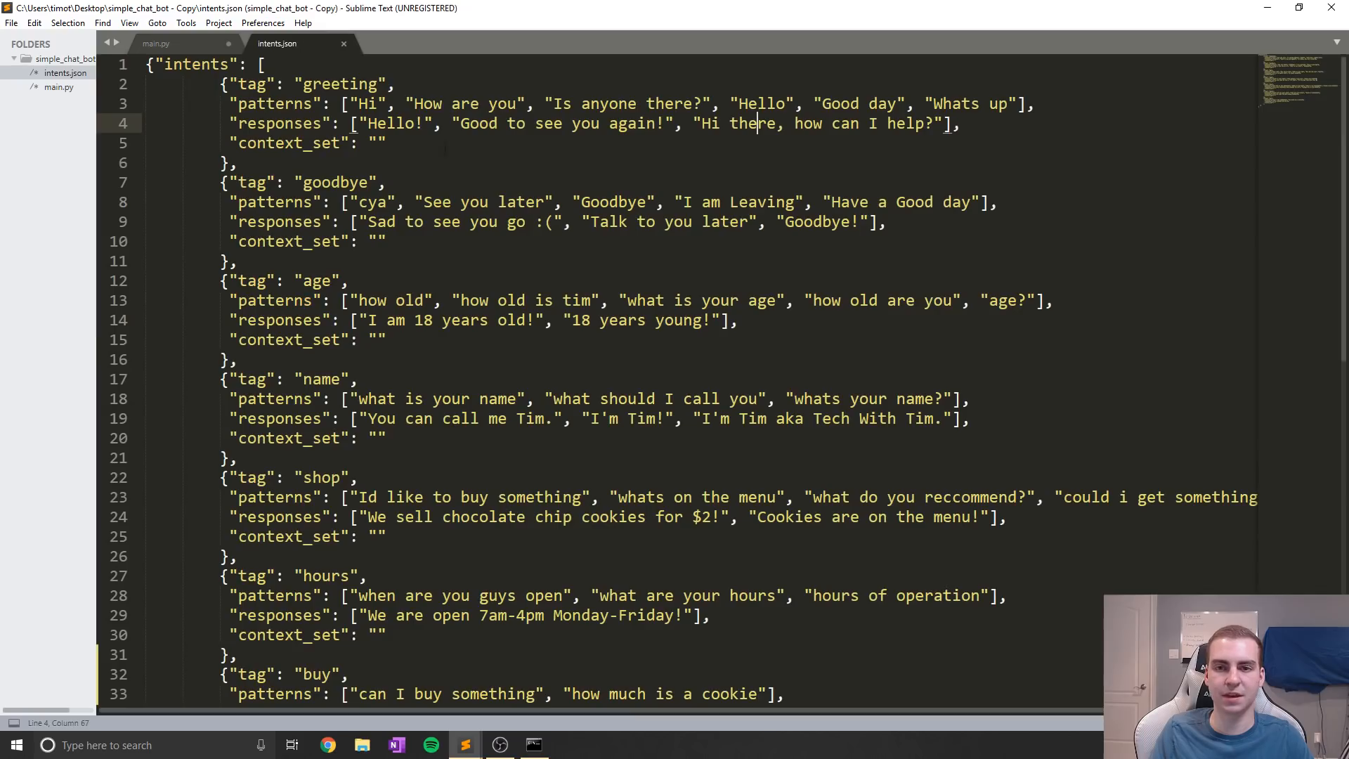
pyautogui.click(533, 123)
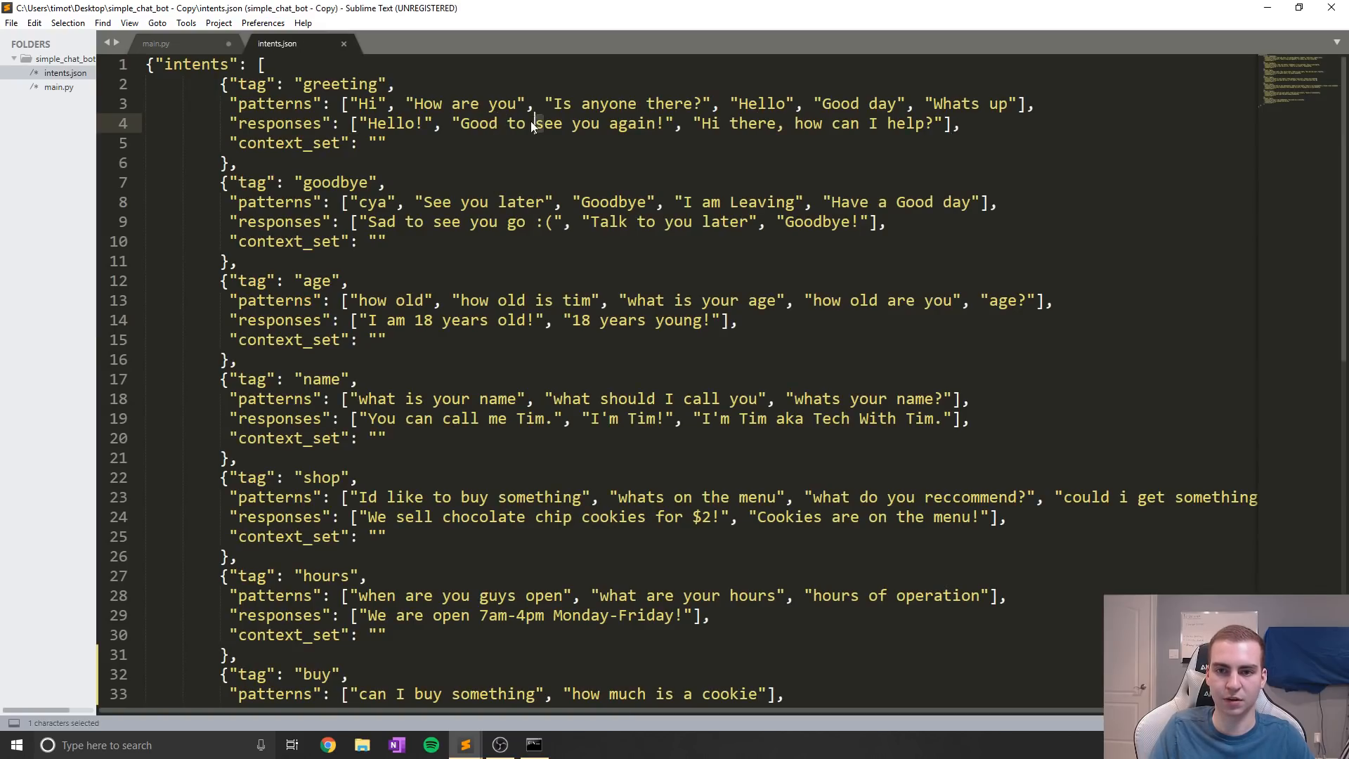
pyautogui.click(156, 43)
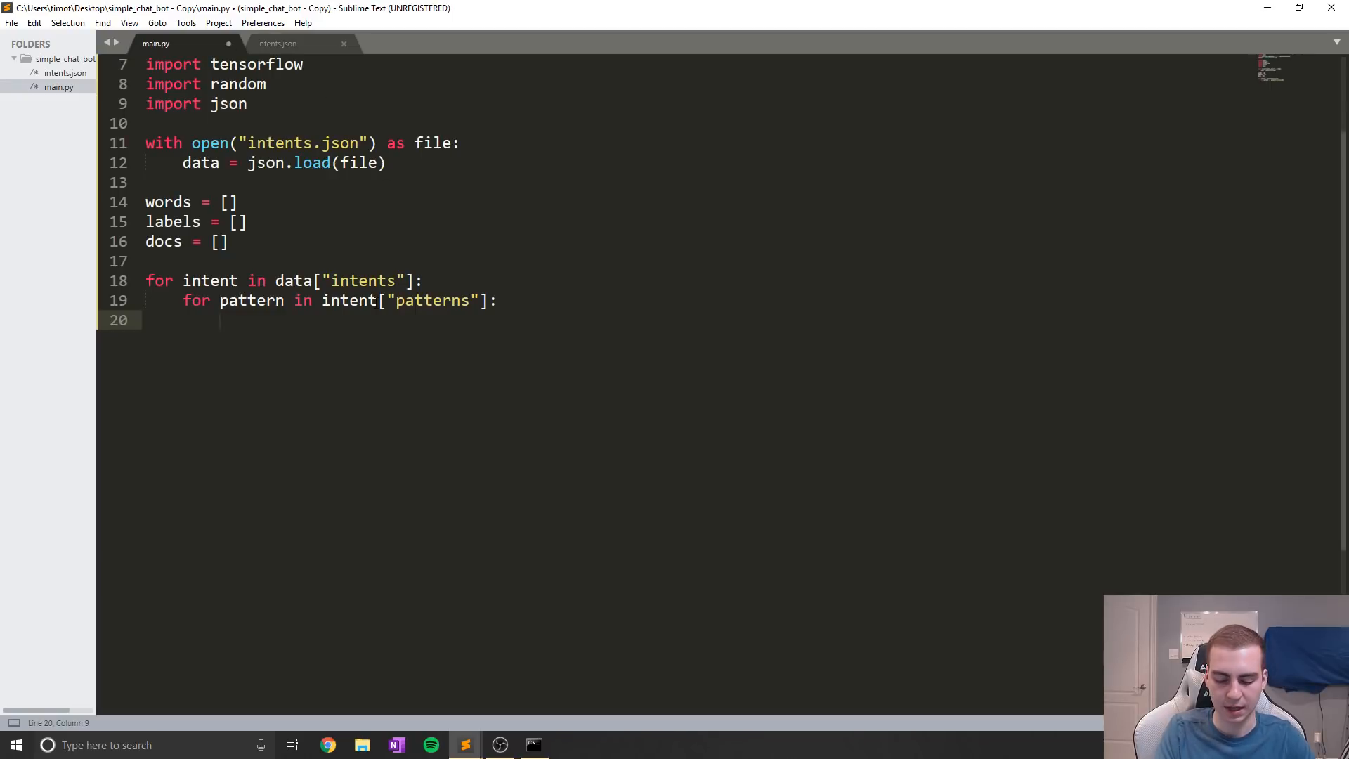
# Write wrds = nltk.word_tokenize(pattern) on line 20, accepting the autocomplete for pattern
pyautogui.write('words')
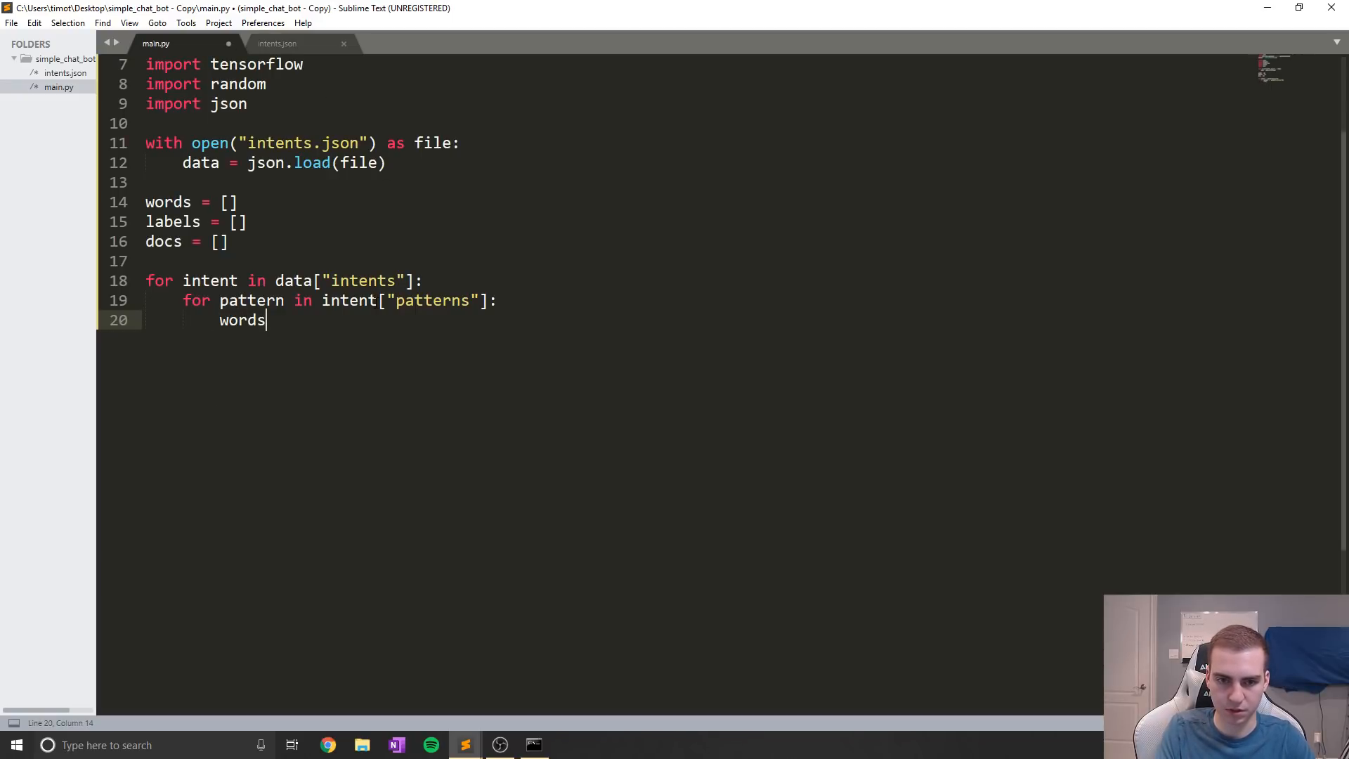
pyautogui.press('backspace')
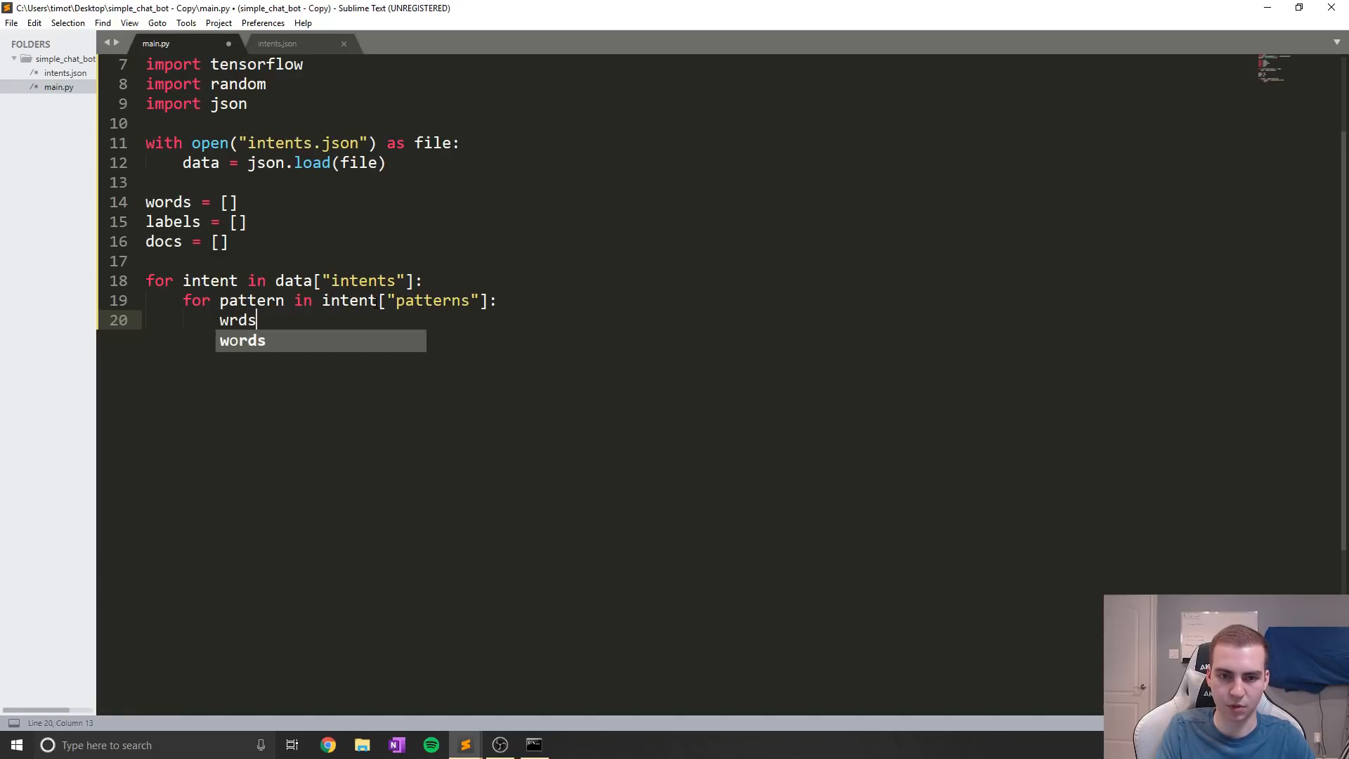
pyautogui.write('= nltk')
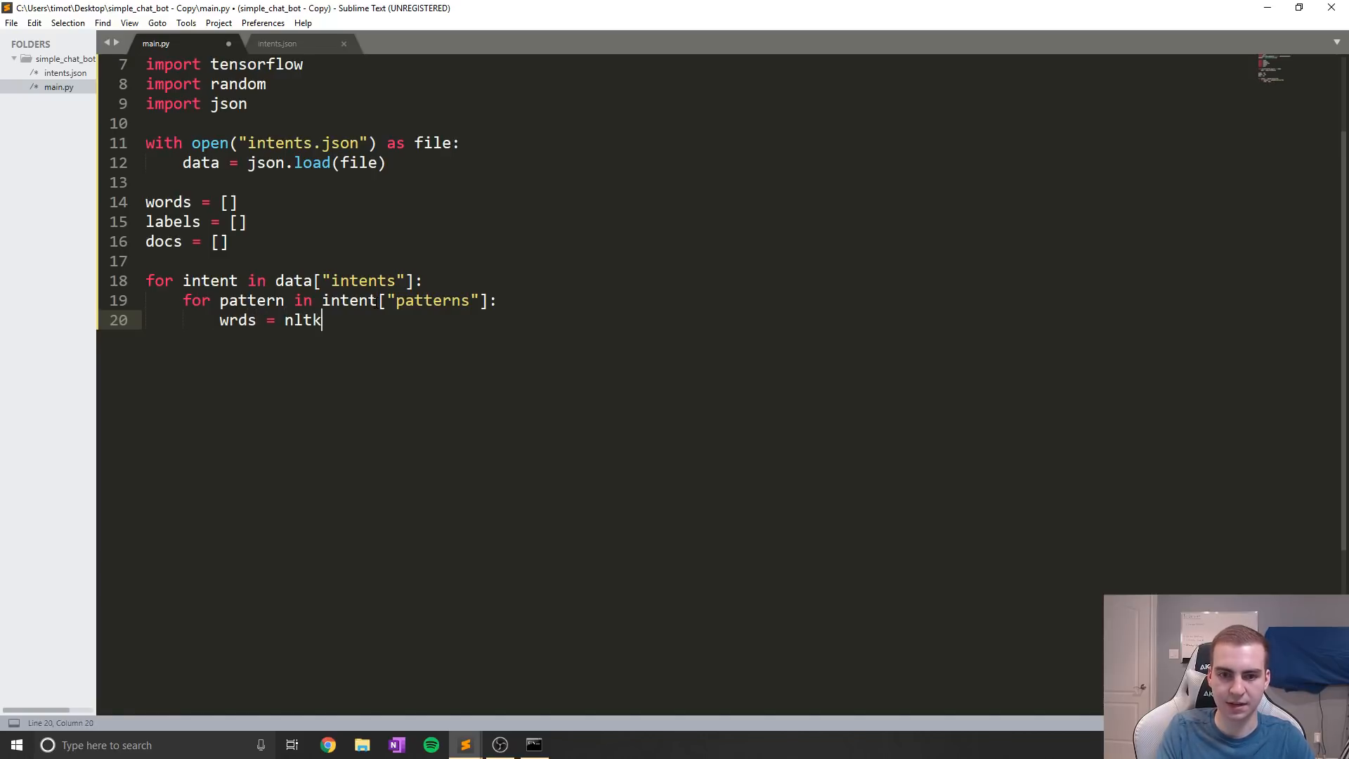
pyautogui.write('.w')
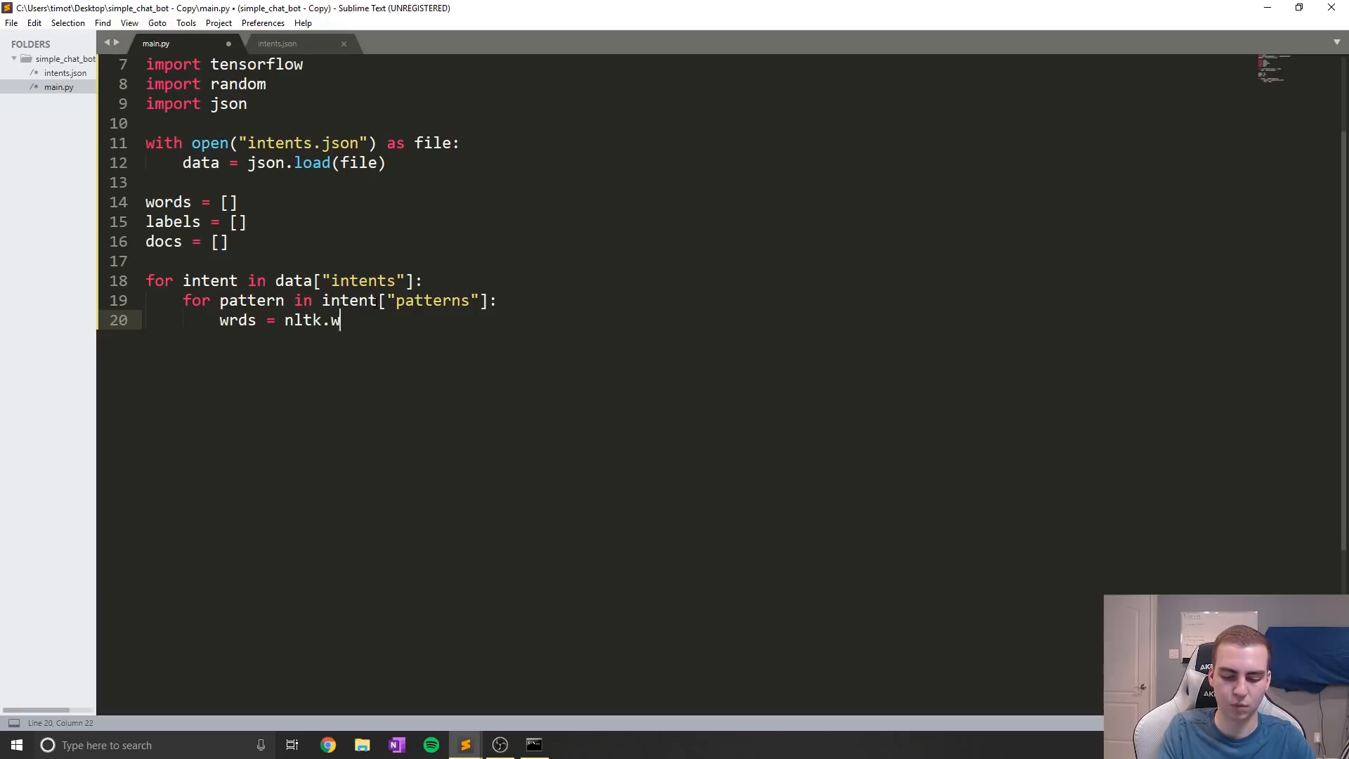
pyautogui.write('ord_to')
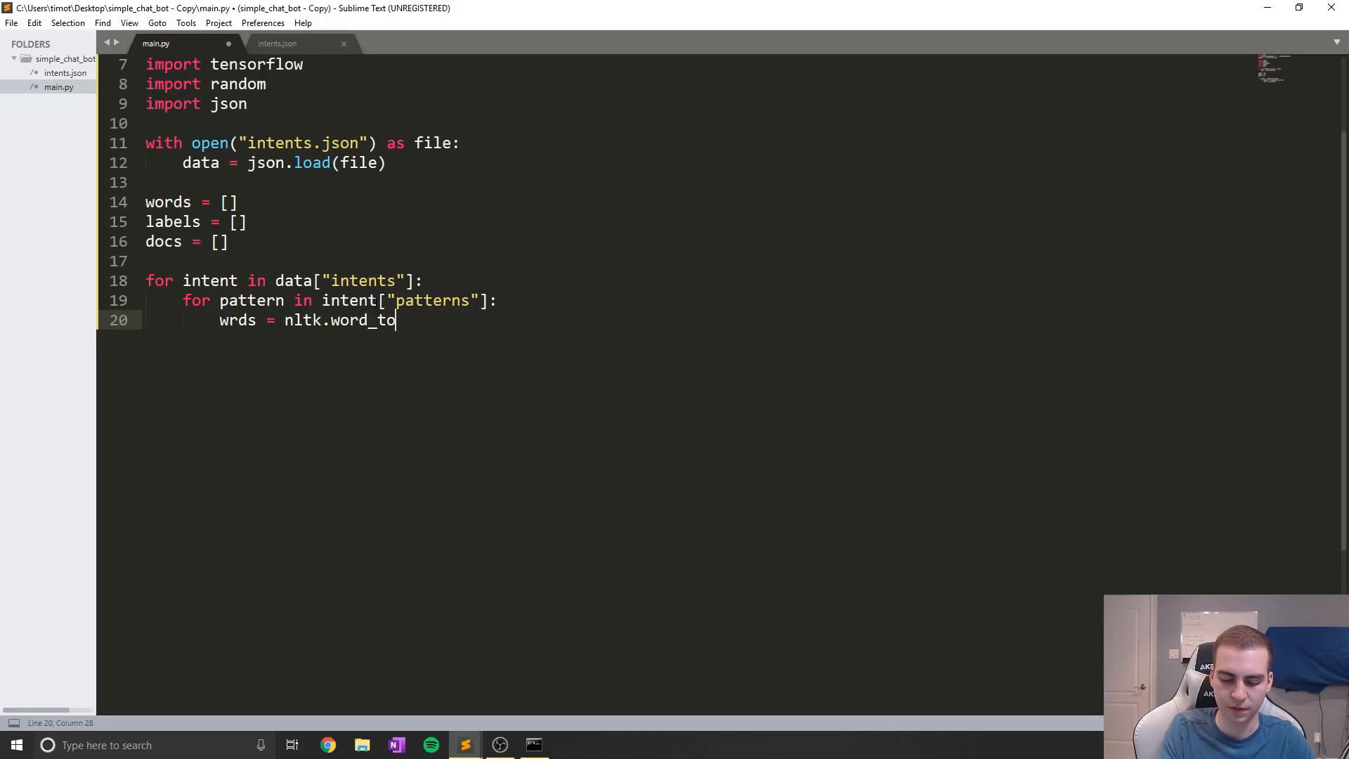
pyautogui.write('ken')
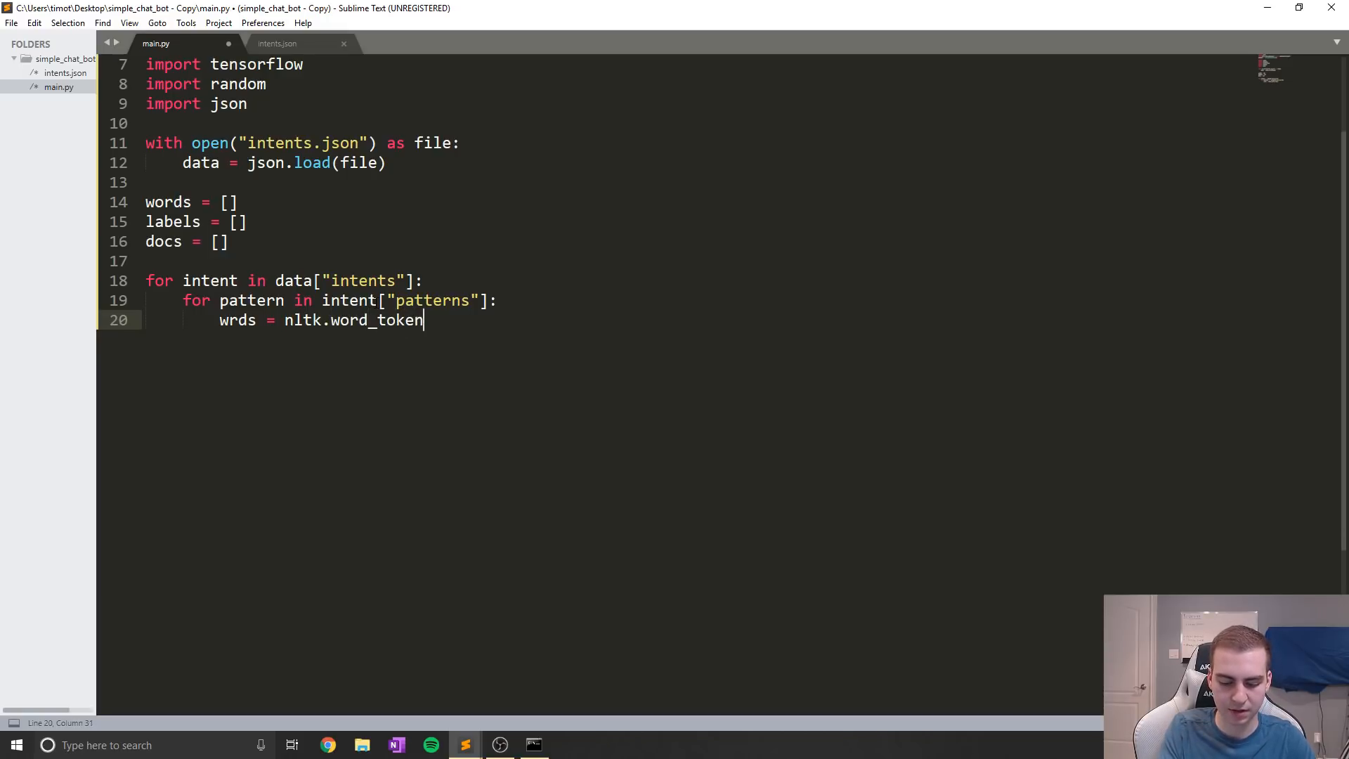
pyautogui.write('ize(patter')
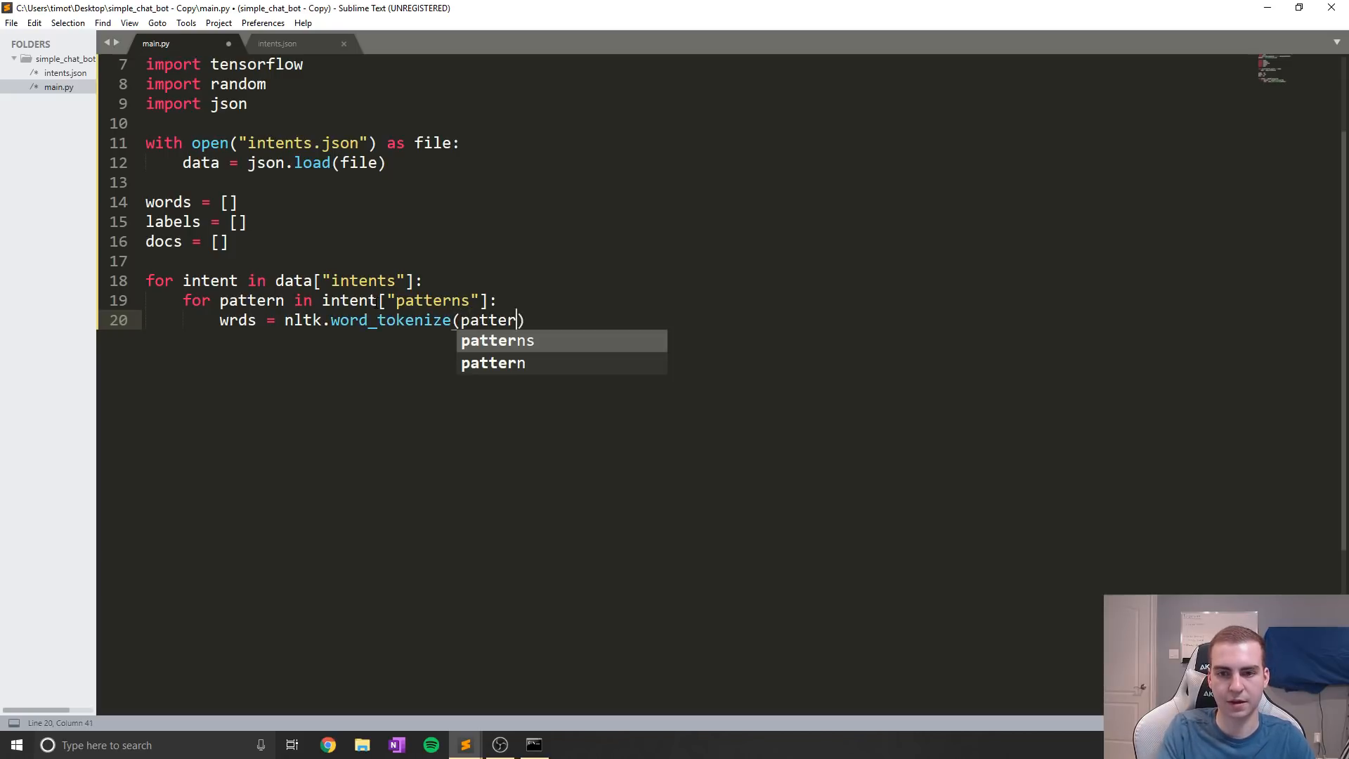
pyautogui.write('n')
pyautogui.press('enter')
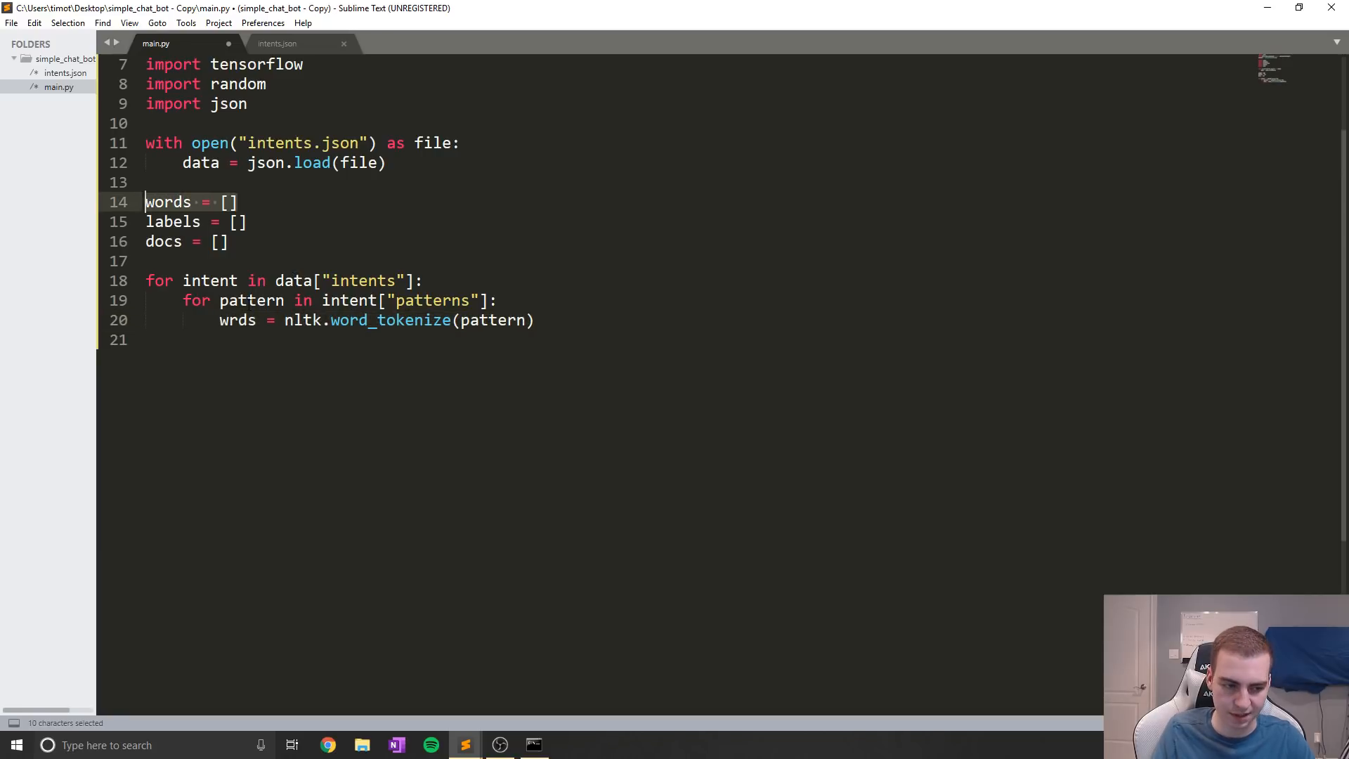
# Add words.extend(wrds) on line 21 after glancing back at intents.json
pyautogui.click(220, 338)
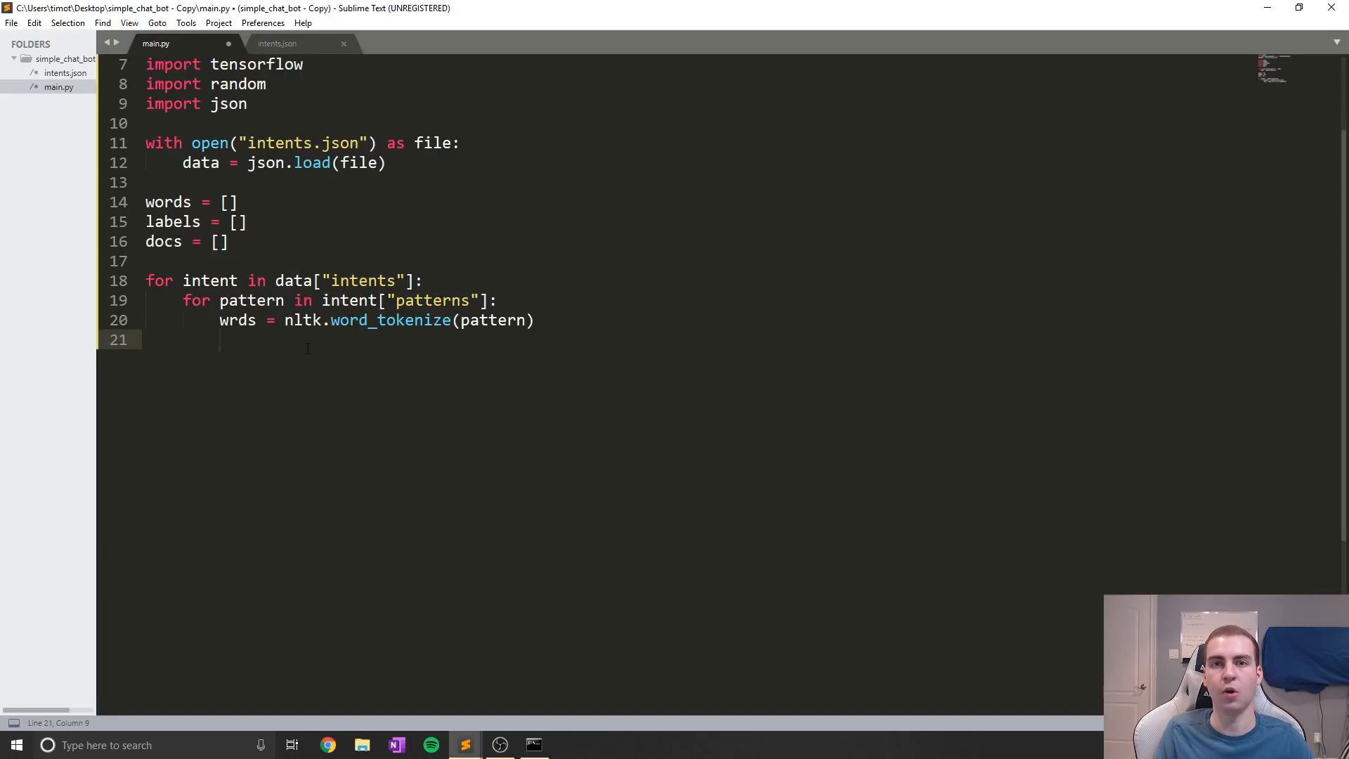
pyautogui.click(277, 43)
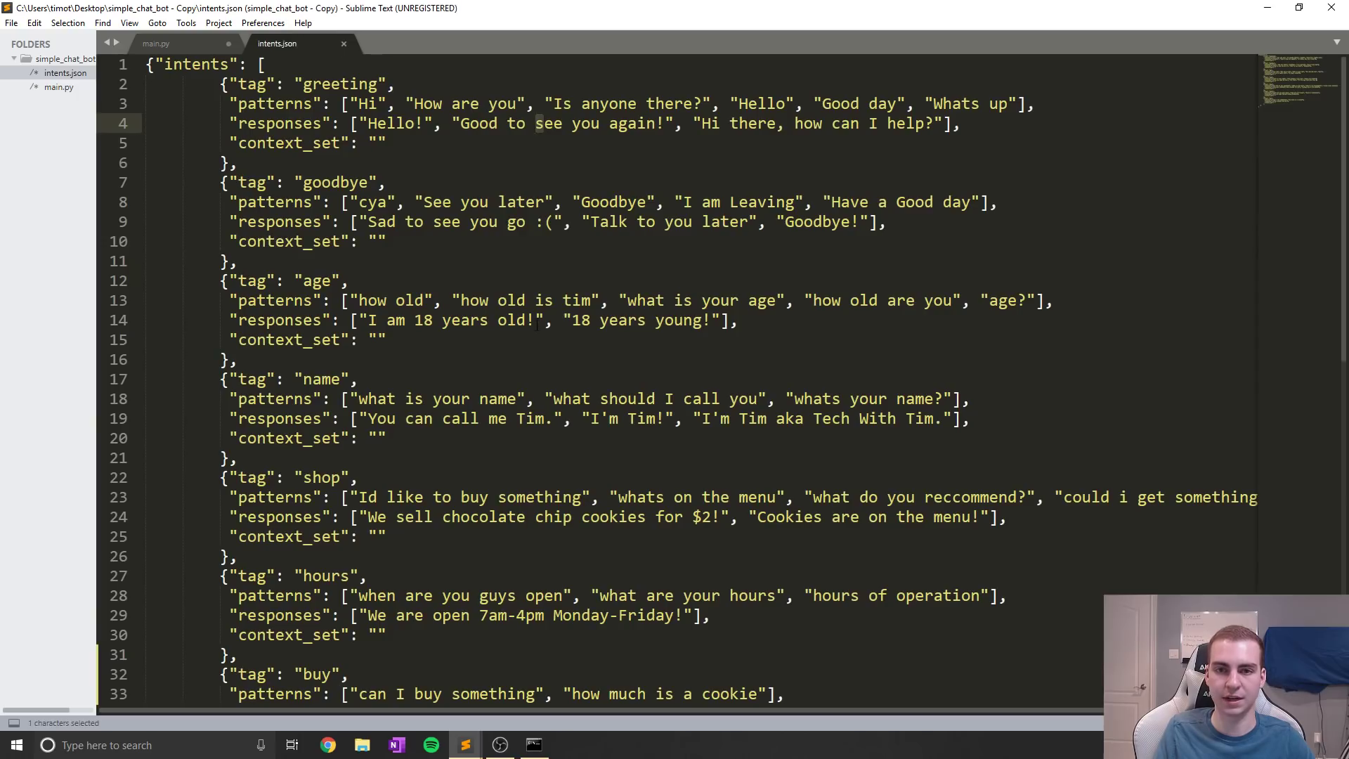
pyautogui.click(156, 42)
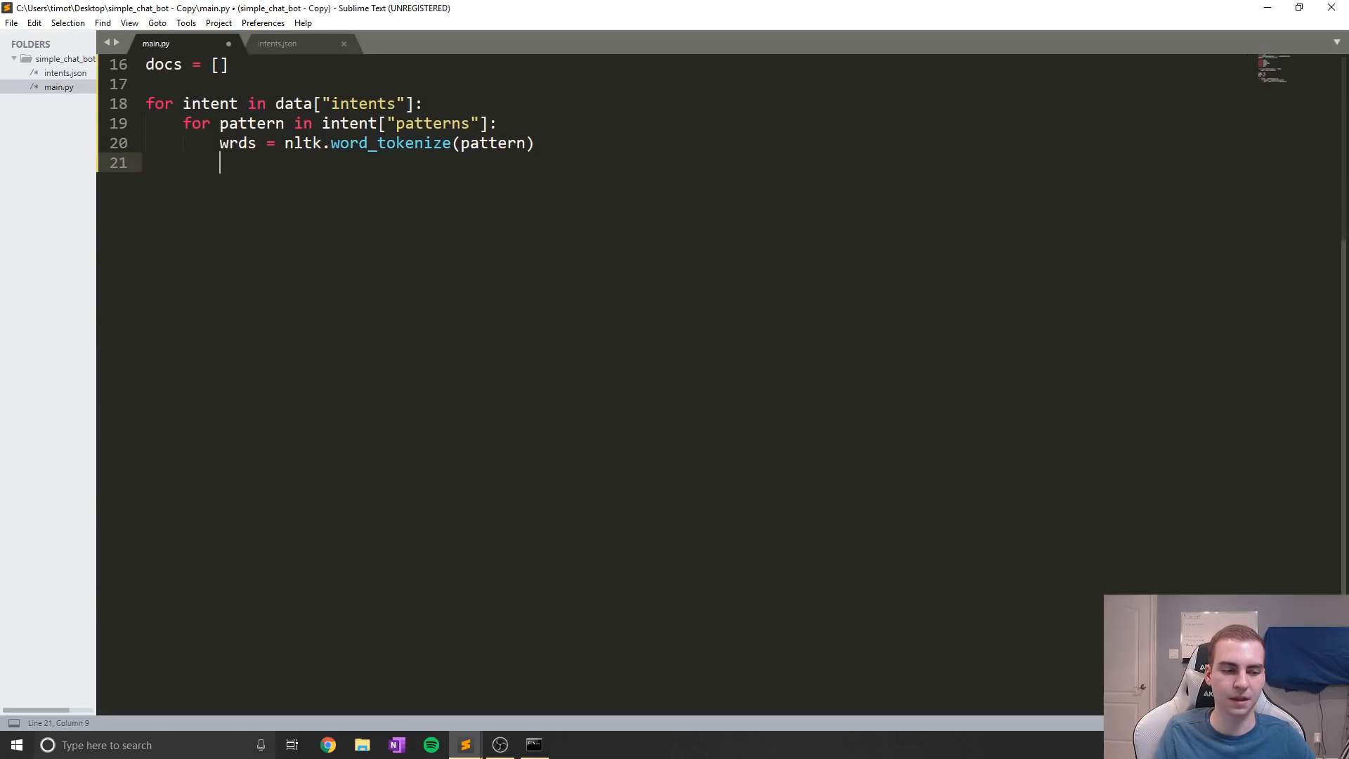
pyautogui.scroll(3)
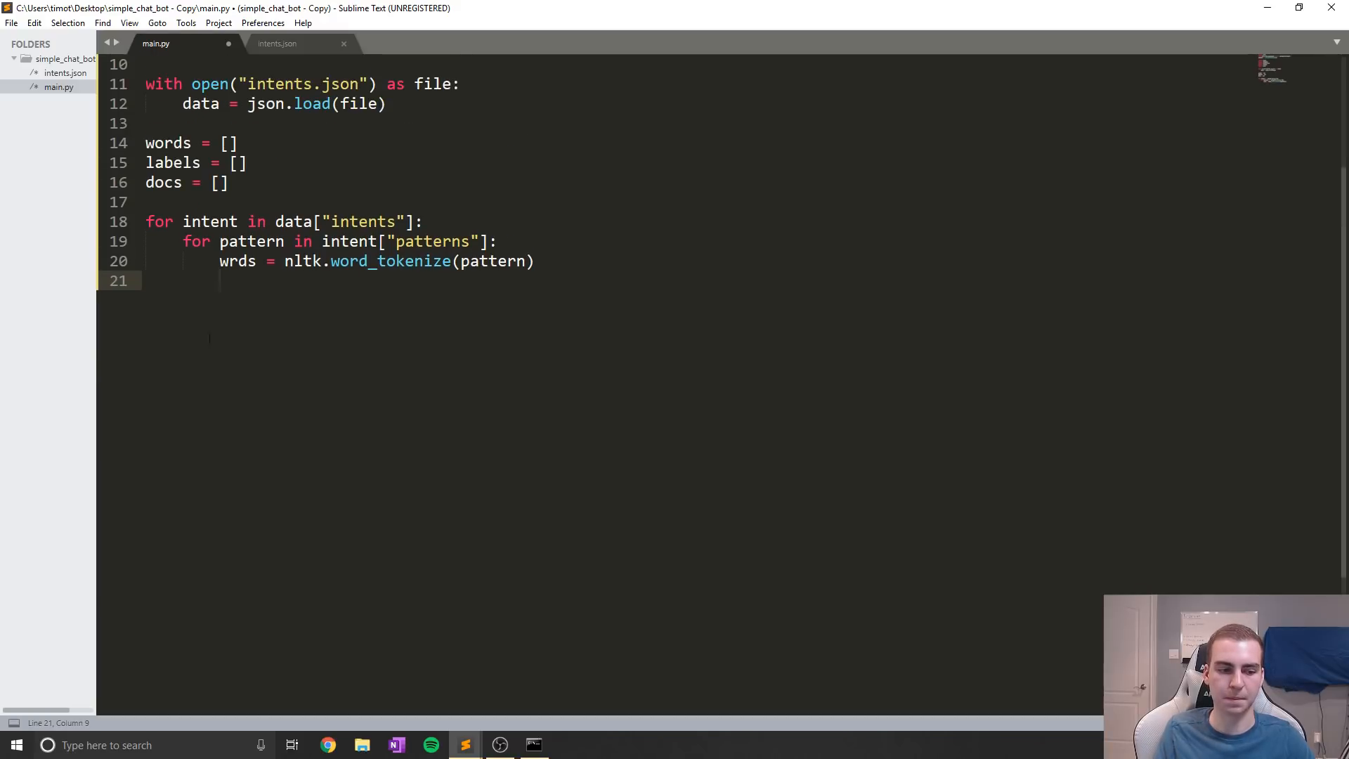
pyautogui.write('words')
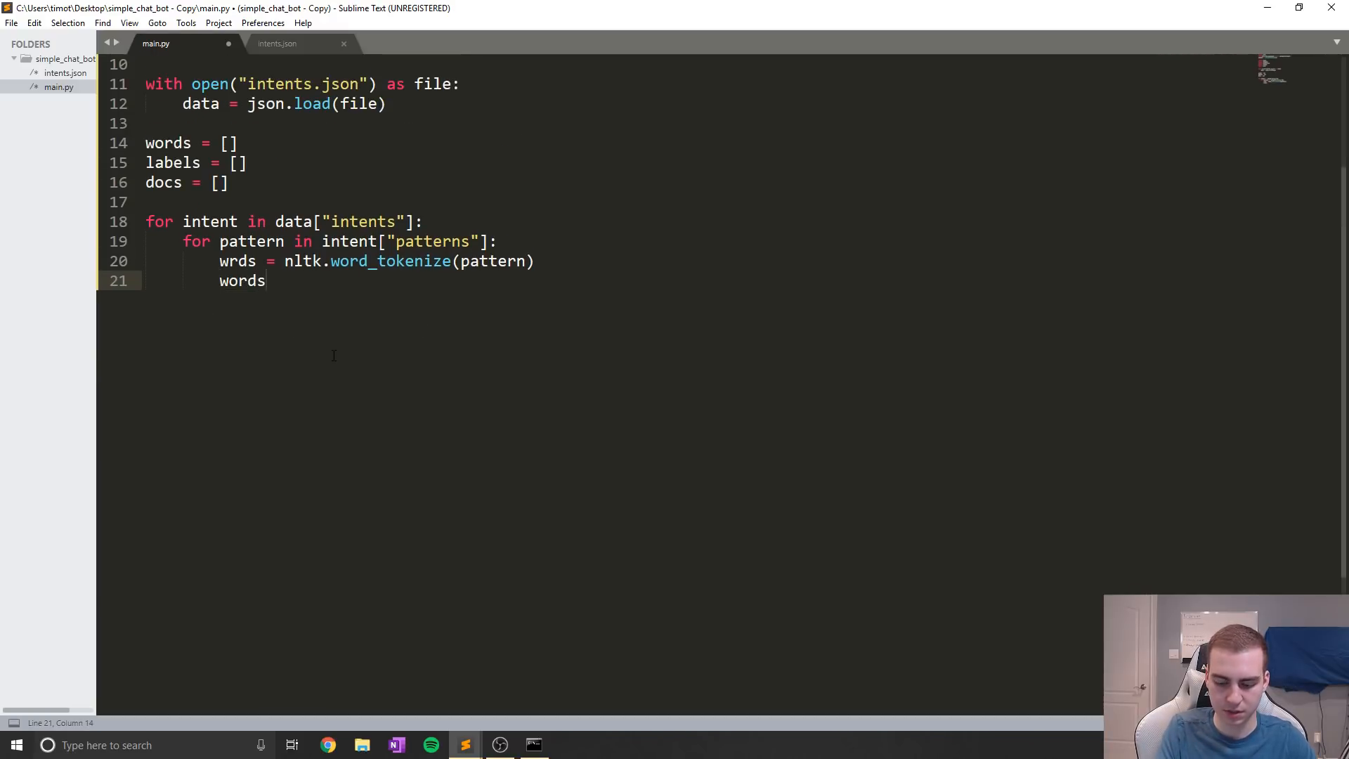
pyautogui.write('.extend(wrds')
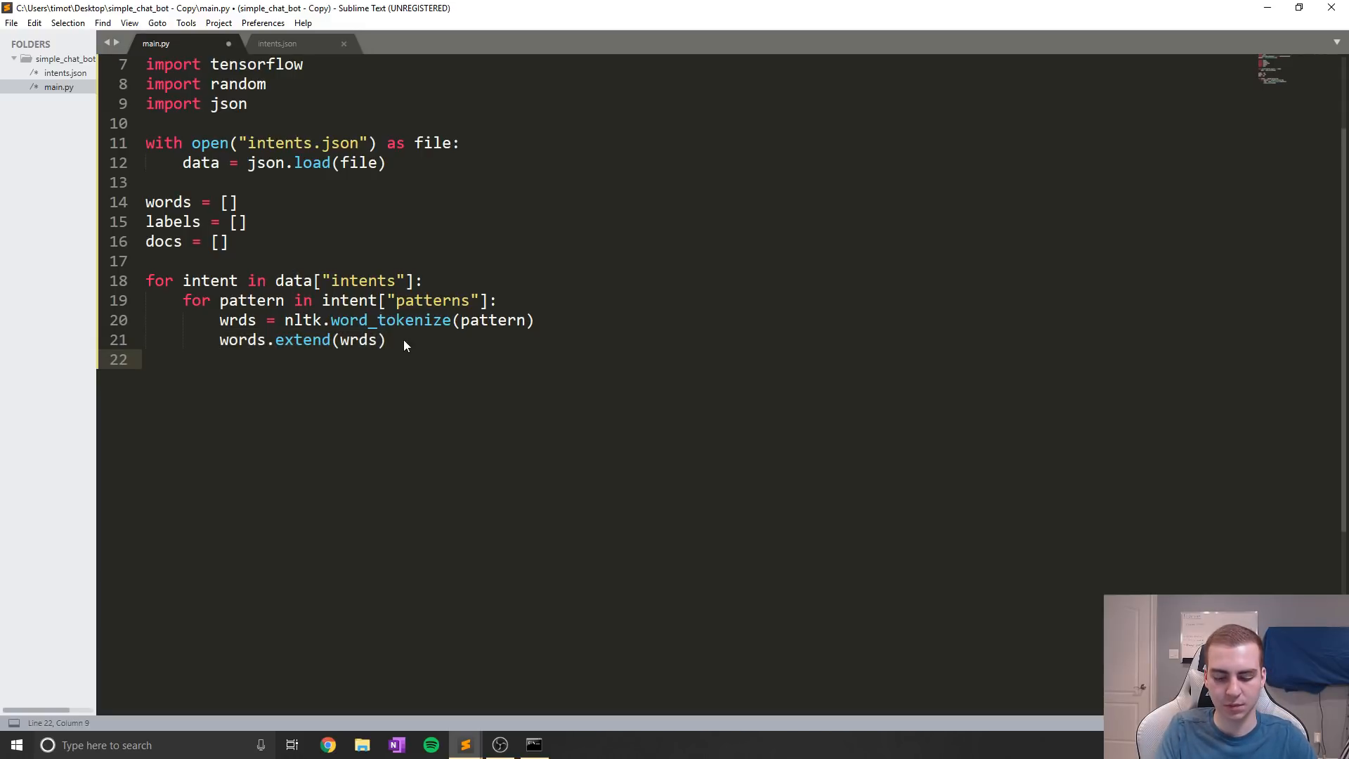
# Write docs.append(pattern) on line 22 and begin an if statement below it
pyautogui.write('docs')
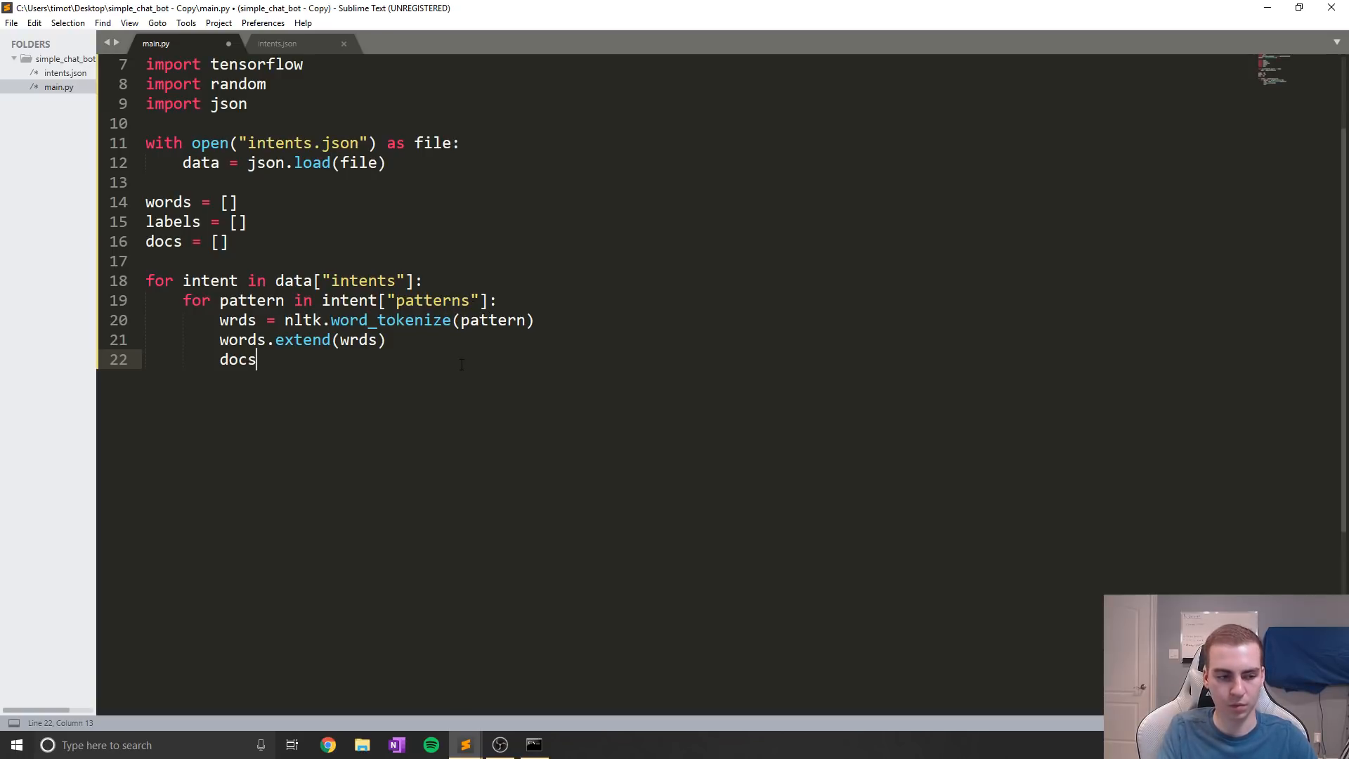
pyautogui.write('.append()')
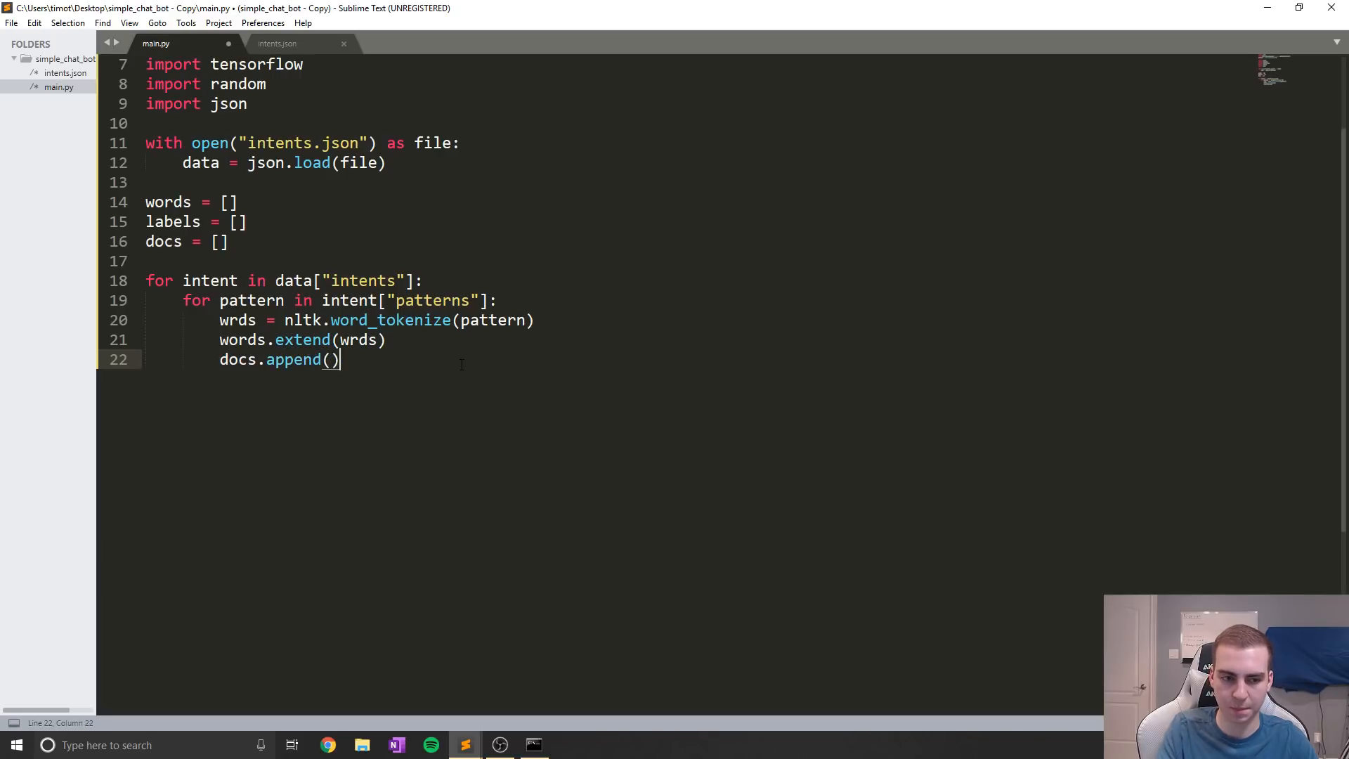
pyautogui.press('left')
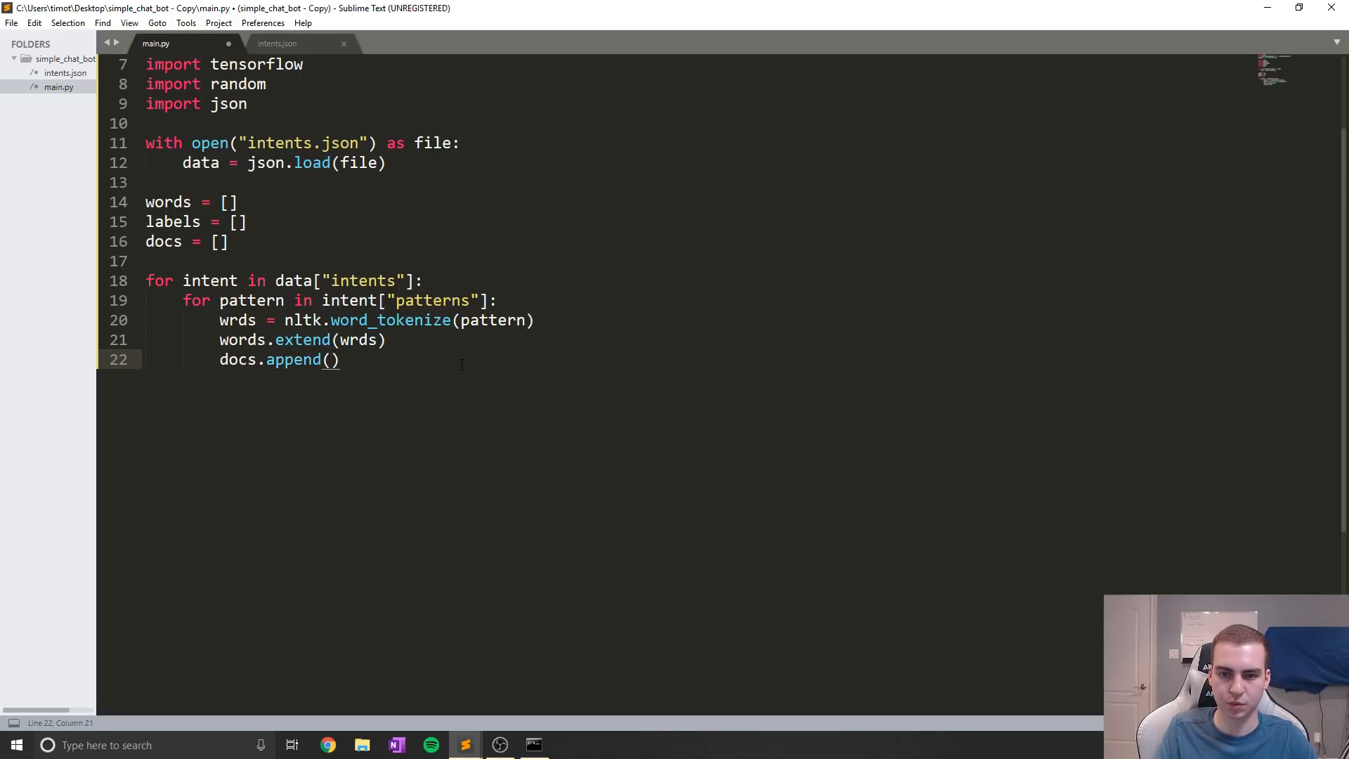
pyautogui.write('pattern')
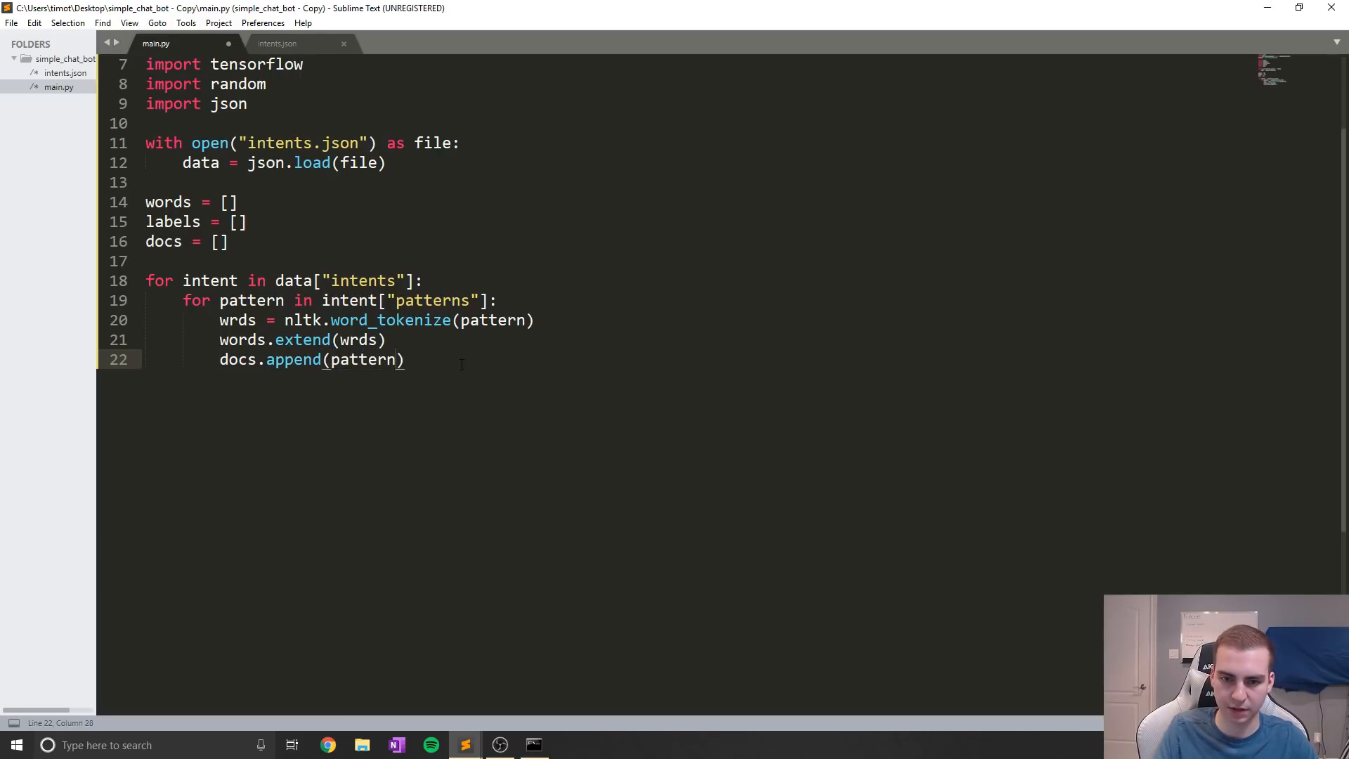
pyautogui.press('enter')
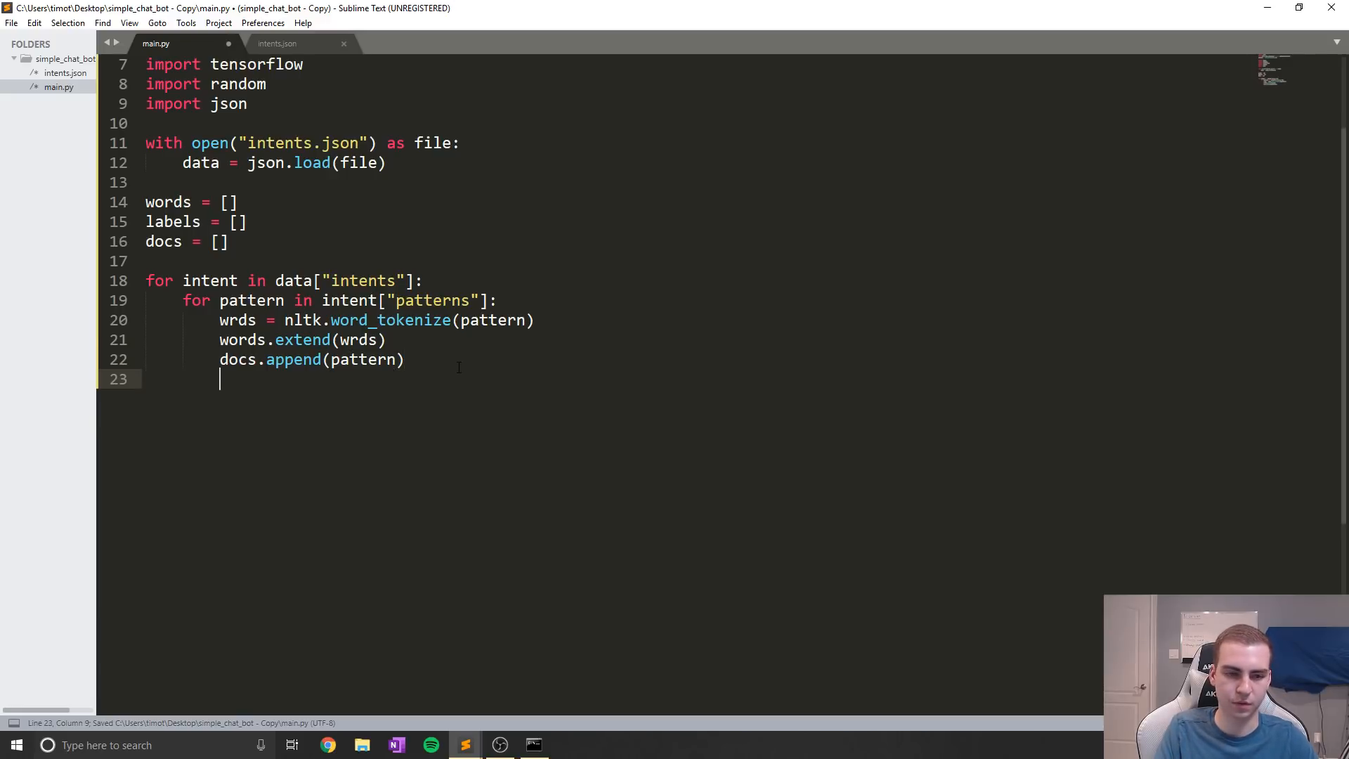
pyautogui.write('if')
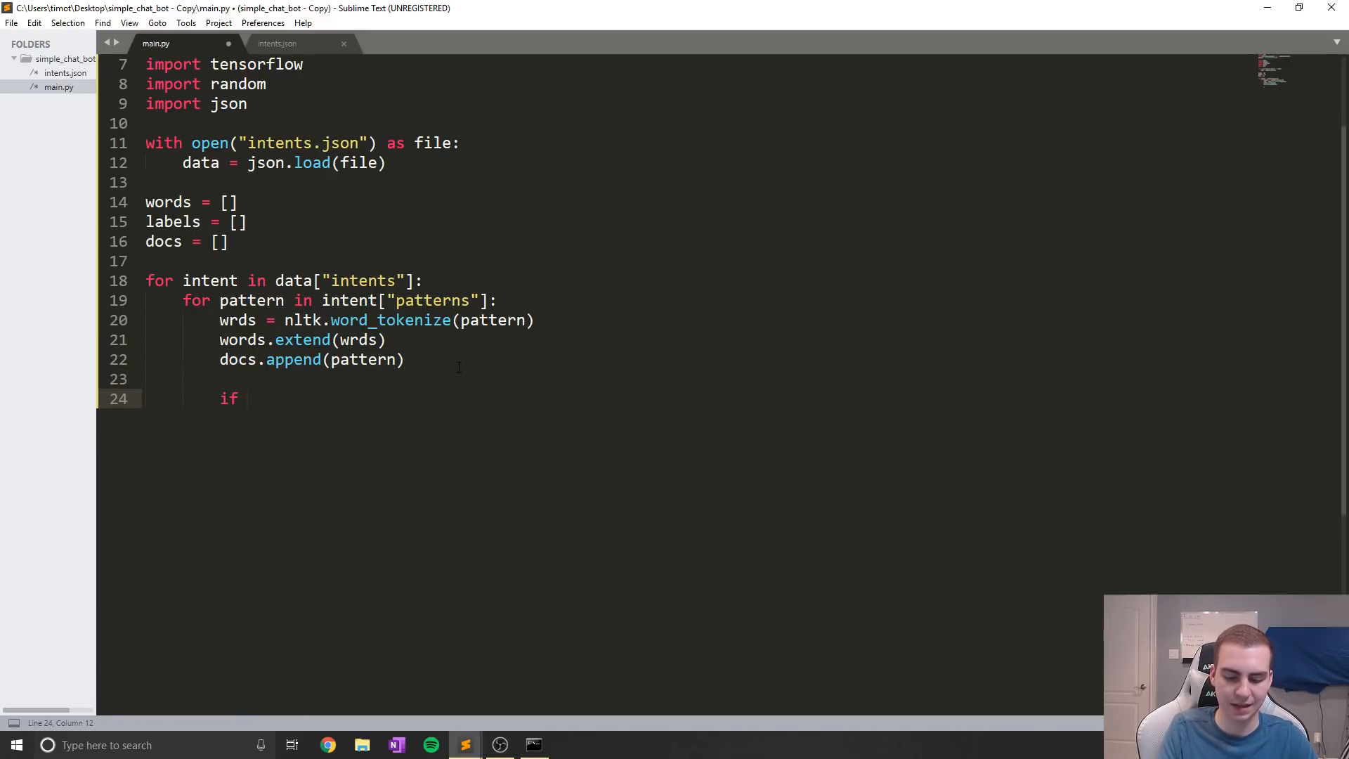
# Complete if intent["tag"] not in labels: labels.append(intent["tag"]), saving and checking the tag key
pyautogui.write('intent')
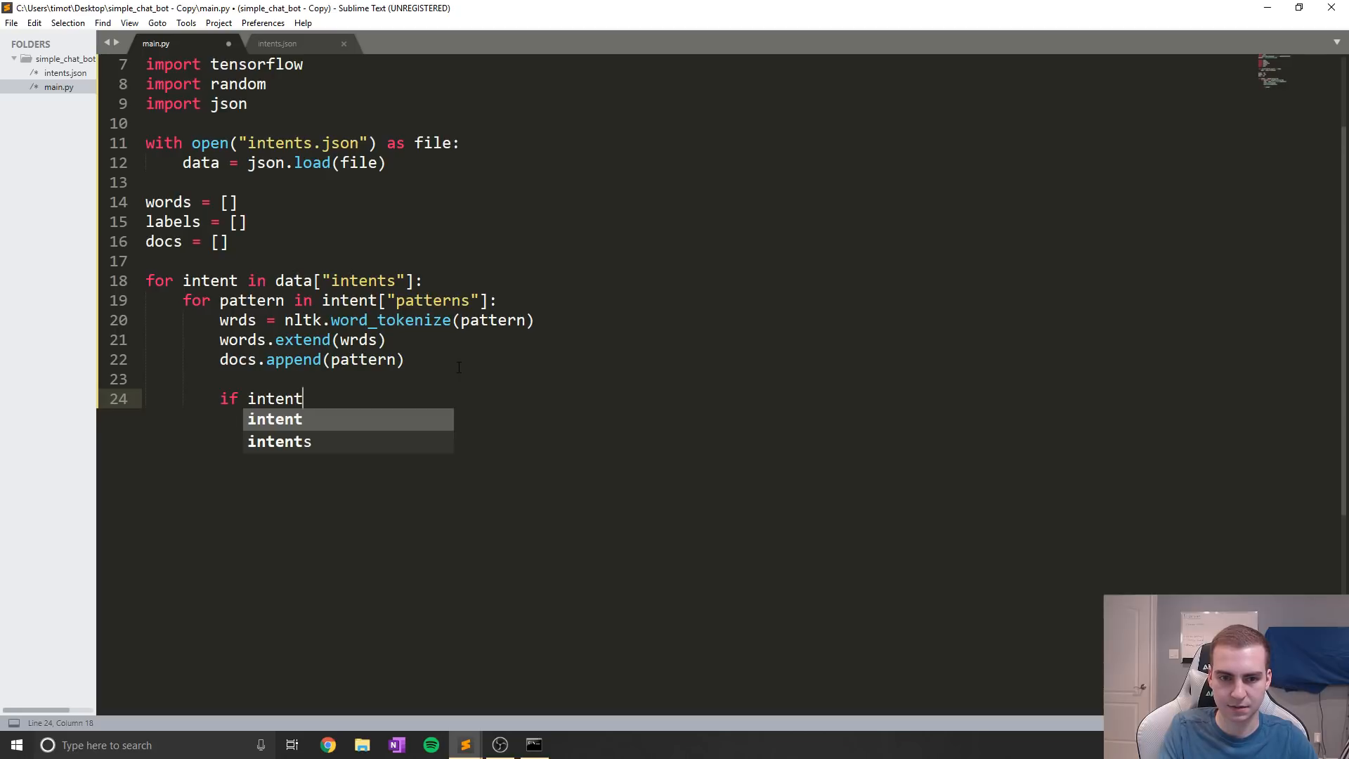
pyautogui.write('["tag"]')
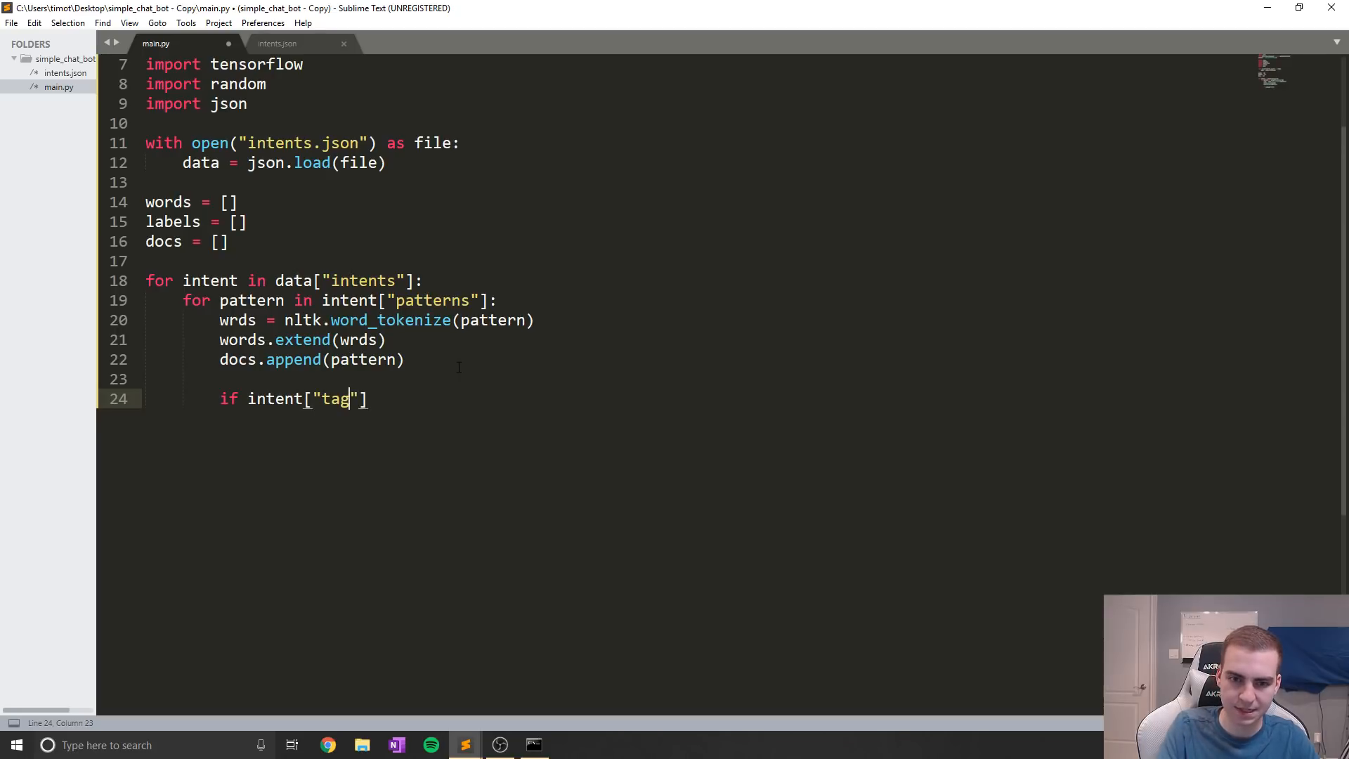
pyautogui.press('ctrl+s')
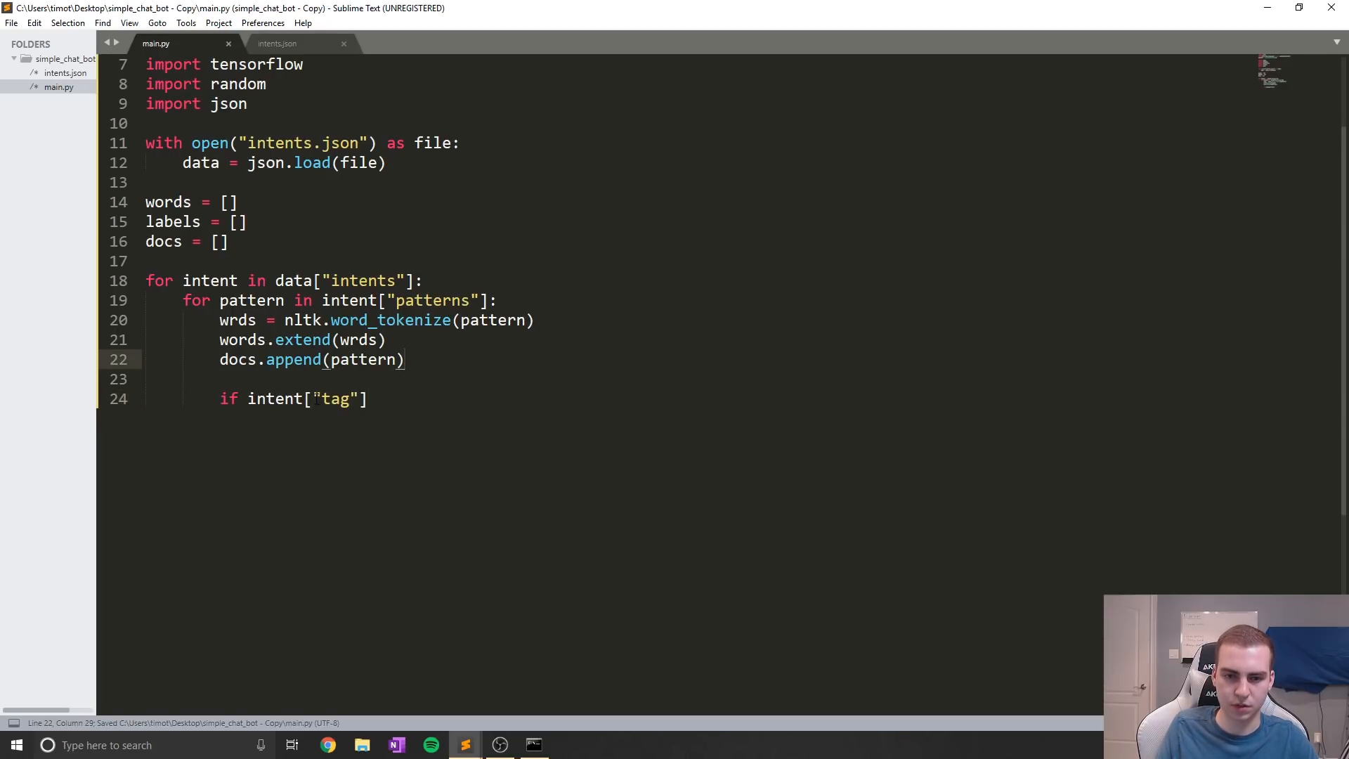
pyautogui.click(277, 43)
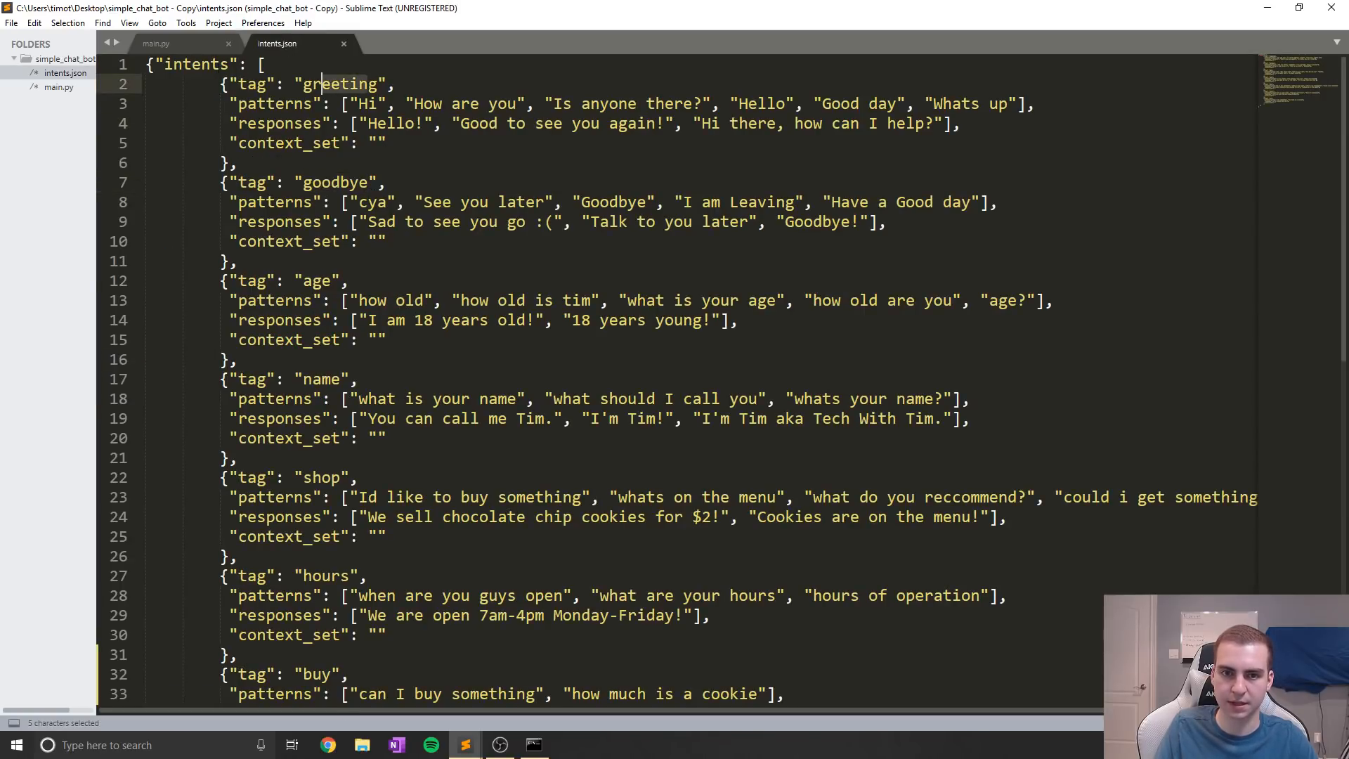
pyautogui.click(156, 43)
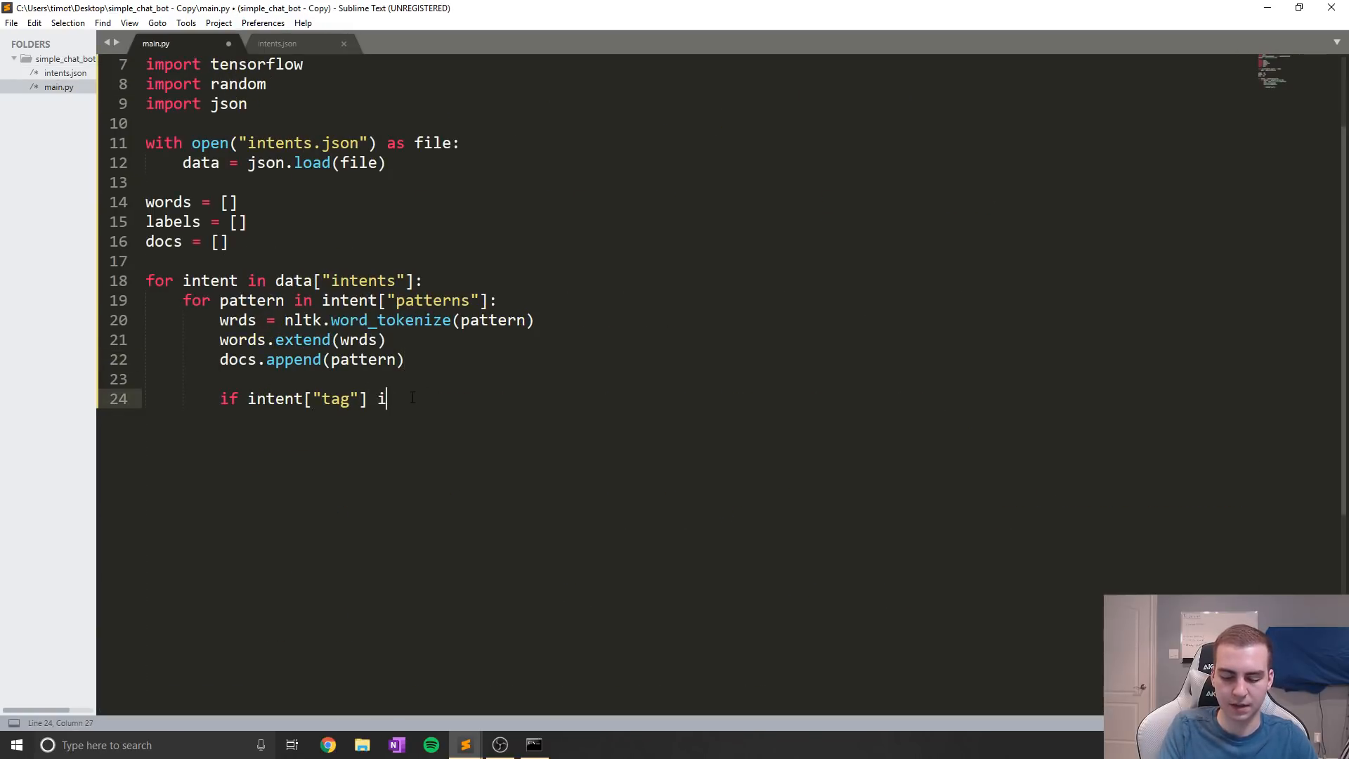
pyautogui.write('n labels:')
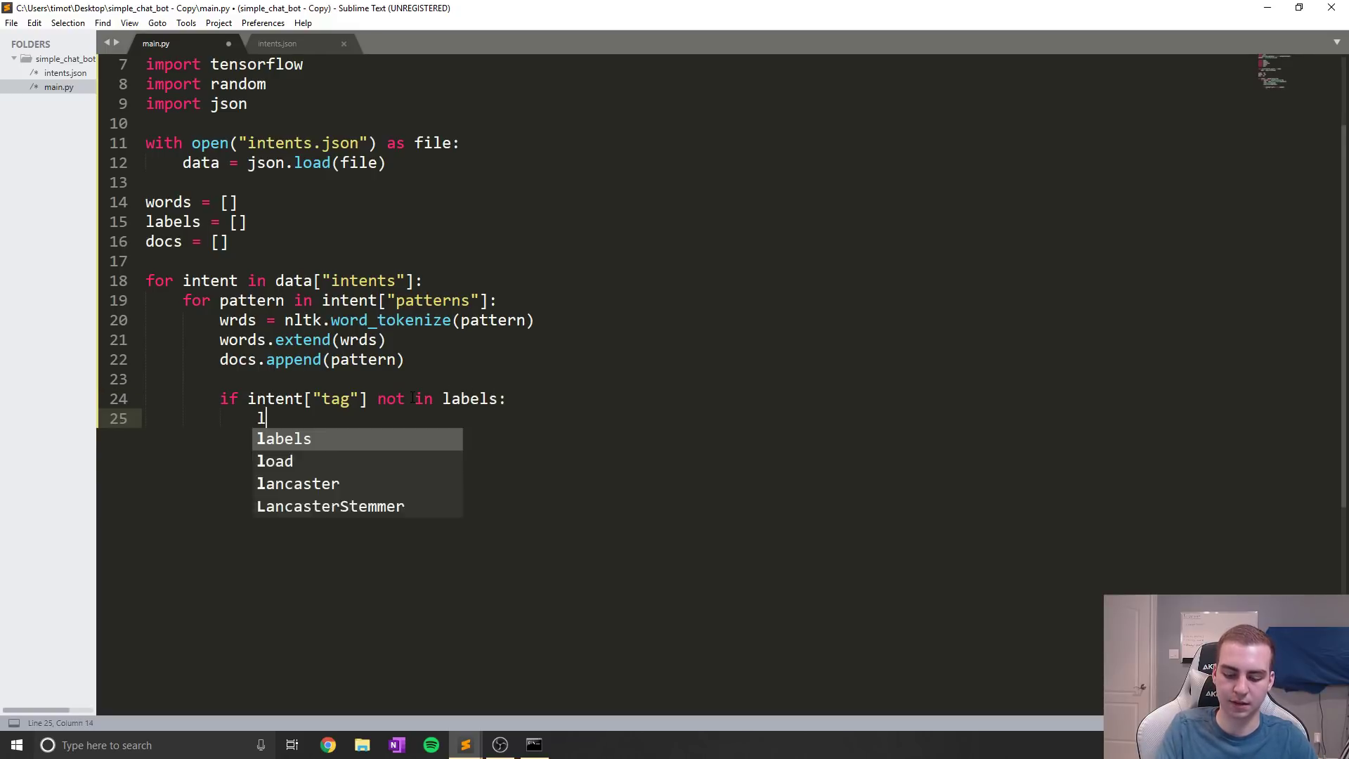
pyautogui.write('abels.append()')
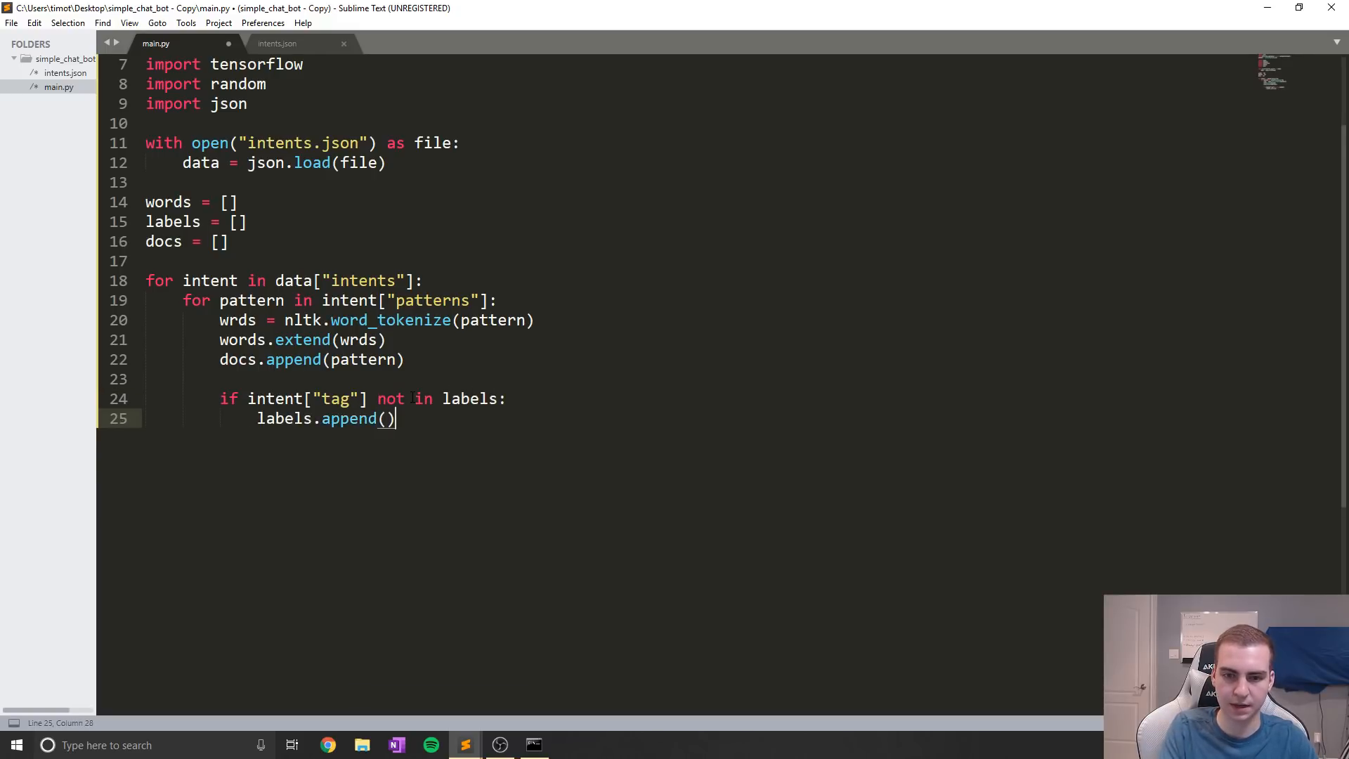
pyautogui.write('intent["tag')
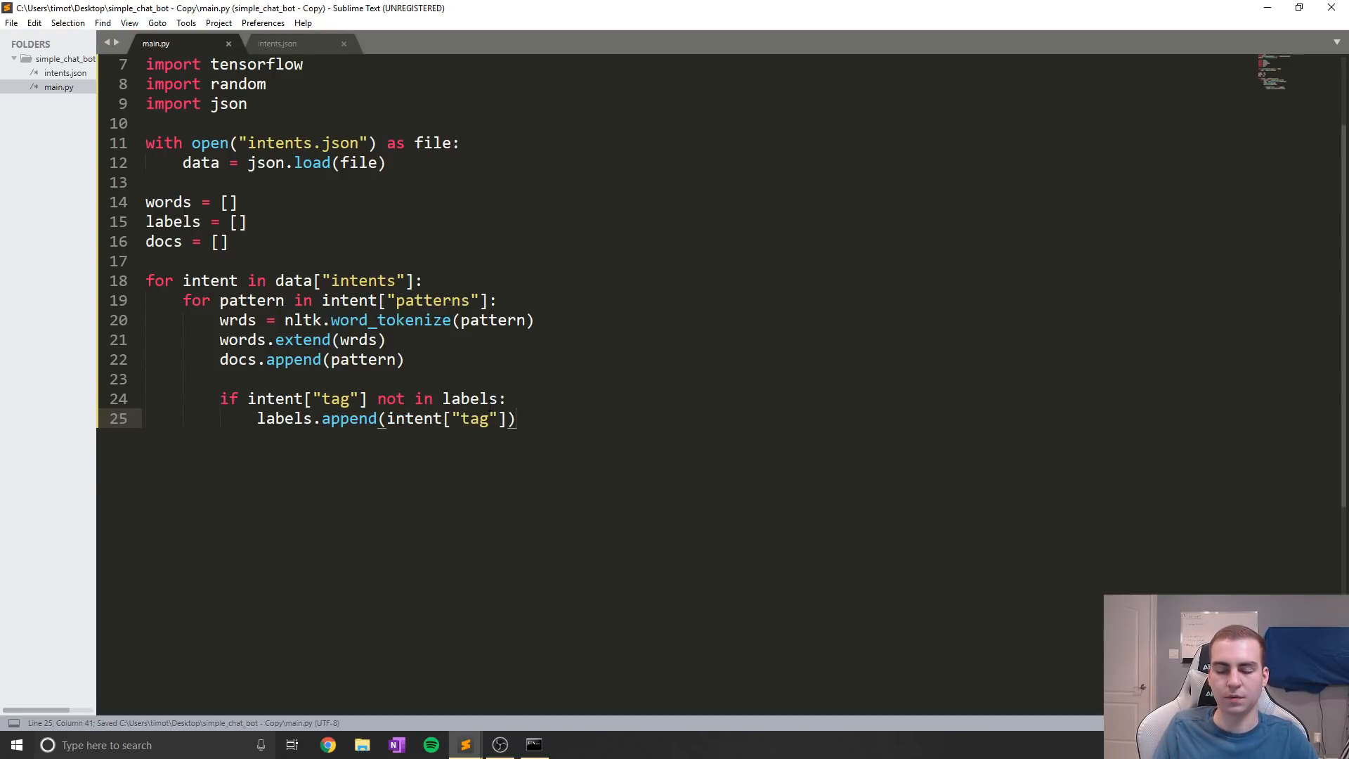
pyautogui.click(277, 43)
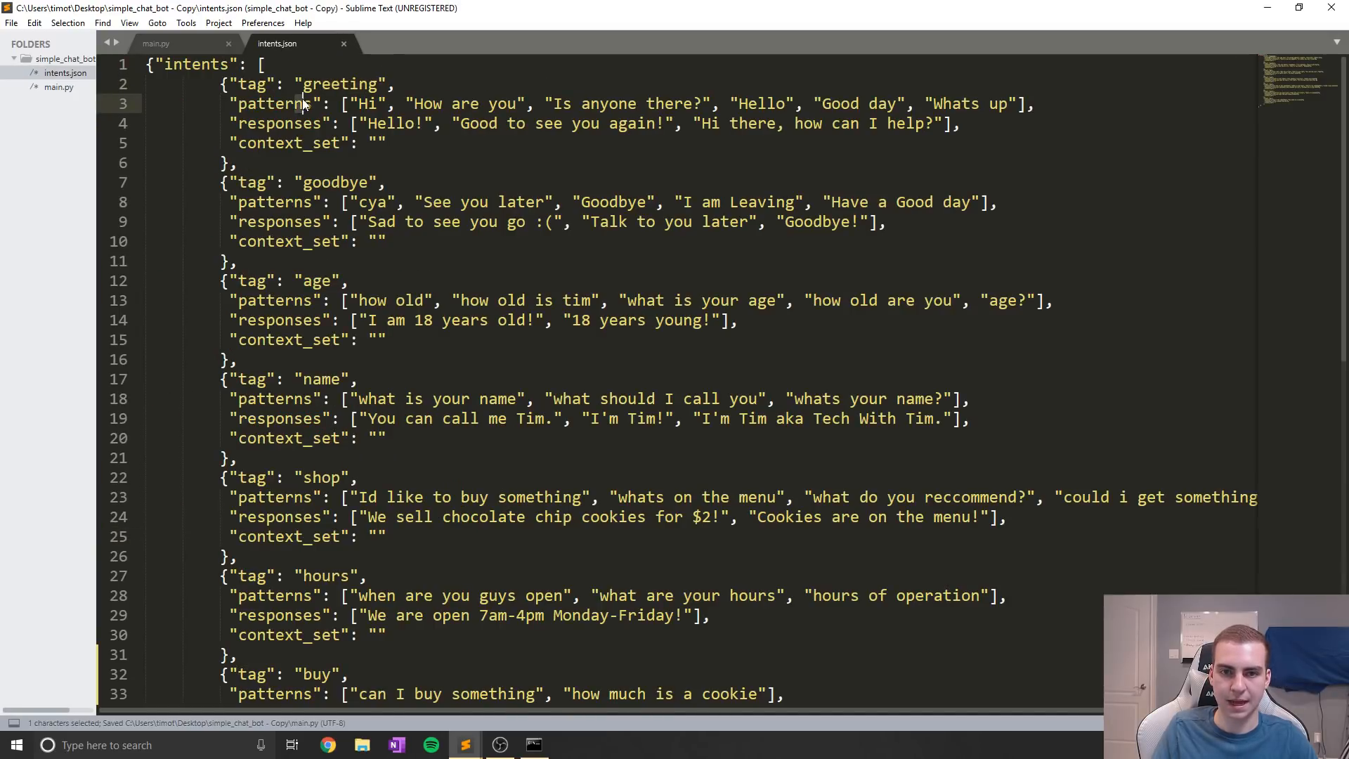
pyautogui.doubleClick(326, 280)
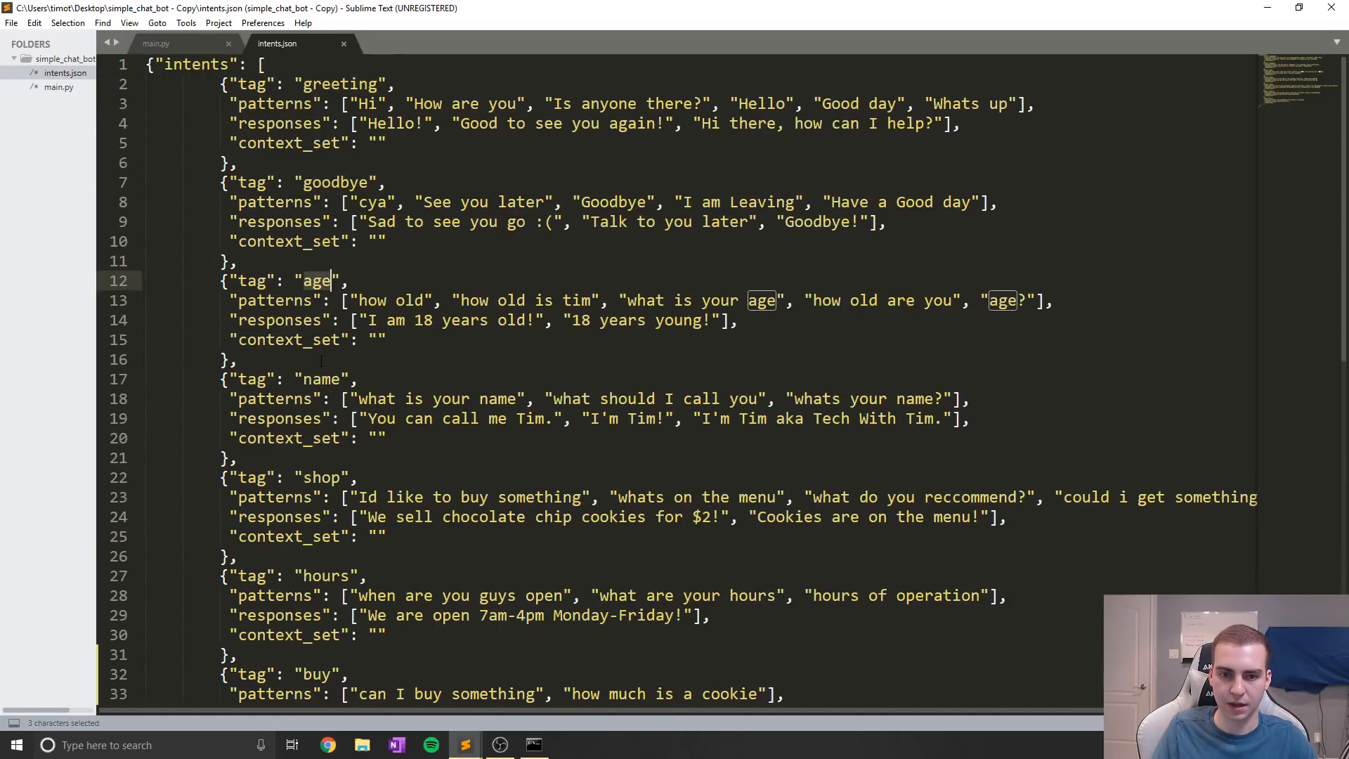
pyautogui.click(156, 43)
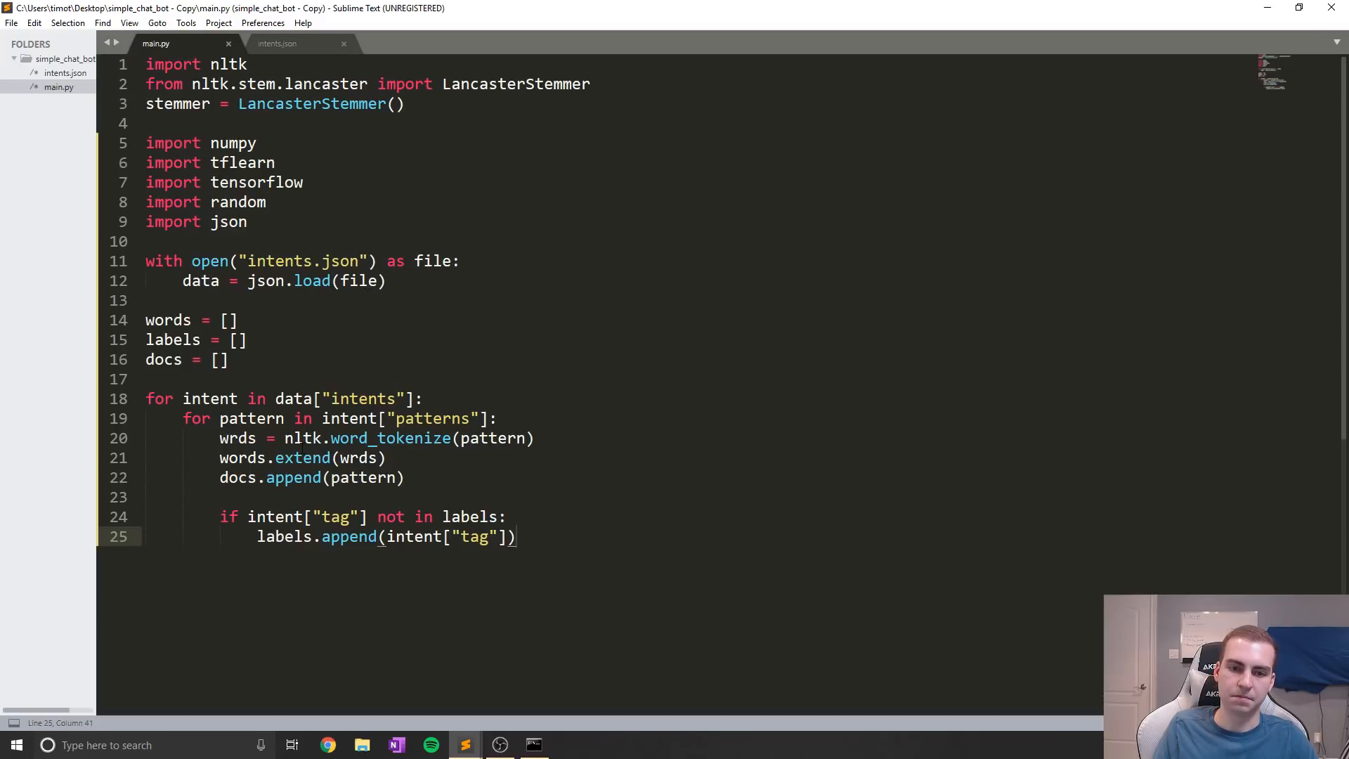
pyautogui.click(220, 516)
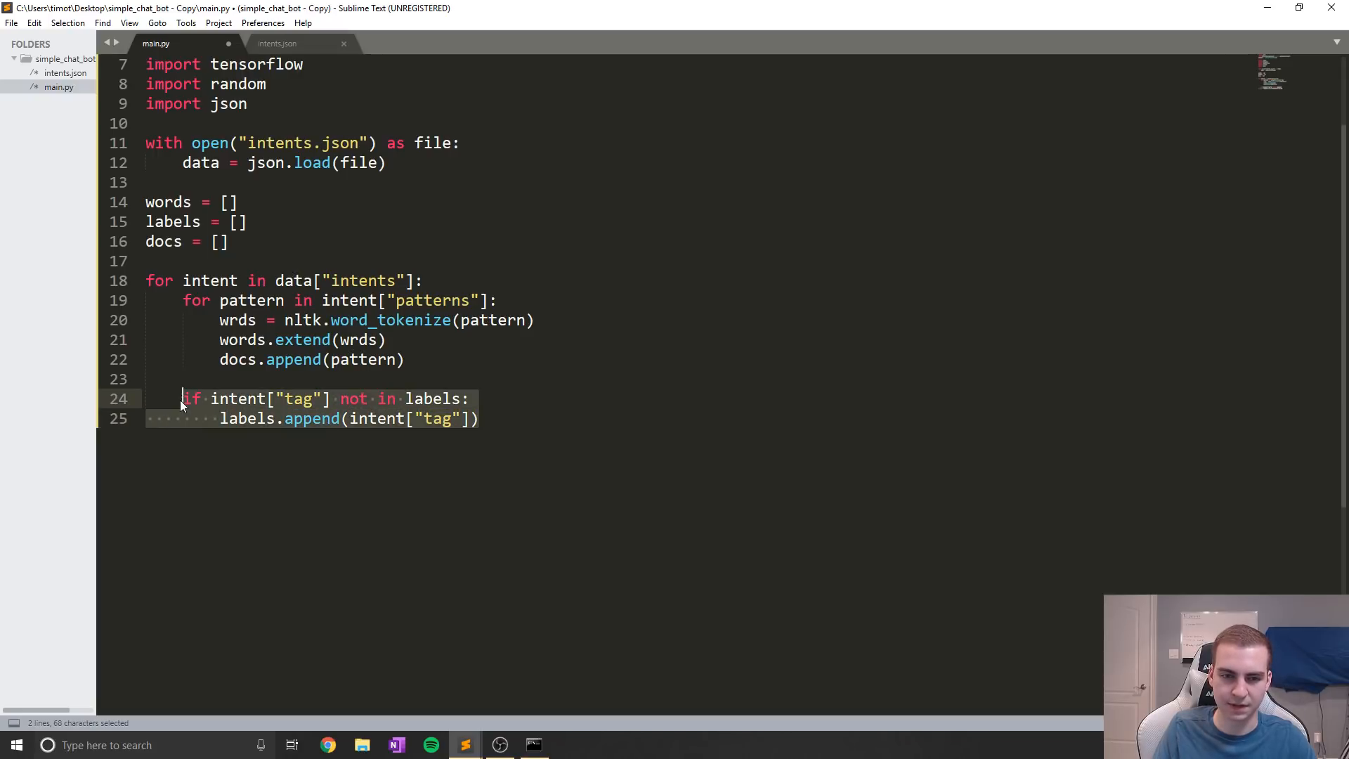
# Save main.py with the tag check and labels append dedented out of the pattern loop
pyautogui.click(468, 398)
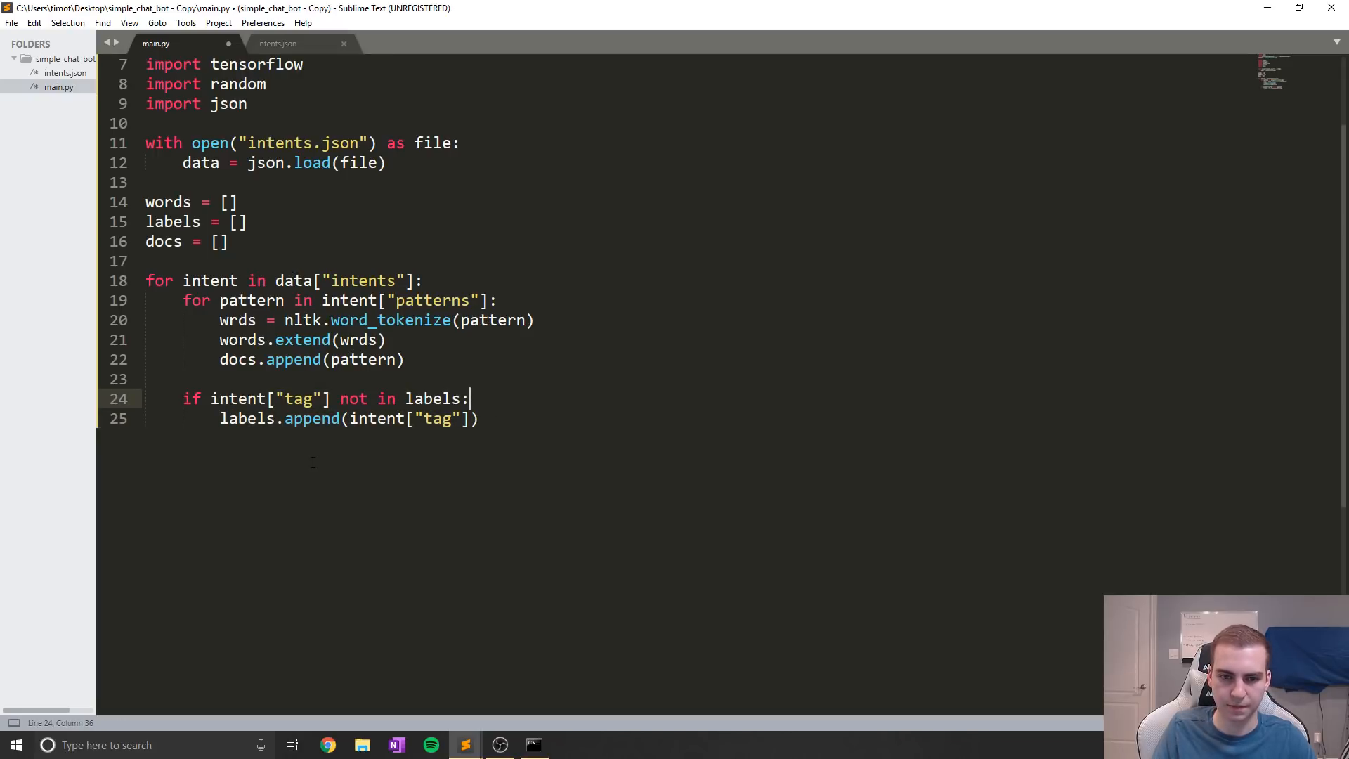
pyautogui.press('ctrl+s')
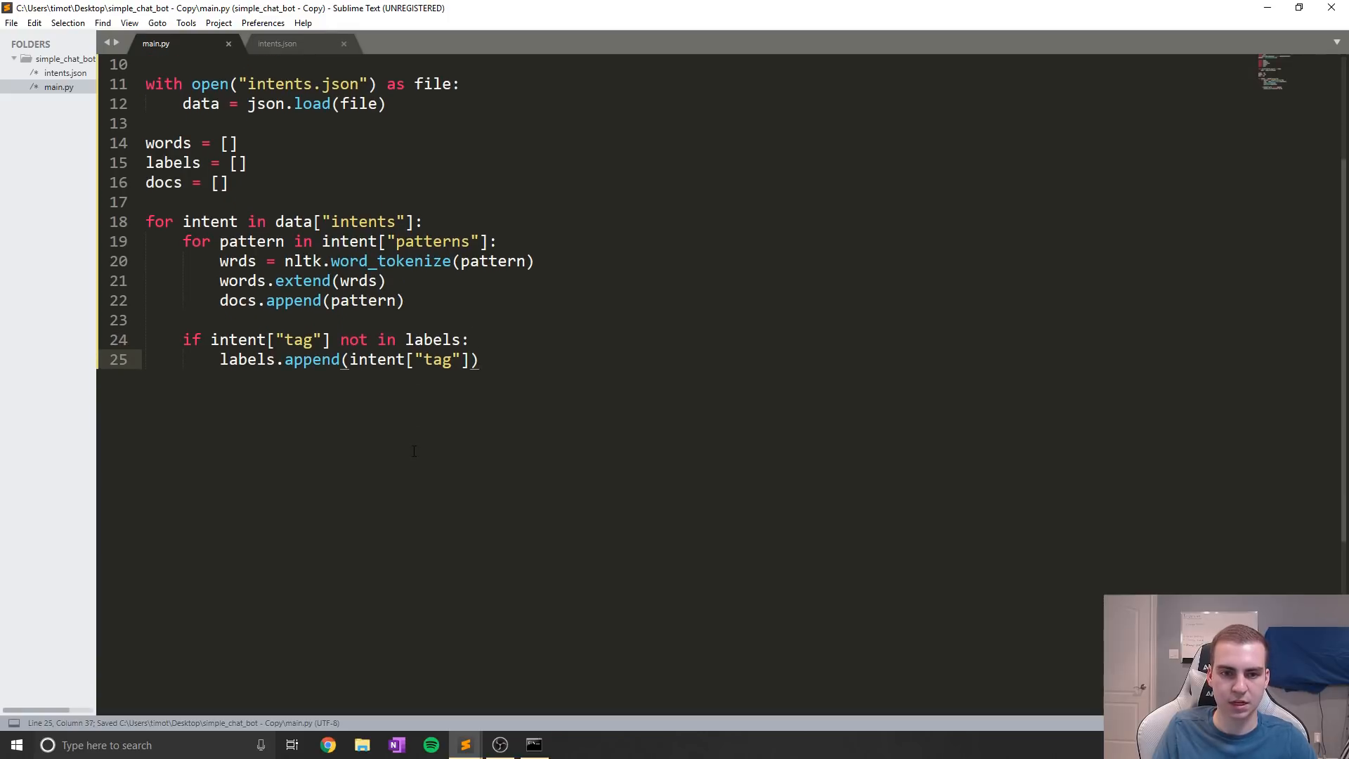
pyautogui.scroll(3)
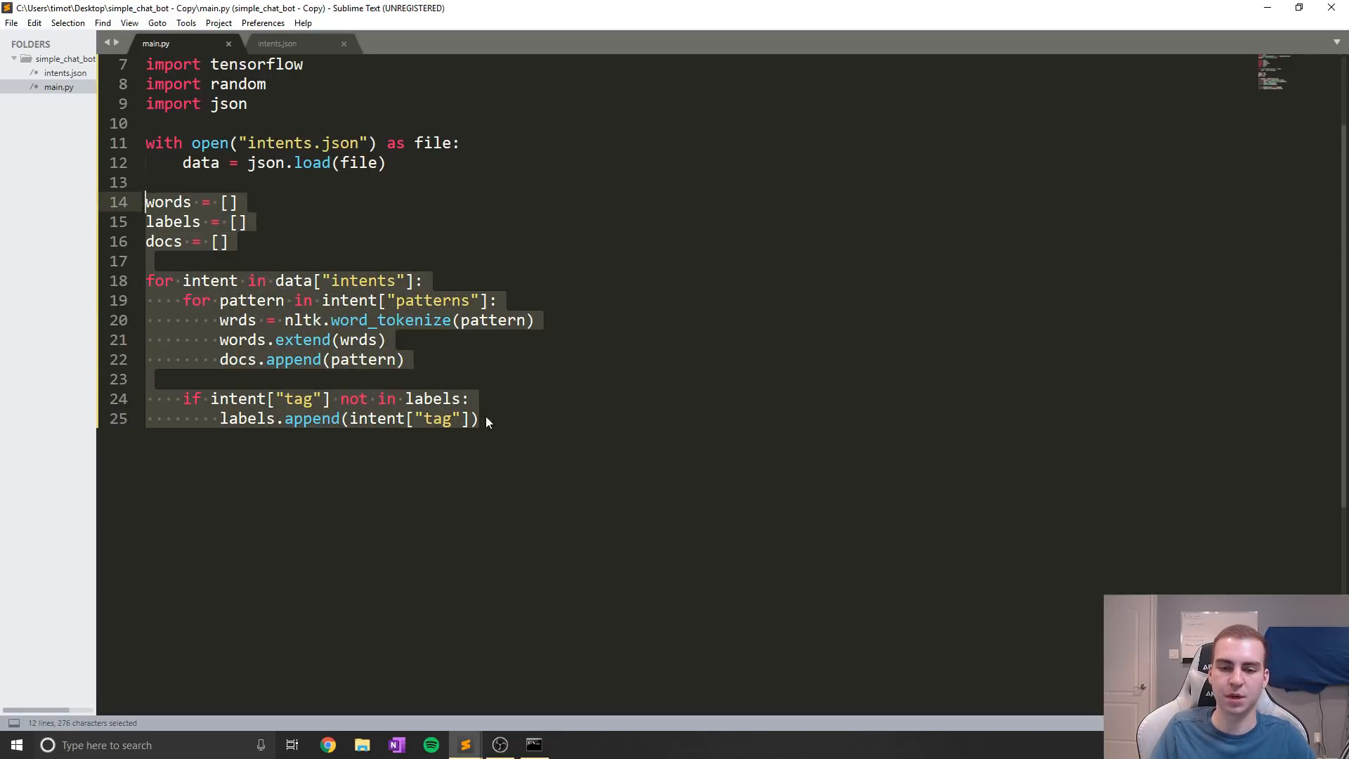
pyautogui.click(479, 418)
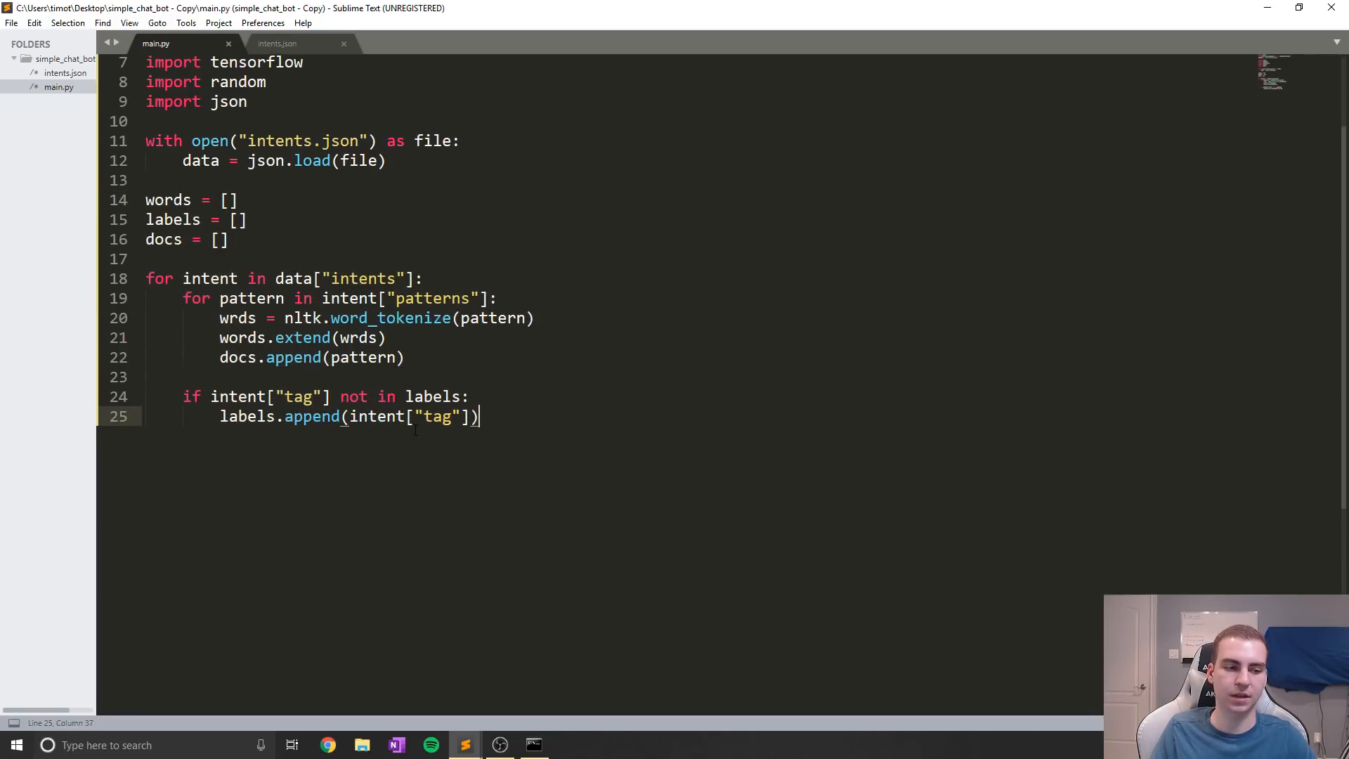
pyautogui.scroll(-3)
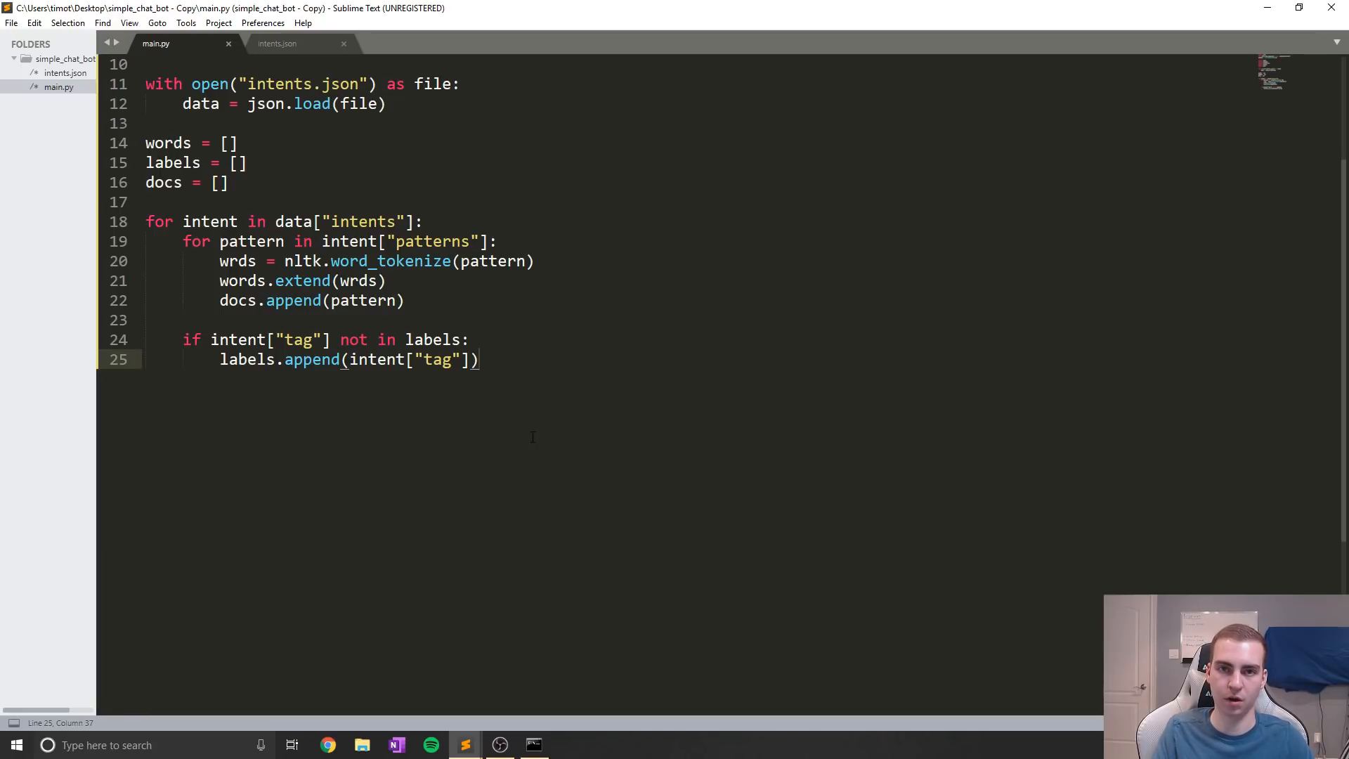
pyautogui.moveTo(513, 447)
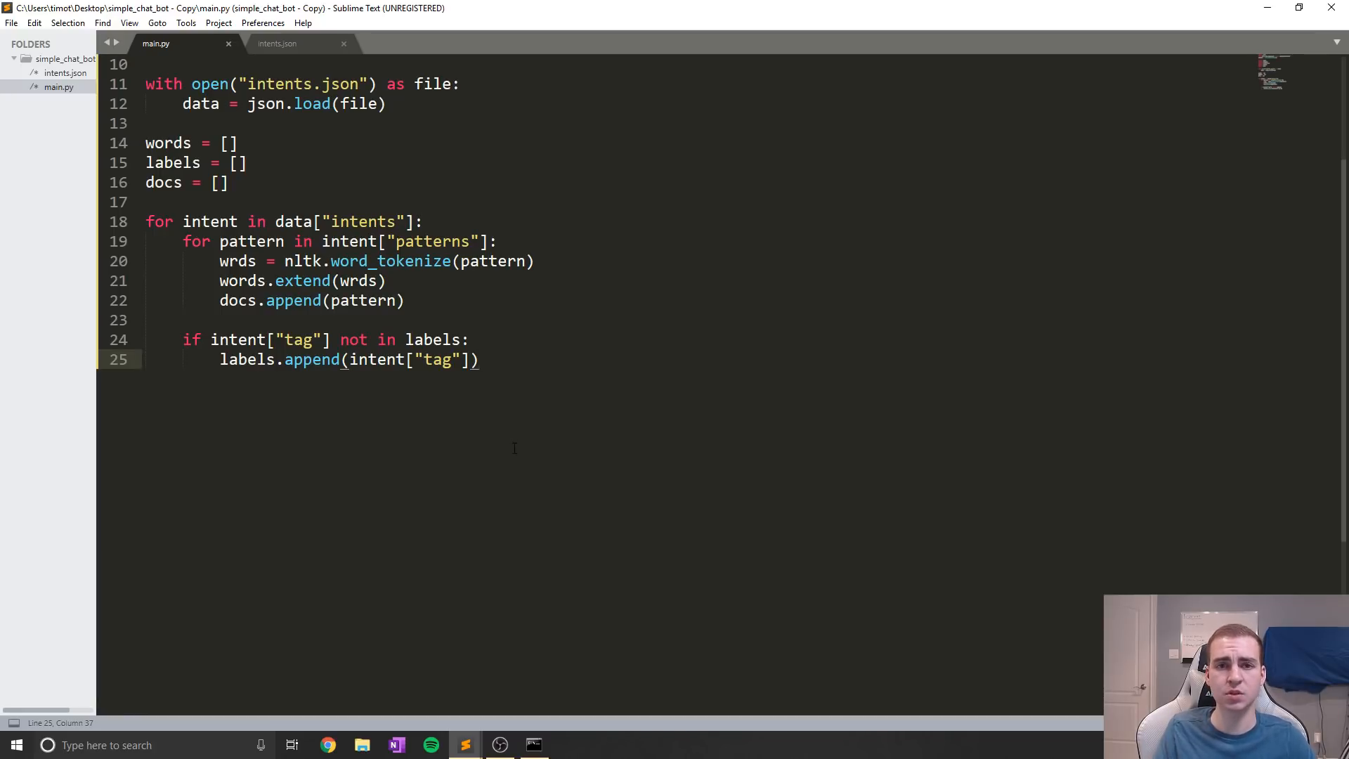